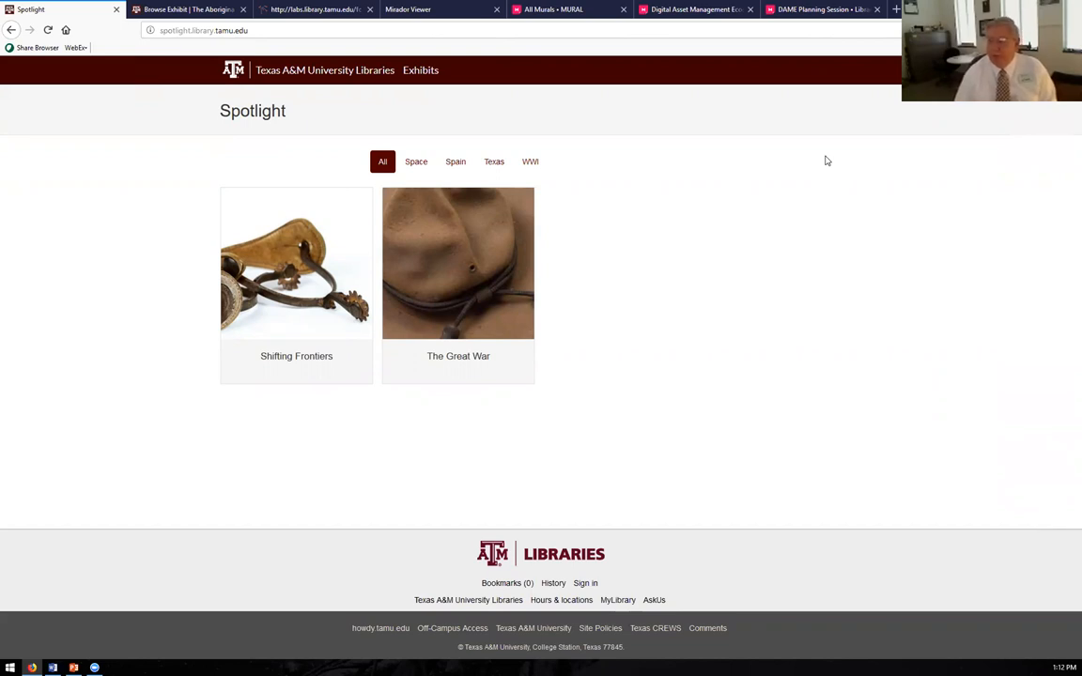
pyautogui.moveTo(826, 128)
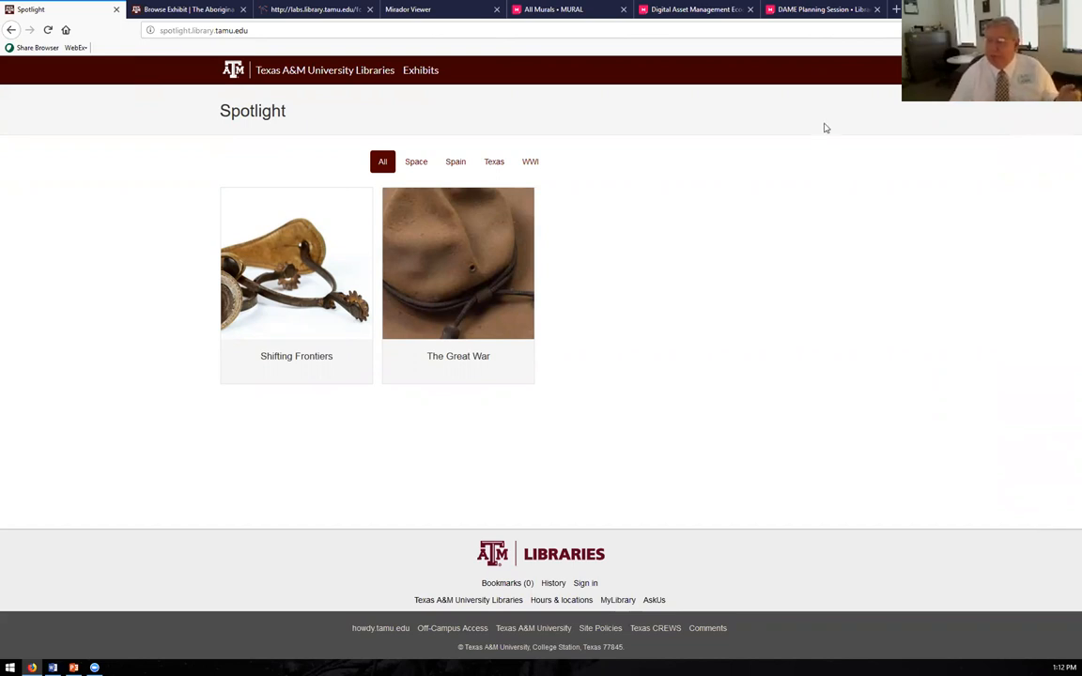
pyautogui.moveTo(804, 20)
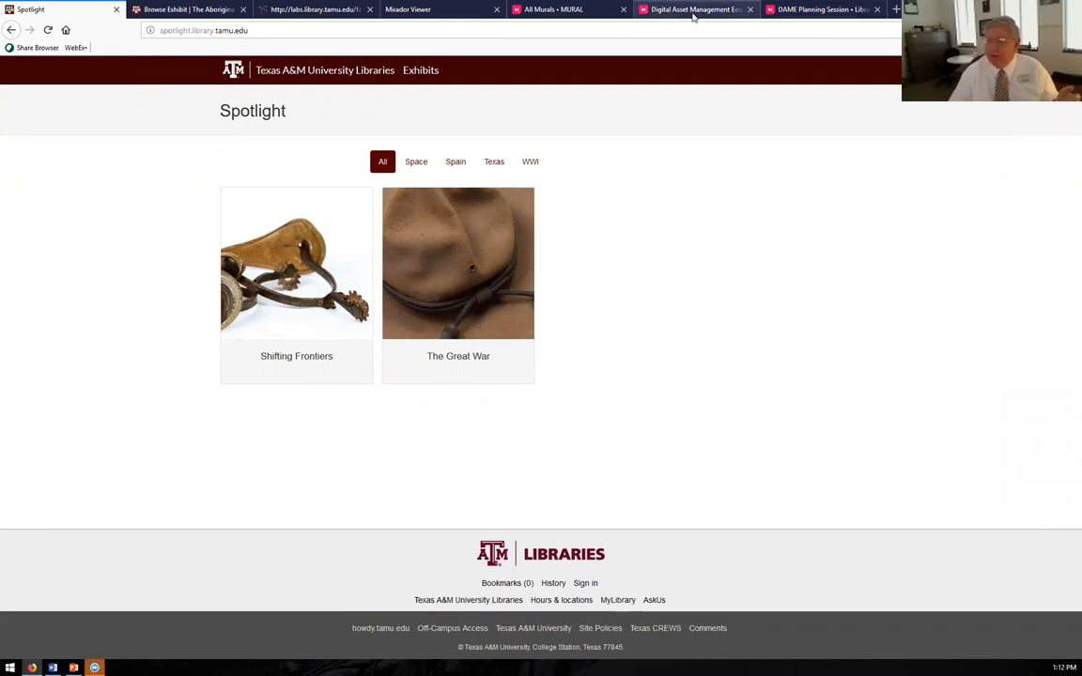
# - Switch to the Digital Asset Management Ecosystem tab to show its full Mural diagram
pyautogui.click(695, 9)
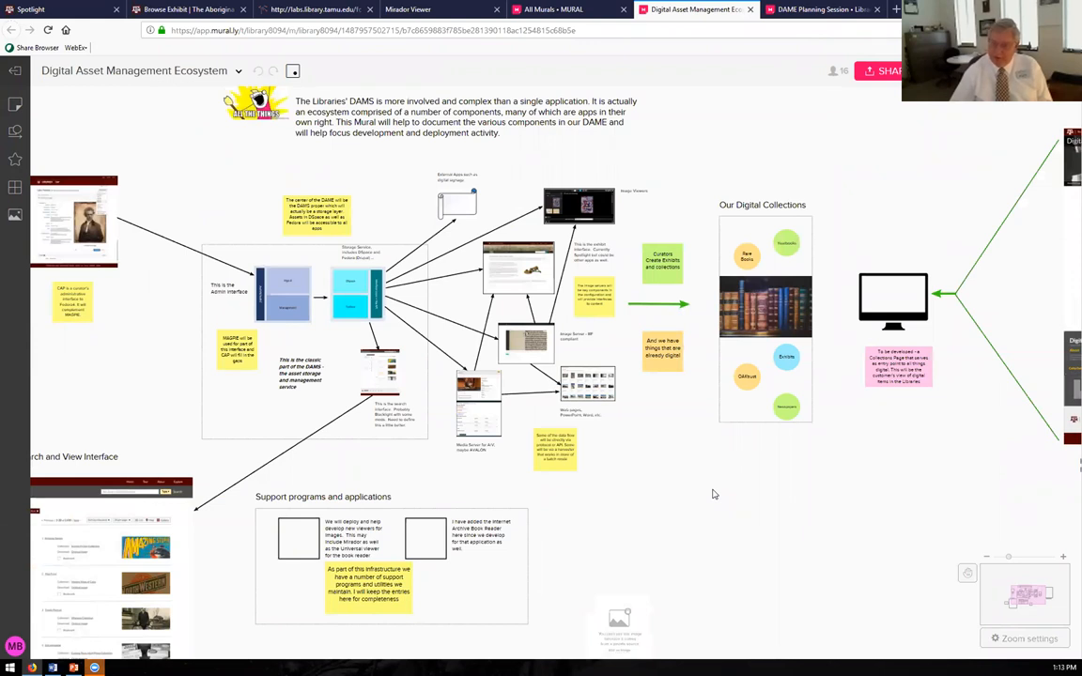
pyautogui.moveTo(706, 482)
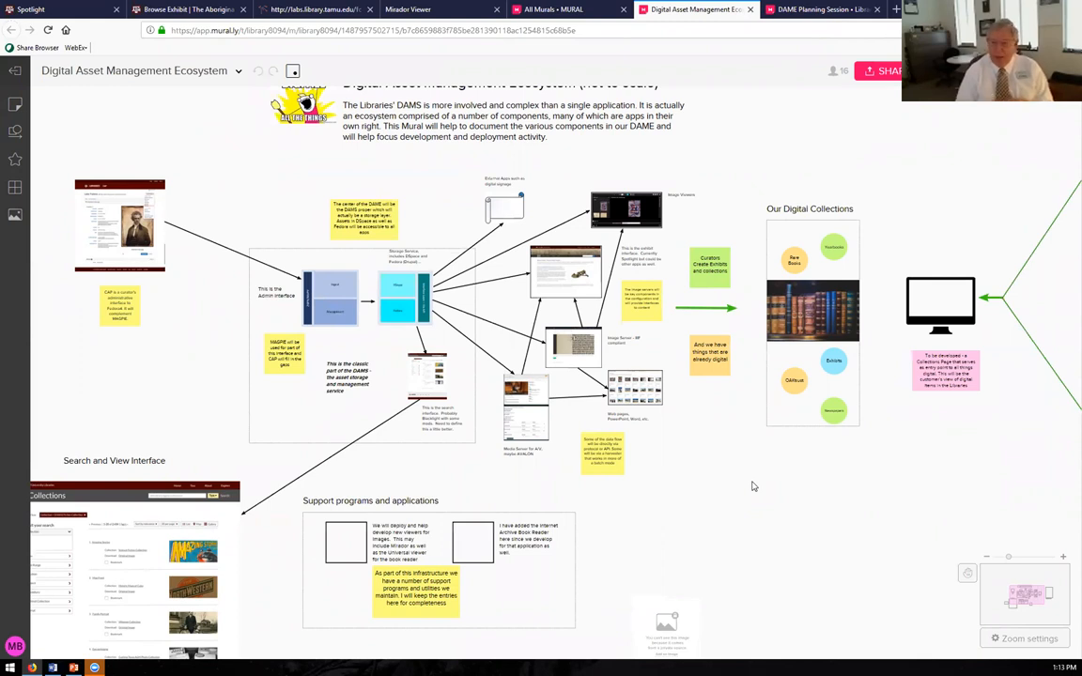
pyautogui.moveTo(413, 266)
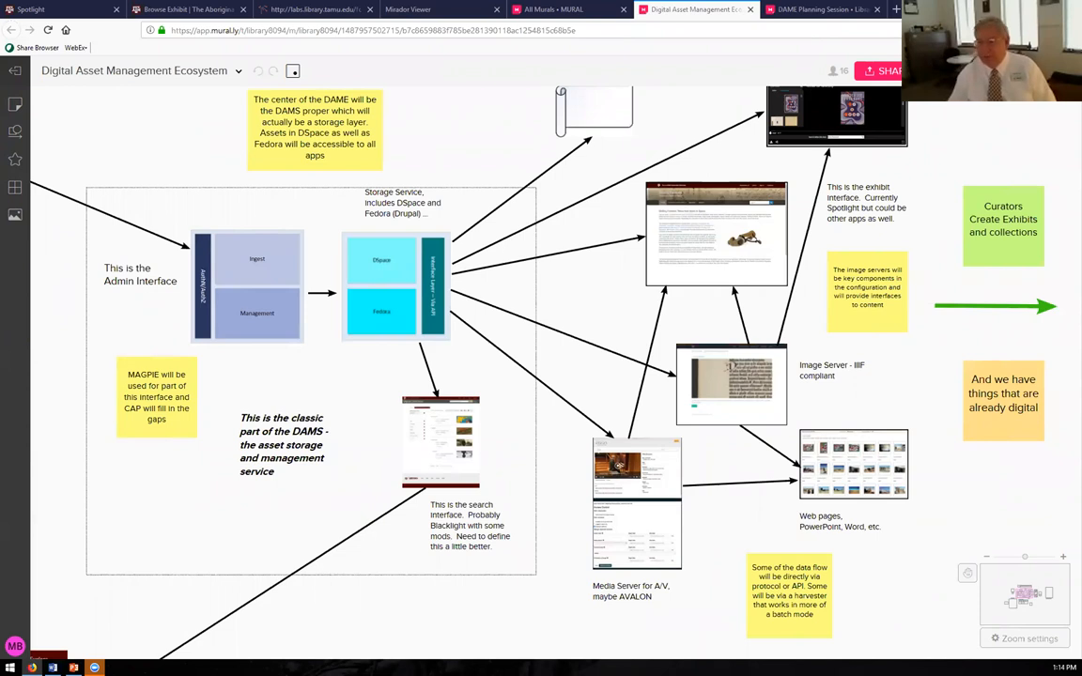
pyautogui.moveTo(880, 371)
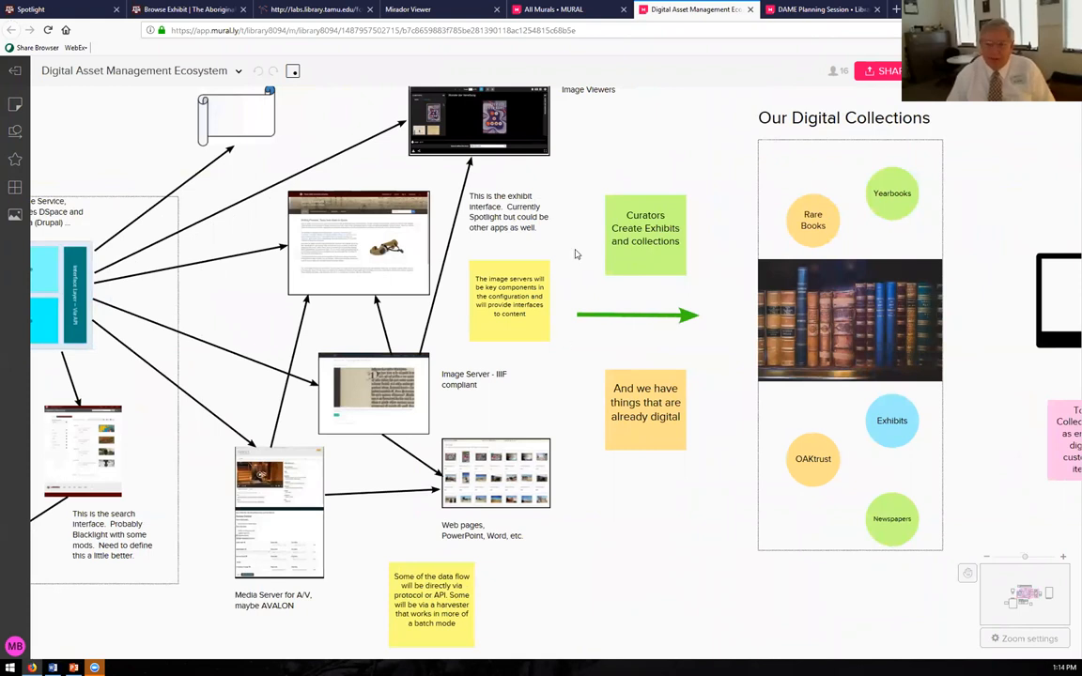
pyautogui.moveTo(357, 246)
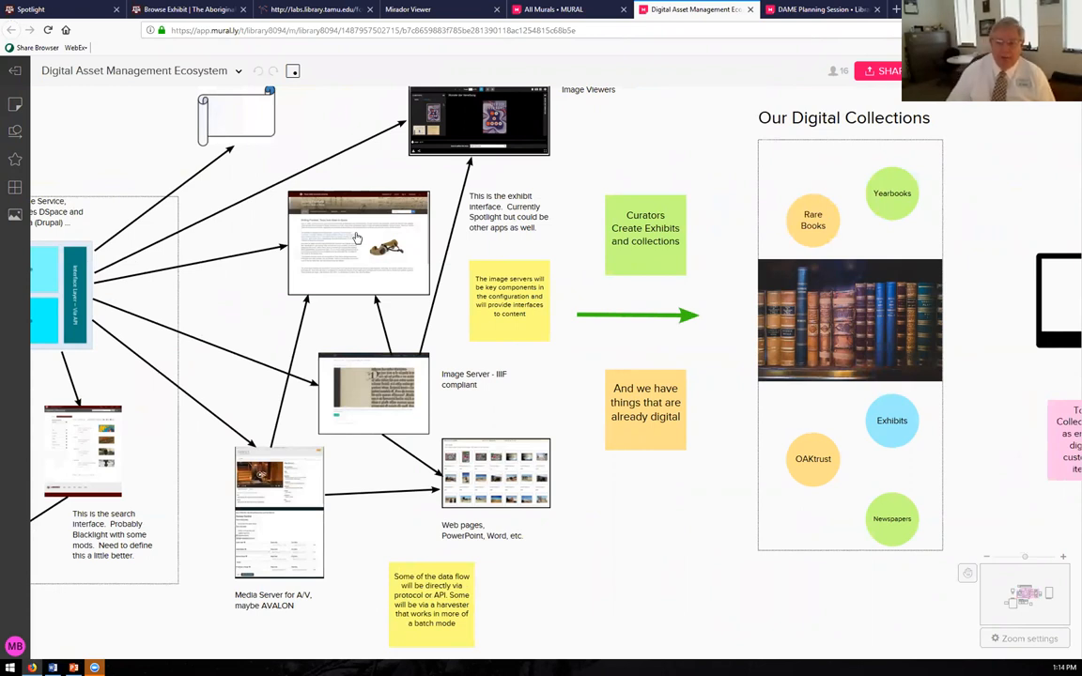
pyautogui.moveTo(627, 137)
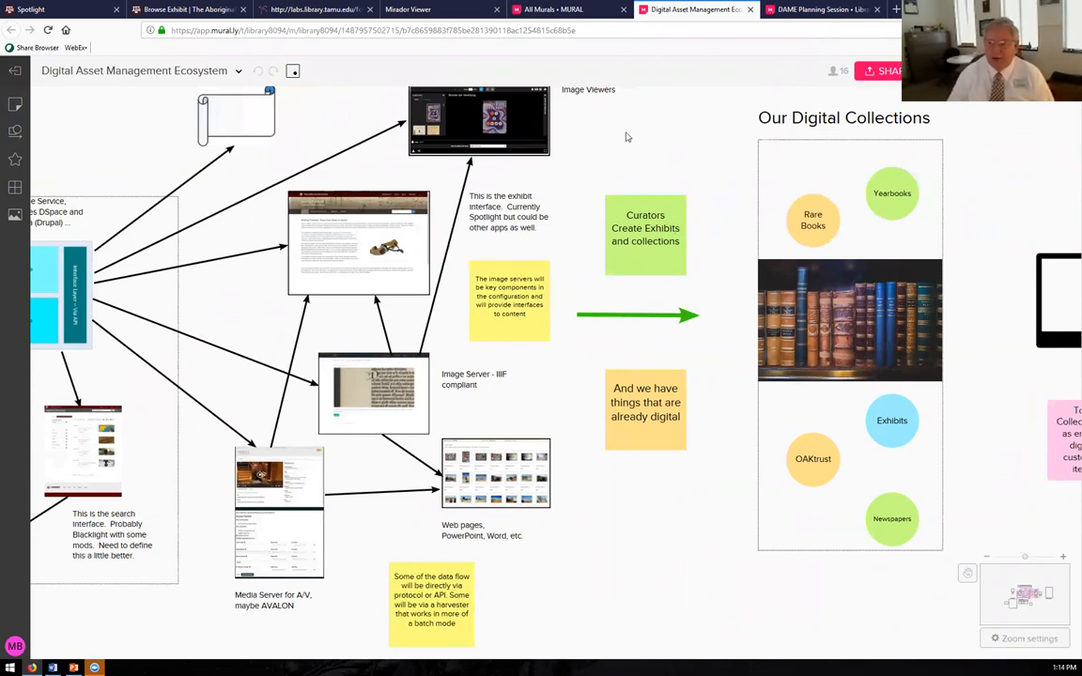
# - Zoom the Mural canvas in on the image server, media server, exhibit interface and Our Digital Collections
pyautogui.scroll(-3)
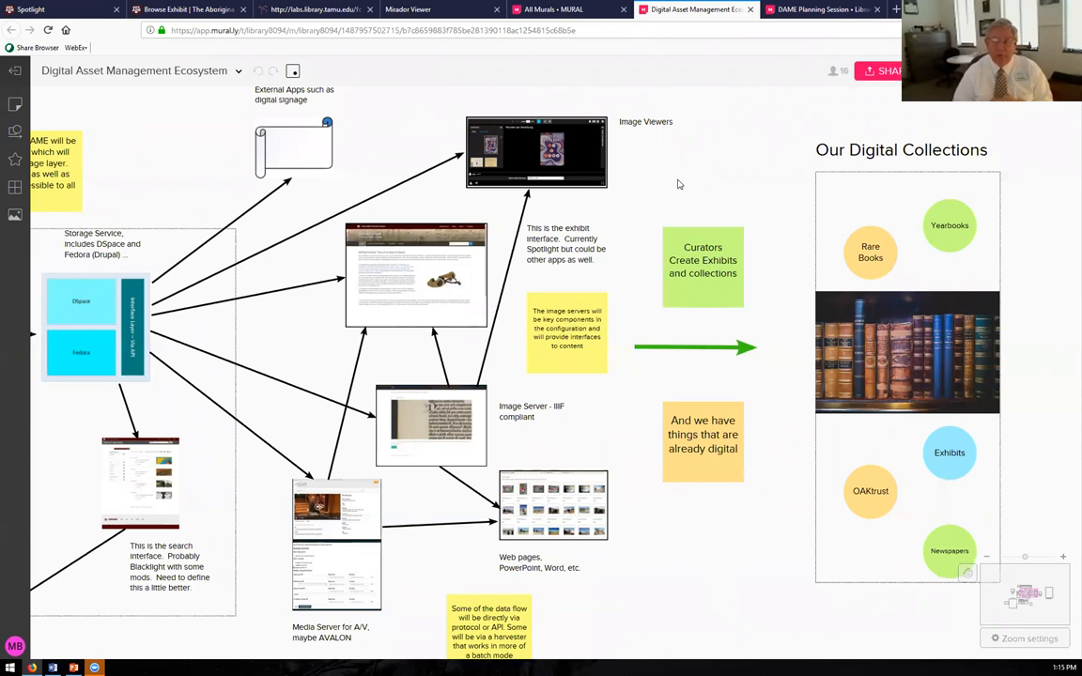
pyautogui.moveTo(693, 187)
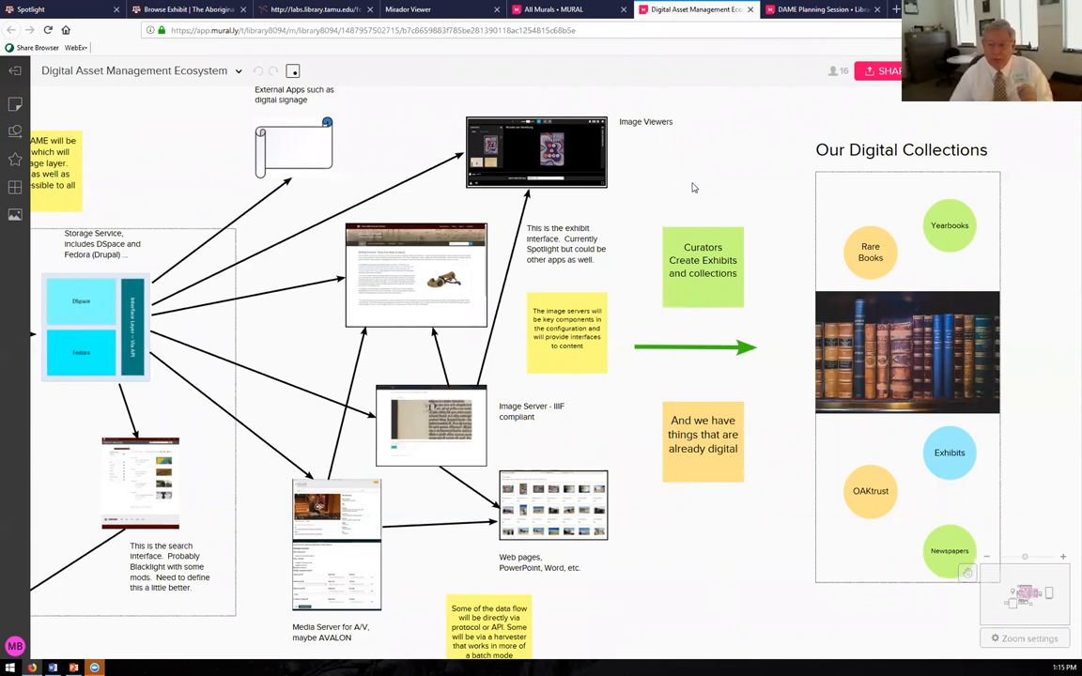
# - Pan the Mural canvas left to reveal the Collections Page mockups and stats dashboard
pyautogui.moveTo(695, 188); pyautogui.dragTo(567, 561)
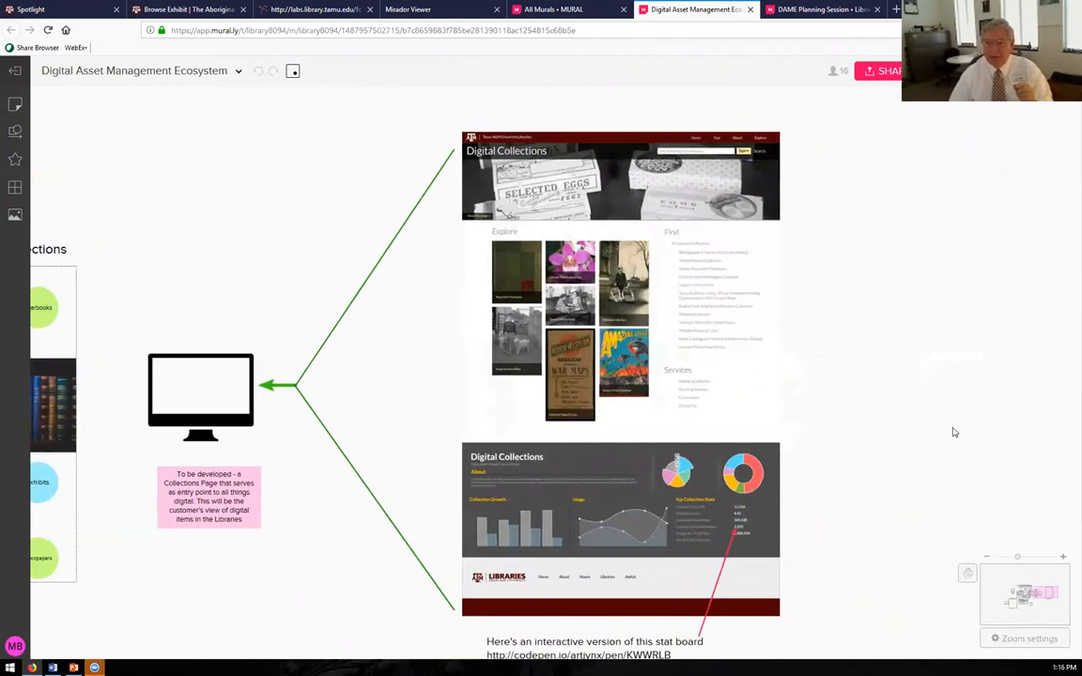
pyautogui.moveTo(954, 428)
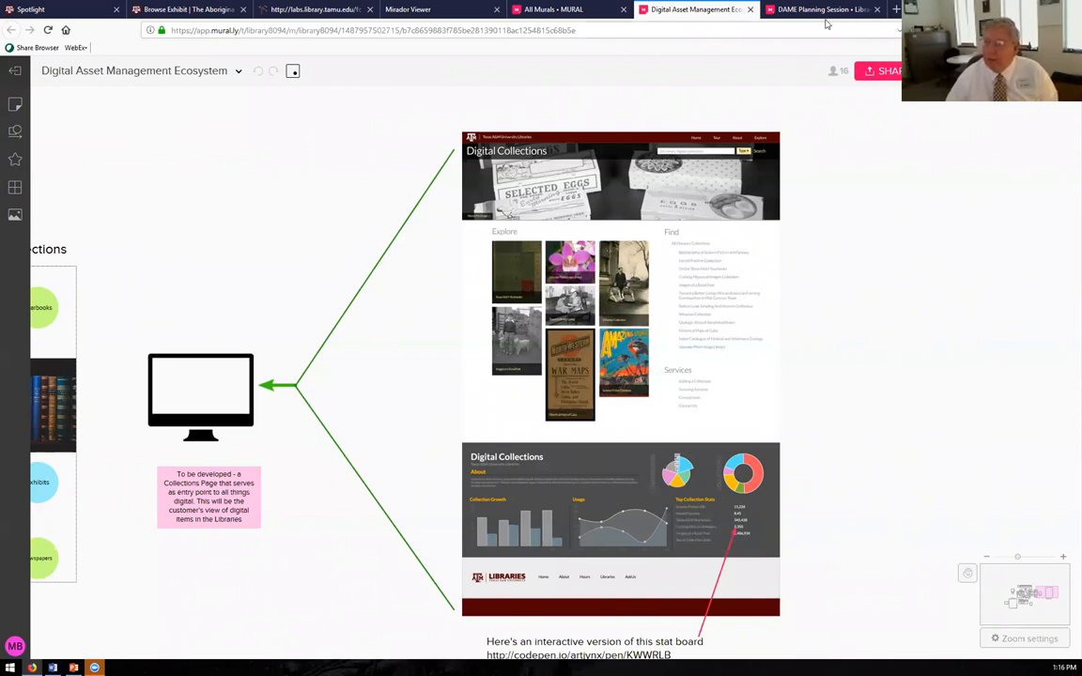
pyautogui.moveTo(828, 24)
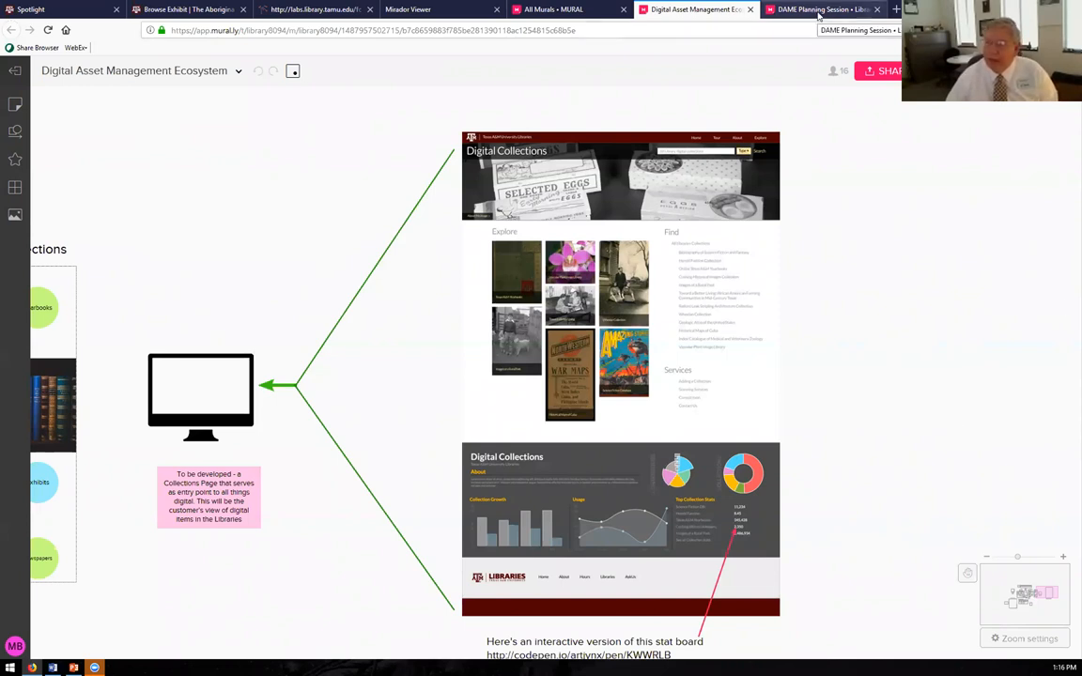
# - View slide 17, 'Why are we here', then return to the DAME Planning Session board
pyautogui.click(822, 9)
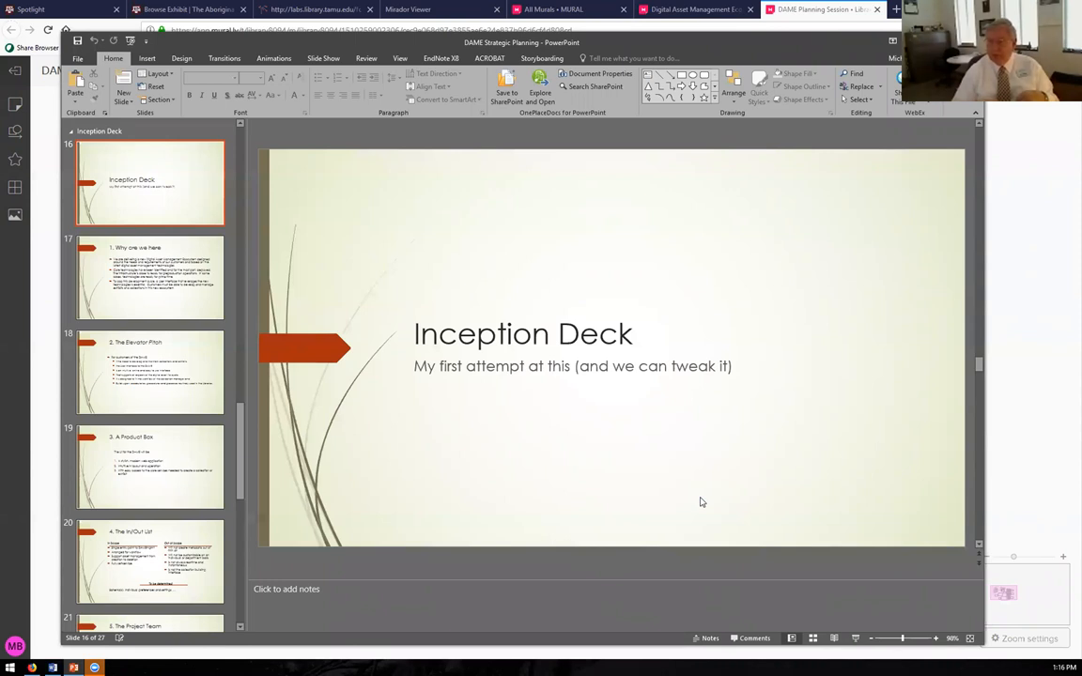
pyautogui.moveTo(184, 291)
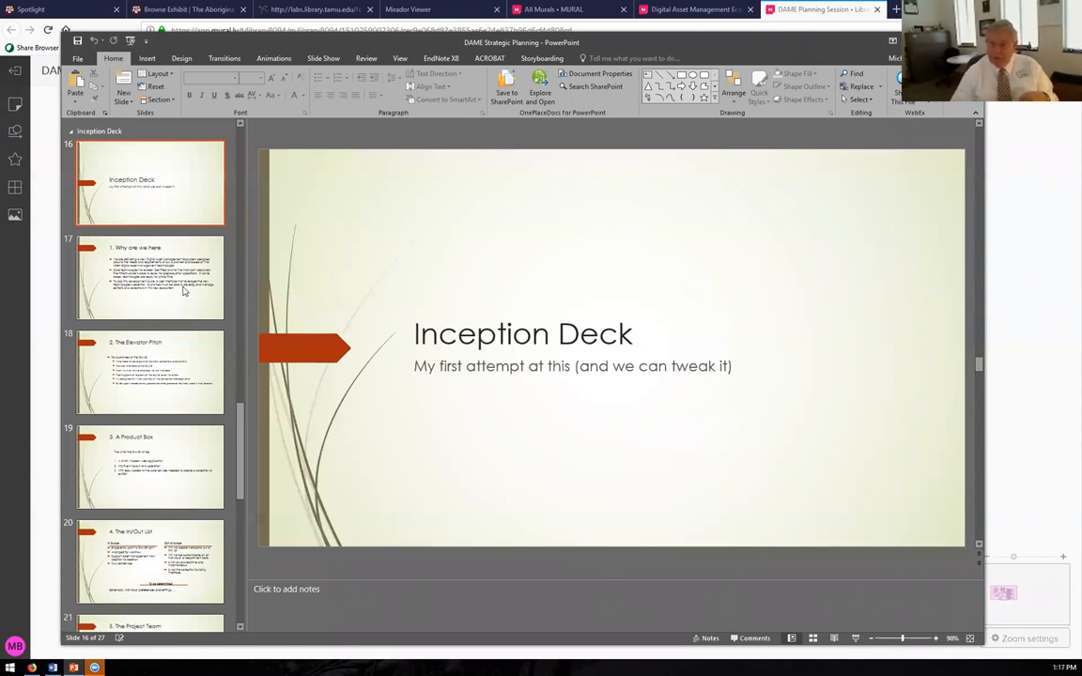
pyautogui.click(149, 277)
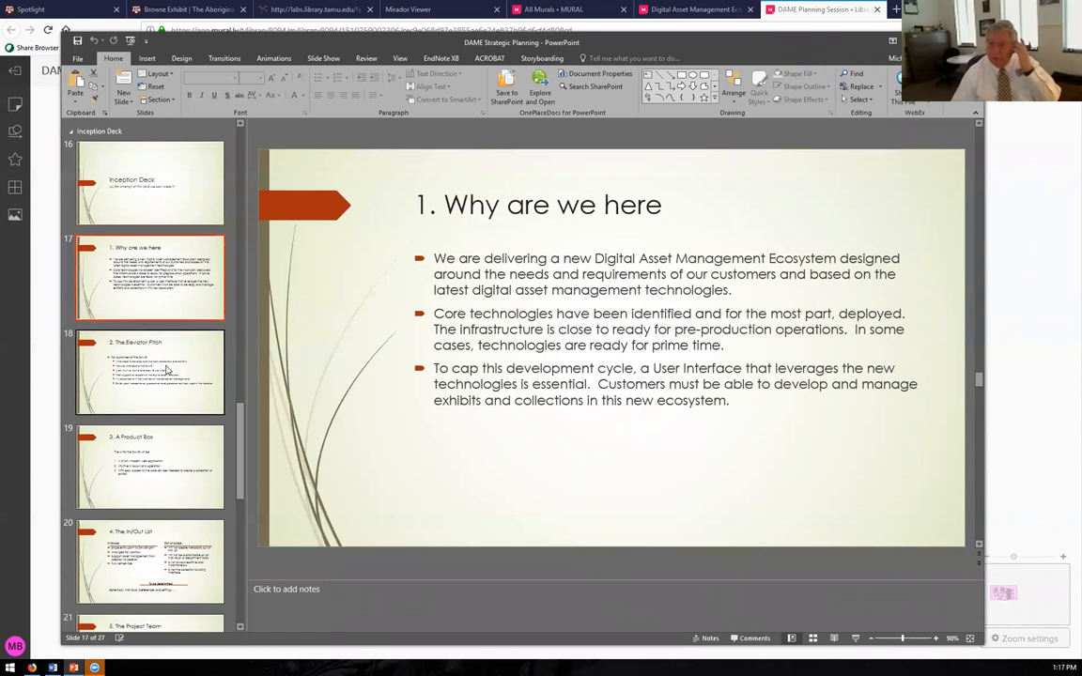
pyautogui.click(148, 371)
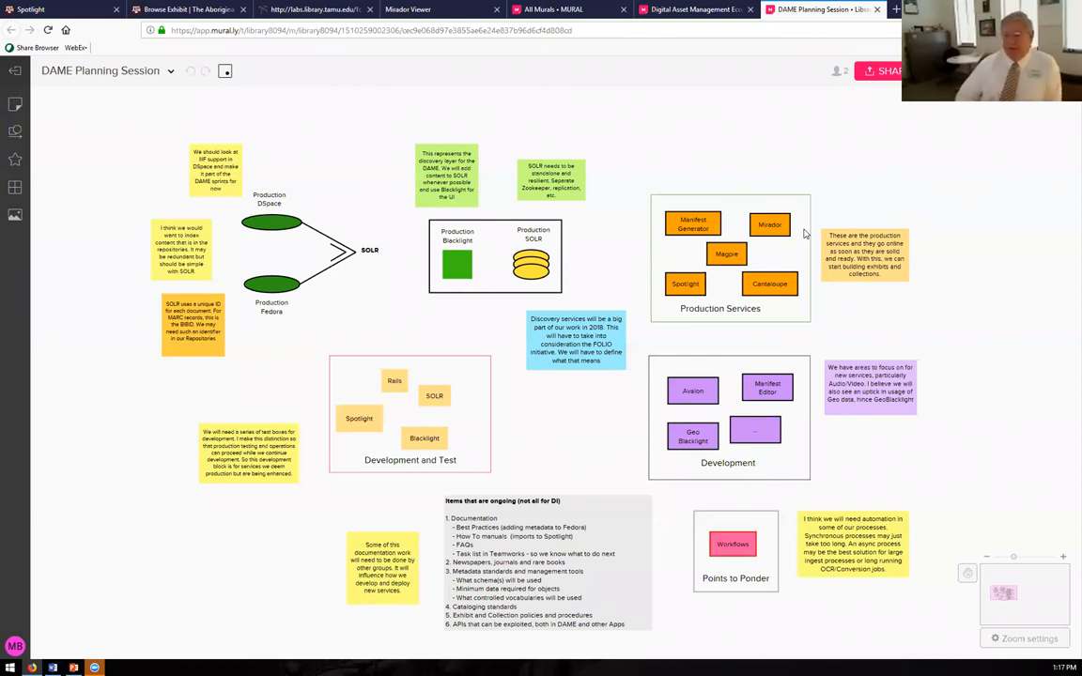
pyautogui.moveTo(618, 261)
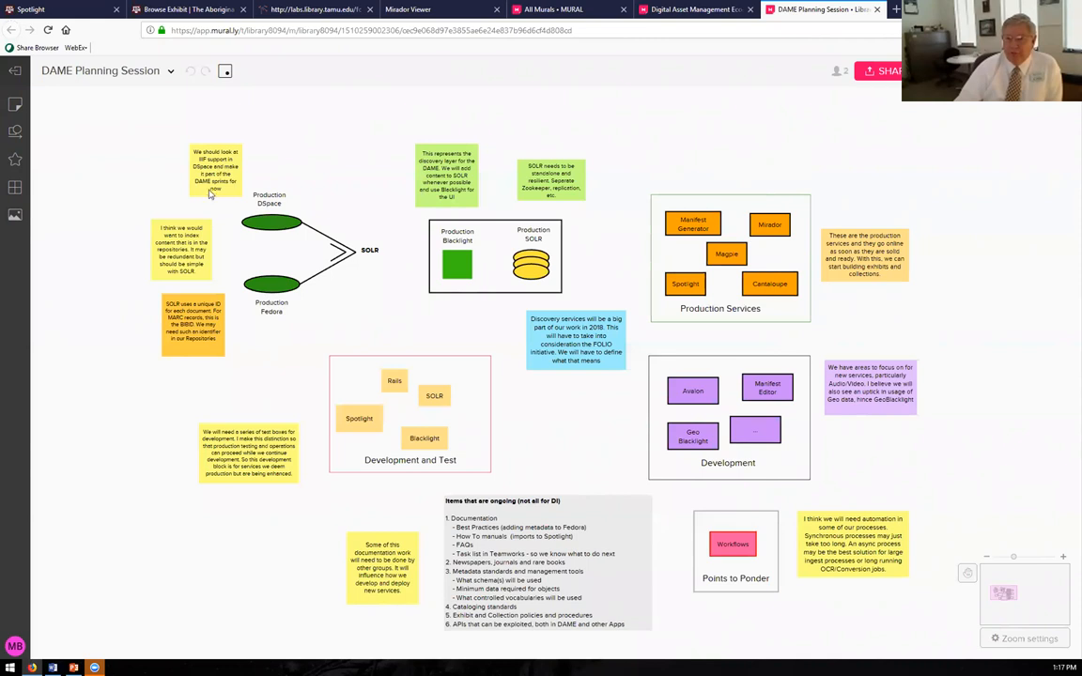
pyautogui.moveTo(435, 295)
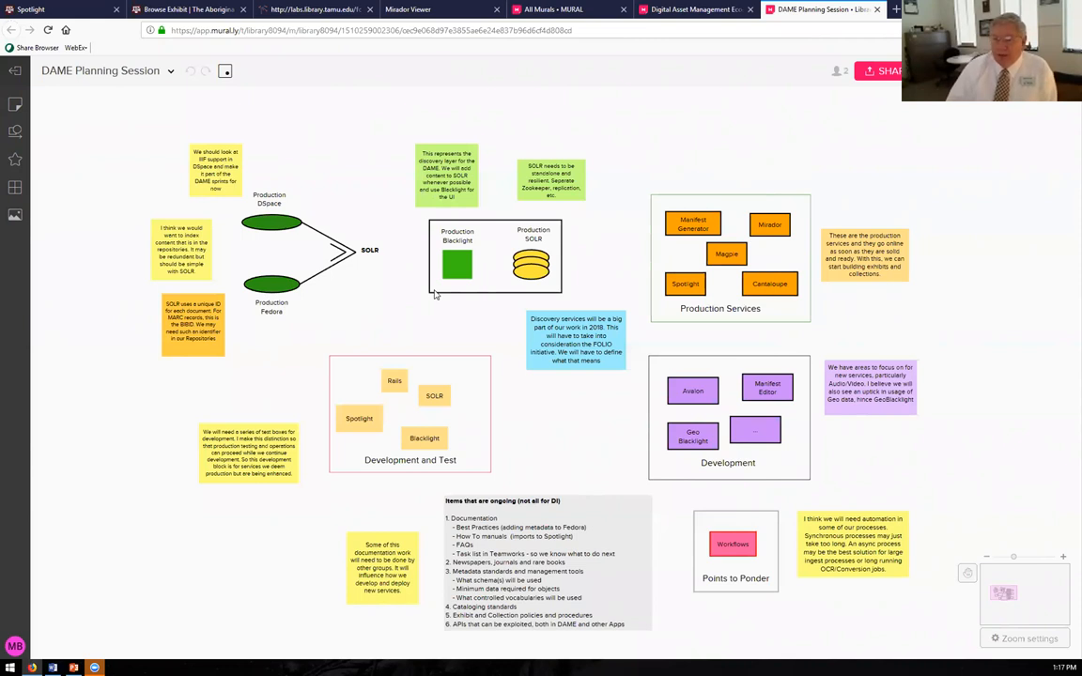
pyautogui.moveTo(480, 321)
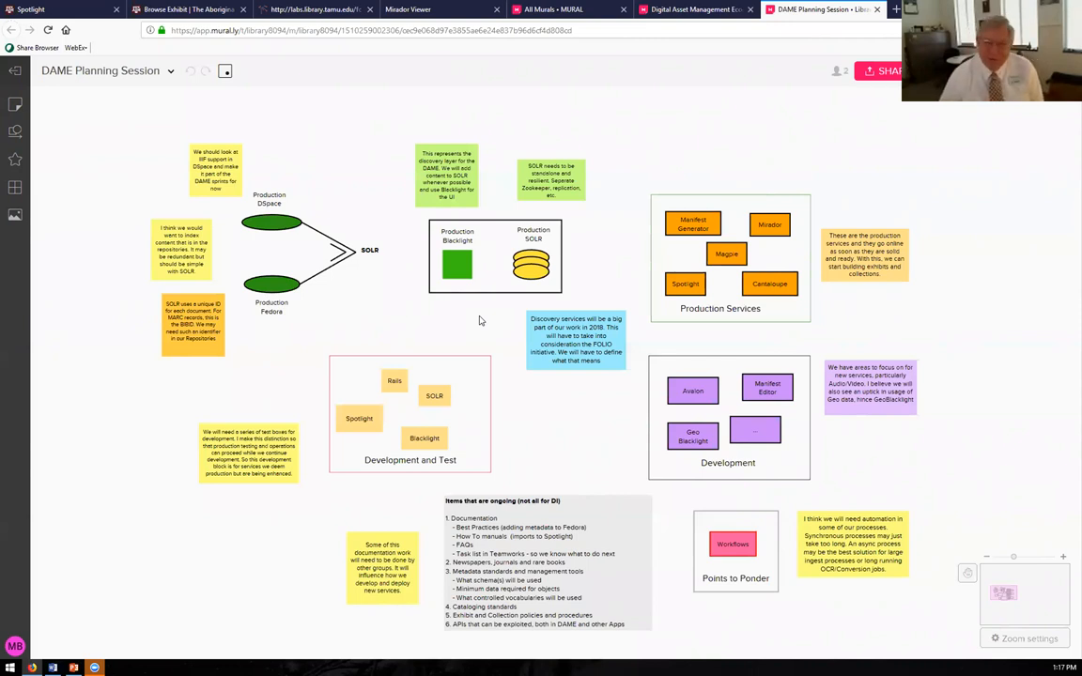
pyautogui.moveTo(474, 308)
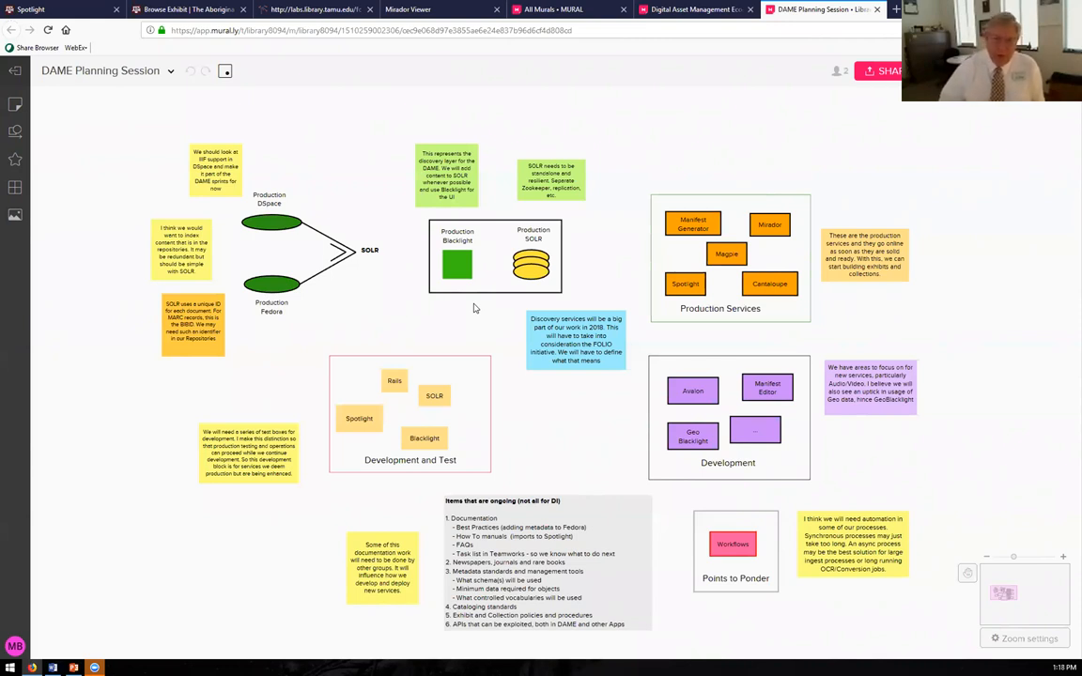
pyautogui.moveTo(465, 306)
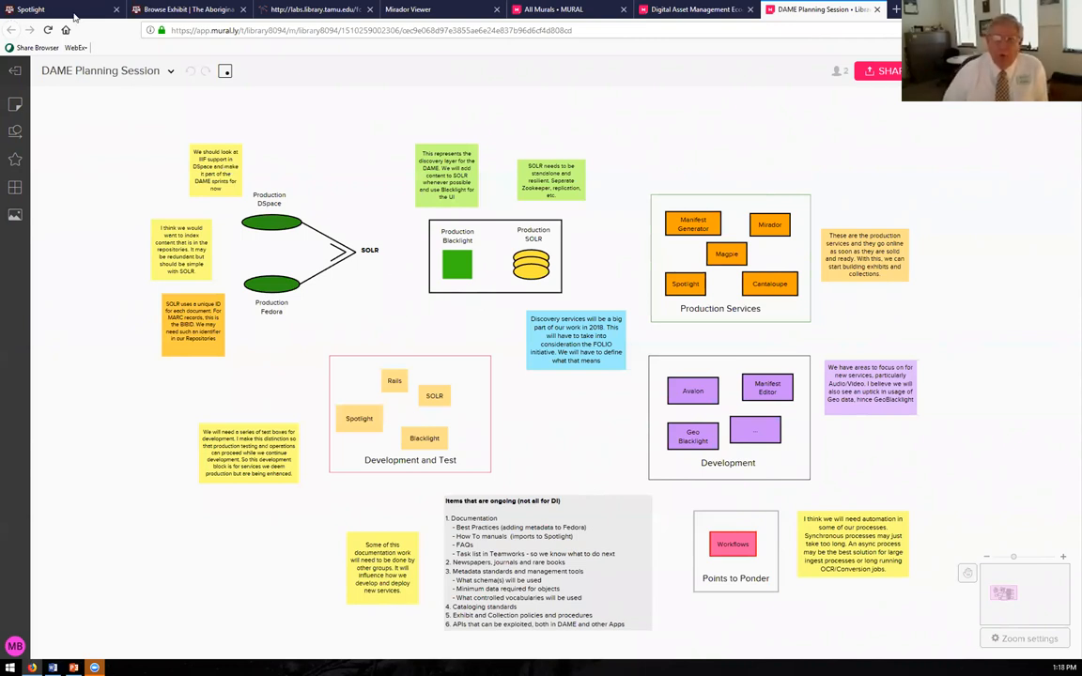
# - Return to the Texas A&M Libraries Spotlight exhibits page listing Shifting Frontiers and The Great War
pyautogui.click(31, 7)
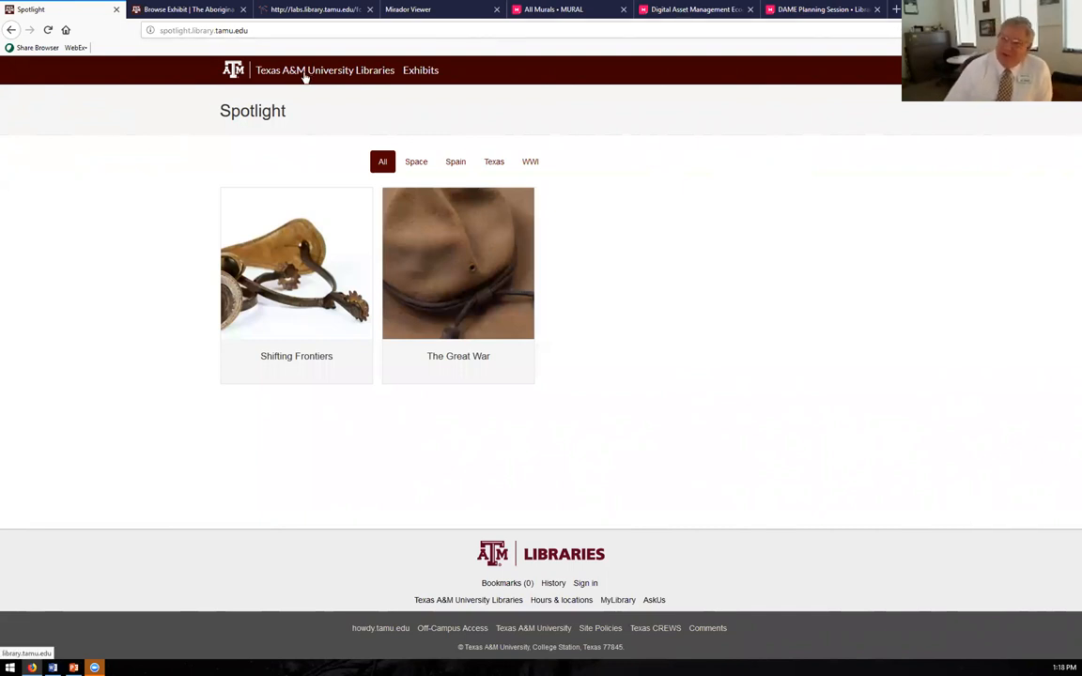
pyautogui.moveTo(410, 8)
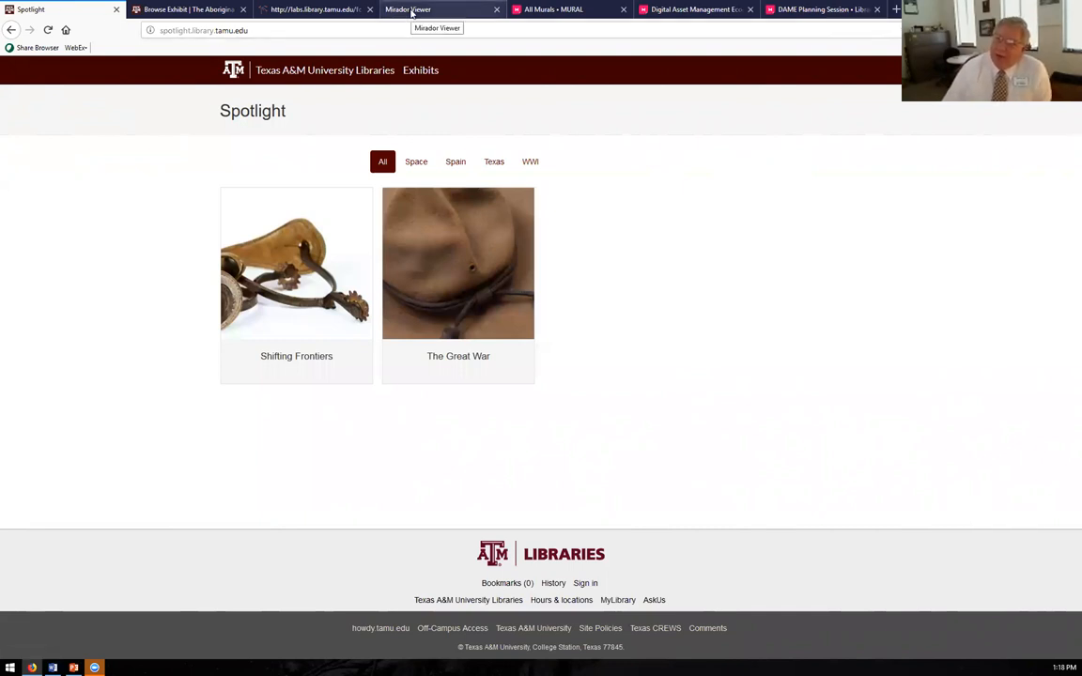
# - Switch to Mirador Viewer showing The Great War catalogue cover and its chapter index
pyautogui.click(458, 263)
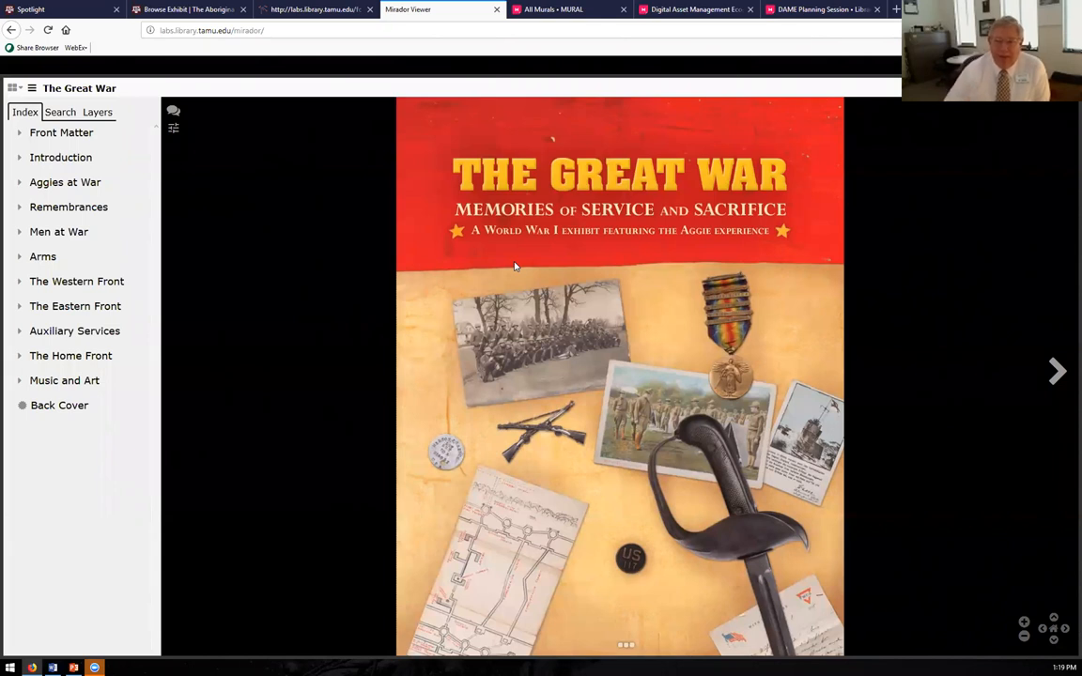
pyautogui.moveTo(310, 296)
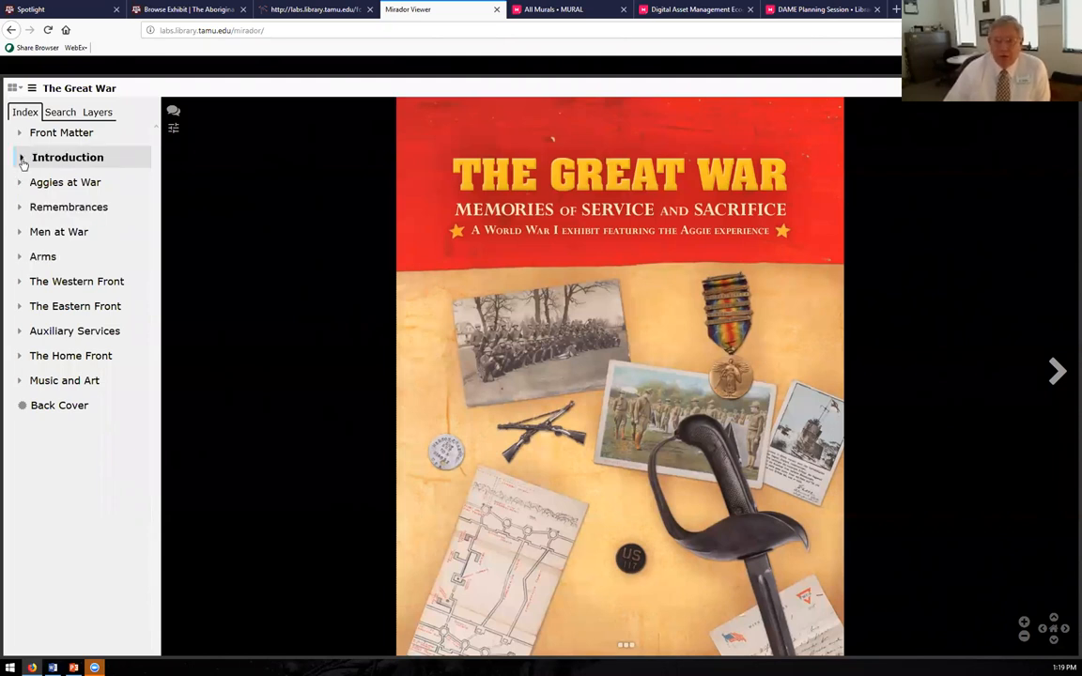
# - Expand the Introduction index entry and advance three pages to Acknowledgements and Sponsors
pyautogui.click(21, 157)
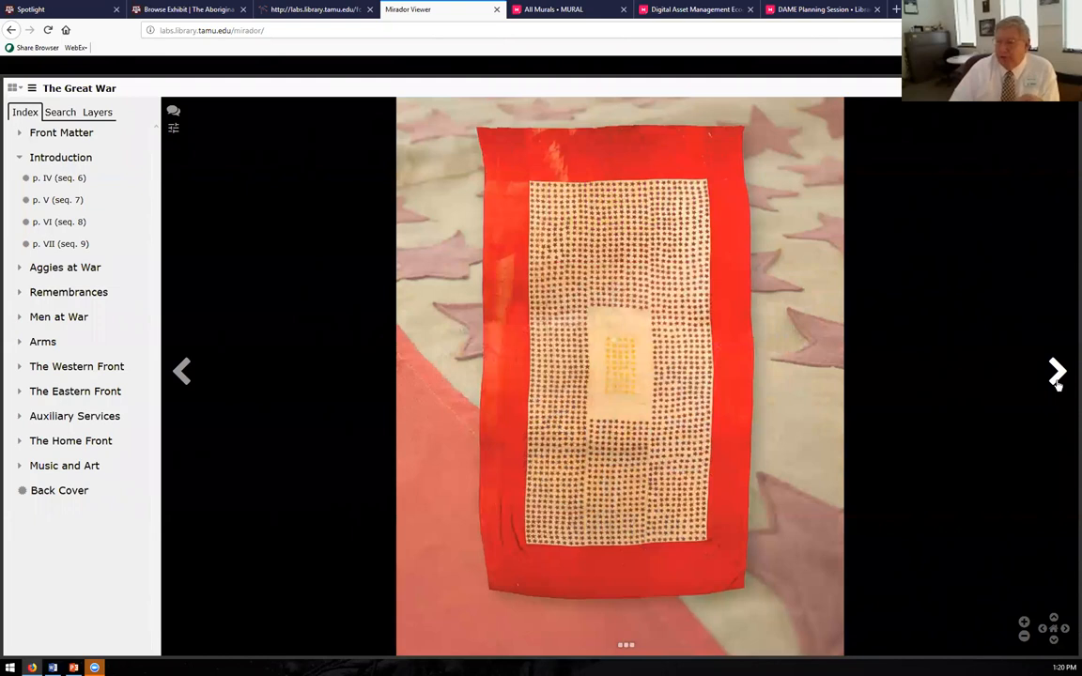
pyautogui.click(1054, 371)
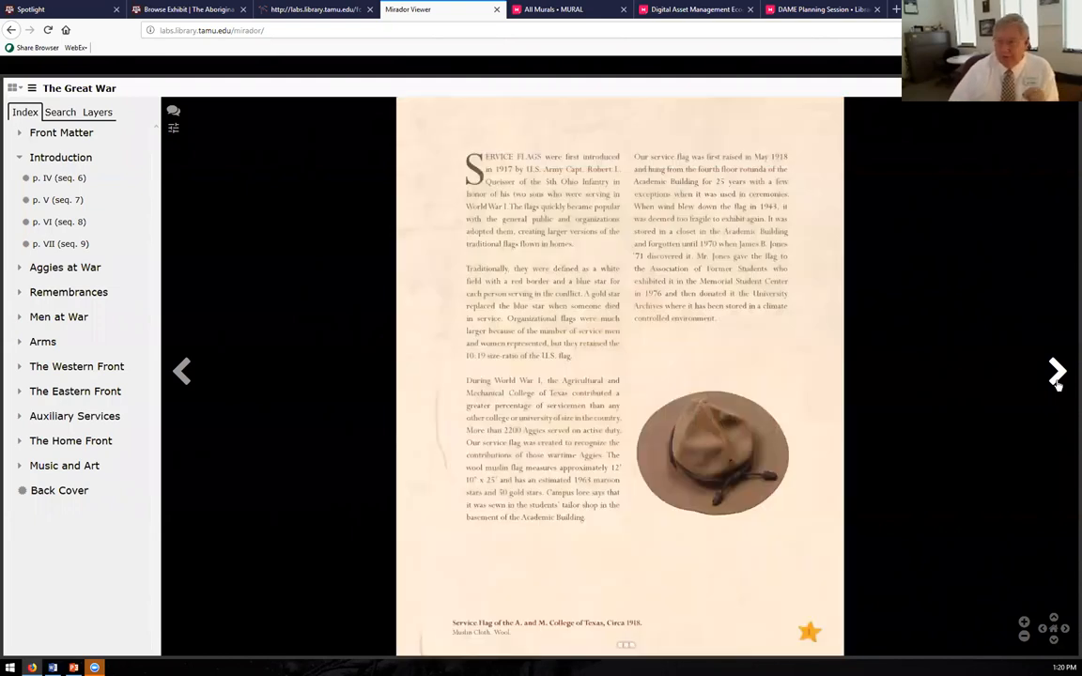
pyautogui.click(1052, 369)
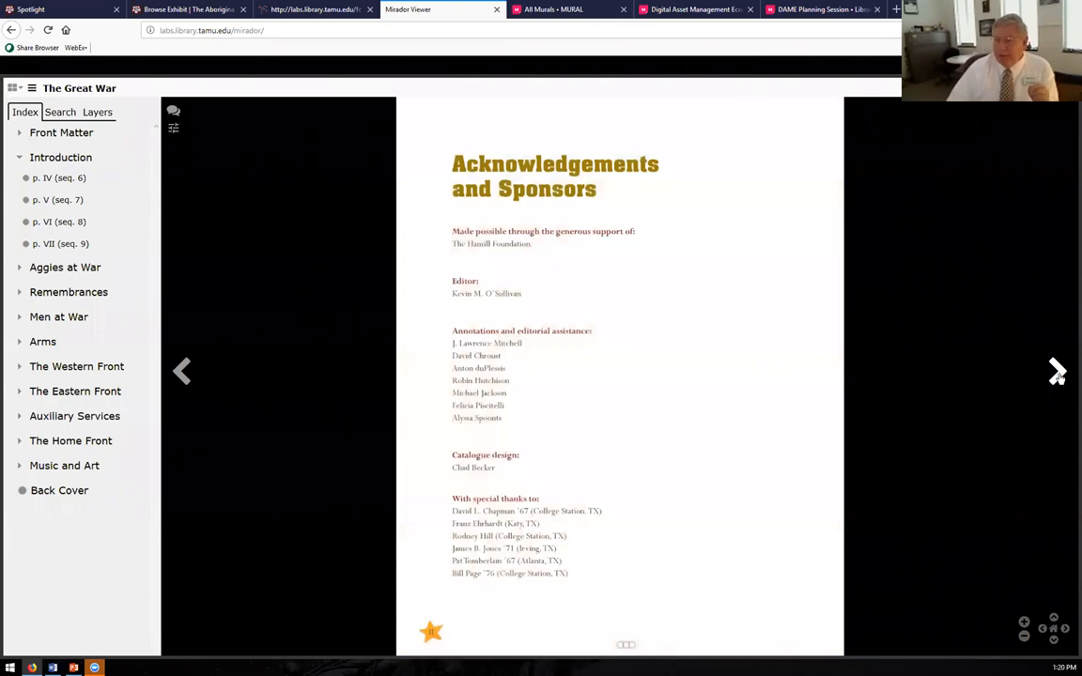
pyautogui.click(1049, 371)
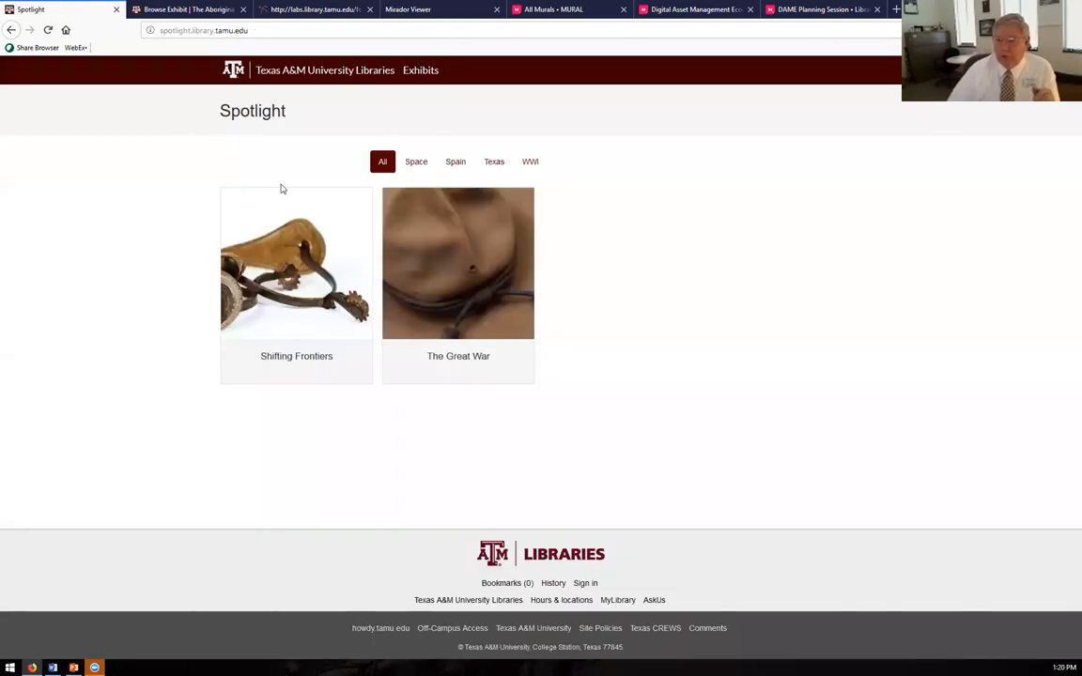
pyautogui.moveTo(458, 273)
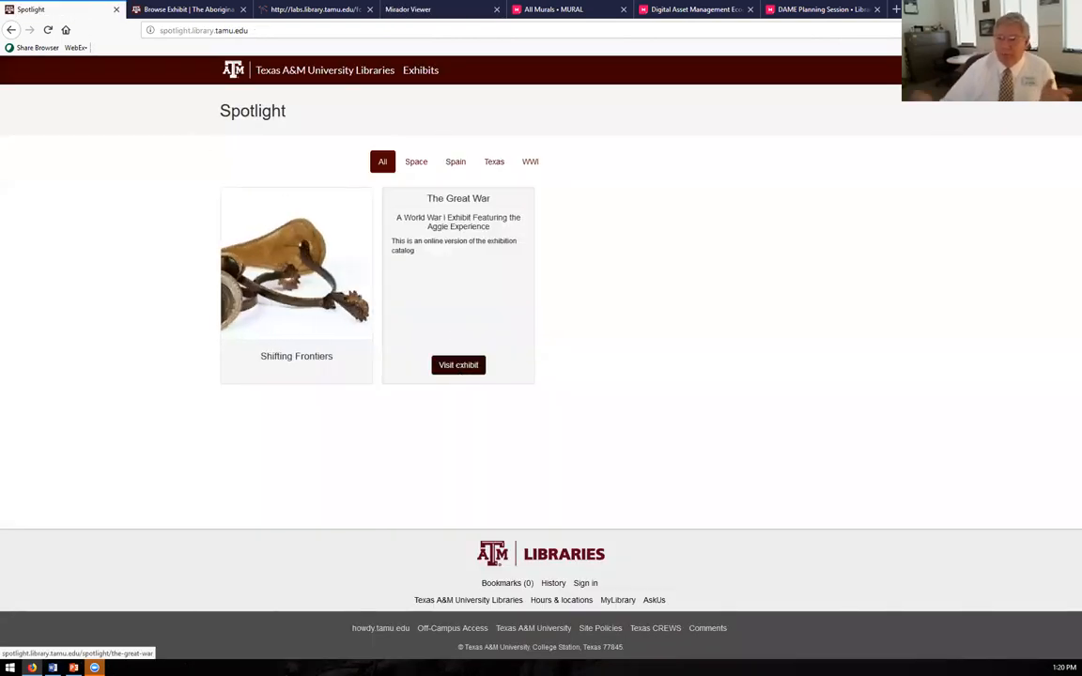
# - Visit The Great War exhibit and scroll its Introduction down to the director's signature and back
pyautogui.click(458, 365)
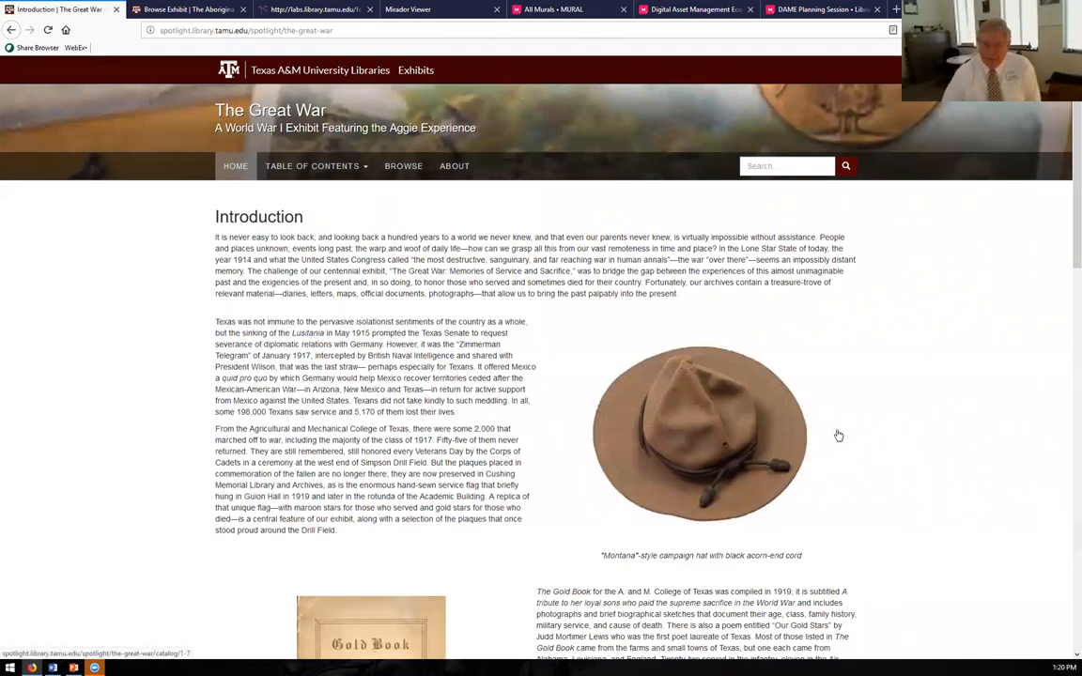
pyautogui.scroll(-3)
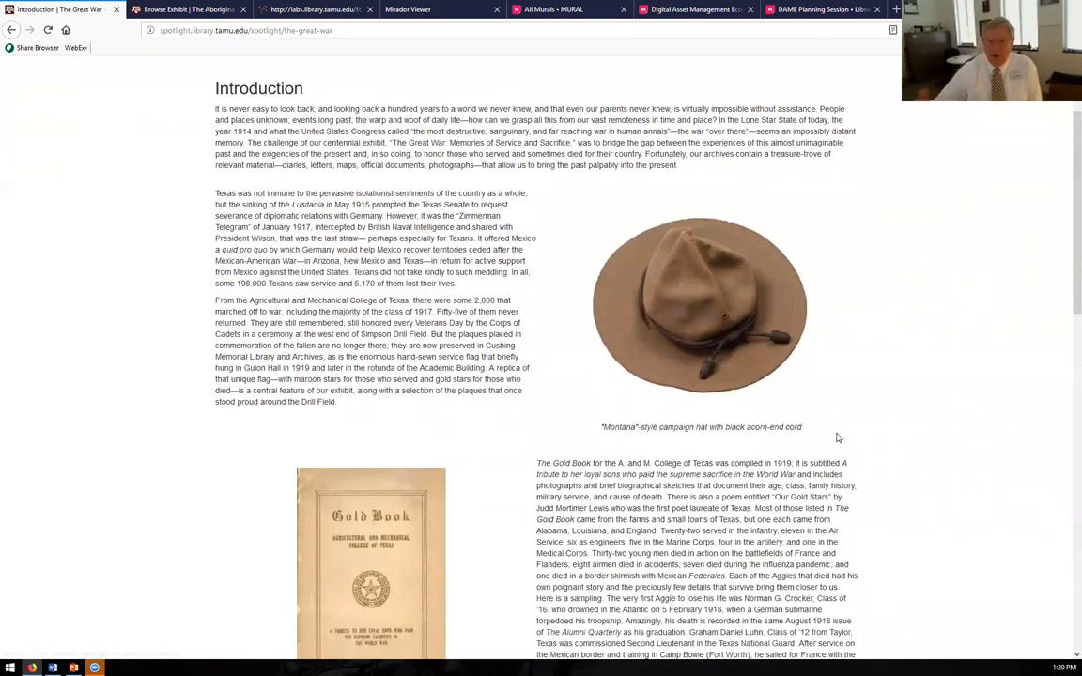
pyautogui.scroll(-3)
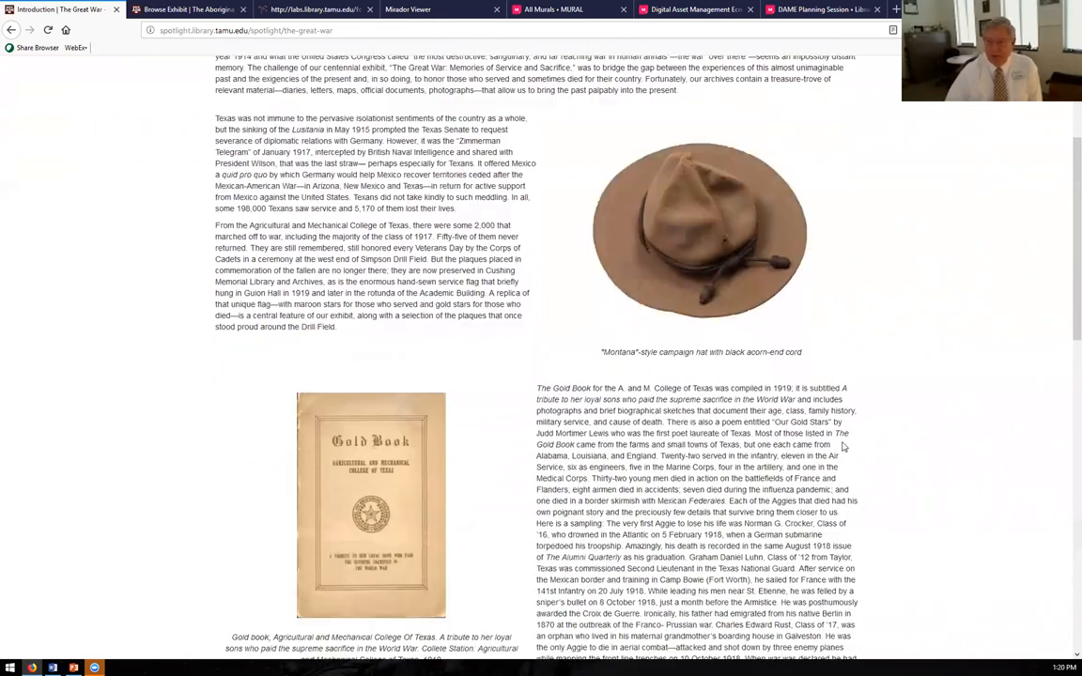
pyautogui.scroll(-3)
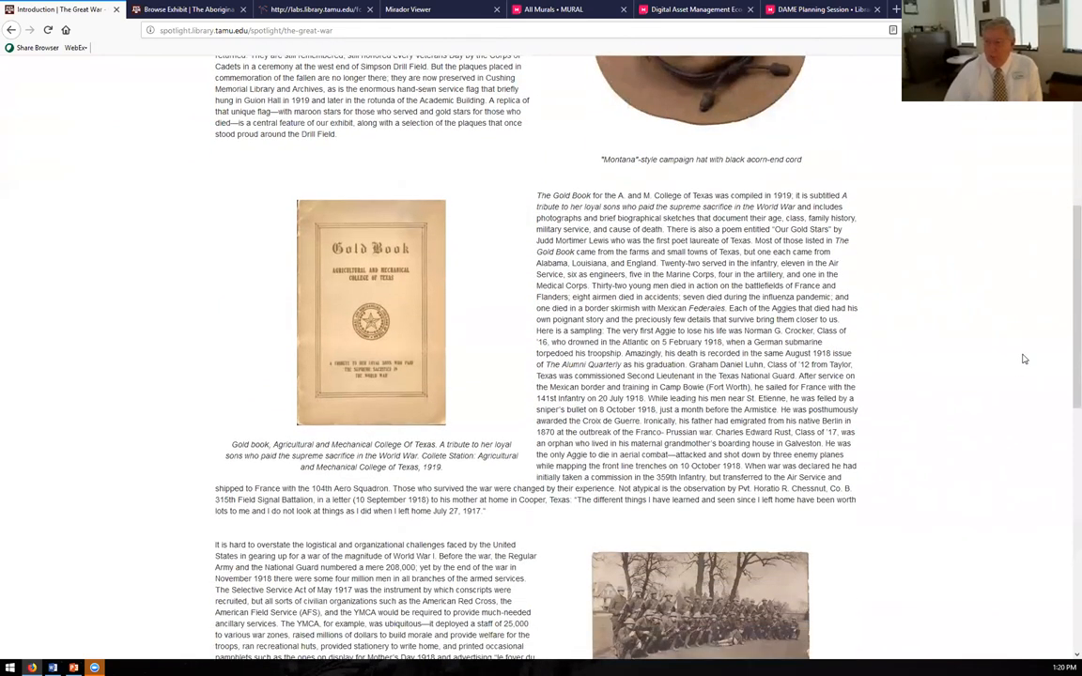
pyautogui.scroll(-3)
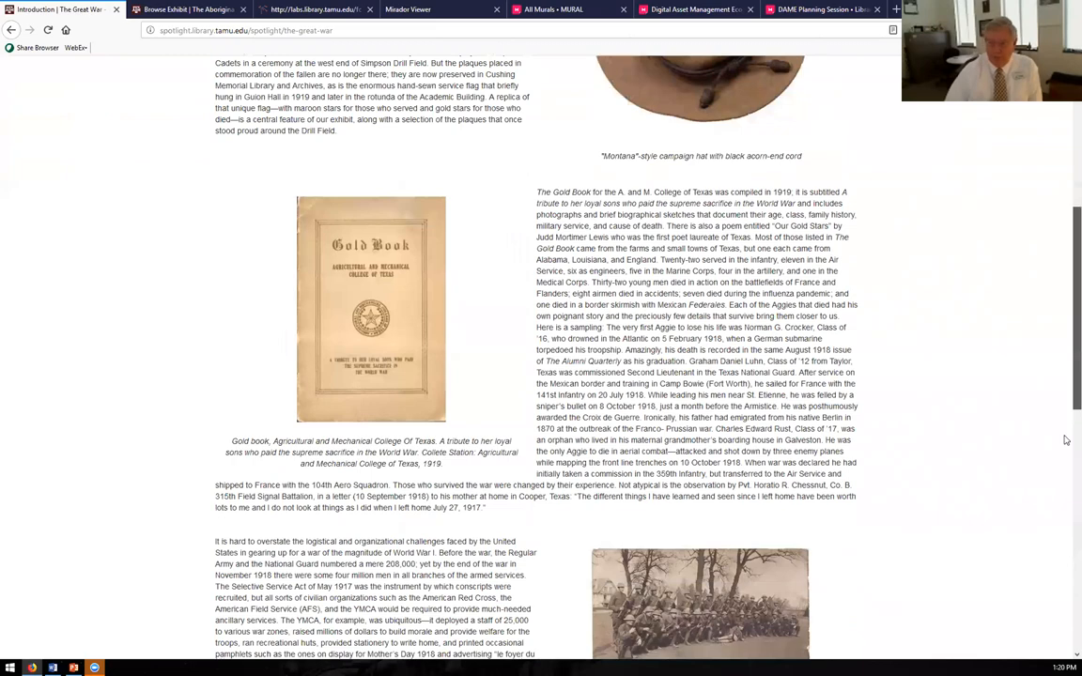
pyautogui.scroll(-3)
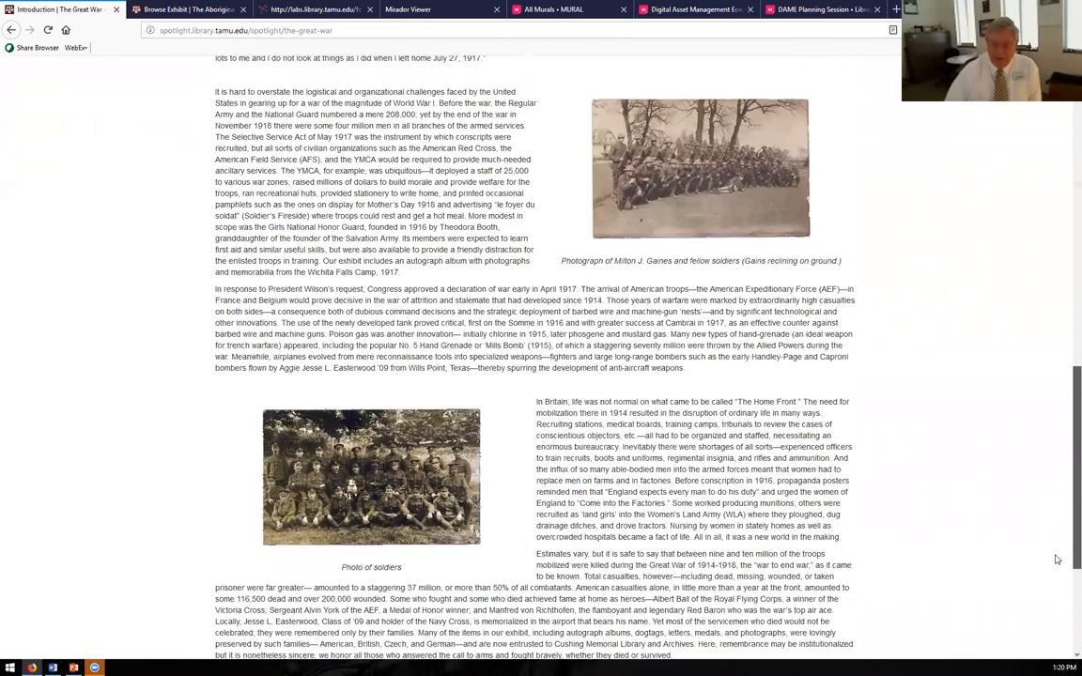
pyautogui.scroll(-3)
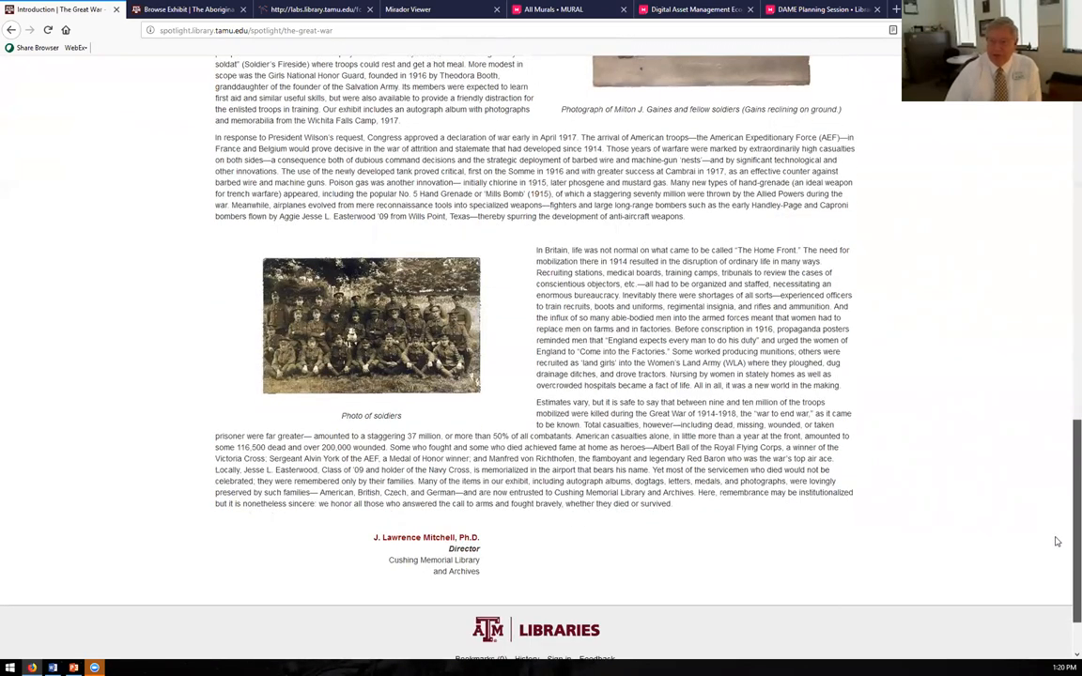
pyautogui.scroll(3)
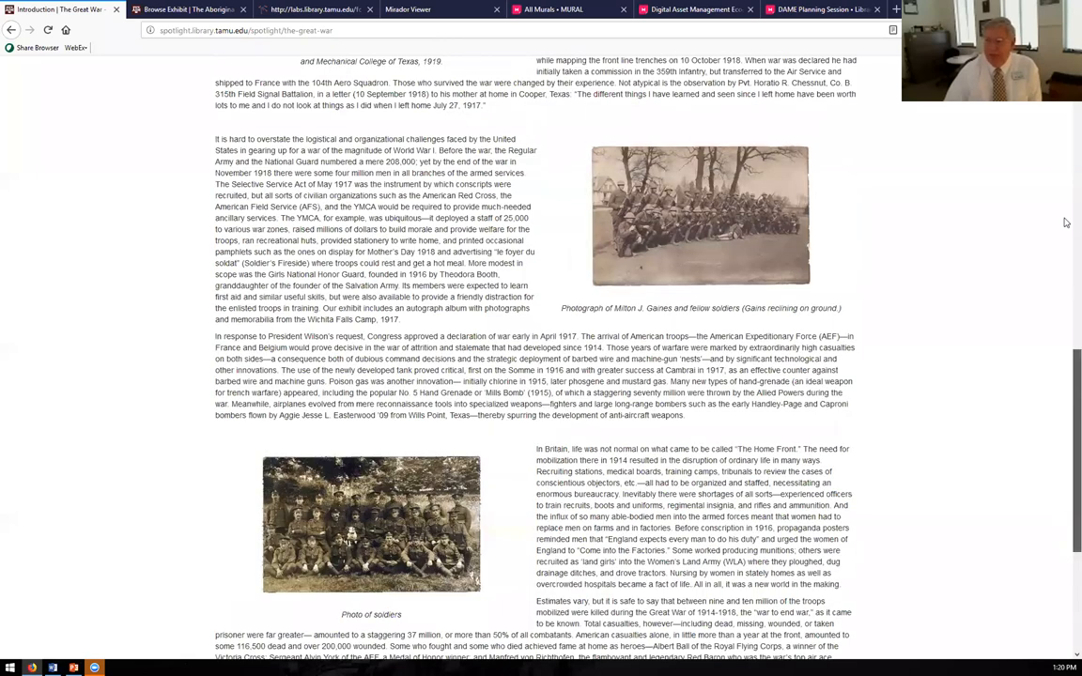
pyautogui.scroll(3)
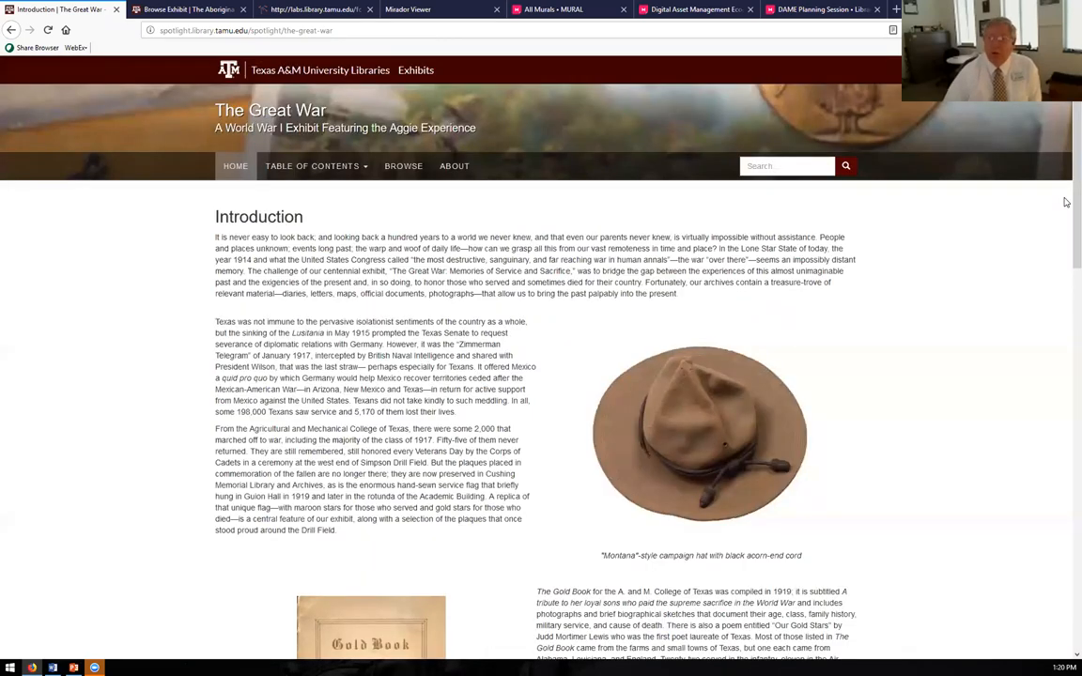
pyautogui.moveTo(359, 201)
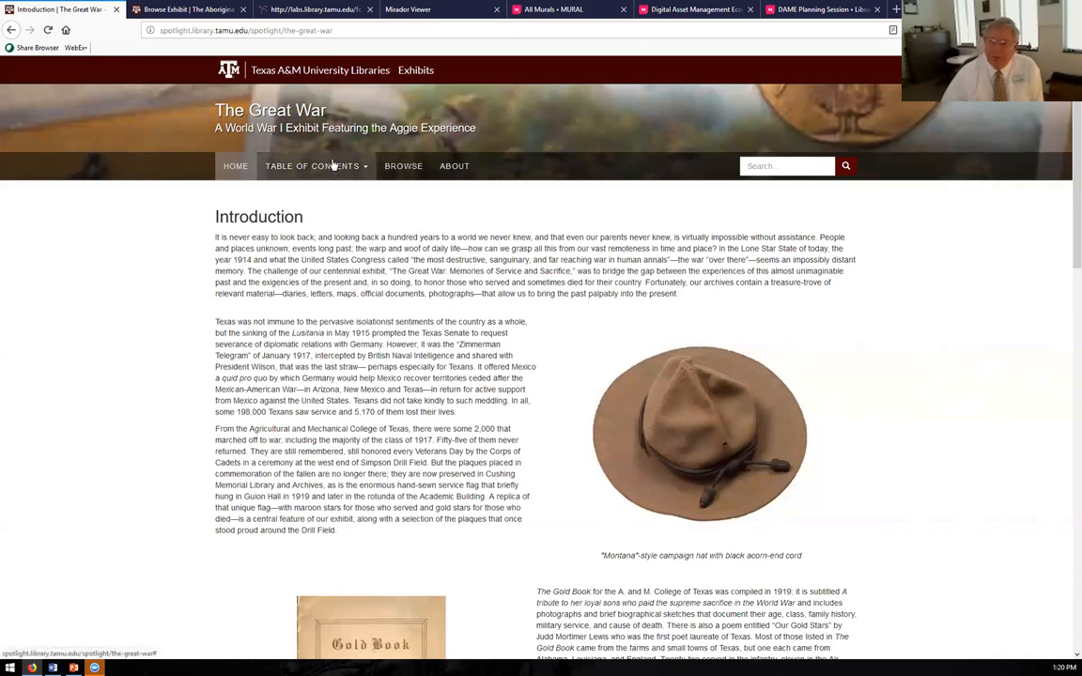
# - Navigate Table of Contents, then Aggies at War, to the Papers of Gordon Clippingdale page
pyautogui.click(311, 166)
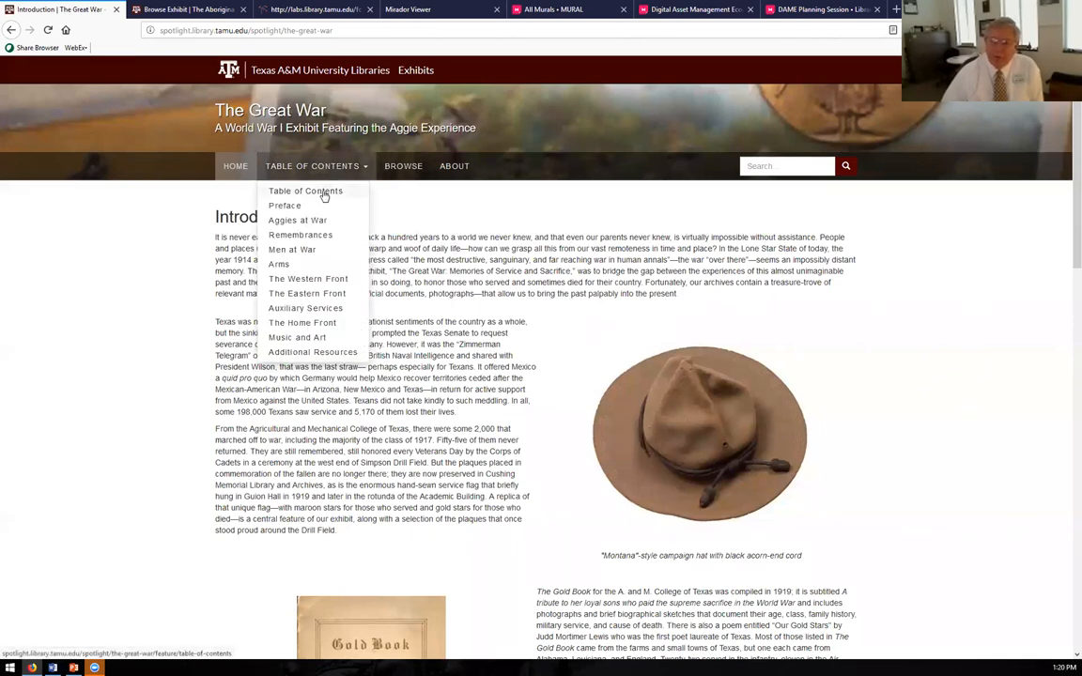
pyautogui.click(306, 190)
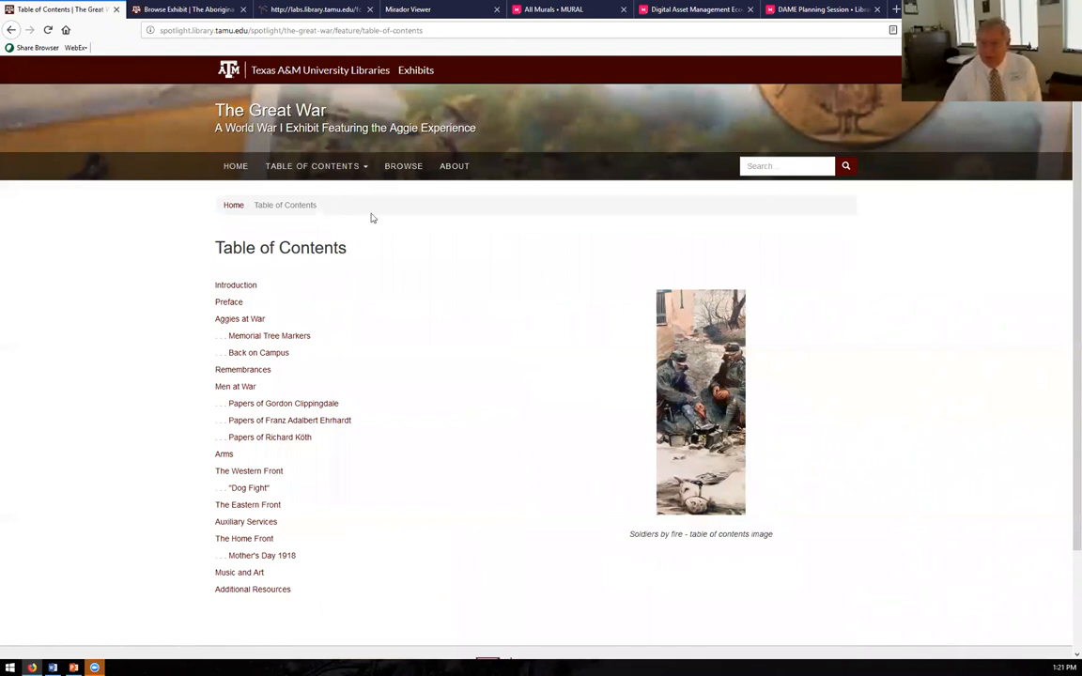
pyautogui.click(240, 319)
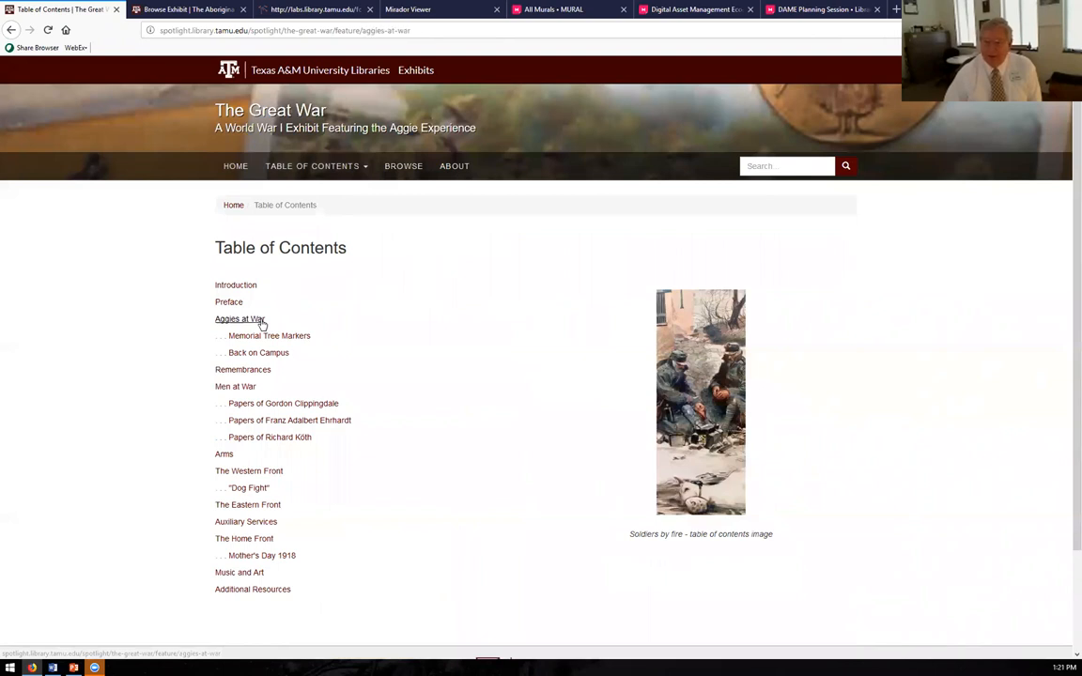
pyautogui.click(239, 319)
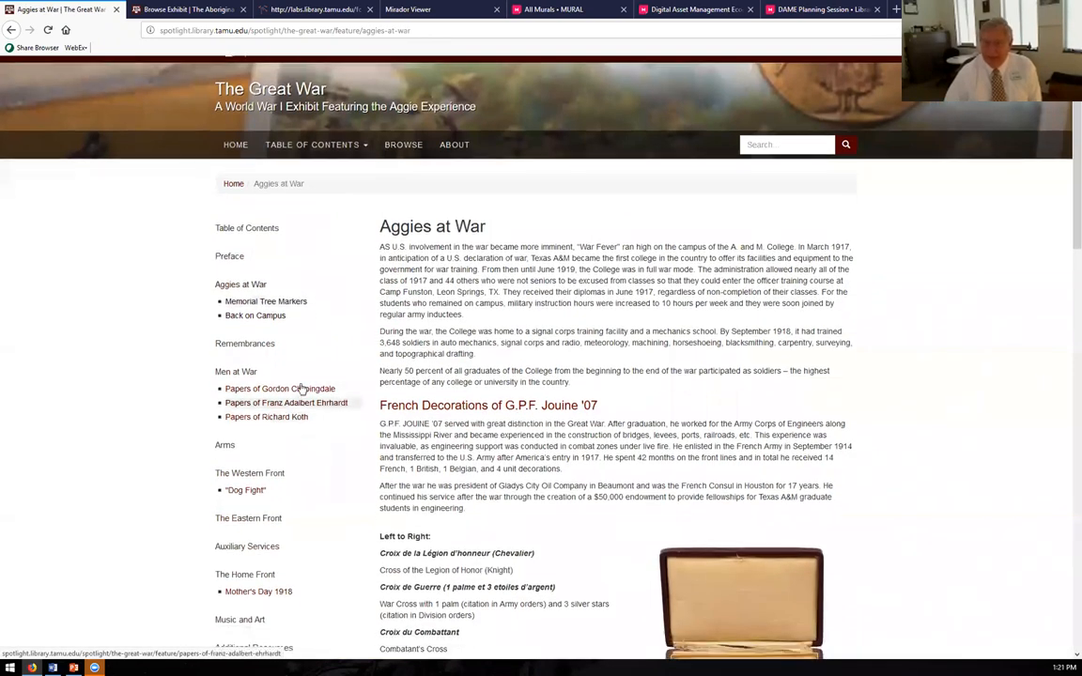
pyautogui.click(279, 388)
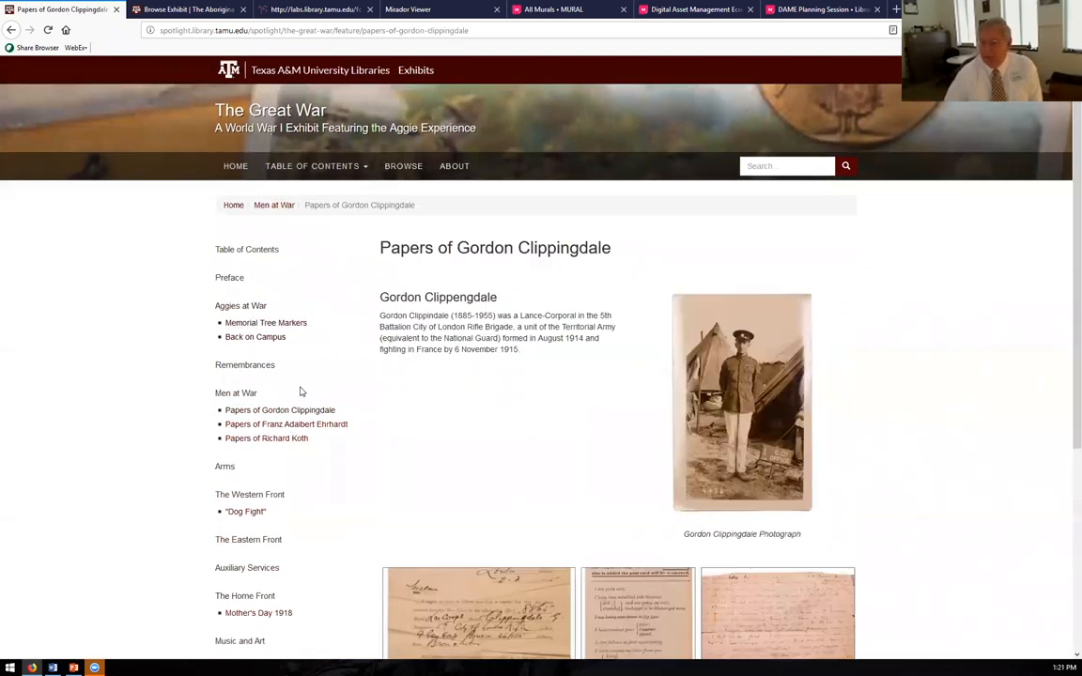
pyautogui.scroll(-3)
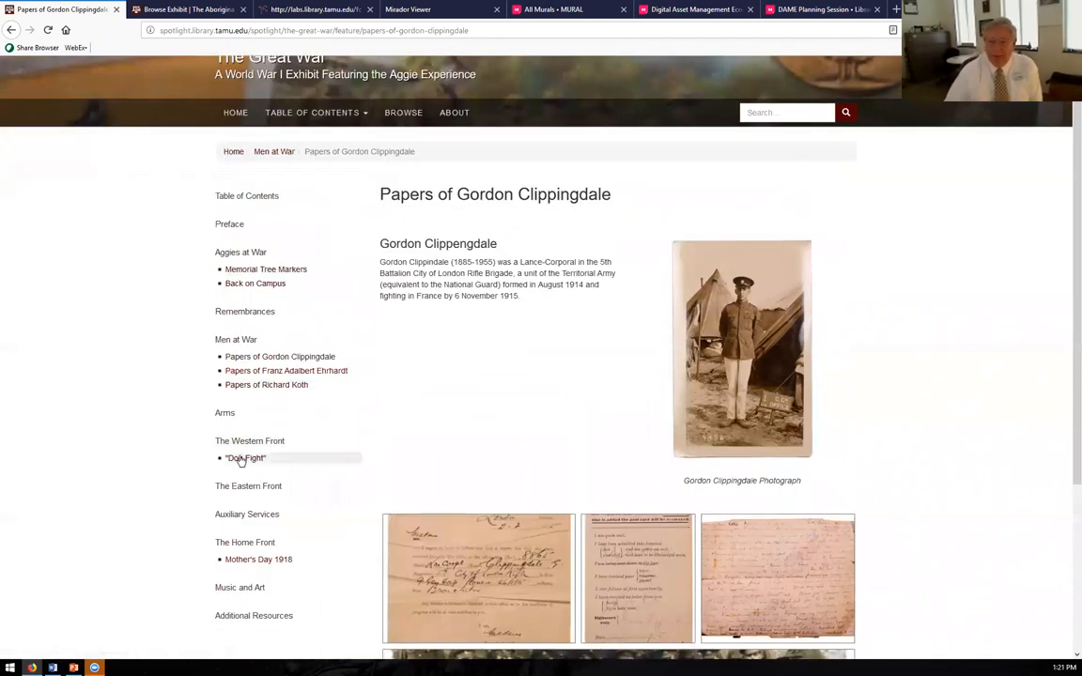
# - Open The Western Front's 'Dog Fight' page and scroll to its IIIF and Mirador links
pyautogui.click(244, 458)
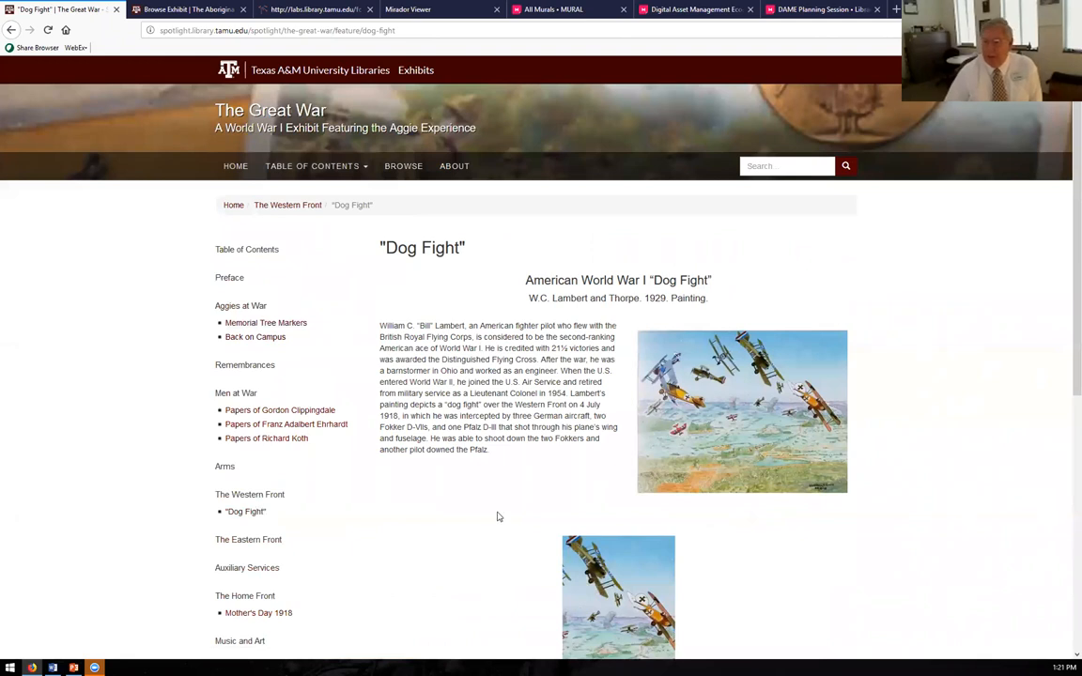
pyautogui.scroll(-3)
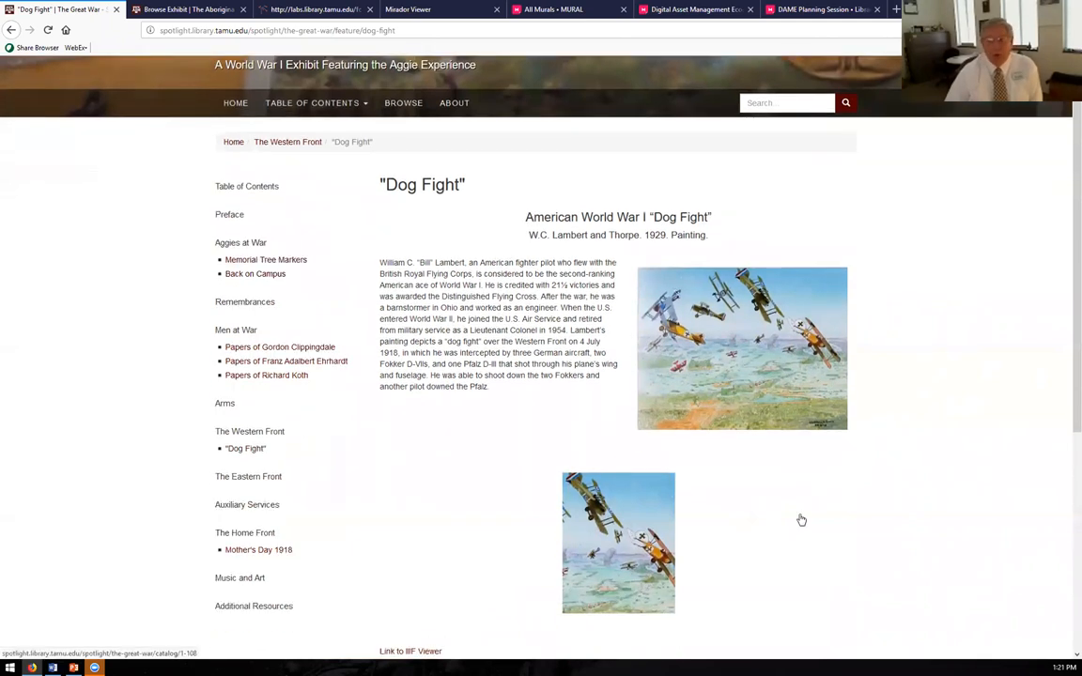
pyautogui.scroll(-3)
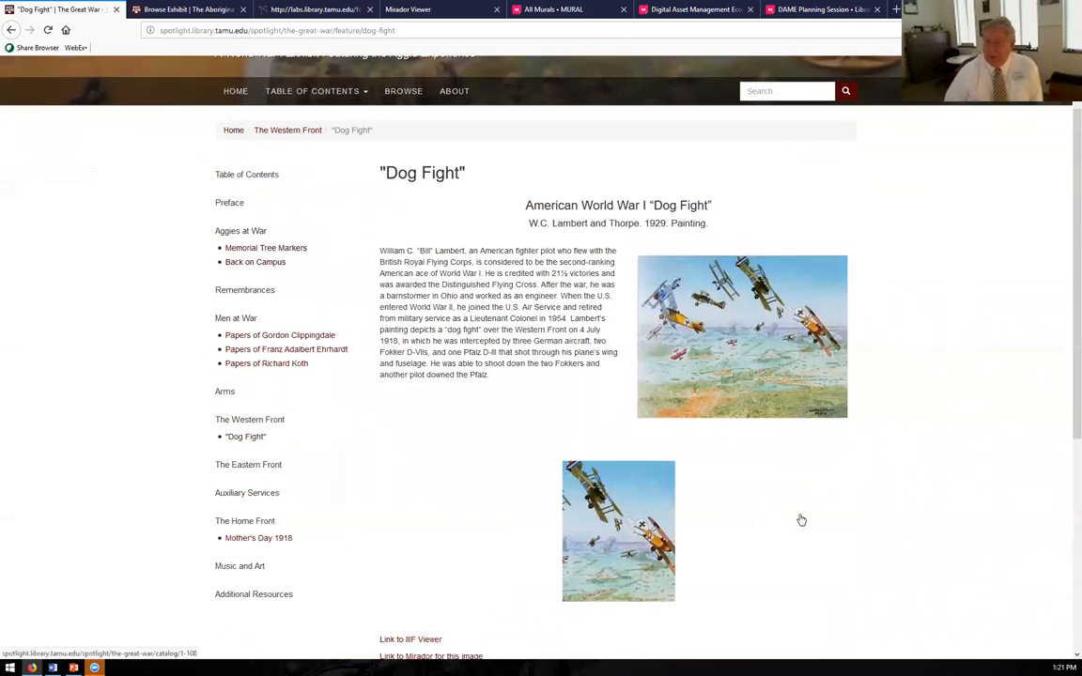
pyautogui.scroll(-3)
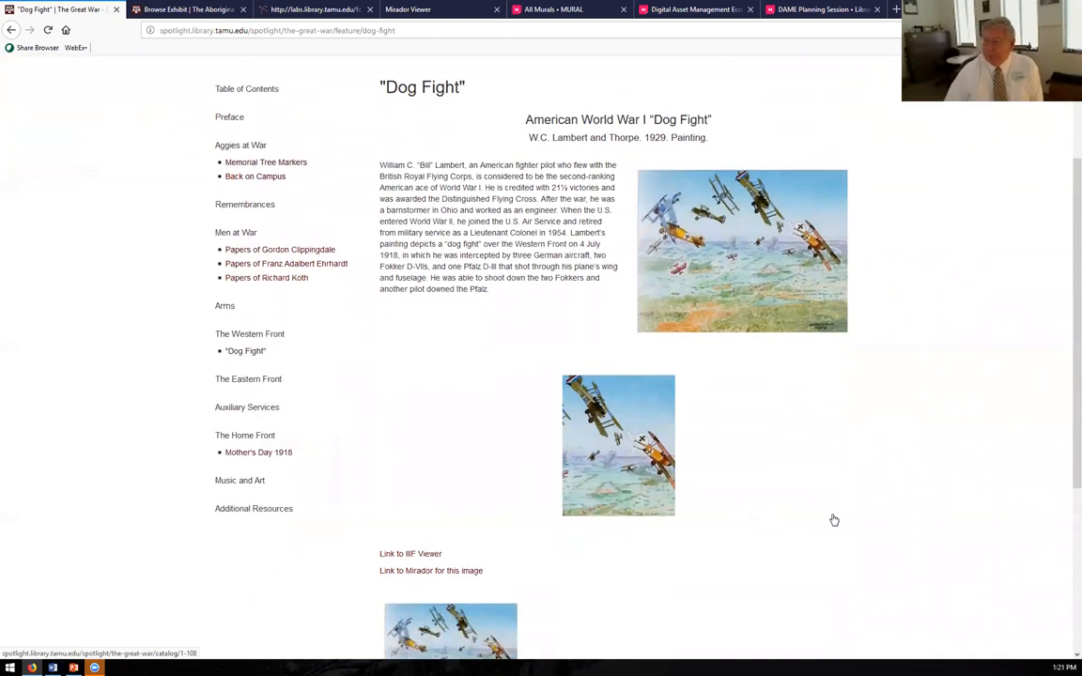
pyautogui.scroll(-3)
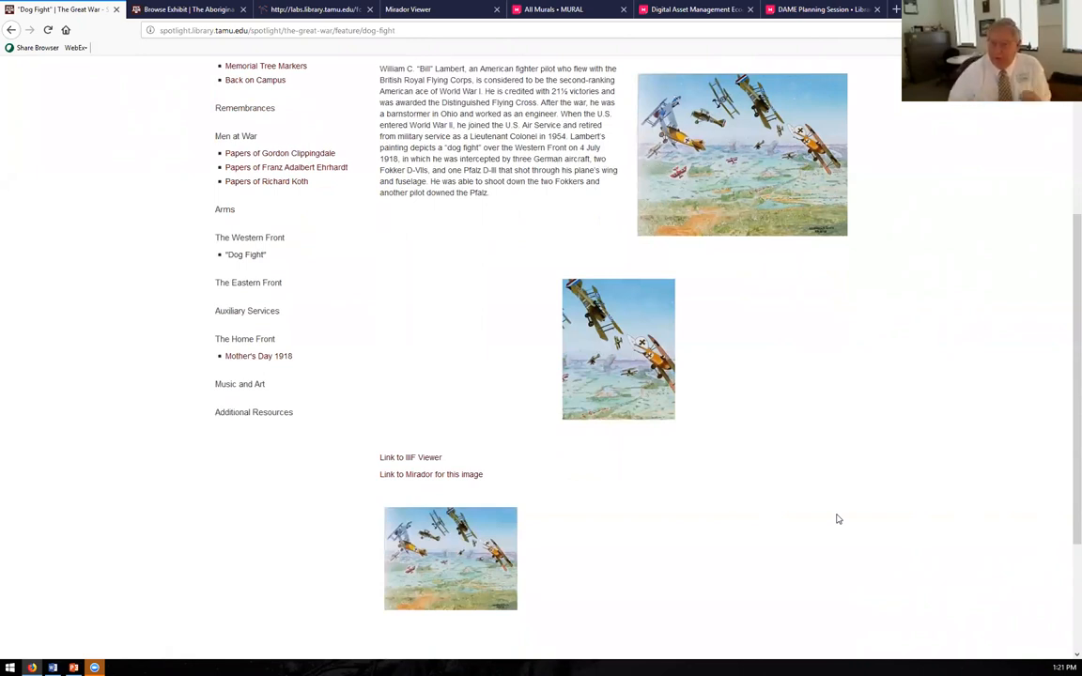
pyautogui.moveTo(477, 478)
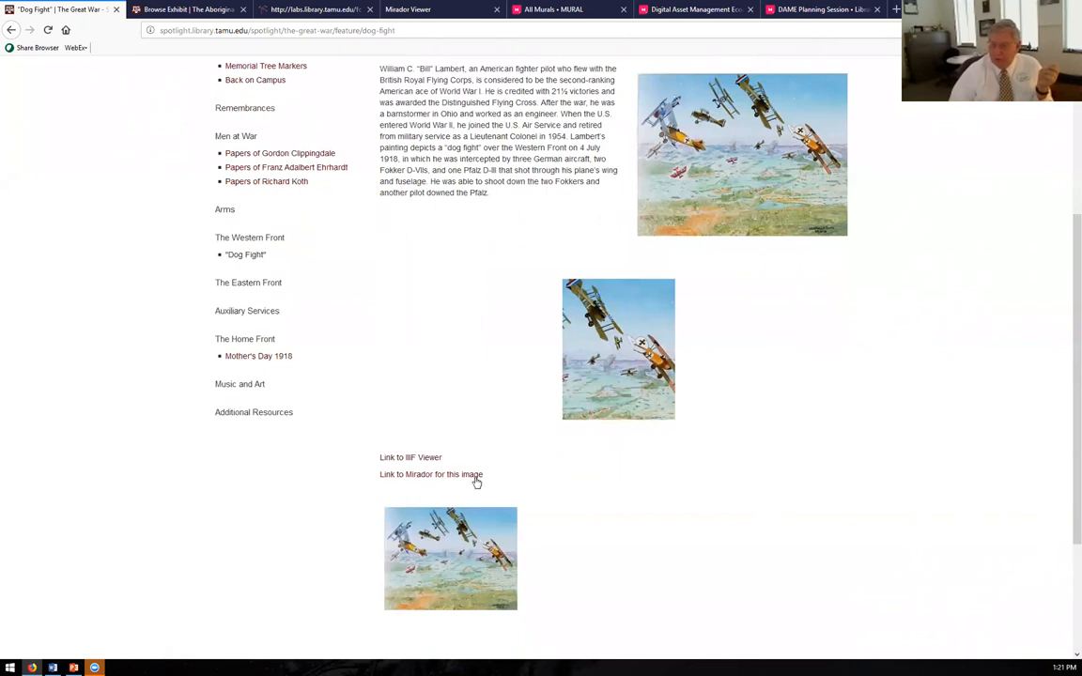
# - Open Dog Fight in Mirador, show the full WWI Dogfight I painting, then go back
pyautogui.click(429, 474)
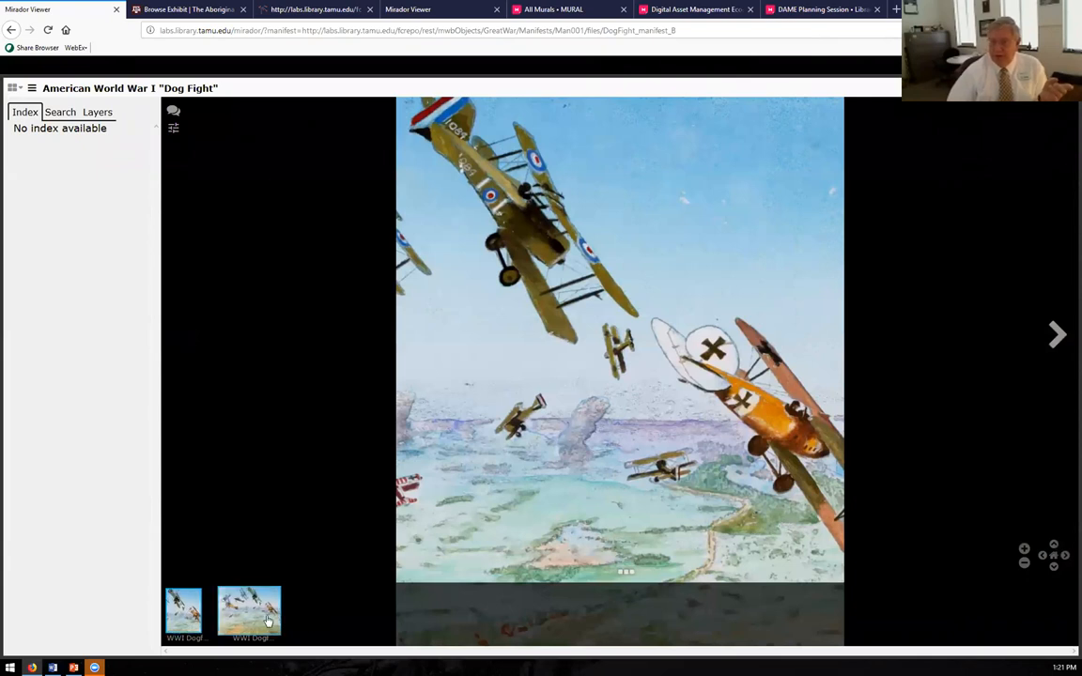
pyautogui.click(250, 611)
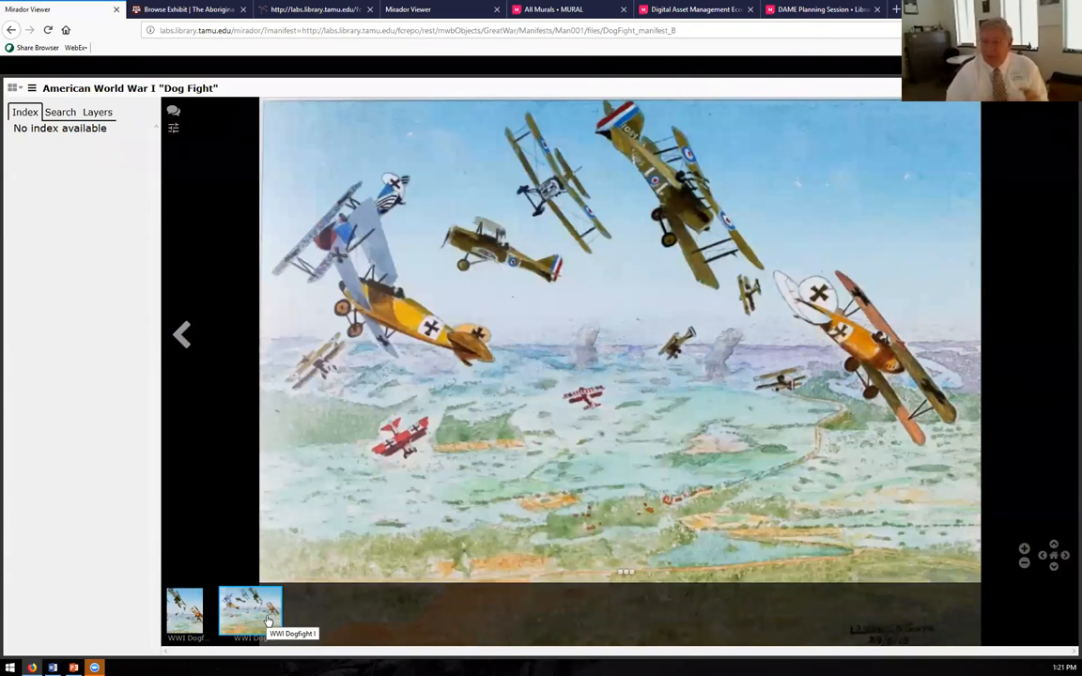
pyautogui.moveTo(182, 336)
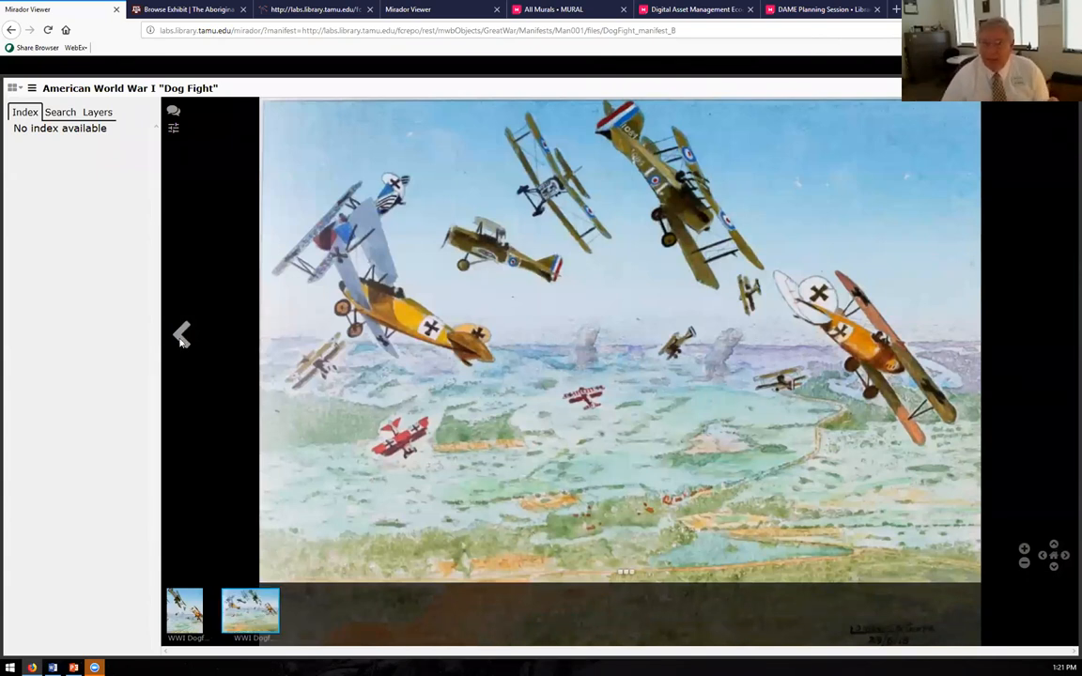
pyautogui.click(11, 34)
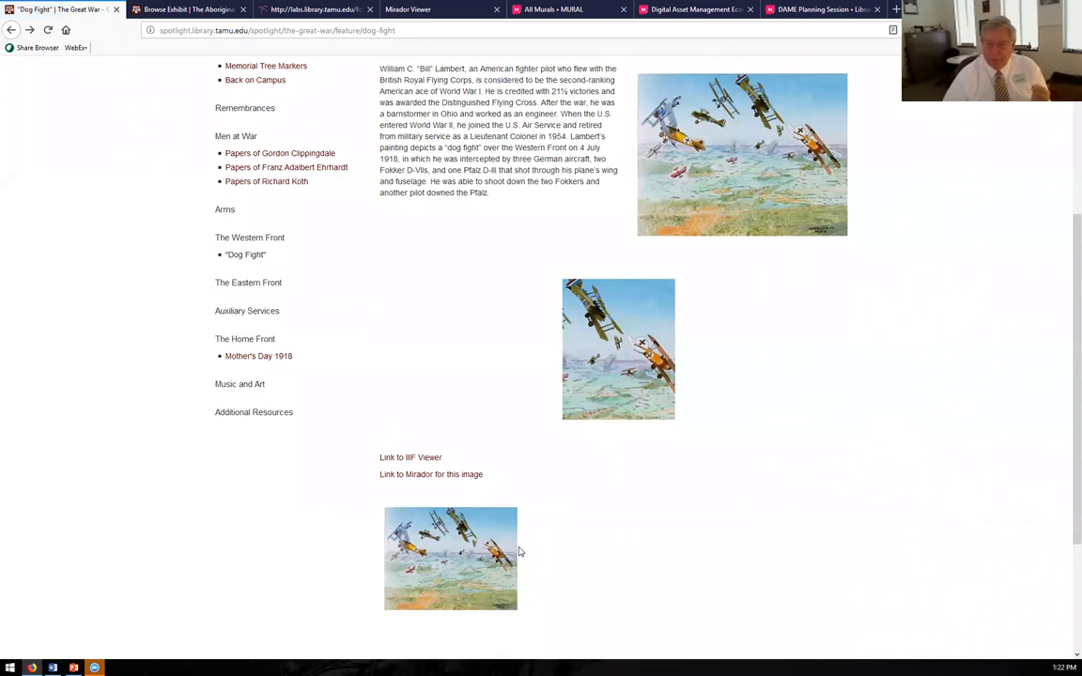
pyautogui.moveTo(515, 570)
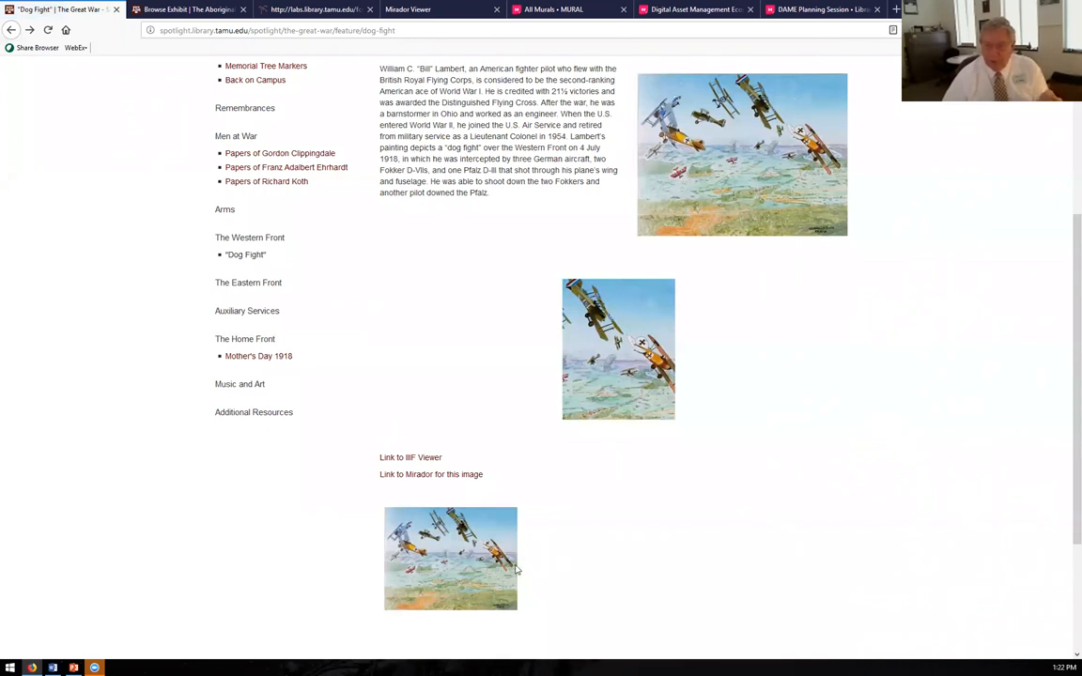
pyautogui.moveTo(498, 519)
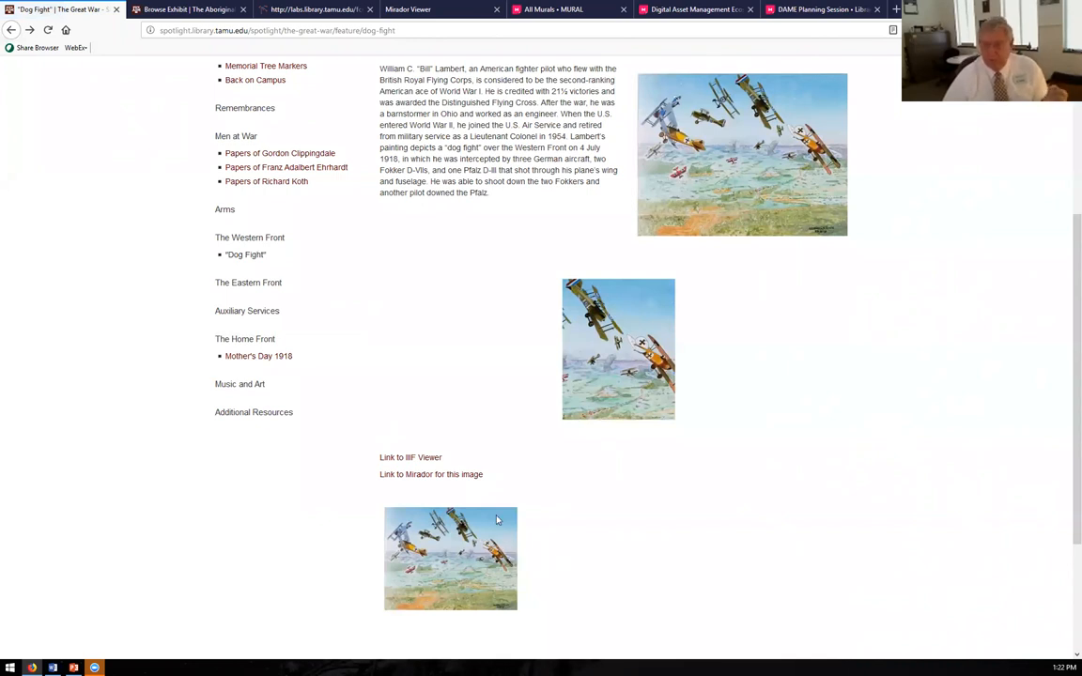
pyautogui.moveTo(421, 458)
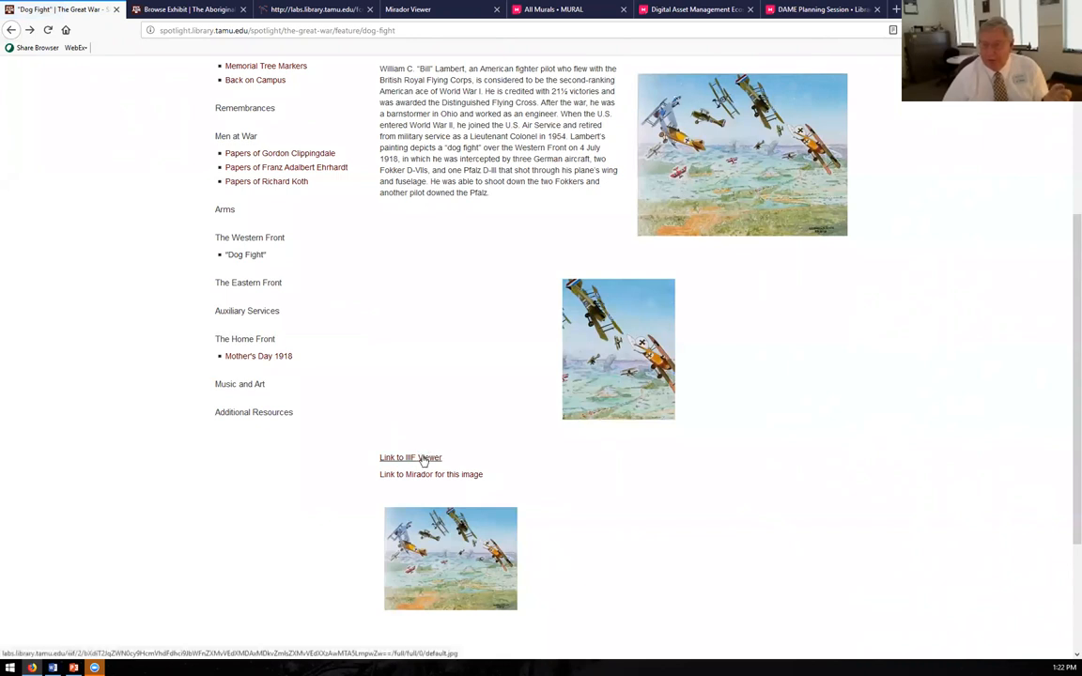
pyautogui.moveTo(417, 446)
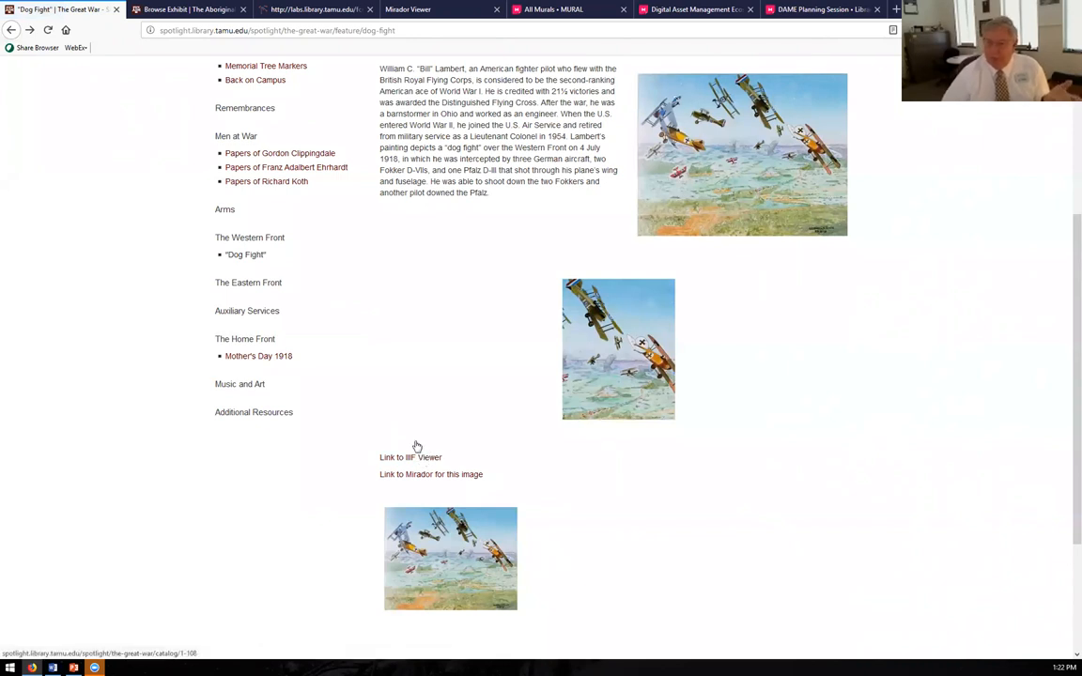
pyautogui.moveTo(420, 412)
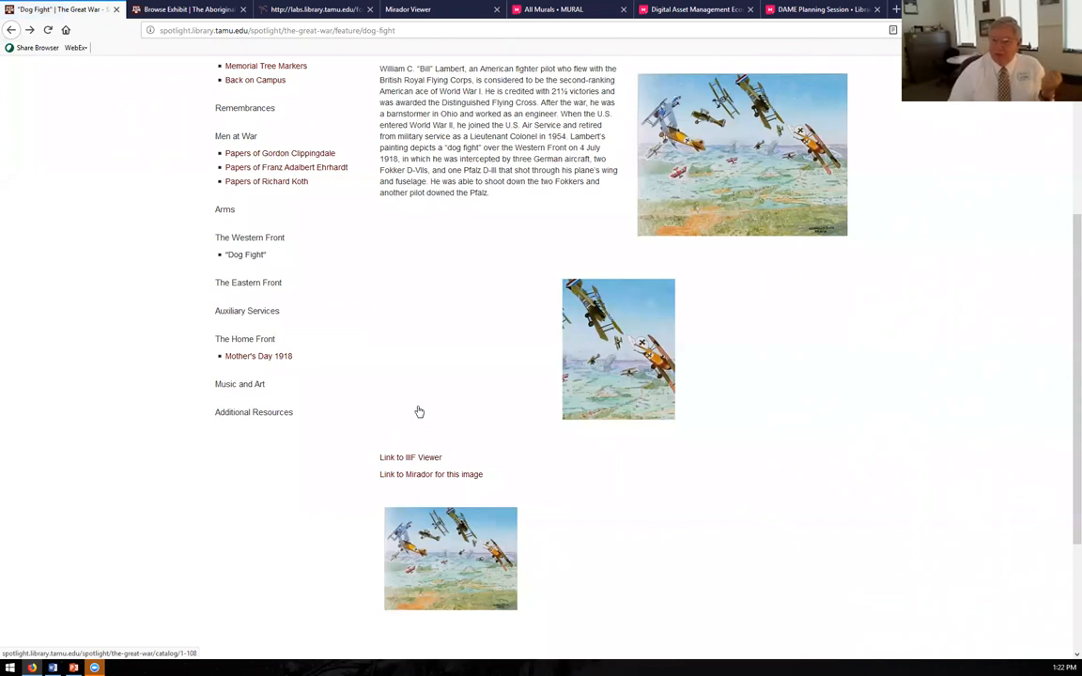
pyautogui.moveTo(265, 356)
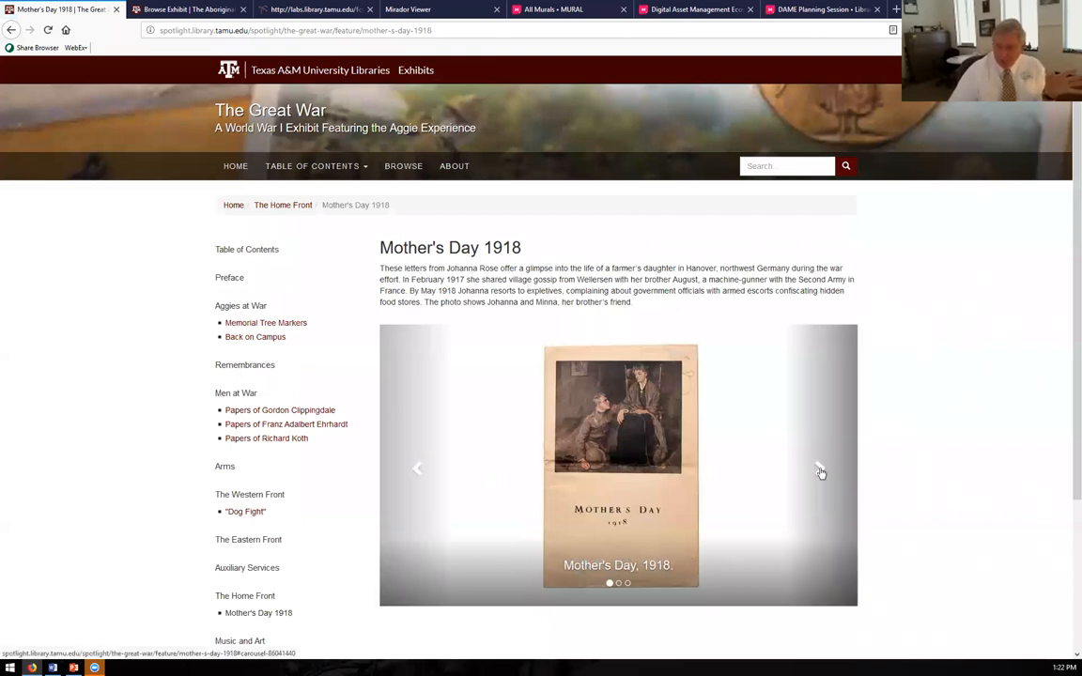
# - Open Gordon Clippingdale's papers and browse down to the Christmas Truce Letter item
pyautogui.click(821, 472)
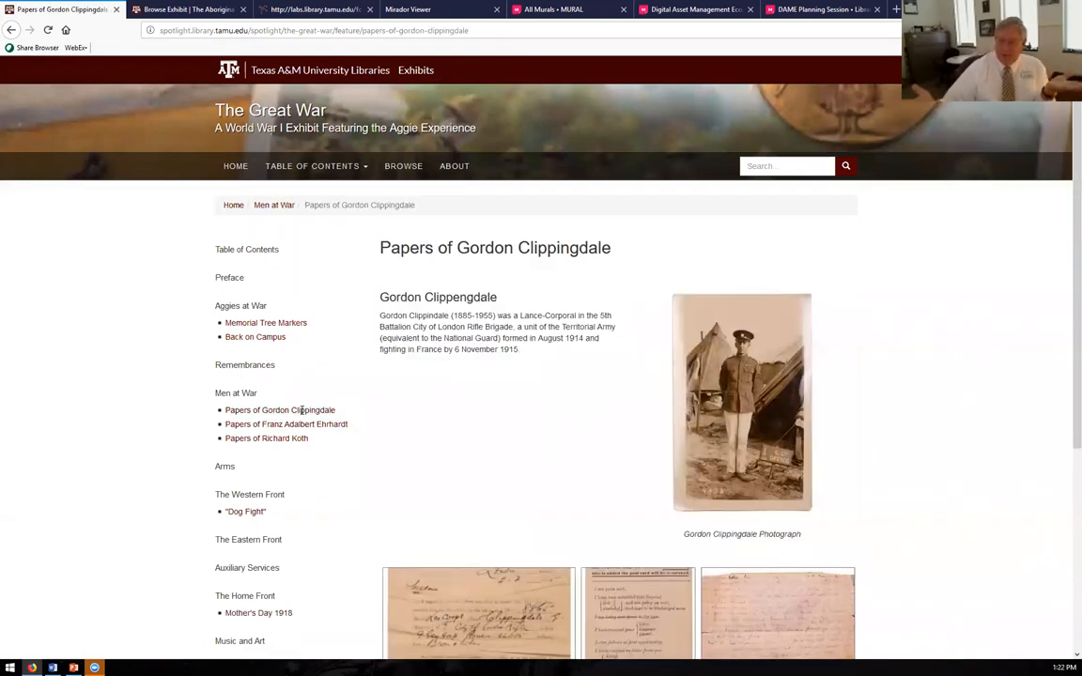
pyautogui.scroll(-3)
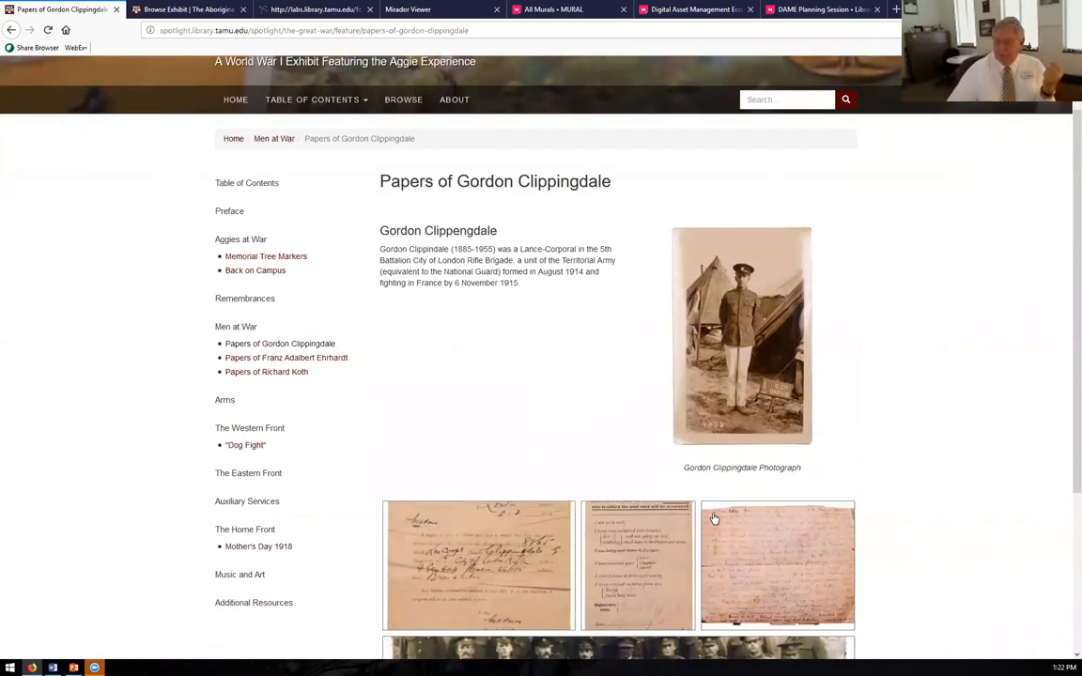
pyautogui.scroll(-3)
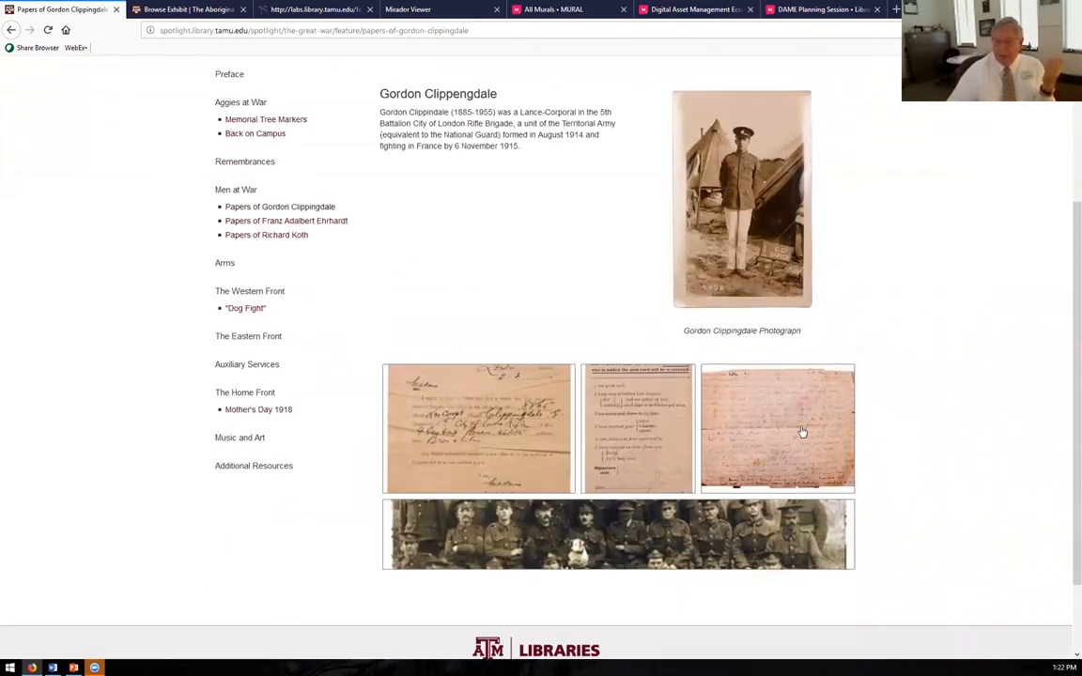
pyautogui.click(803, 431)
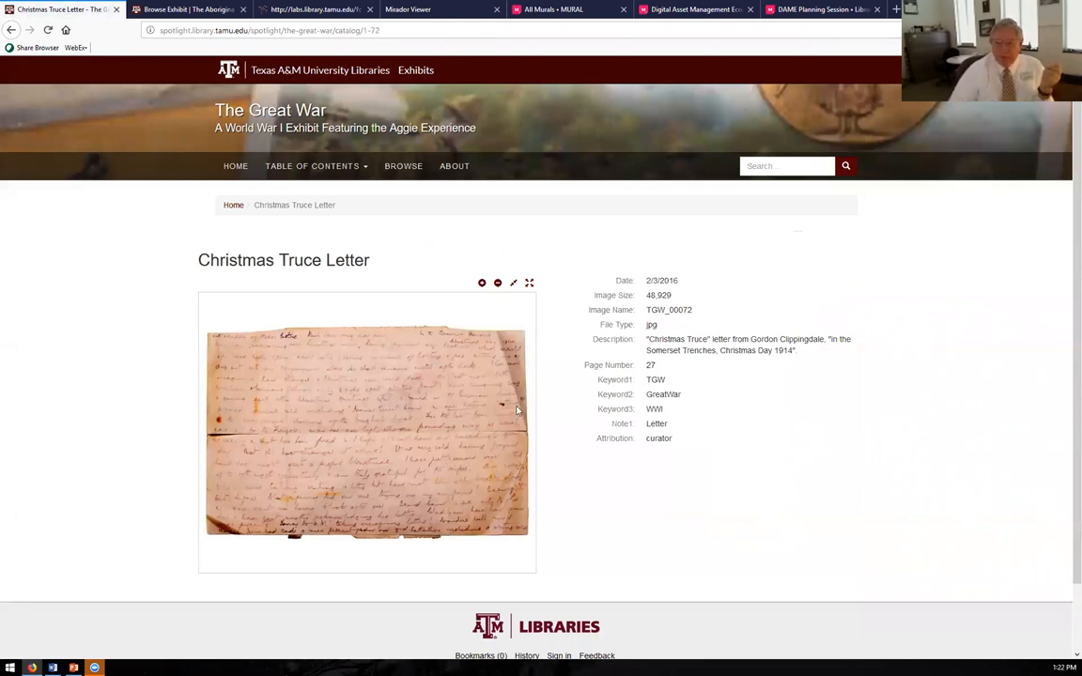
pyautogui.moveTo(391, 401)
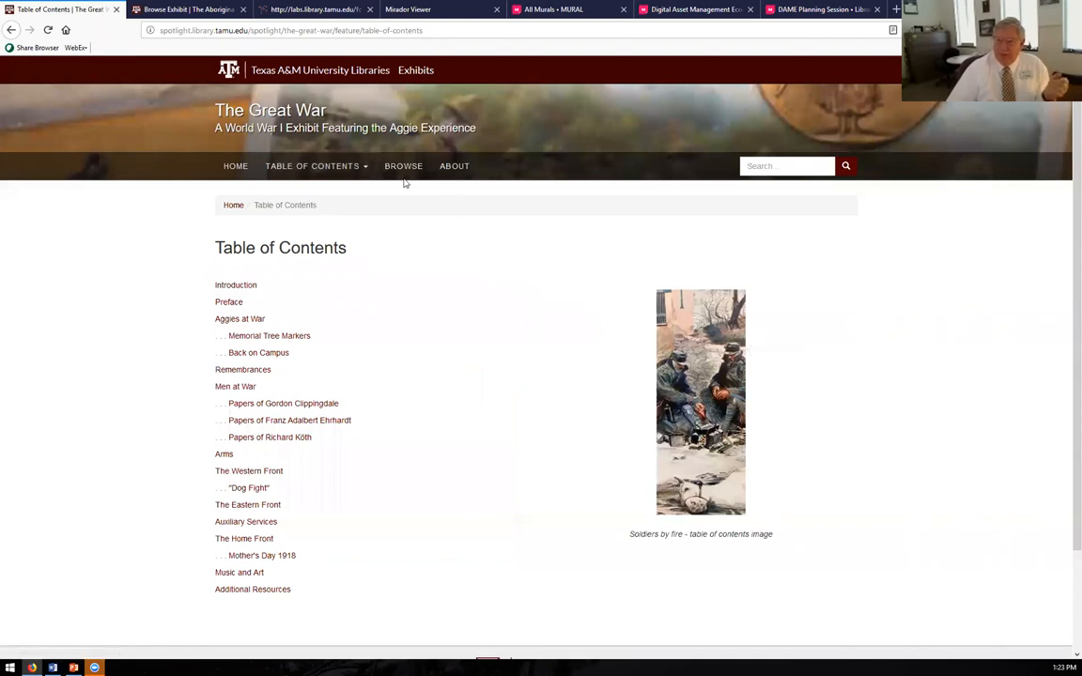
# - Browse to the Postcards category and scroll through its five postcard items
pyautogui.click(404, 166)
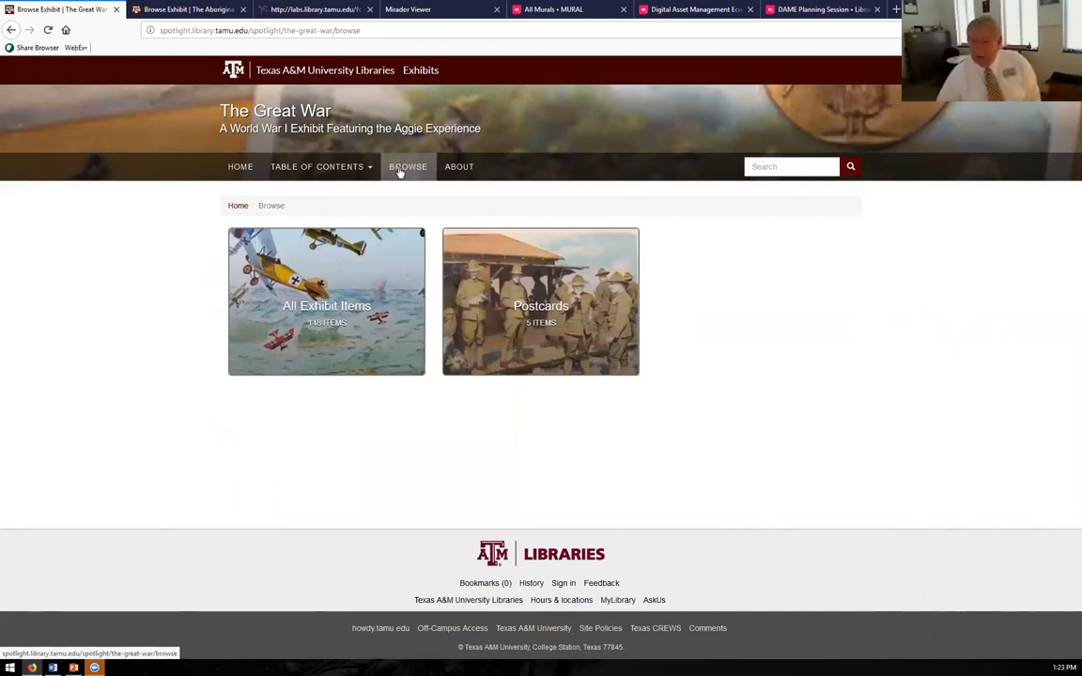
pyautogui.click(540, 302)
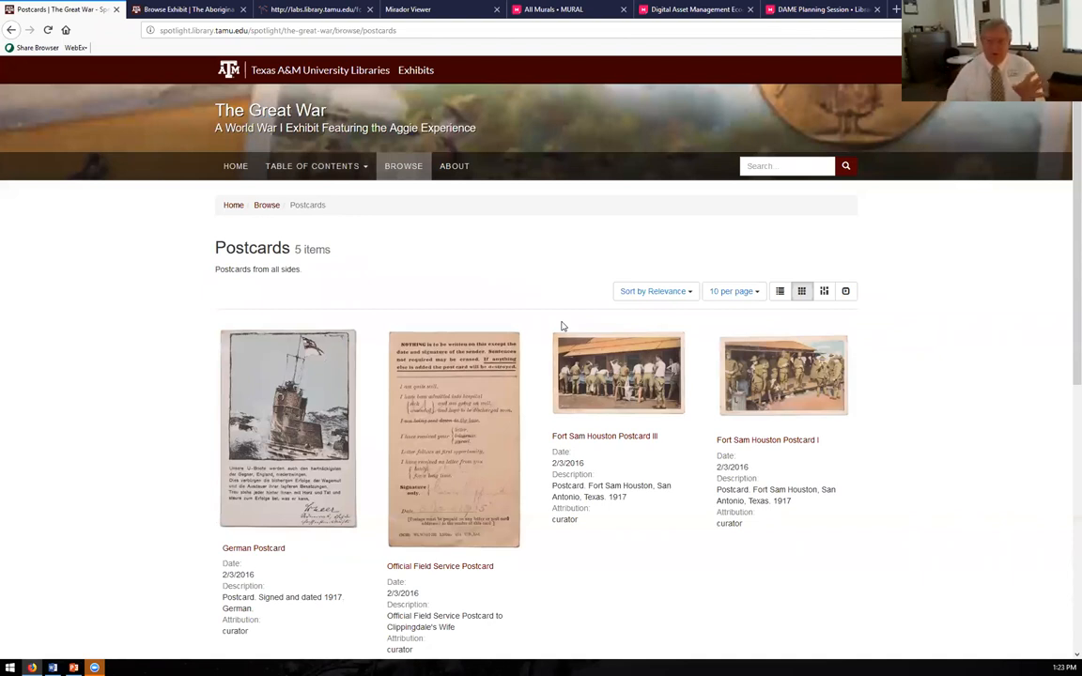
pyautogui.scroll(-3)
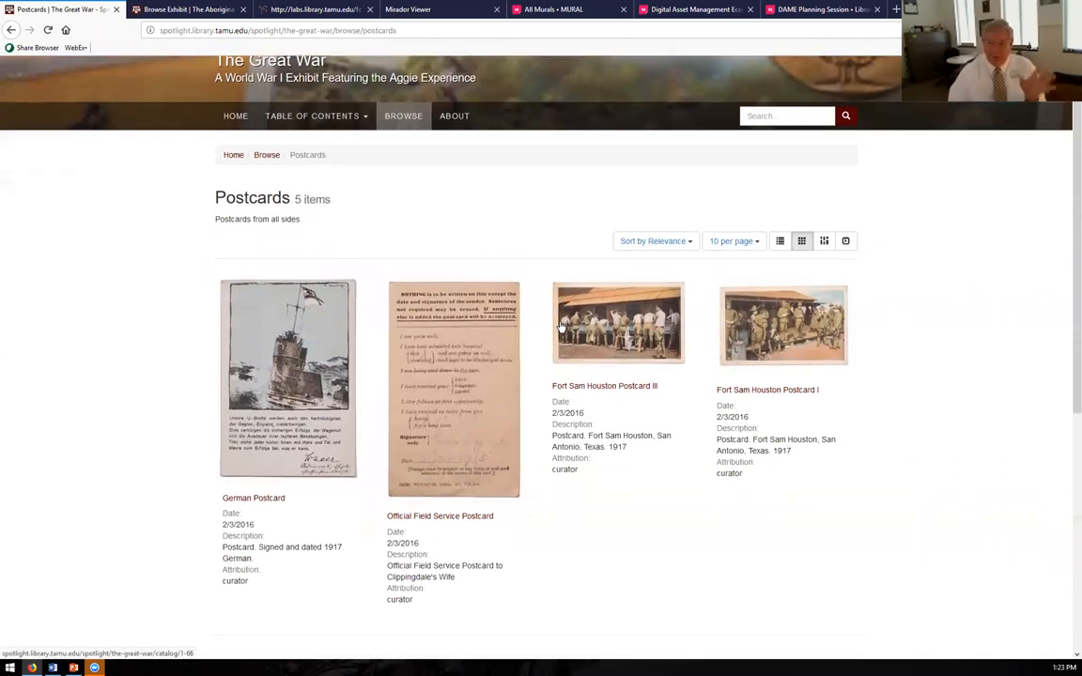
pyautogui.scroll(-3)
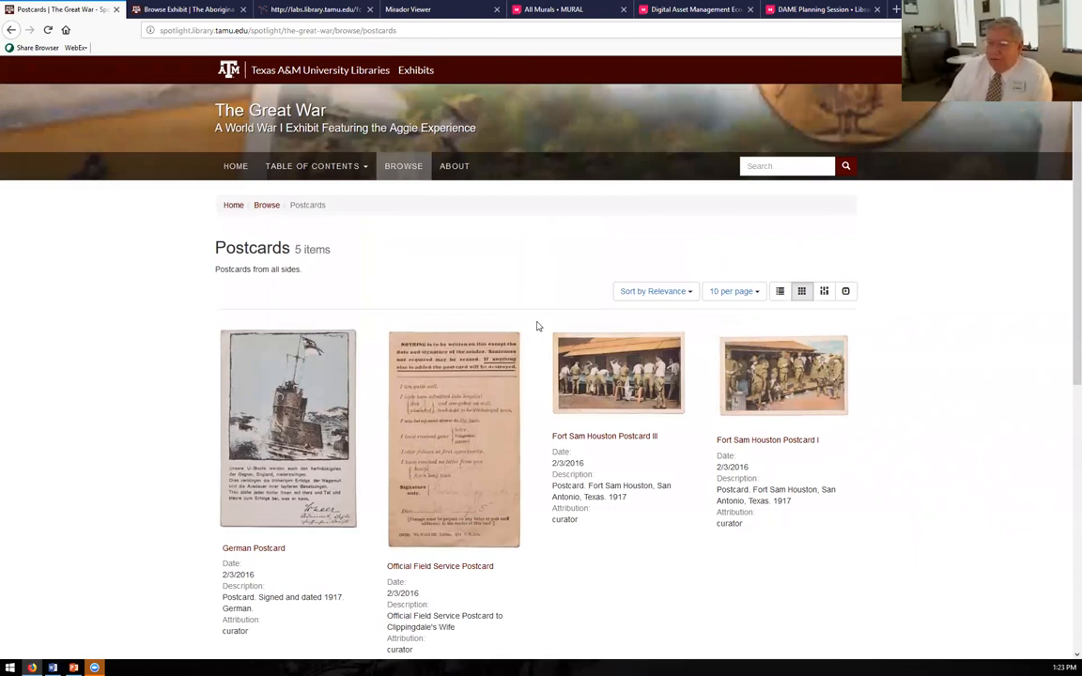
pyautogui.moveTo(454, 171)
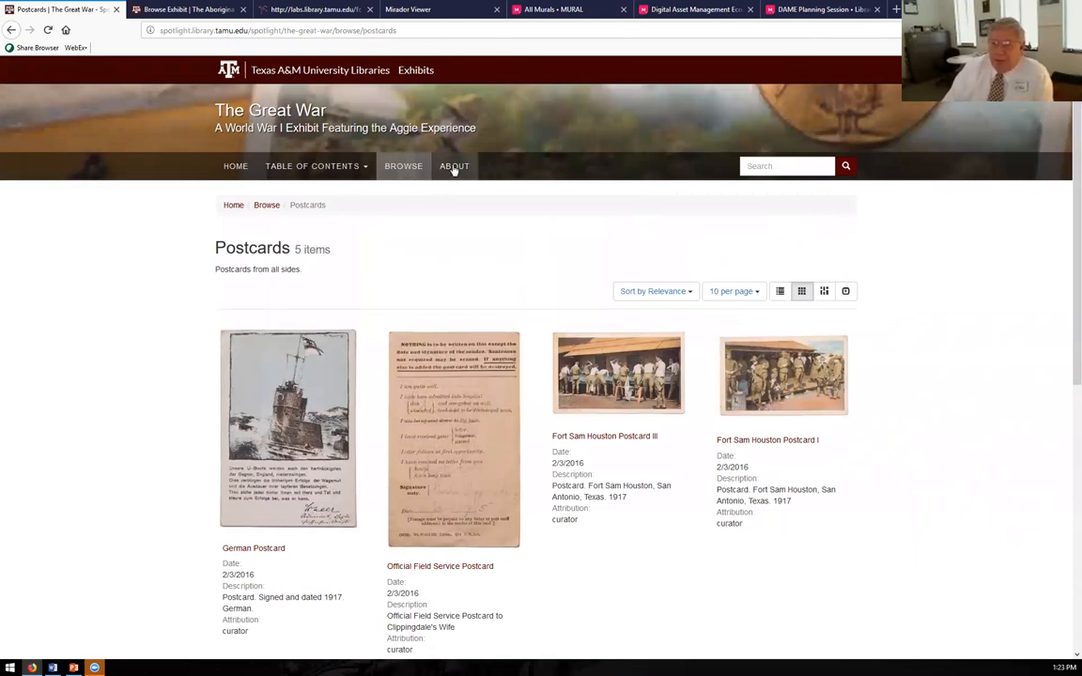
# - View the About page crediting the Hamill Foundation, then show the exhibit section list
pyautogui.click(459, 167)
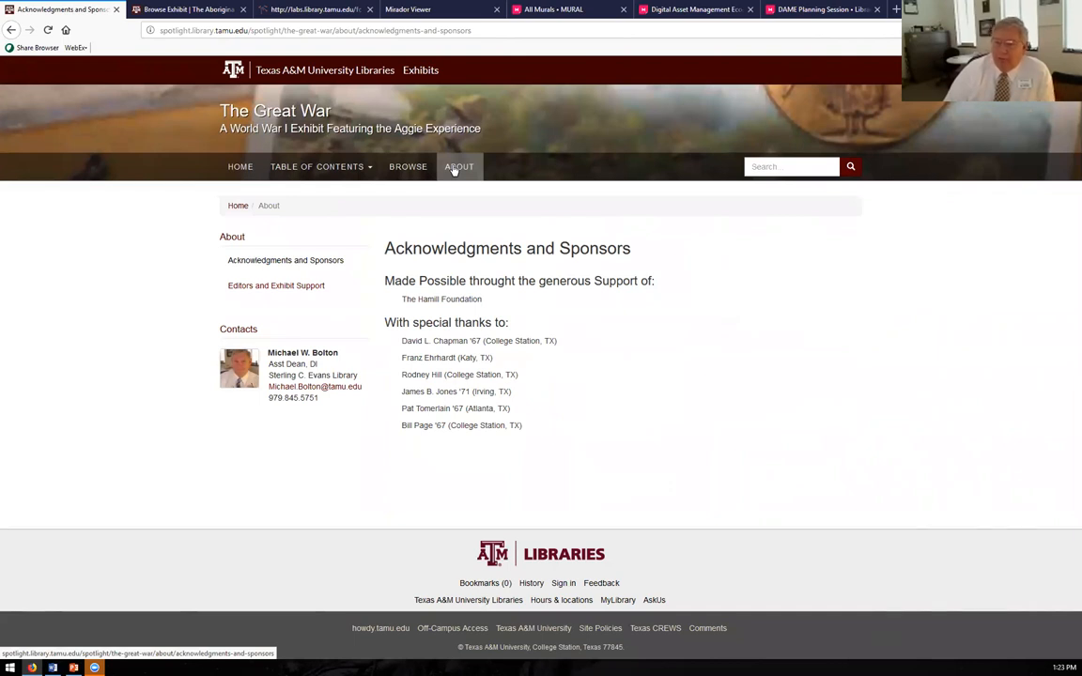
pyautogui.moveTo(497, 312)
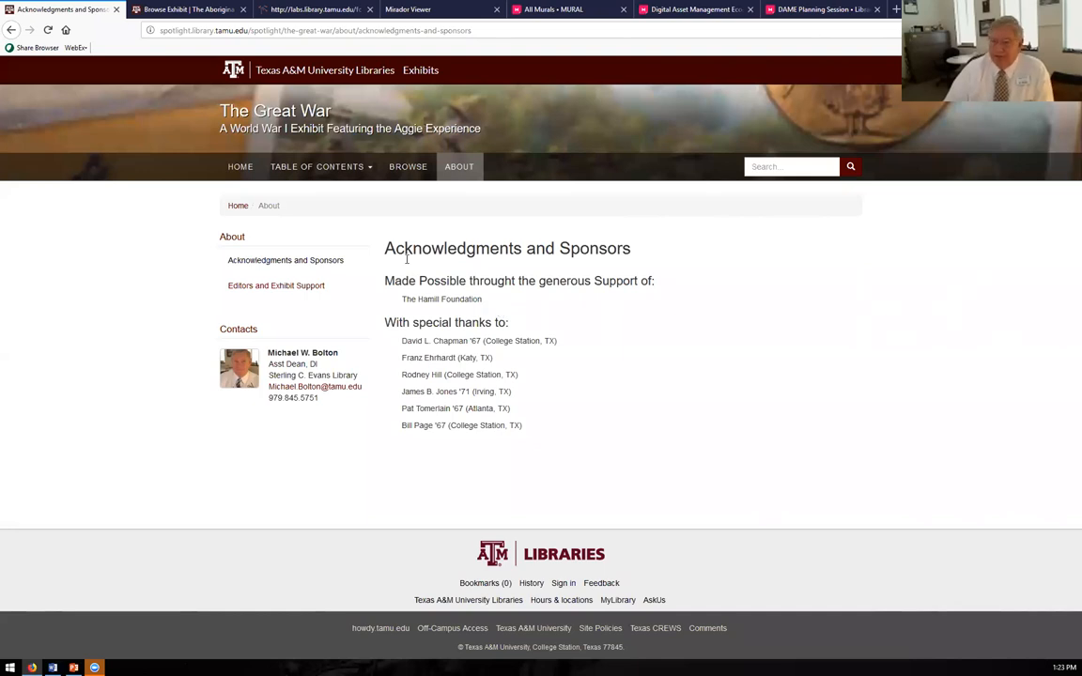
pyautogui.click(317, 167)
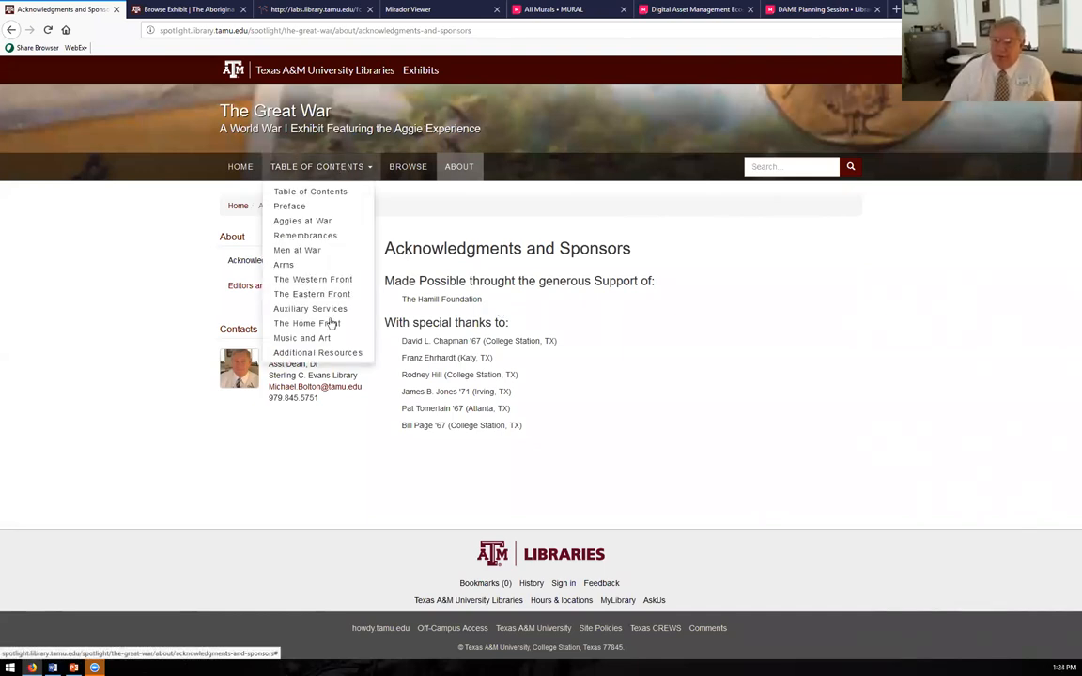
# - Open Additional Resources and visit the Victoria to Vimy and North Carolina WWI exhibits
pyautogui.click(318, 353)
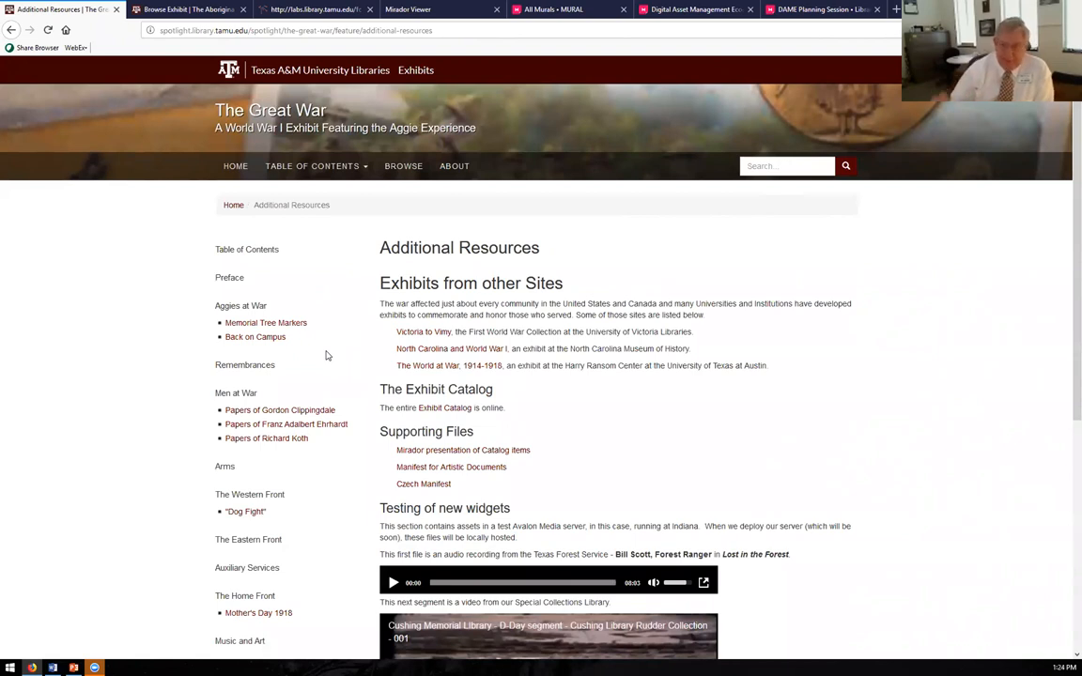
pyautogui.moveTo(423, 332)
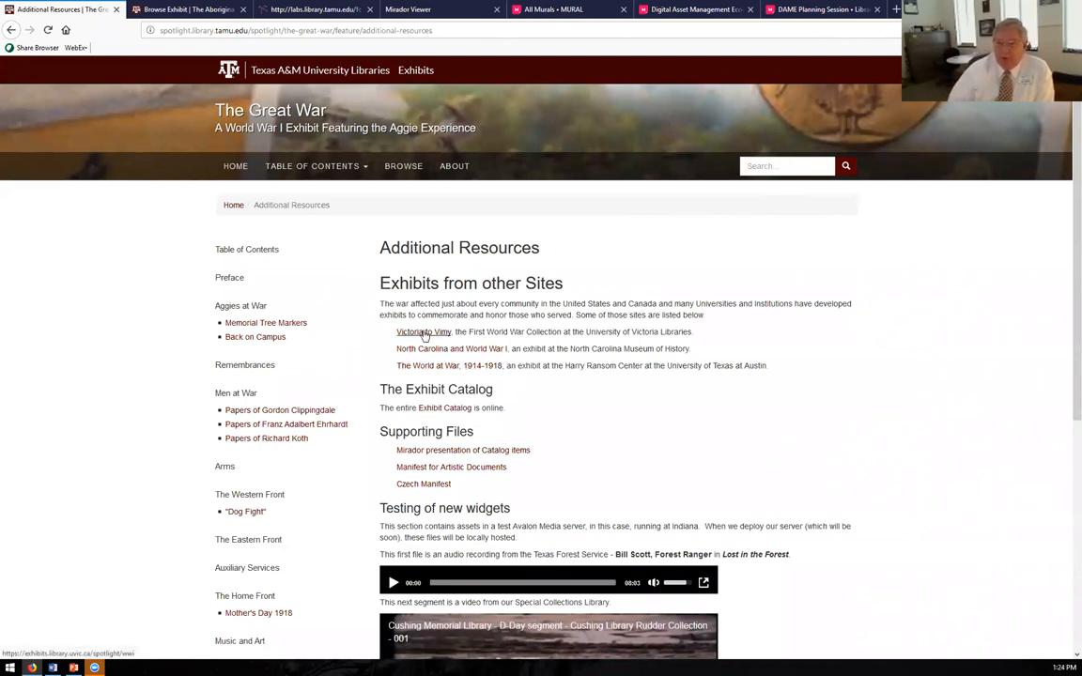
pyautogui.click(422, 331)
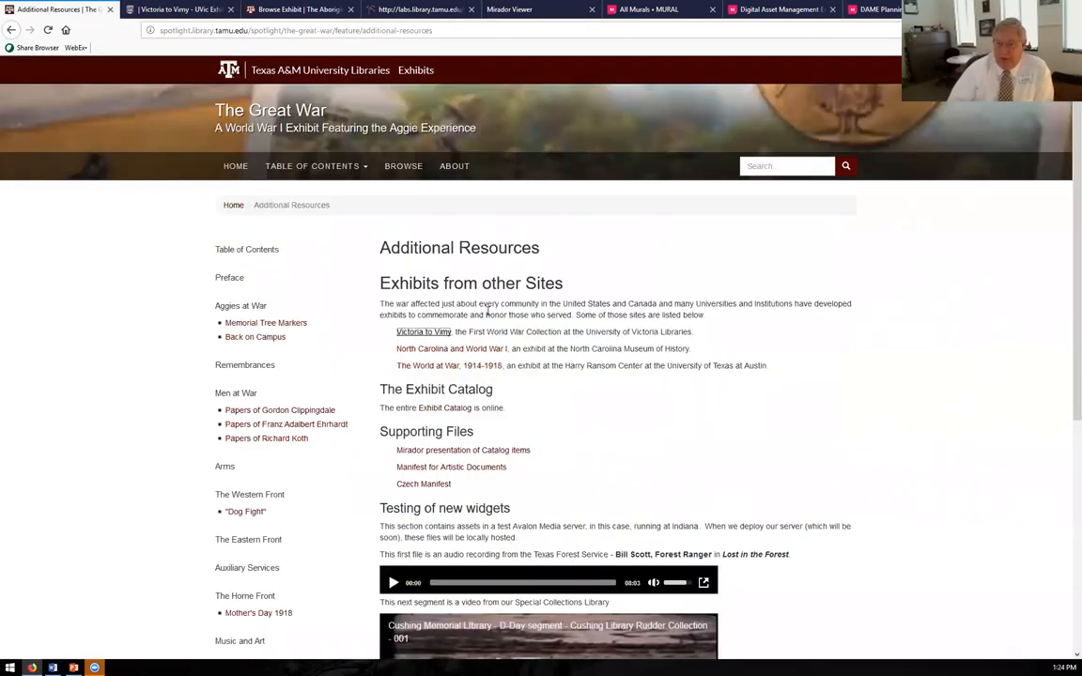
pyautogui.click(446, 346)
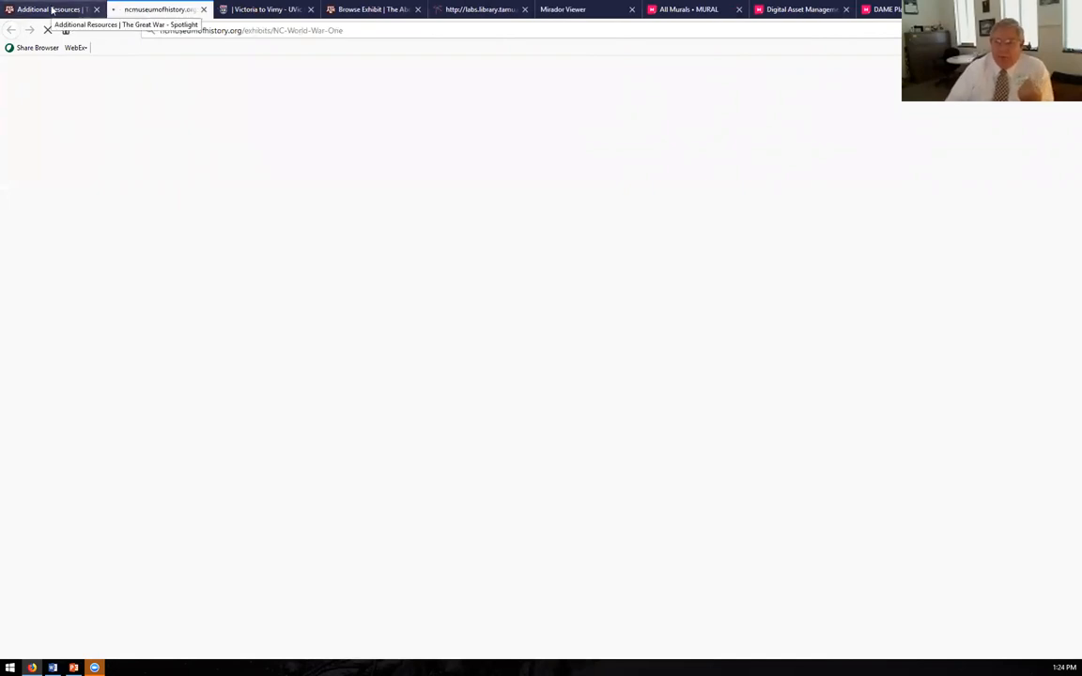
pyautogui.click(52, 14)
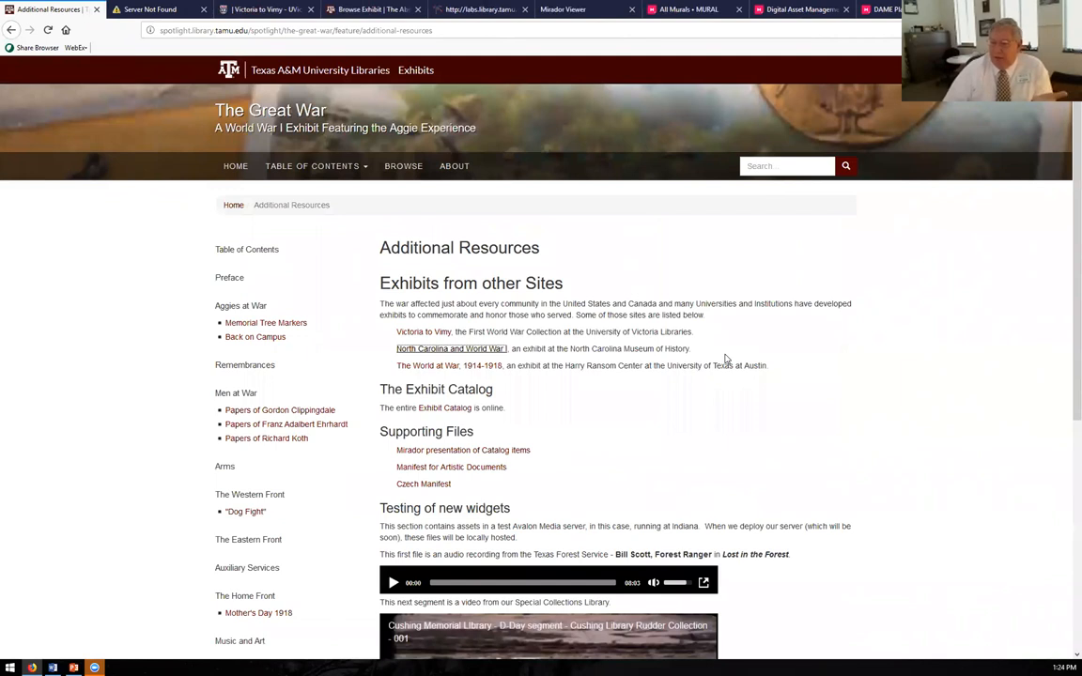
# - Scroll Additional Resources down to the test audio recording and D-Day video widgets
pyautogui.scroll(-3)
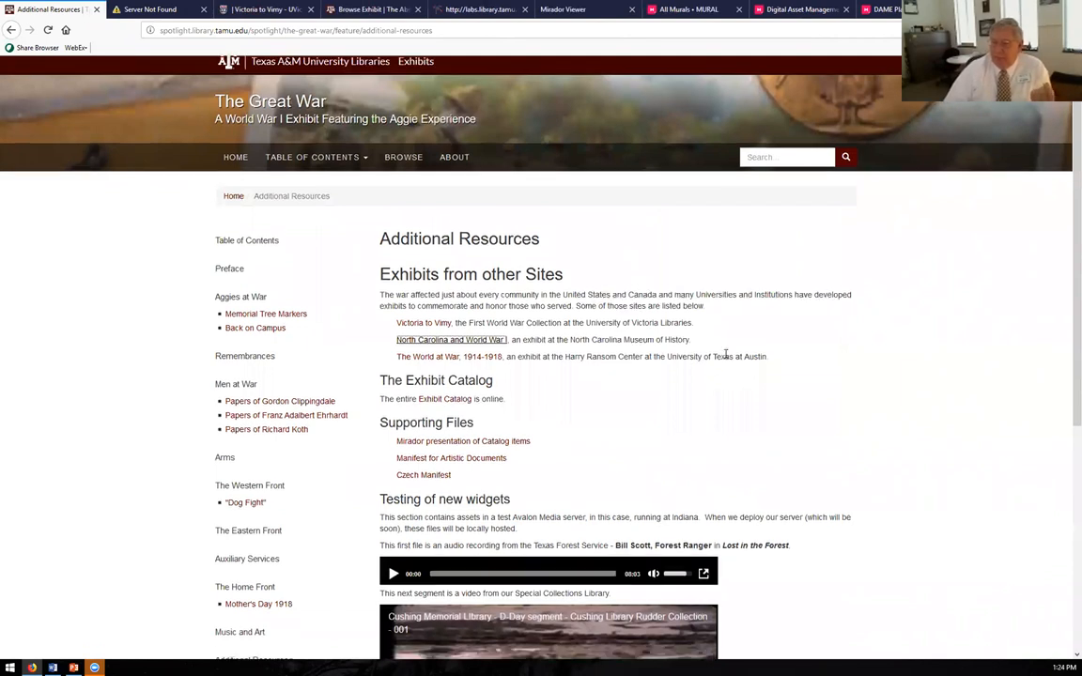
pyautogui.scroll(-3)
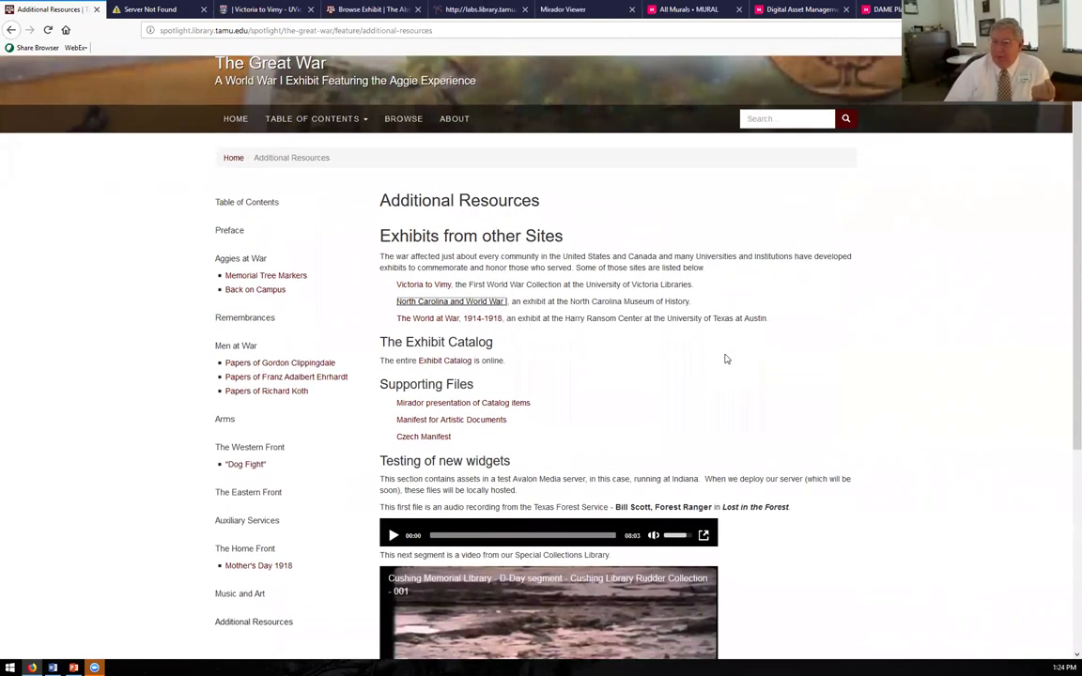
pyautogui.scroll(-3)
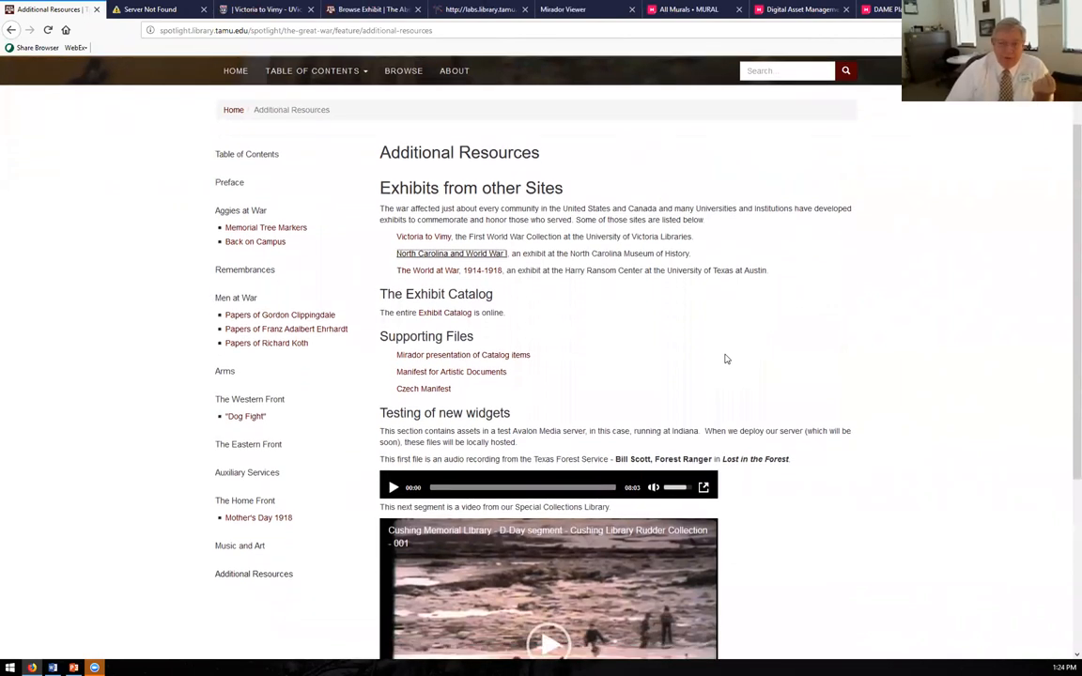
pyautogui.scroll(-3)
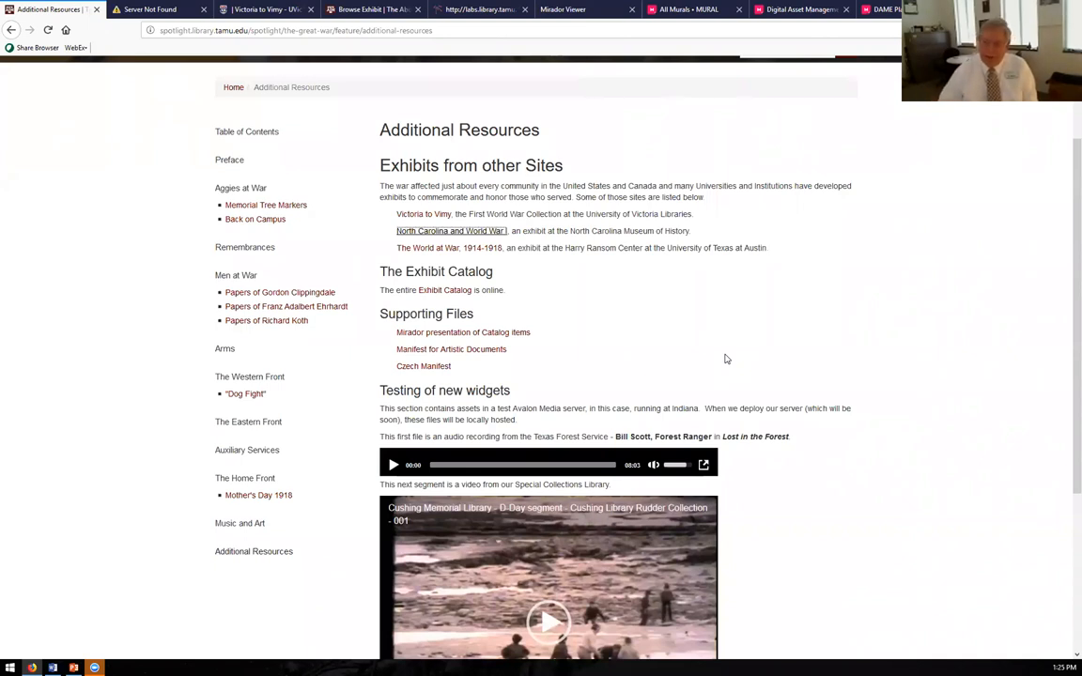
pyautogui.scroll(-3)
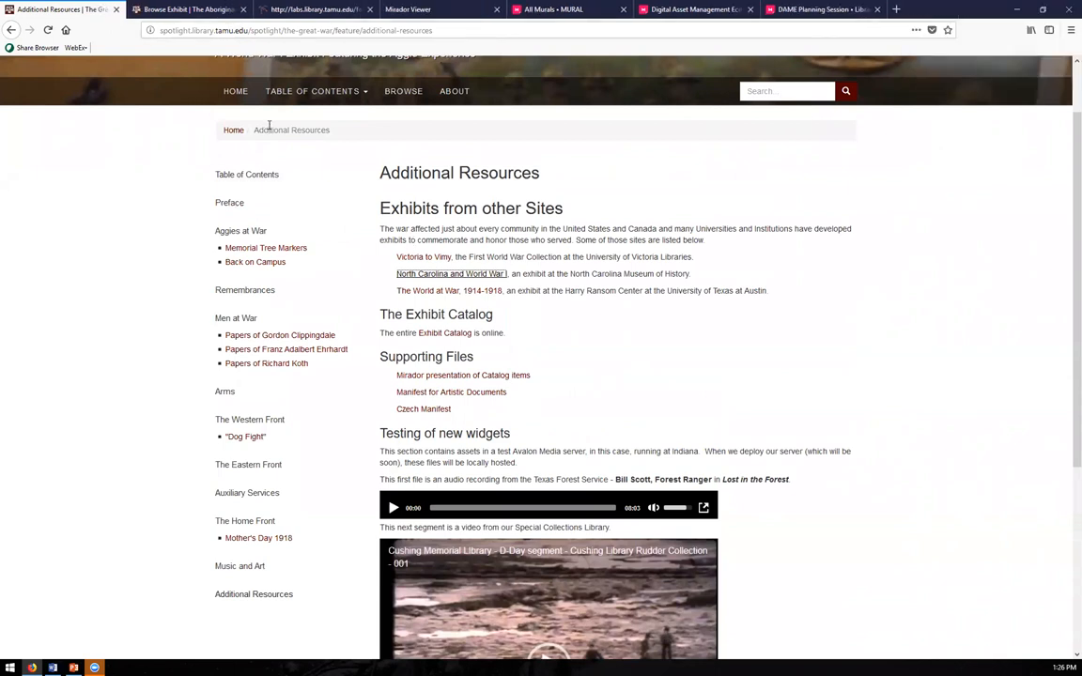
pyautogui.moveTo(434, 173)
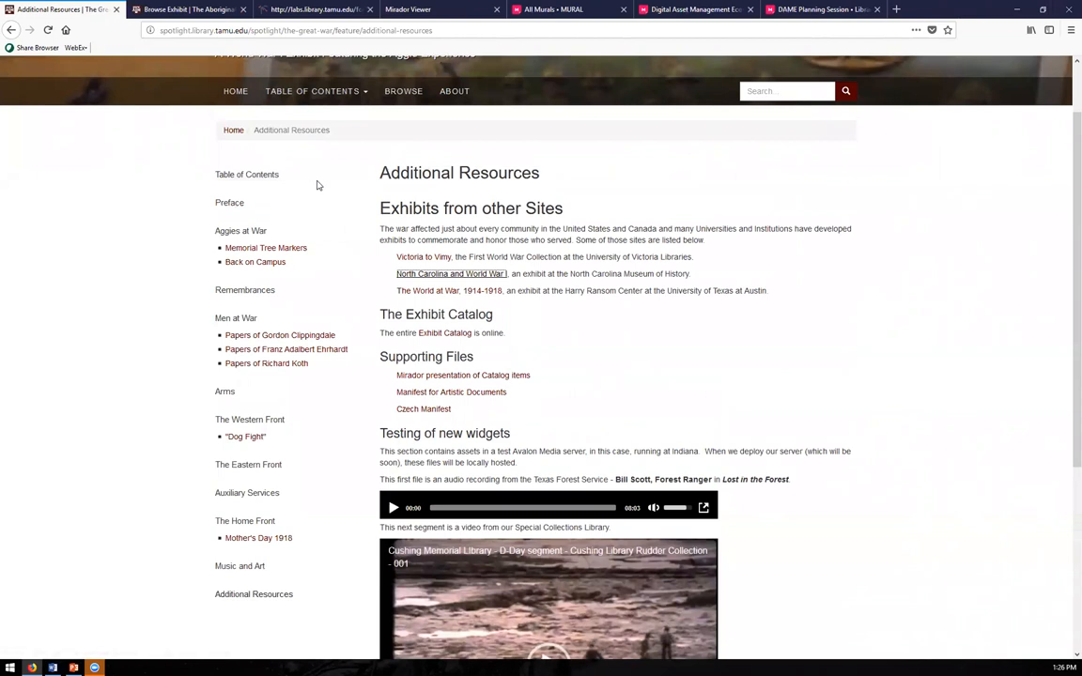
pyautogui.moveTo(684, 287)
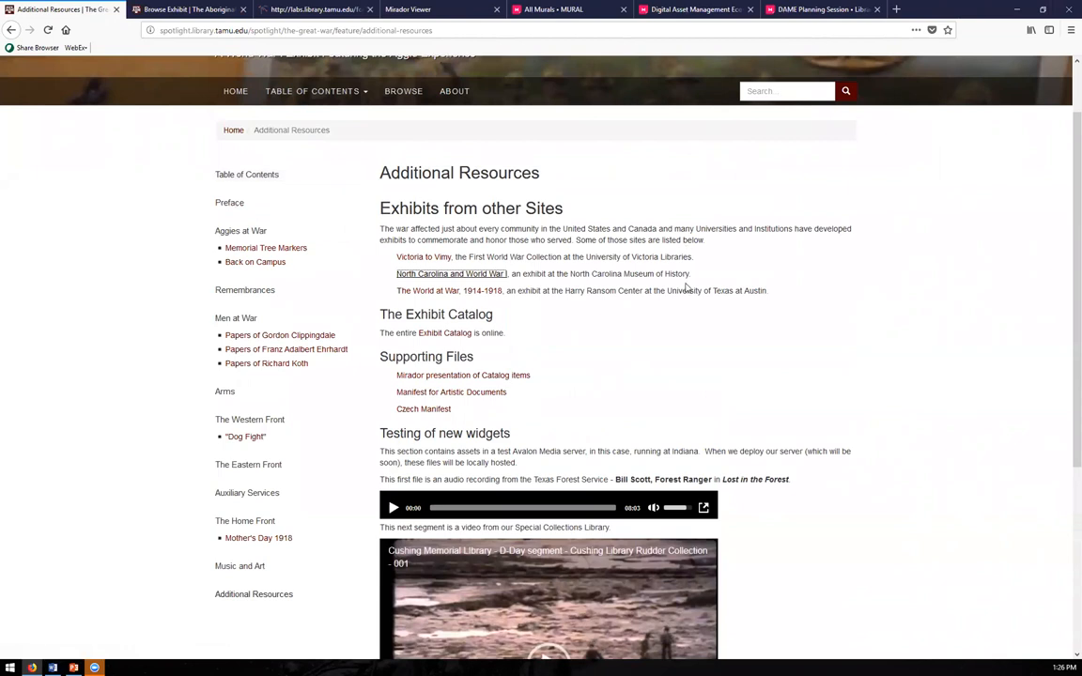
pyautogui.scroll(-3)
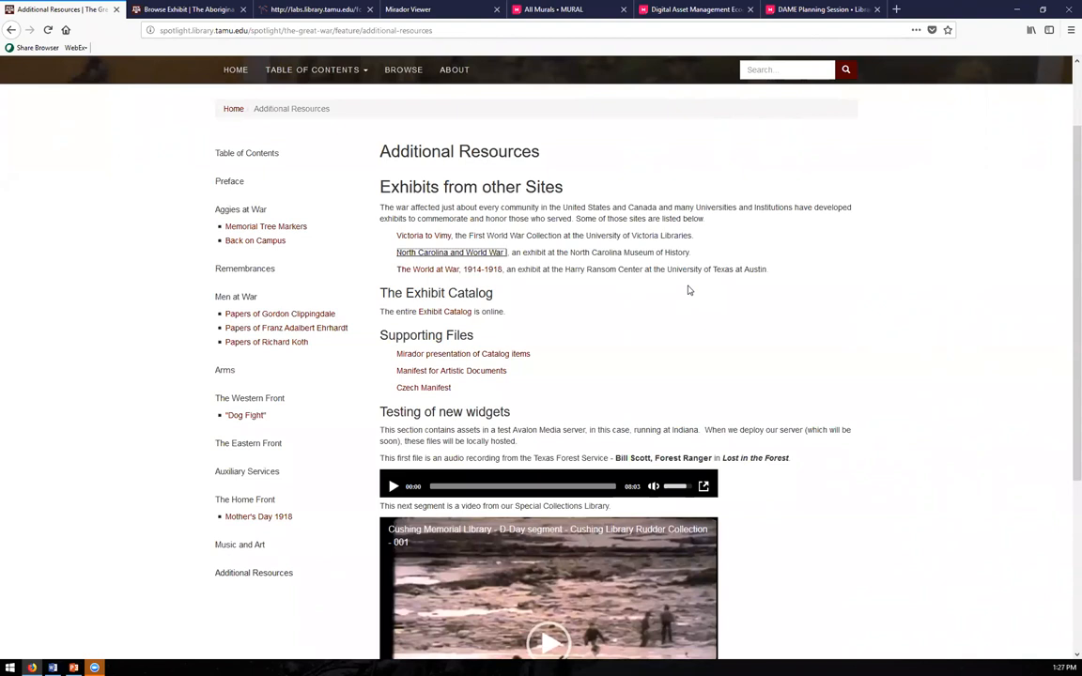
pyautogui.moveTo(650, 293)
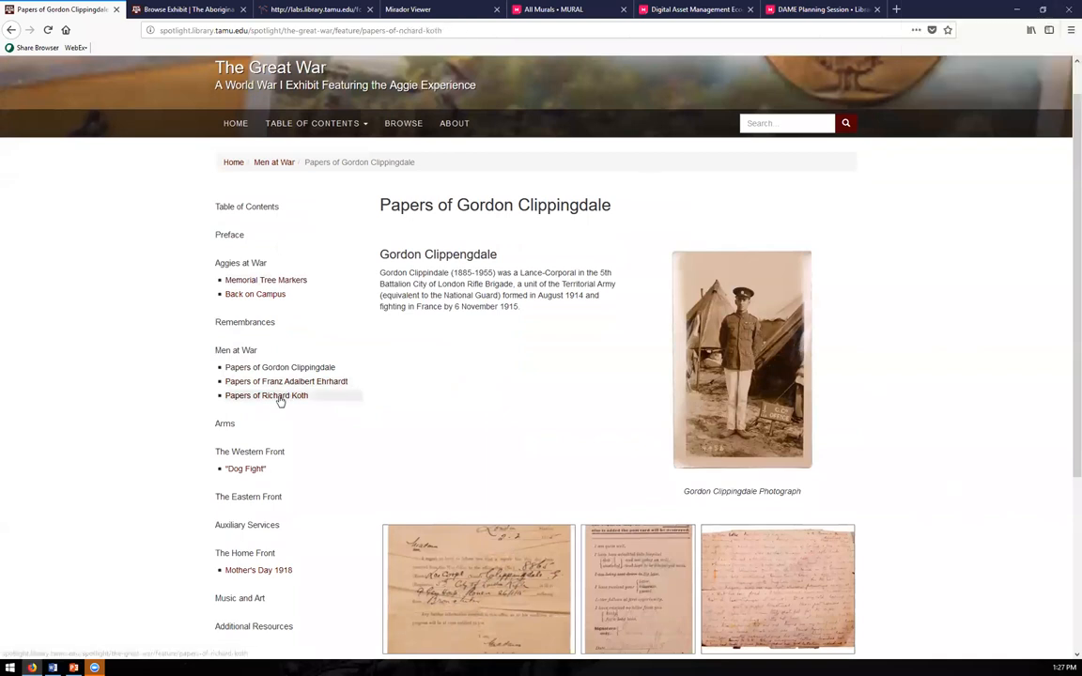
# - Open the Papers of Richard Koth page from the Men at War sidebar
pyautogui.click(266, 396)
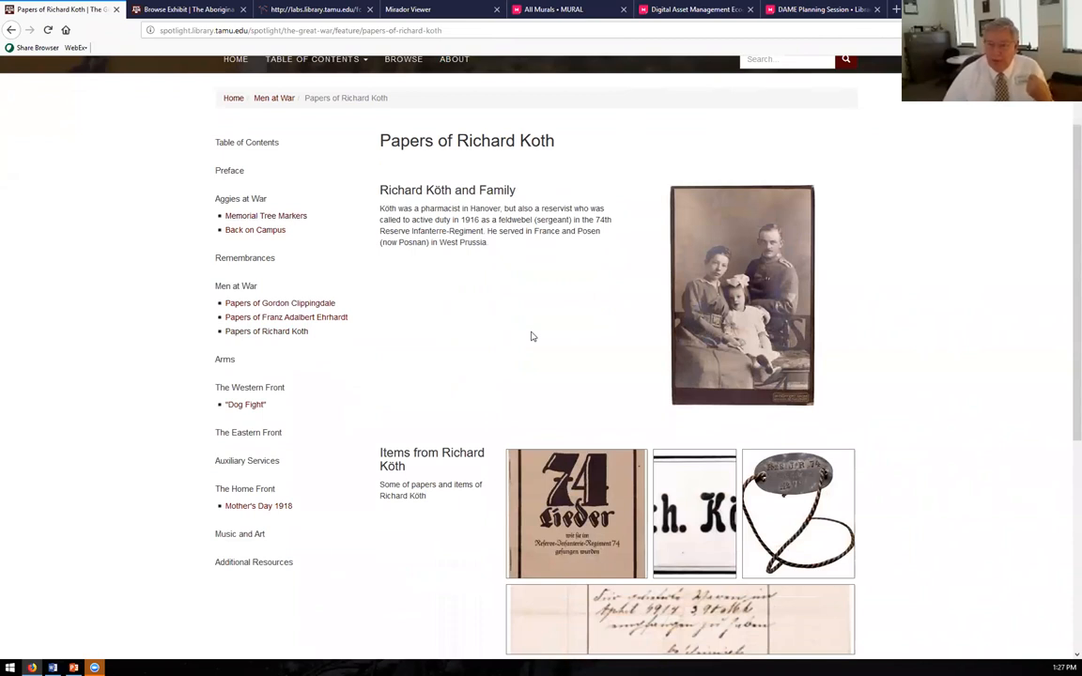
pyautogui.moveTo(260, 535)
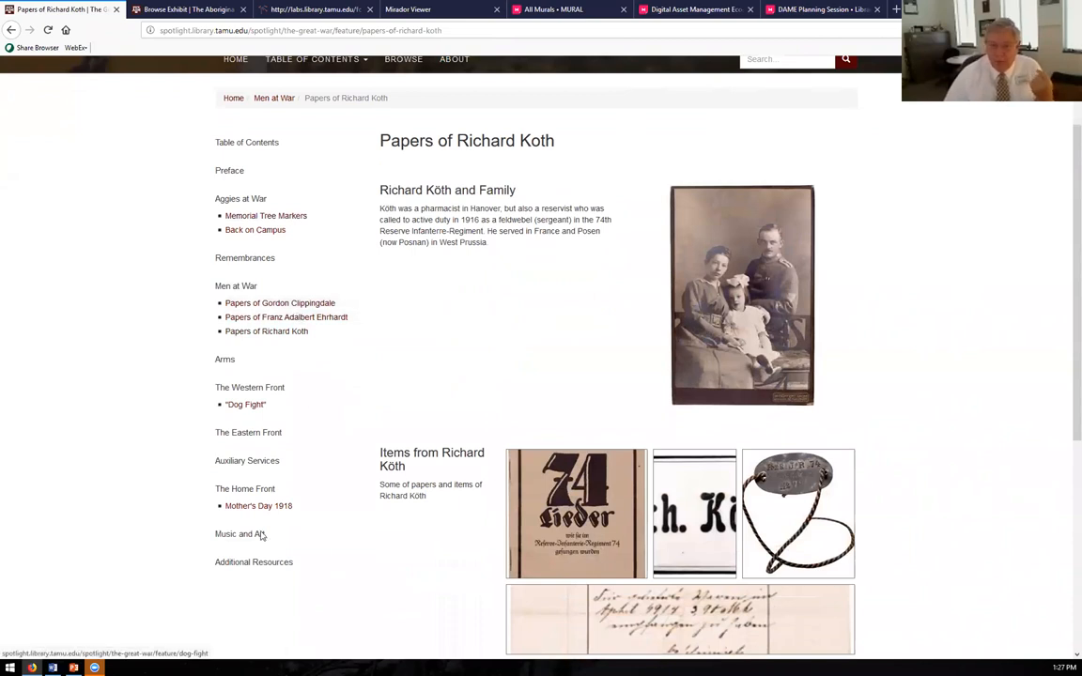
# - Open Music and Art and scroll to the 'Over There' sheet music and soldier songbook
pyautogui.click(241, 534)
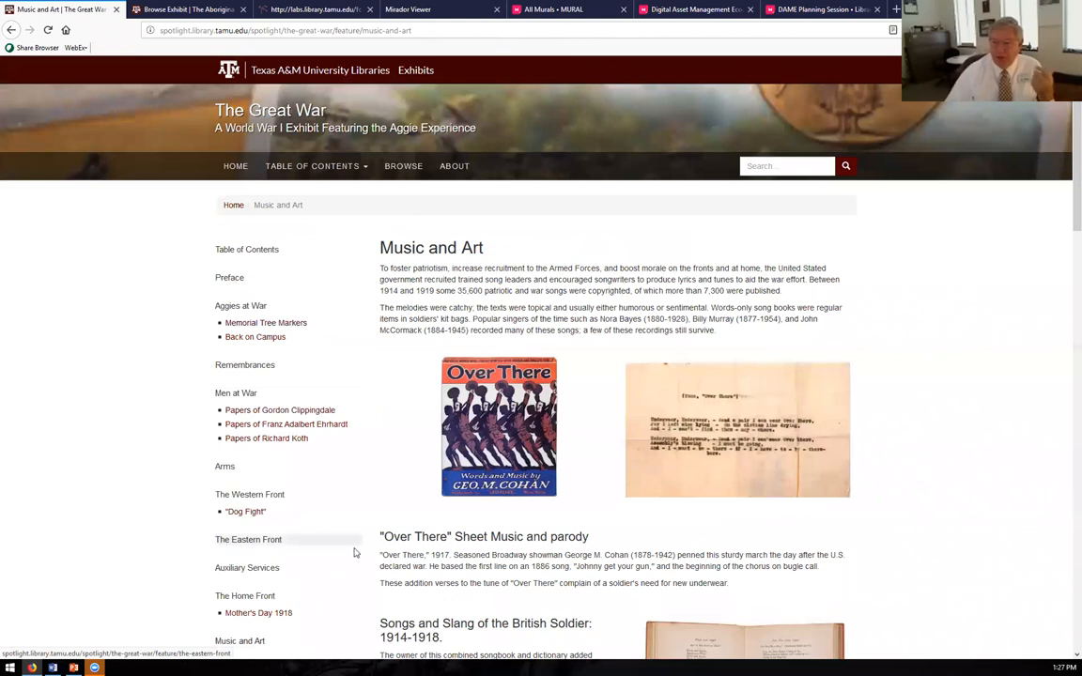
pyautogui.scroll(-3)
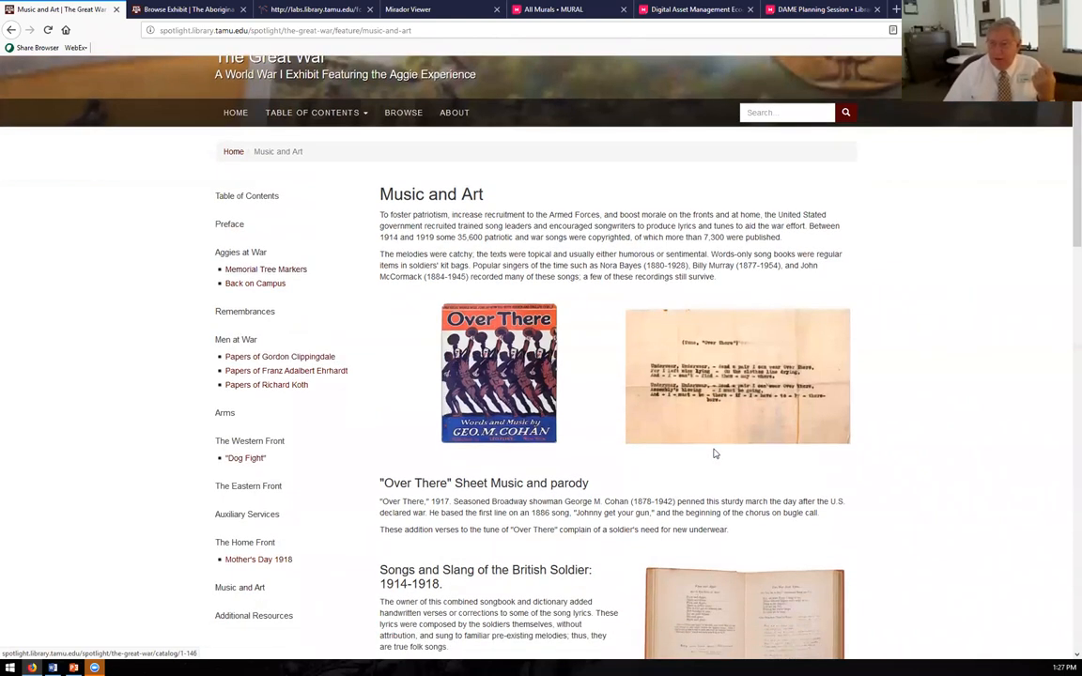
pyautogui.scroll(-3)
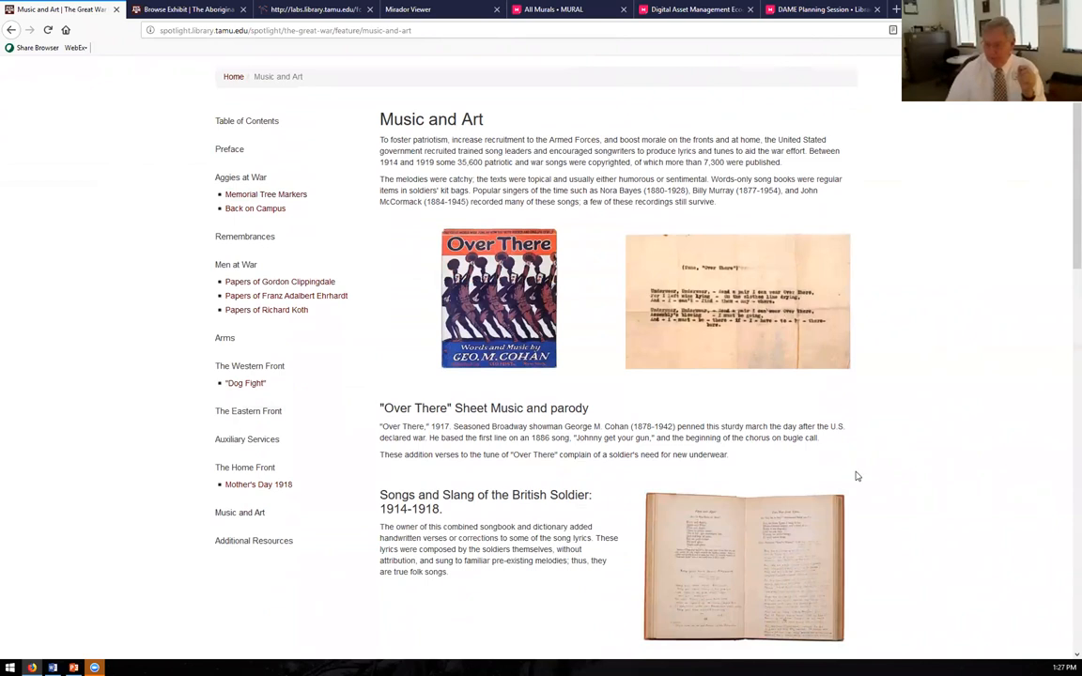
pyautogui.scroll(-3)
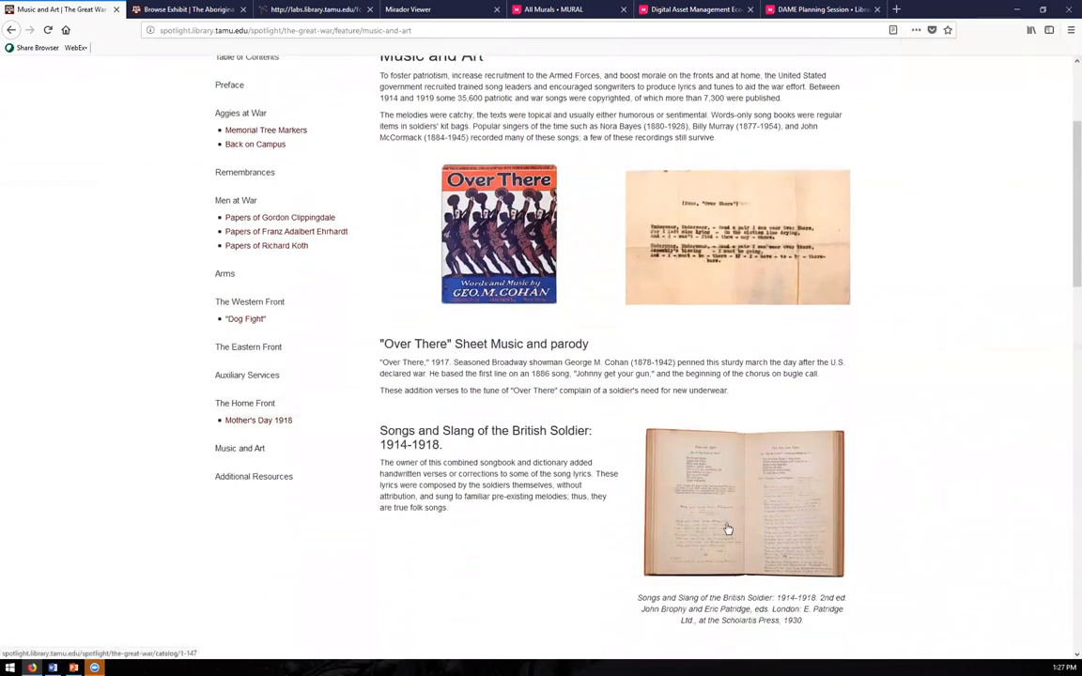
pyautogui.moveTo(790, 522)
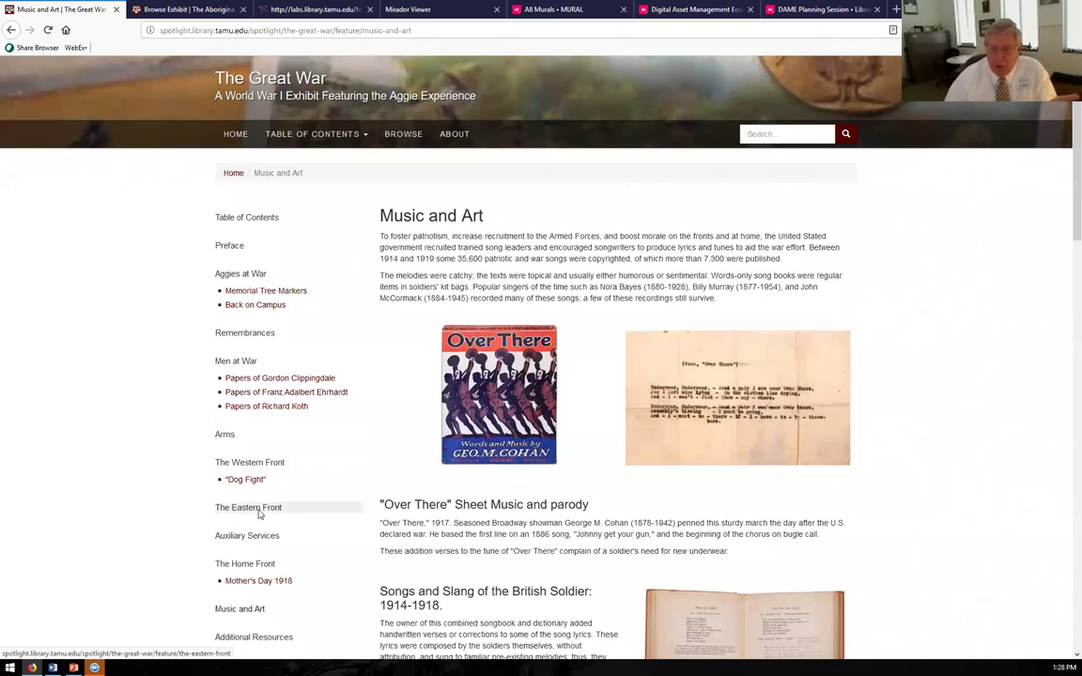
# - Open The Eastern Front and scroll to the Gallant India poster and Gallipoli trench maps
pyautogui.click(248, 507)
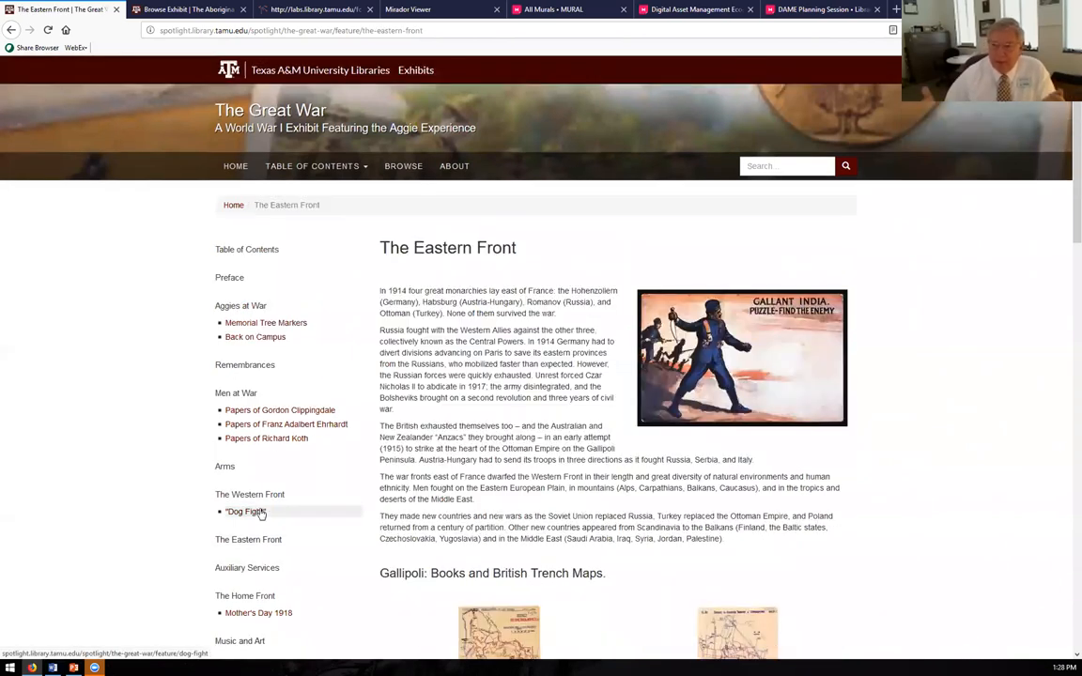
pyautogui.scroll(-3)
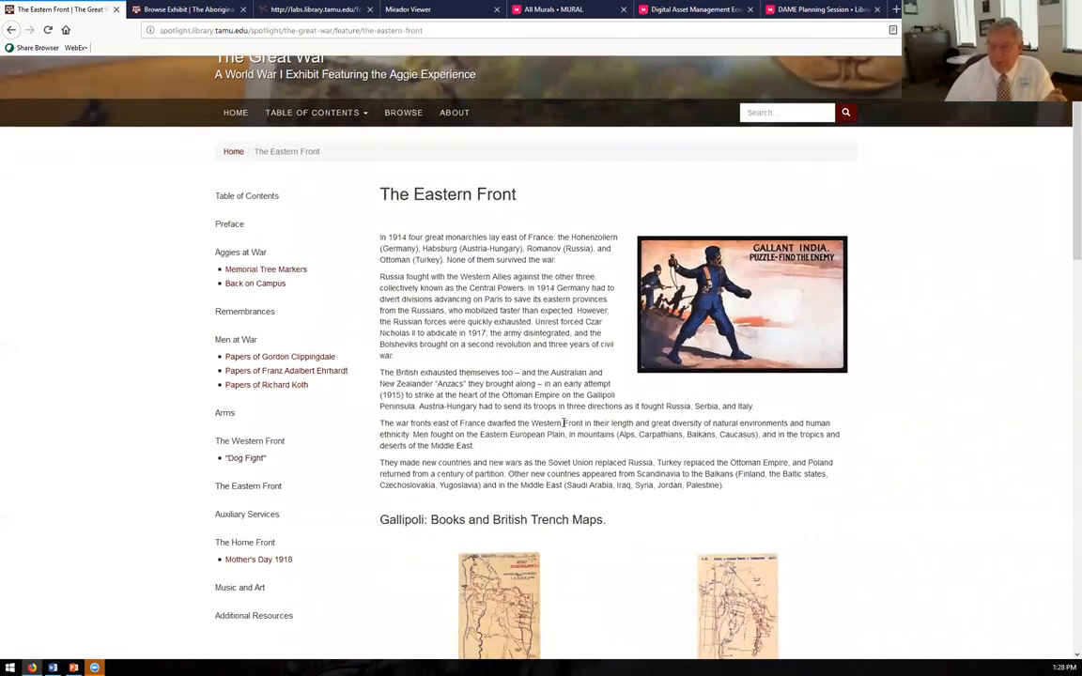
pyautogui.scroll(-3)
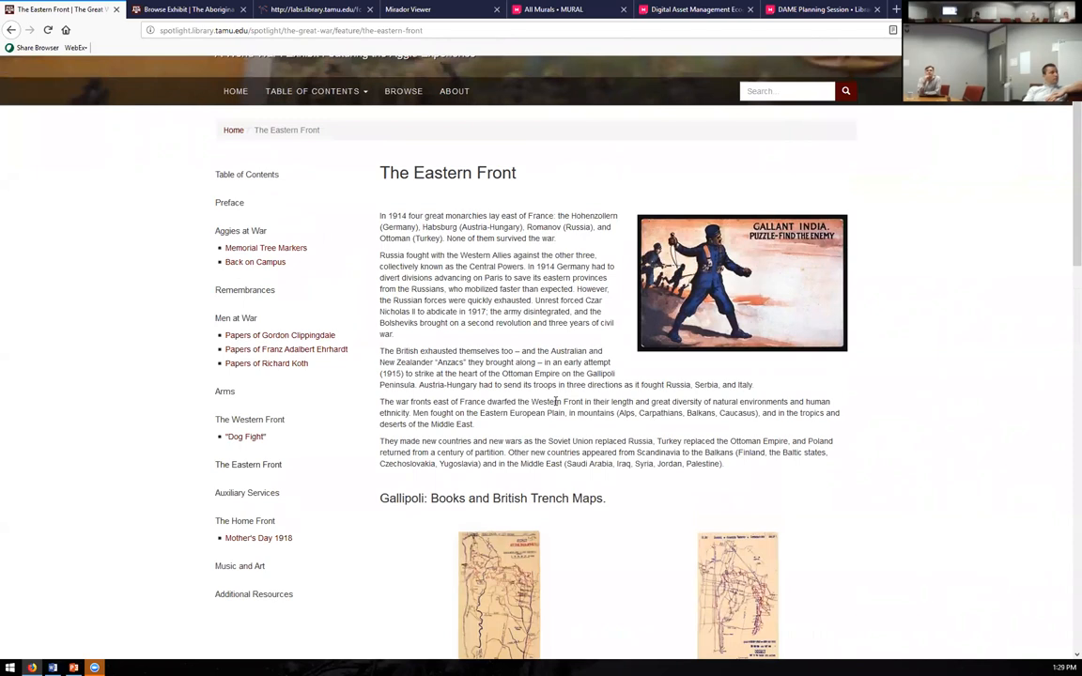
pyautogui.moveTo(540, 399)
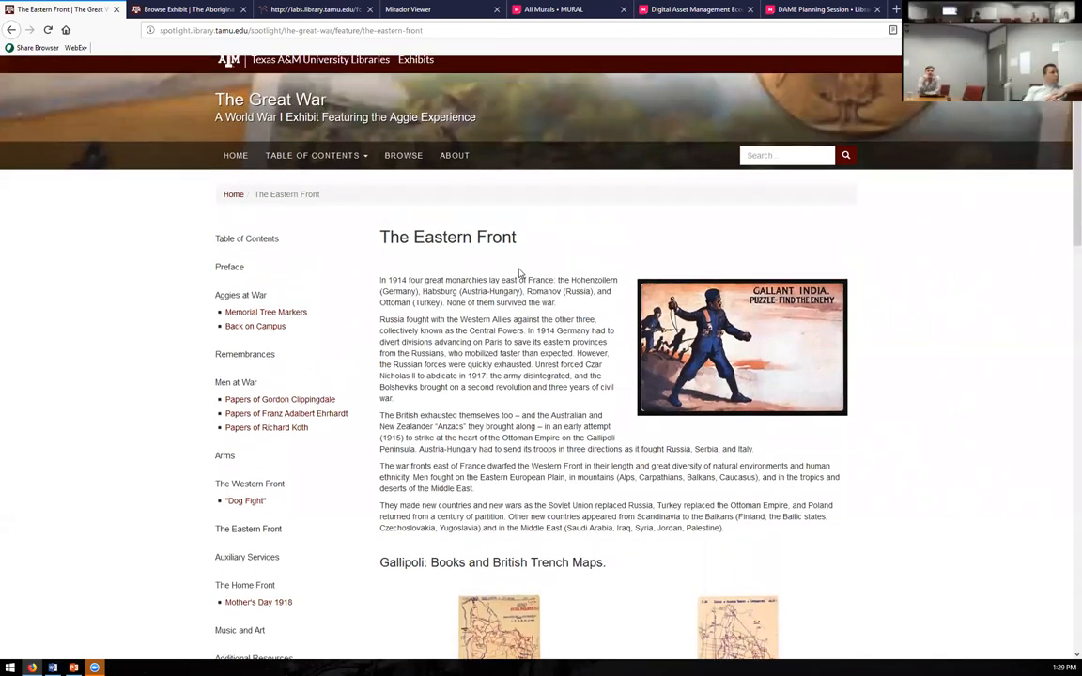
pyautogui.moveTo(396, 258)
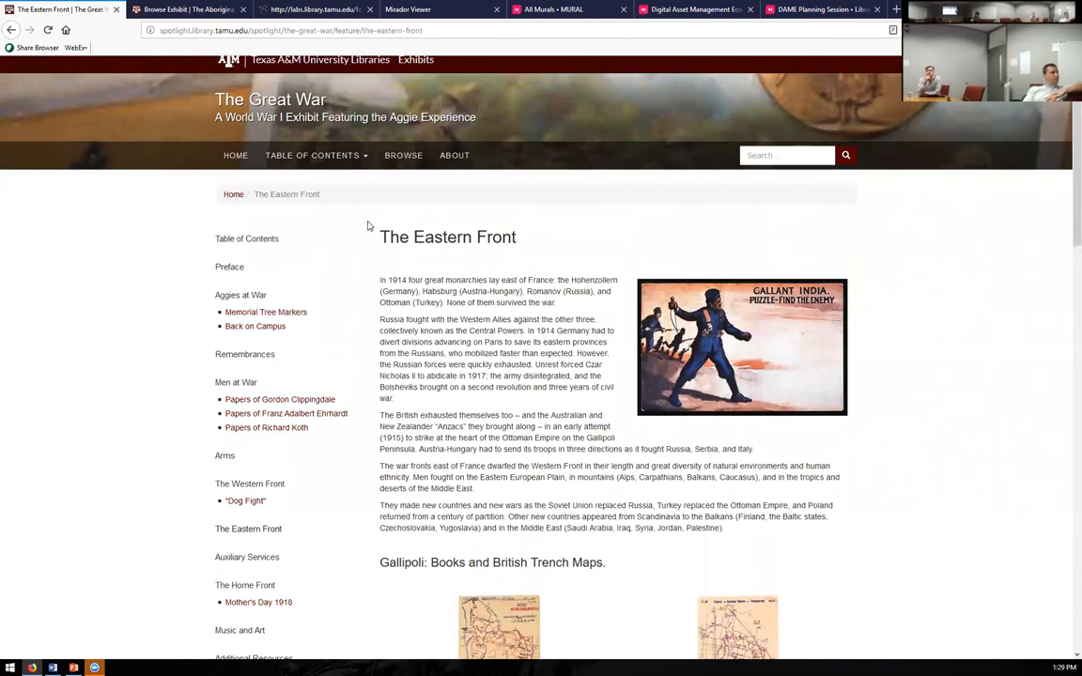
pyautogui.moveTo(299, 217)
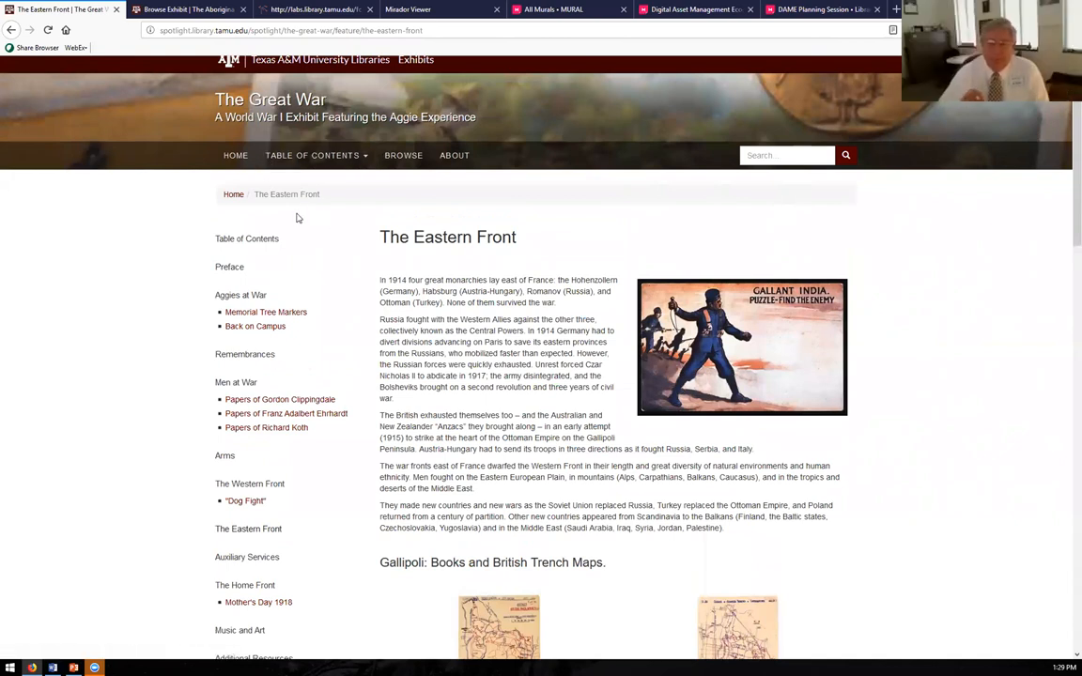
pyautogui.moveTo(245, 177)
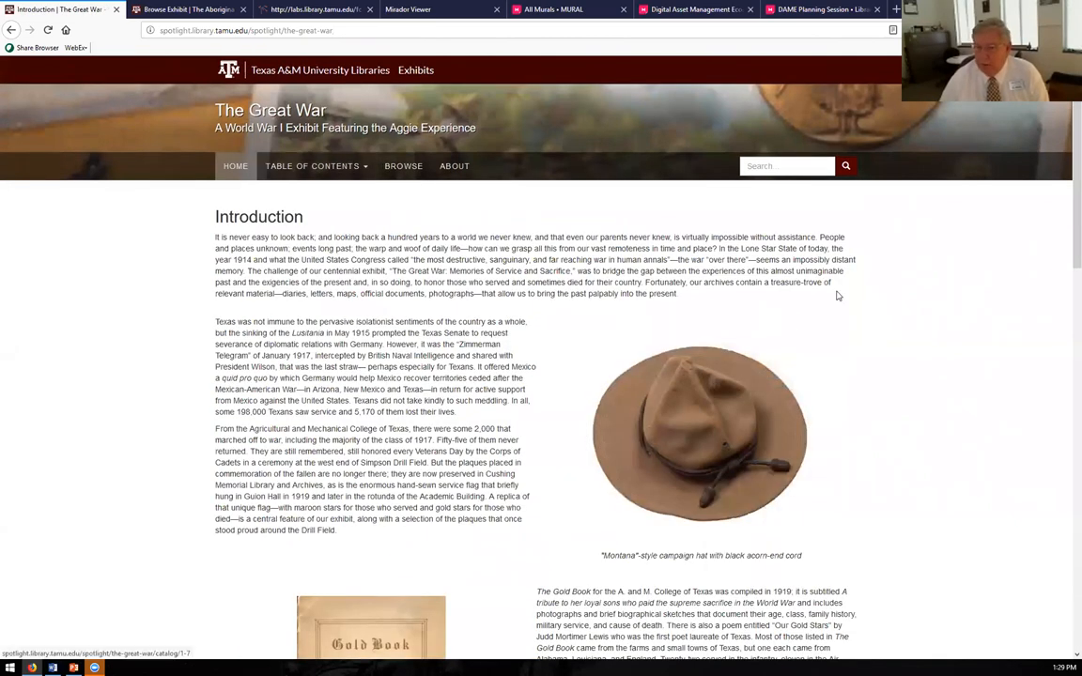
pyautogui.moveTo(1066, 345)
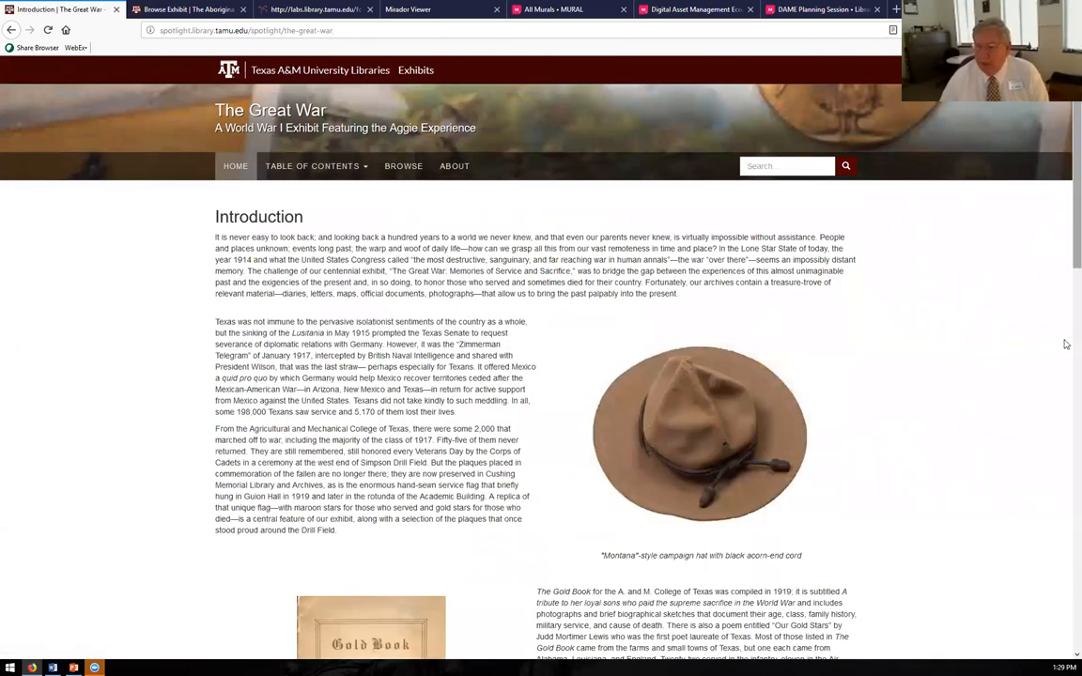
# - Scroll the Introduction past the Gold Book and soldiers' photograph to the director's signature
pyautogui.scroll(-3)
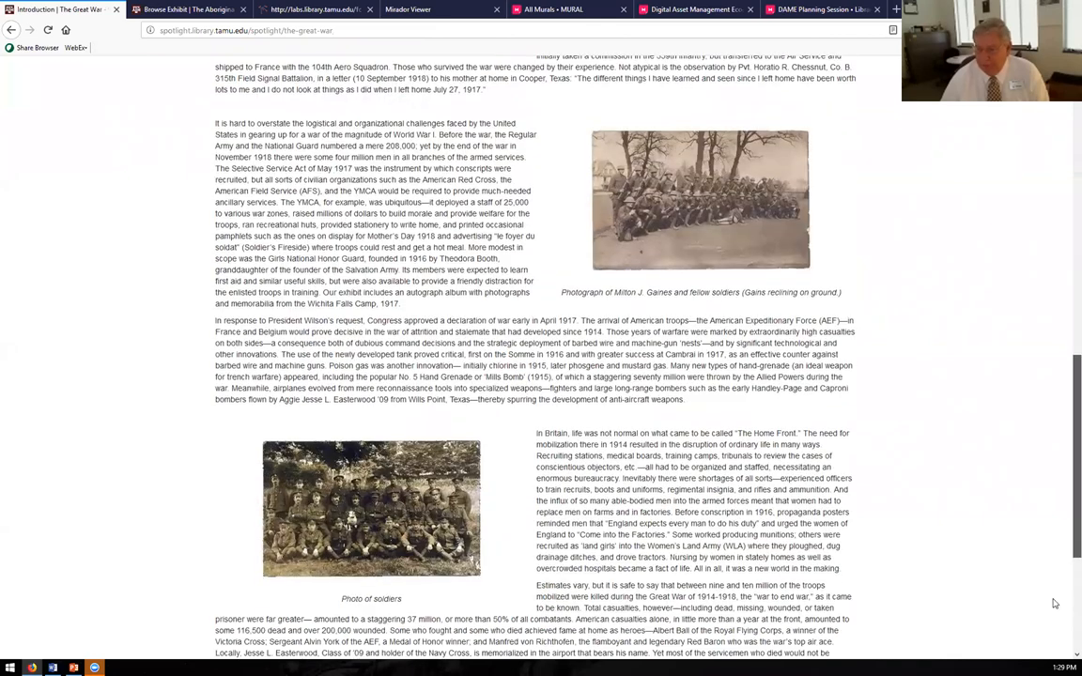
pyautogui.scroll(-3)
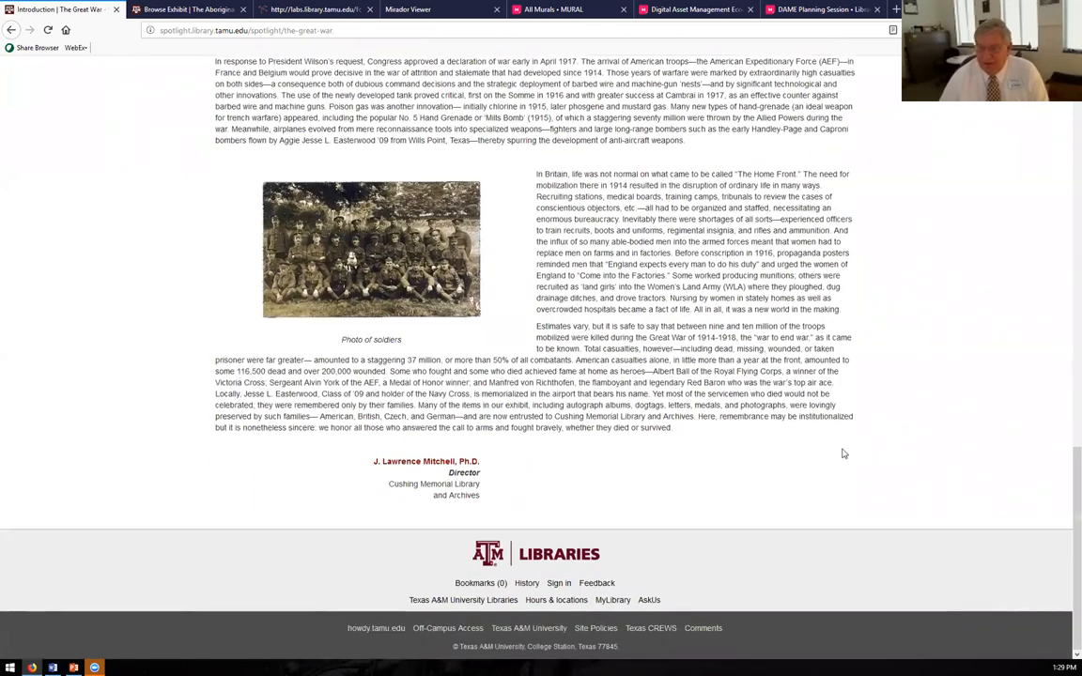
pyautogui.moveTo(352, 466)
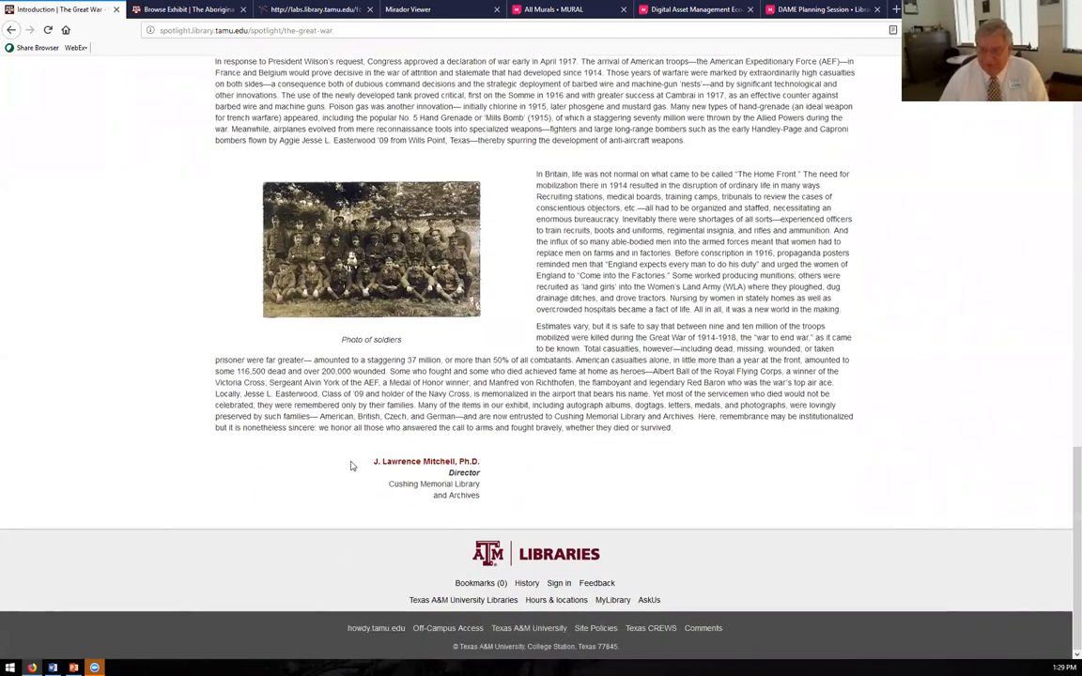
pyautogui.moveTo(454, 512)
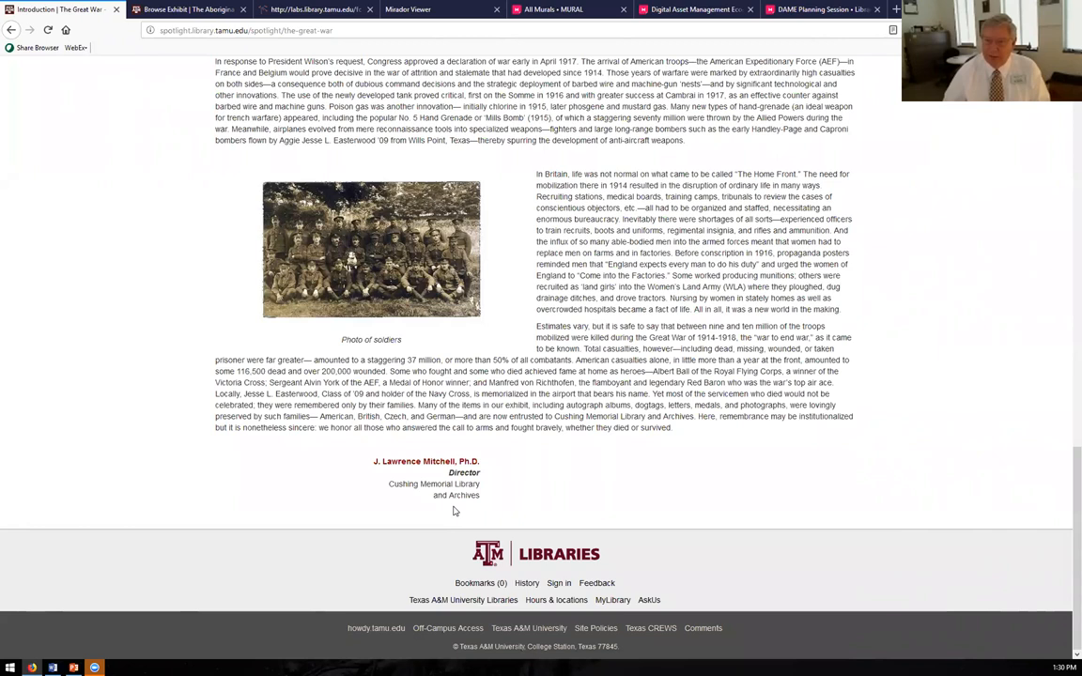
pyautogui.moveTo(411, 318)
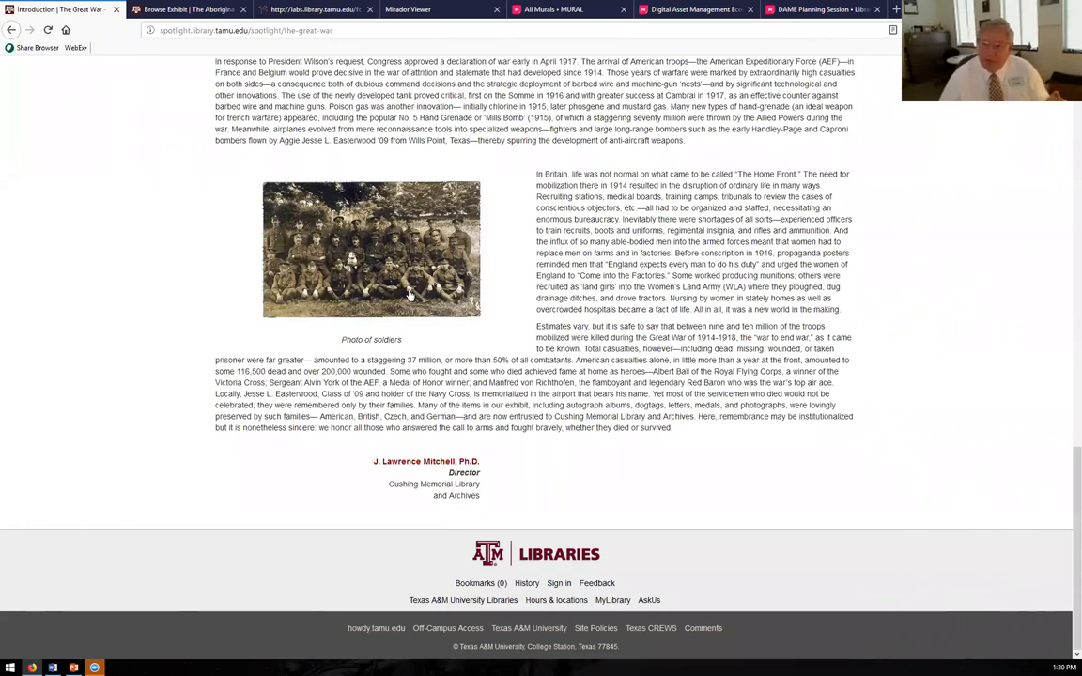
pyautogui.moveTo(413, 271)
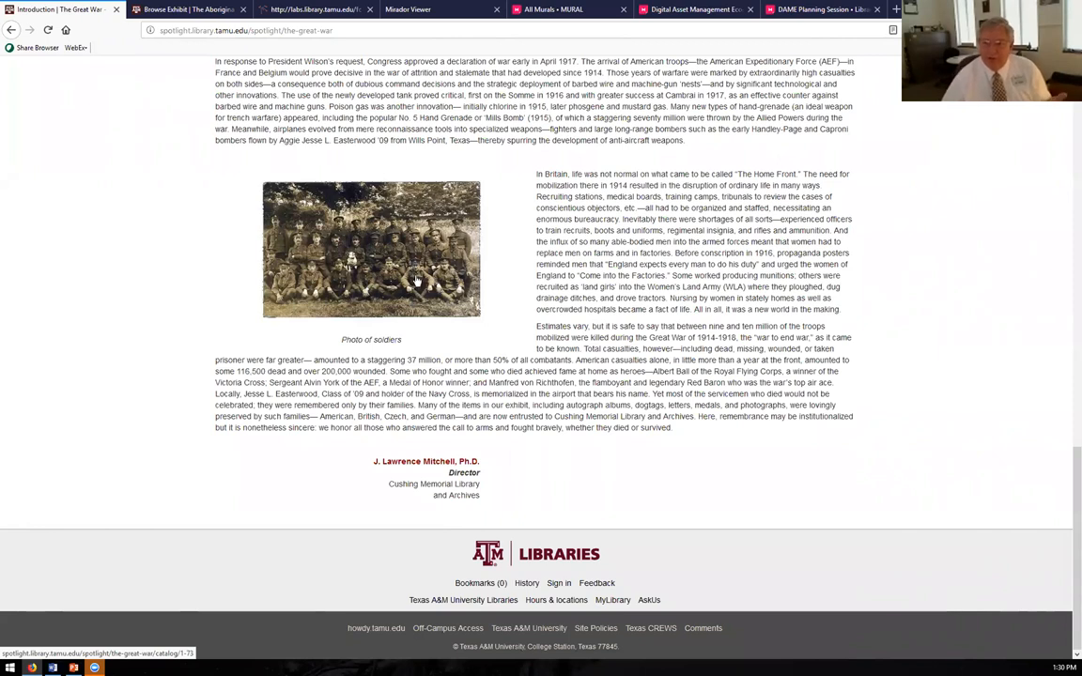
pyautogui.moveTo(514, 292)
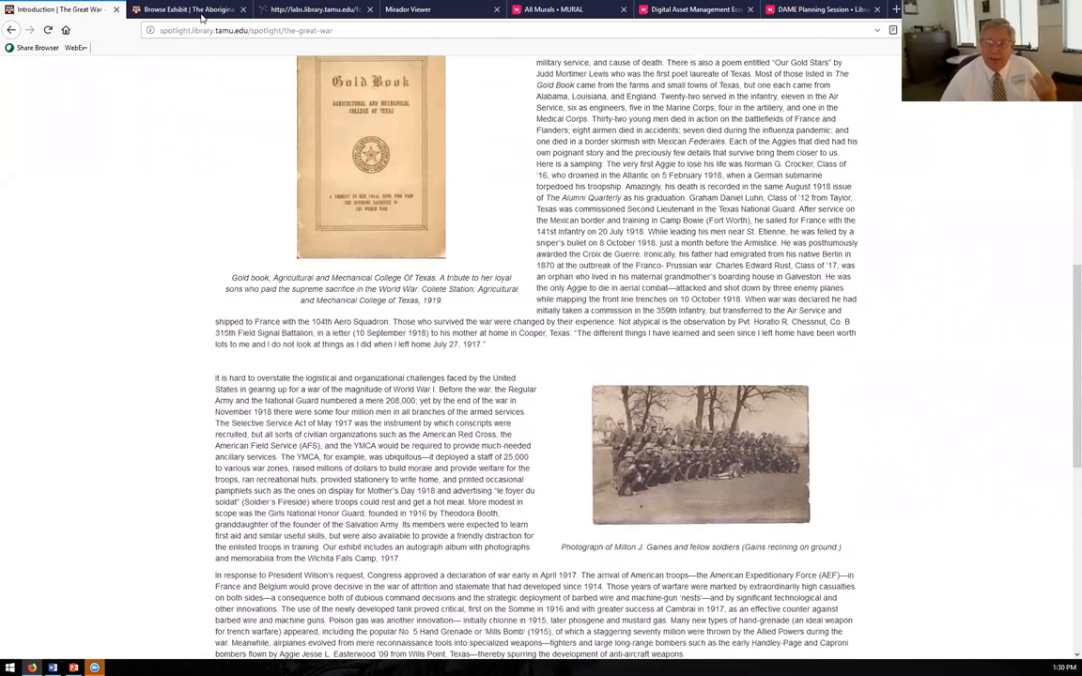
pyautogui.moveTo(188, 10)
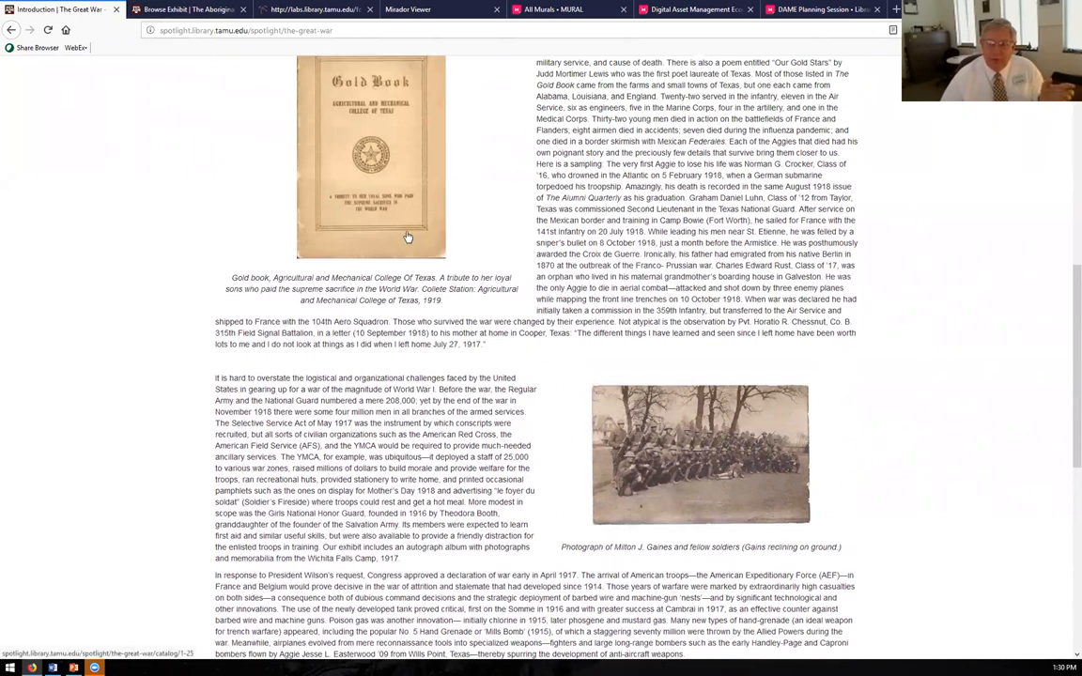
pyautogui.moveTo(386, 164)
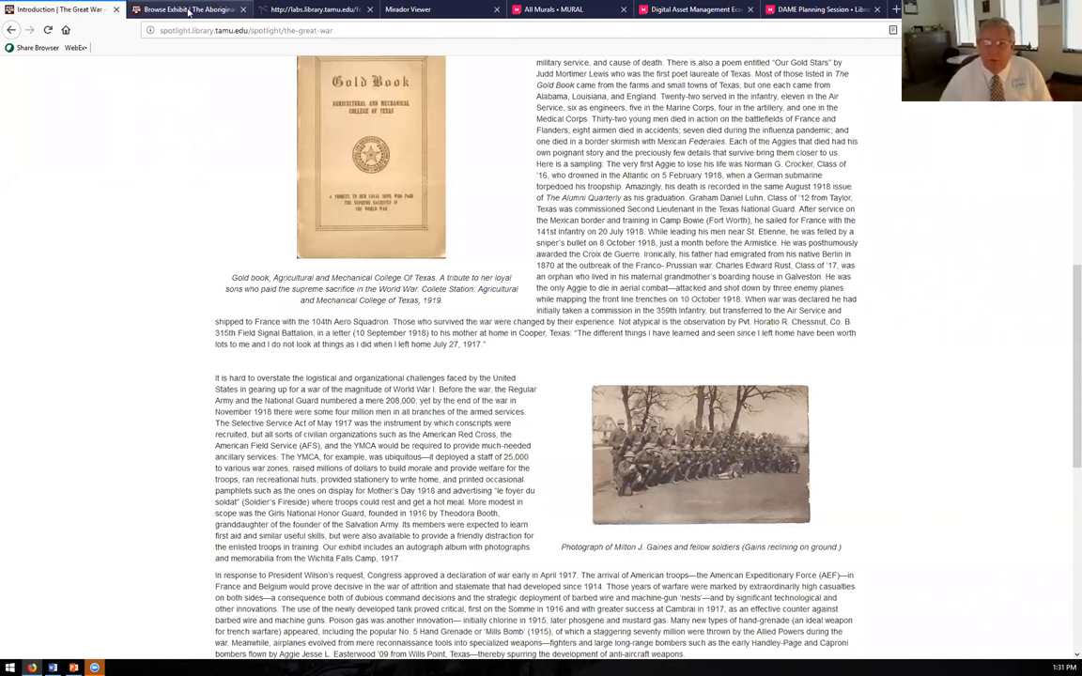
# - Go to The Aboriginal Port Folio No. 4 exhibit's home page, then its The Book page
pyautogui.click(188, 11)
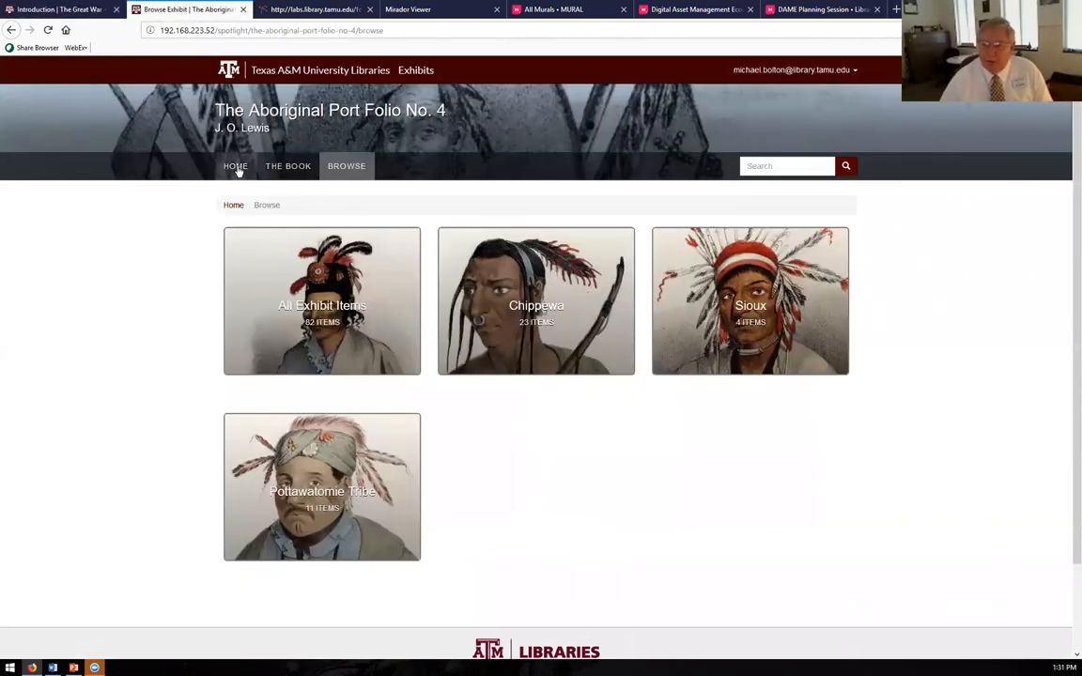
pyautogui.click(288, 166)
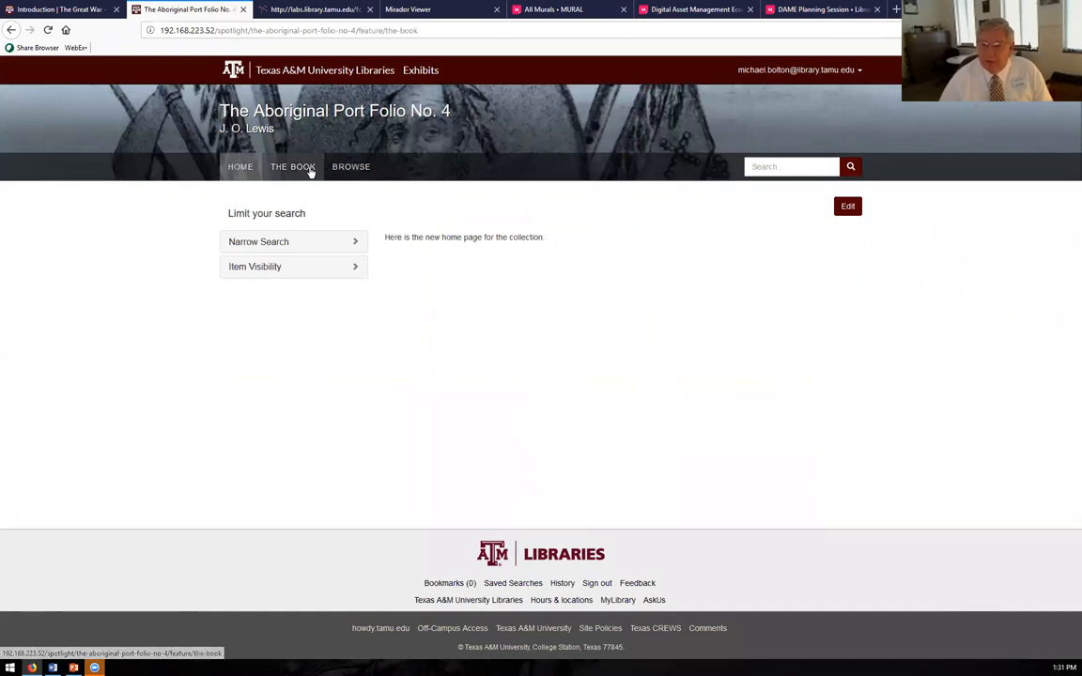
pyautogui.click(293, 166)
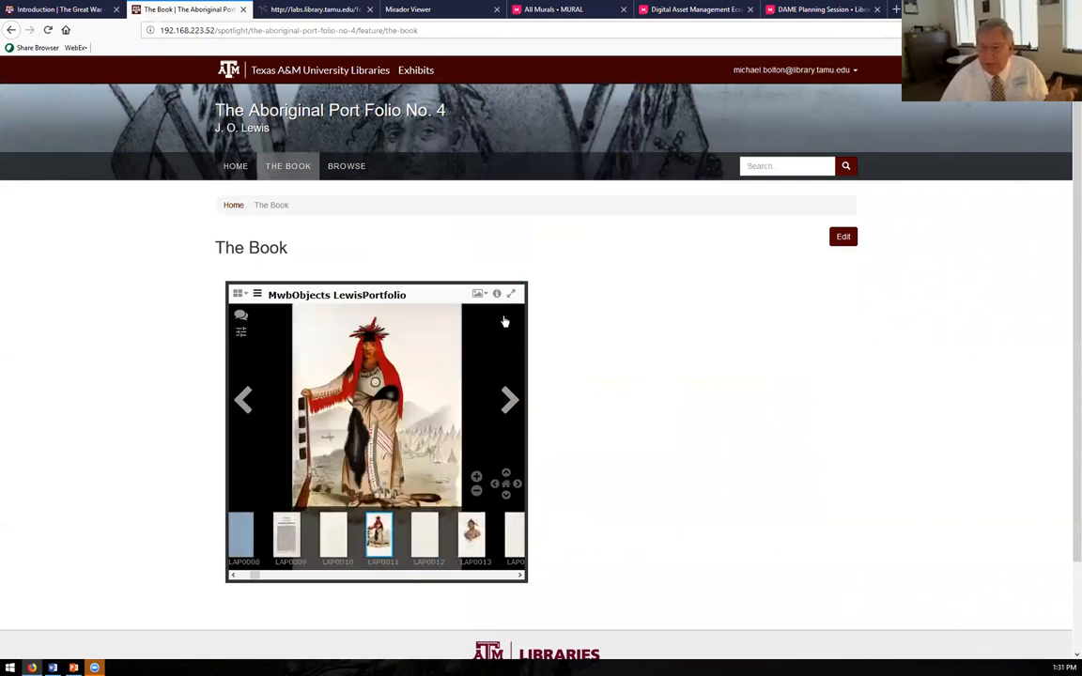
pyautogui.moveTo(512, 294)
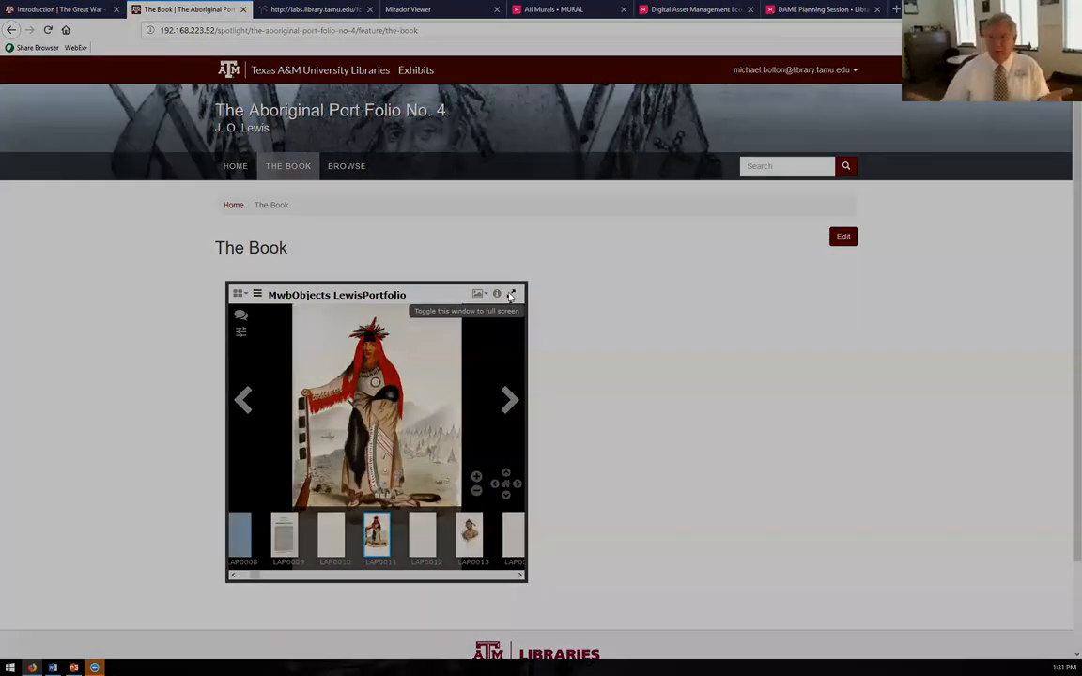
# - View the Lewis portfolio plate full screen, then go to the exhibit's Browse page
pyautogui.click(511, 294)
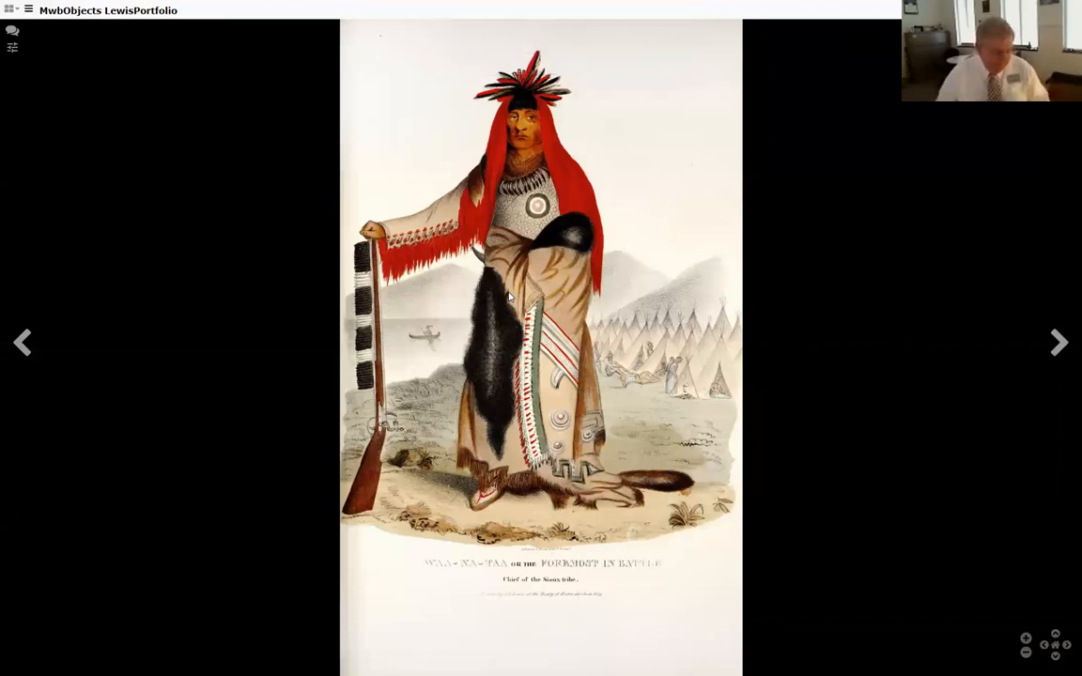
pyautogui.moveTo(869, 252)
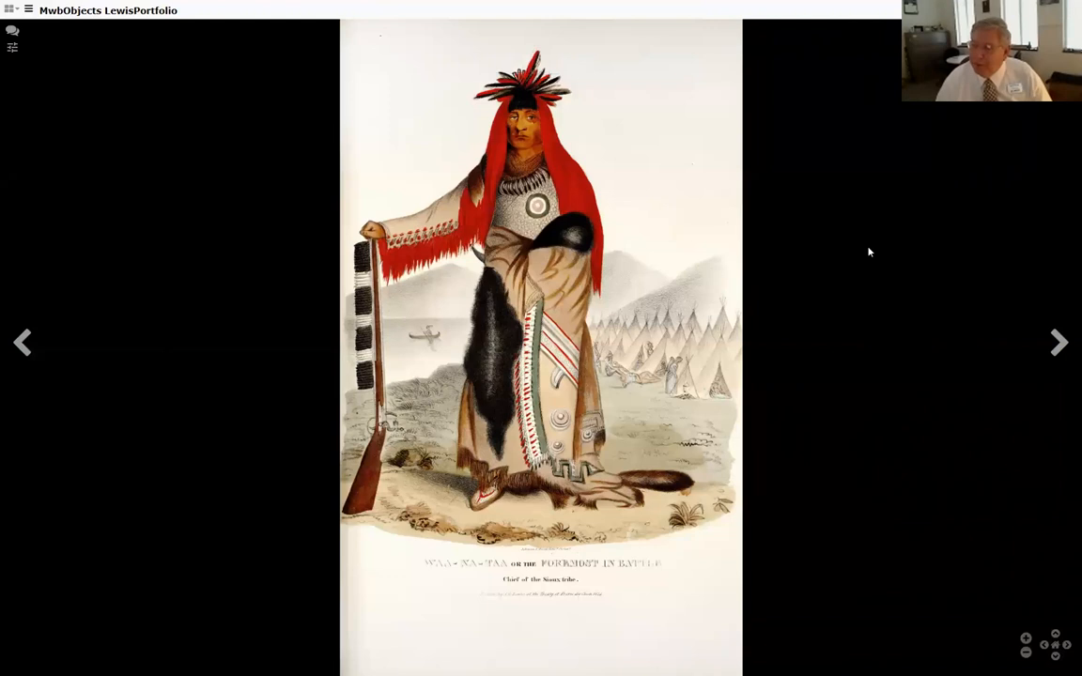
pyautogui.moveTo(652, 251)
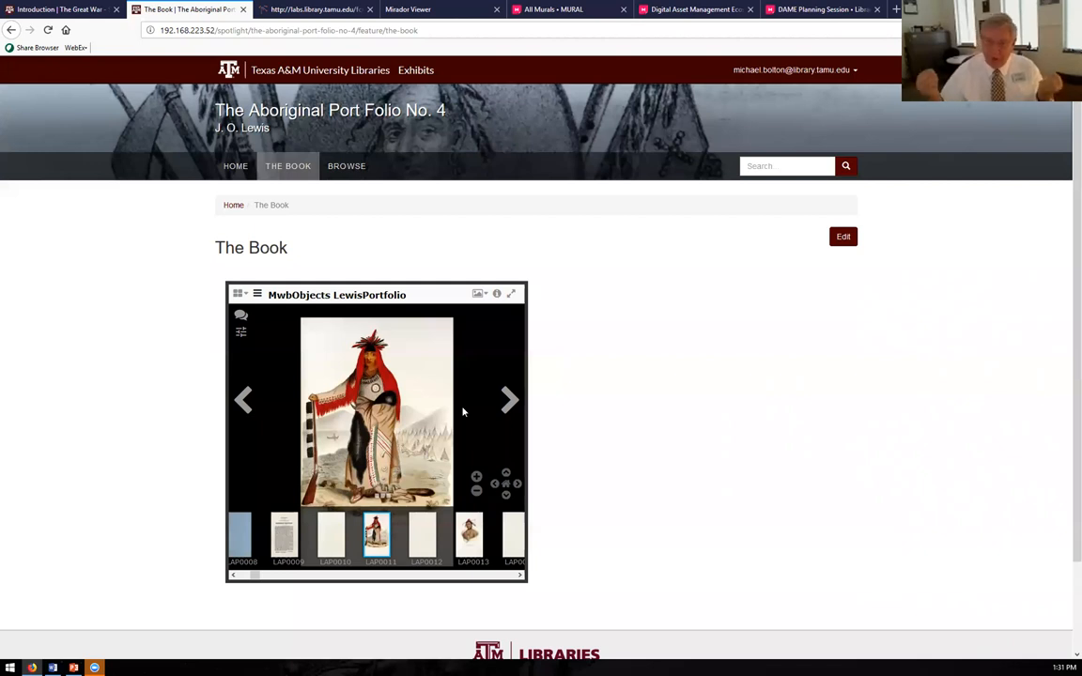
pyautogui.moveTo(536, 431)
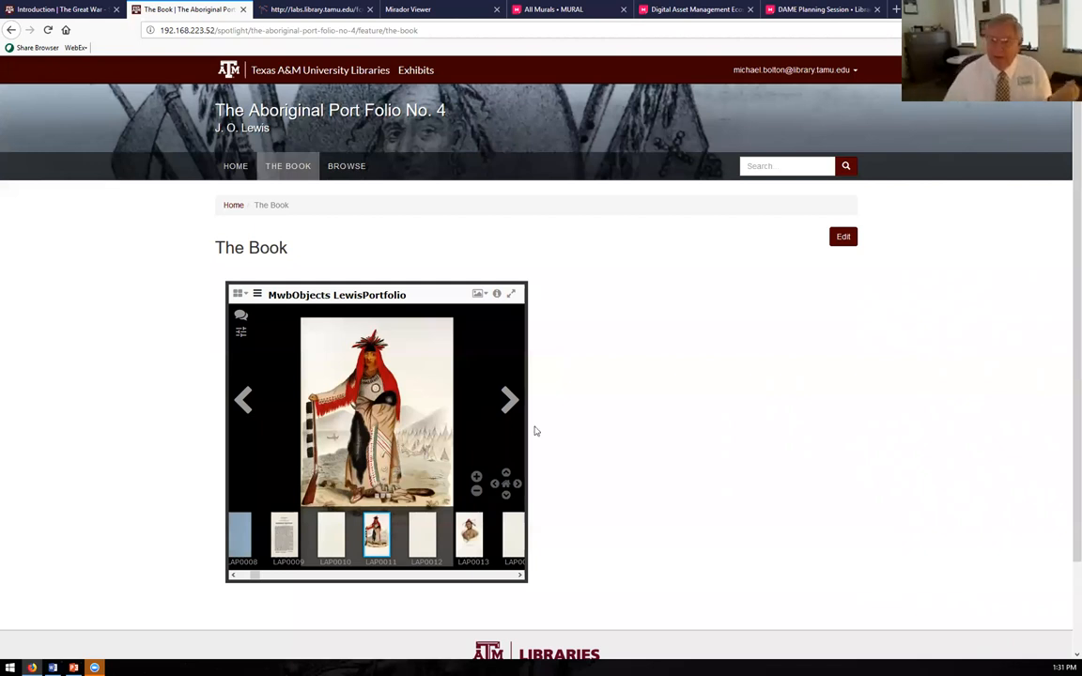
pyautogui.click(346, 166)
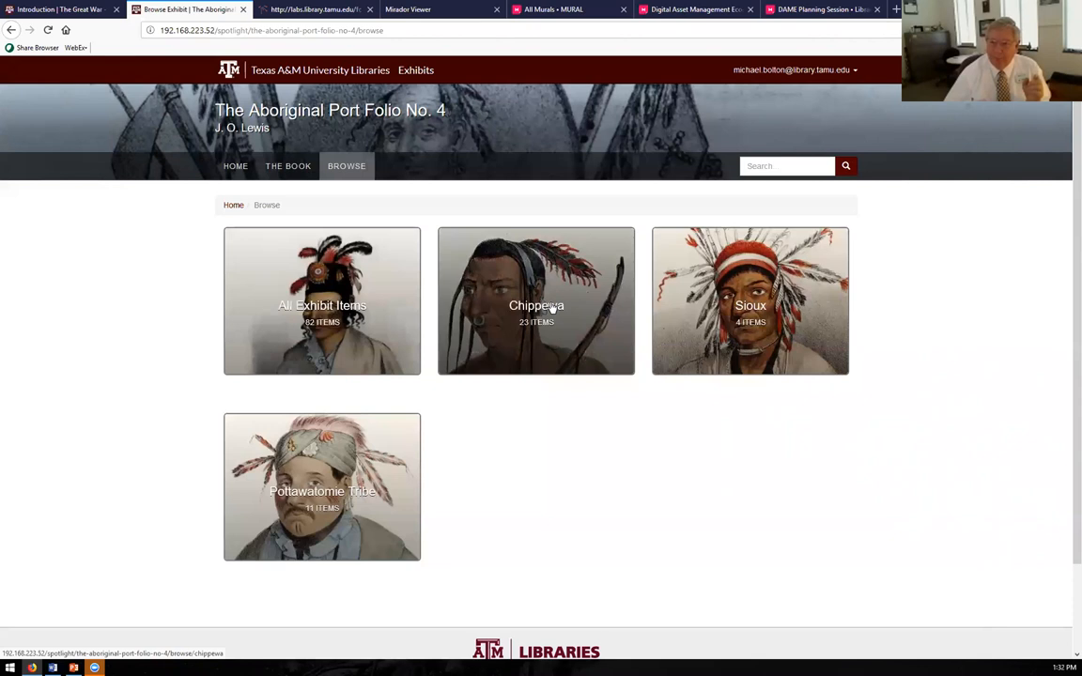
# - Open the Chippewa category and scroll through its 23 portraits
pyautogui.click(535, 300)
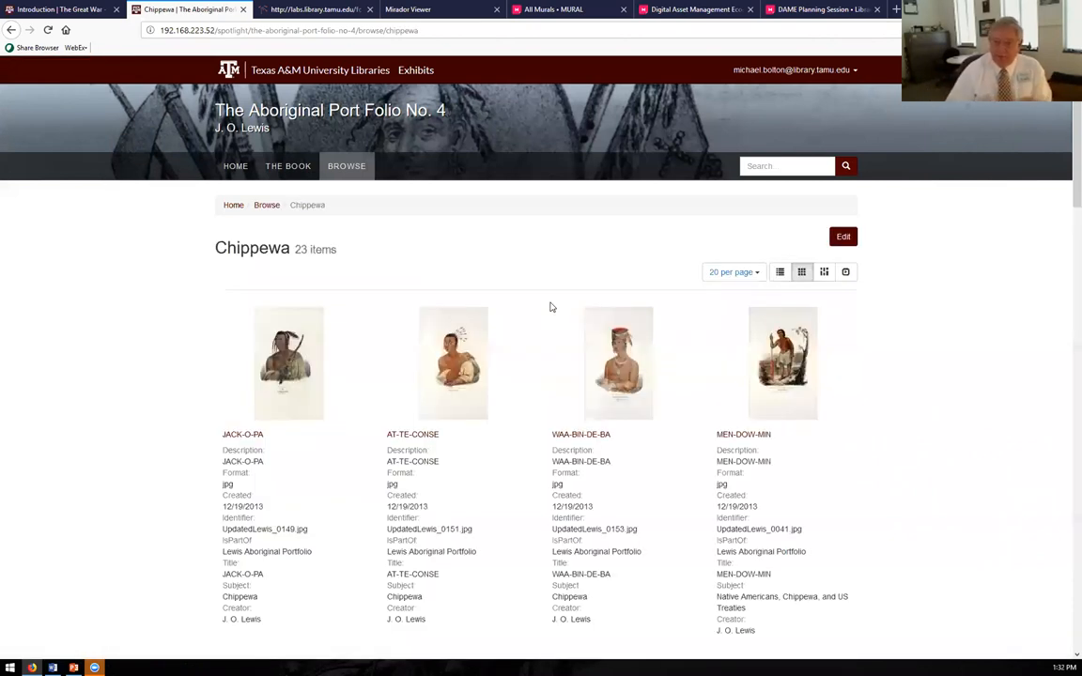
pyautogui.scroll(-3)
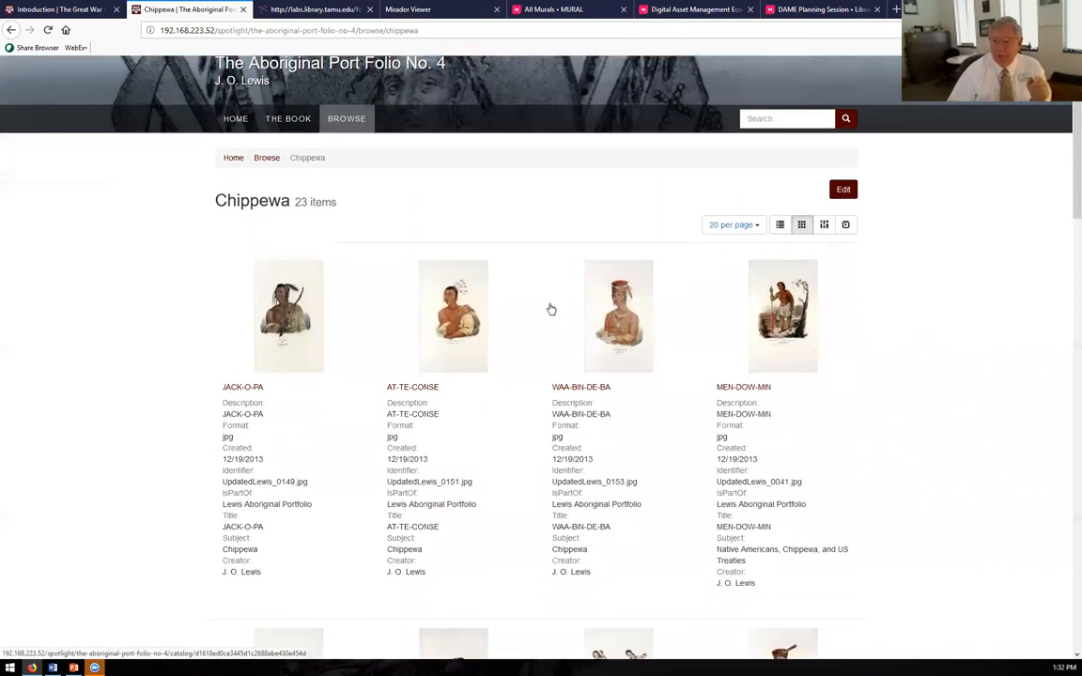
pyautogui.scroll(-3)
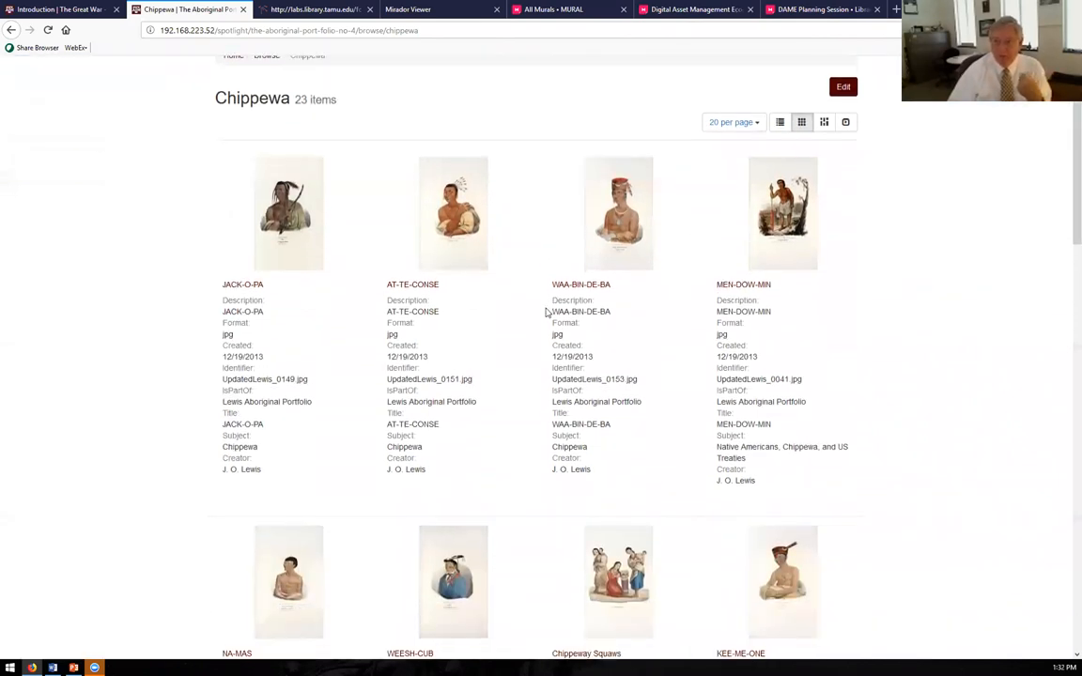
pyautogui.scroll(-3)
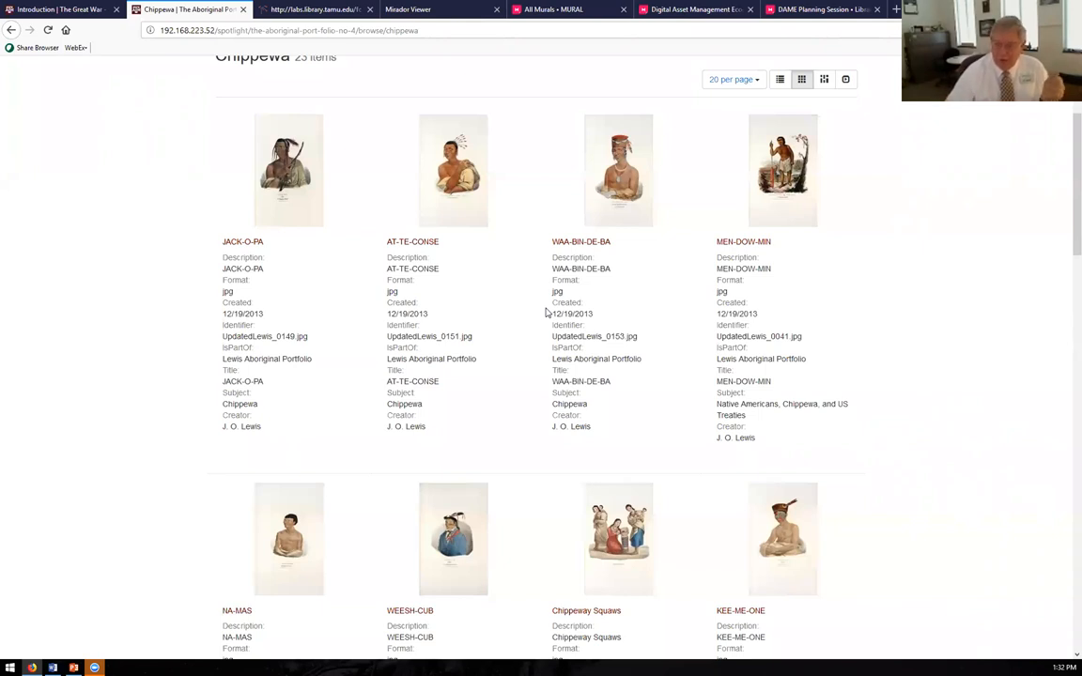
pyautogui.moveTo(606, 164)
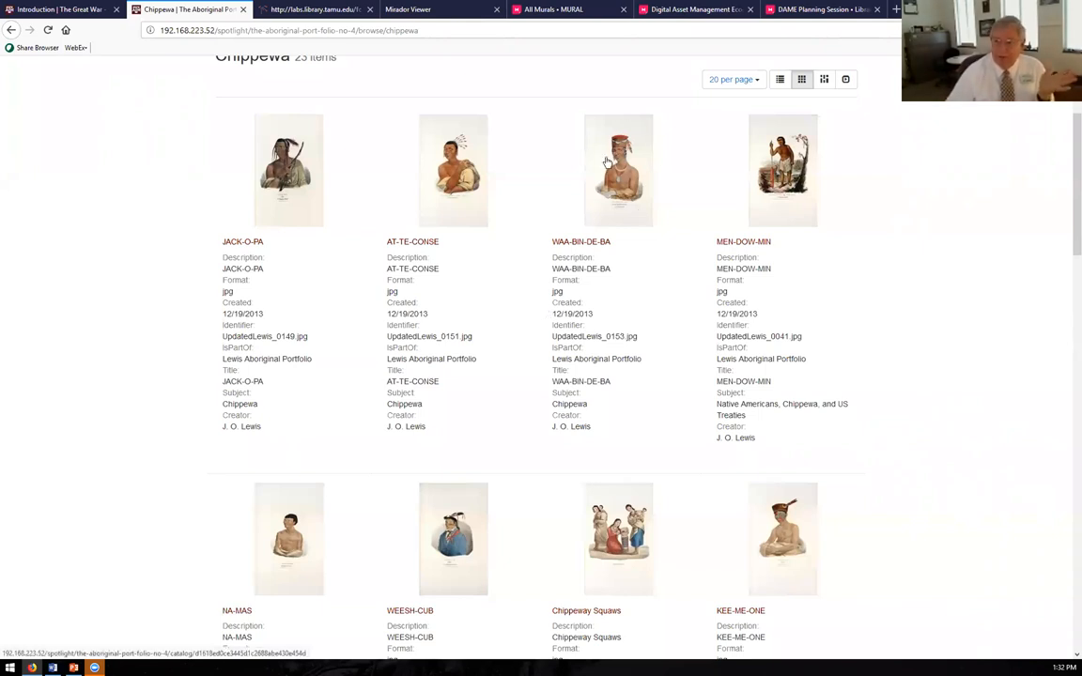
# - Open the Waa-Bin-De-Ba portrait from the Chippewa results grid
pyautogui.click(618, 170)
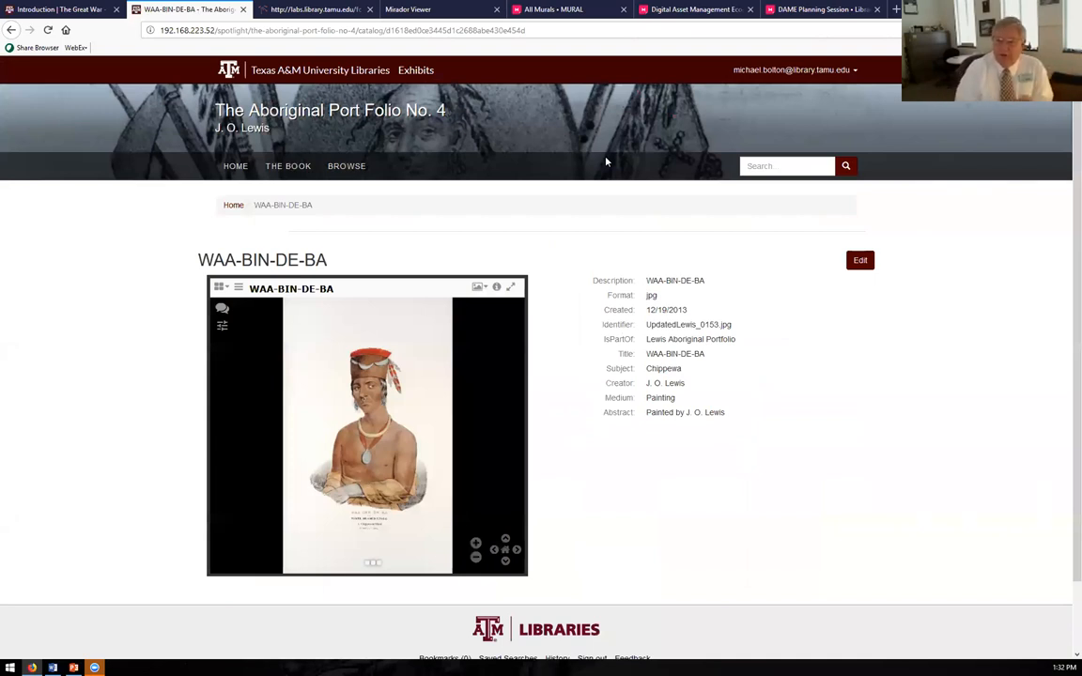
pyautogui.moveTo(719, 156)
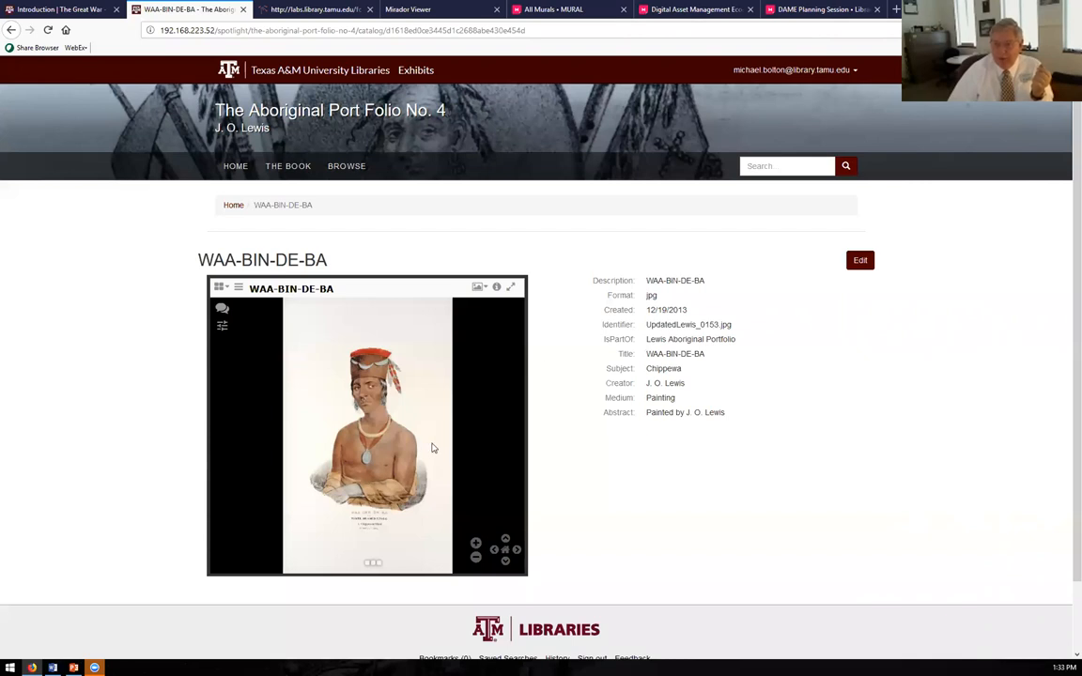
pyautogui.moveTo(440, 454)
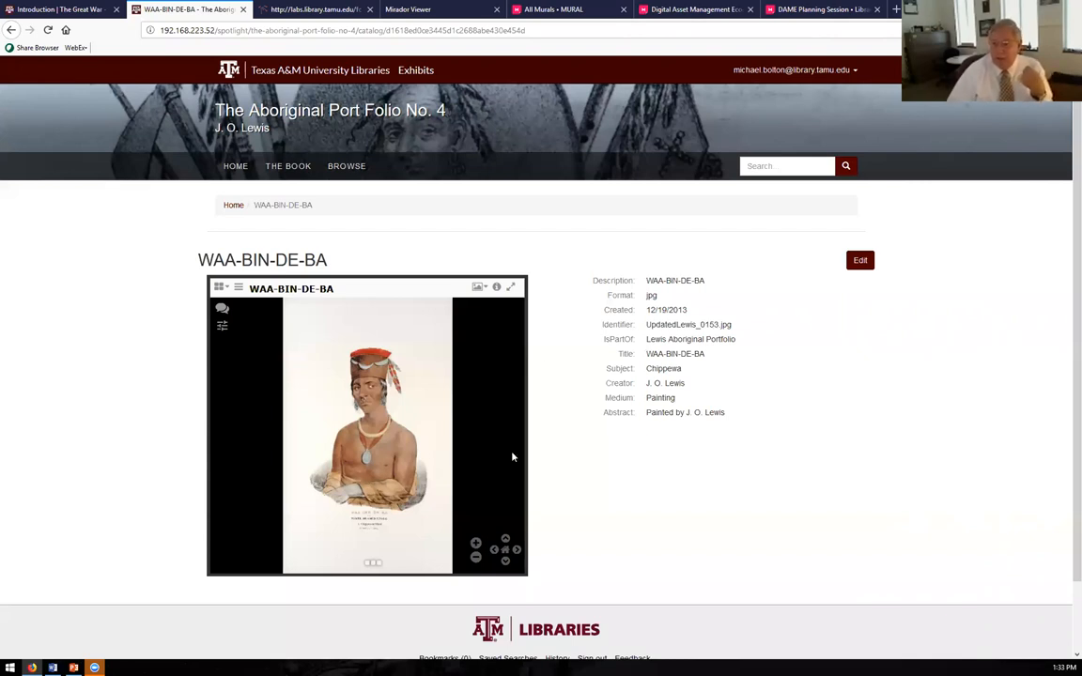
pyautogui.moveTo(523, 434)
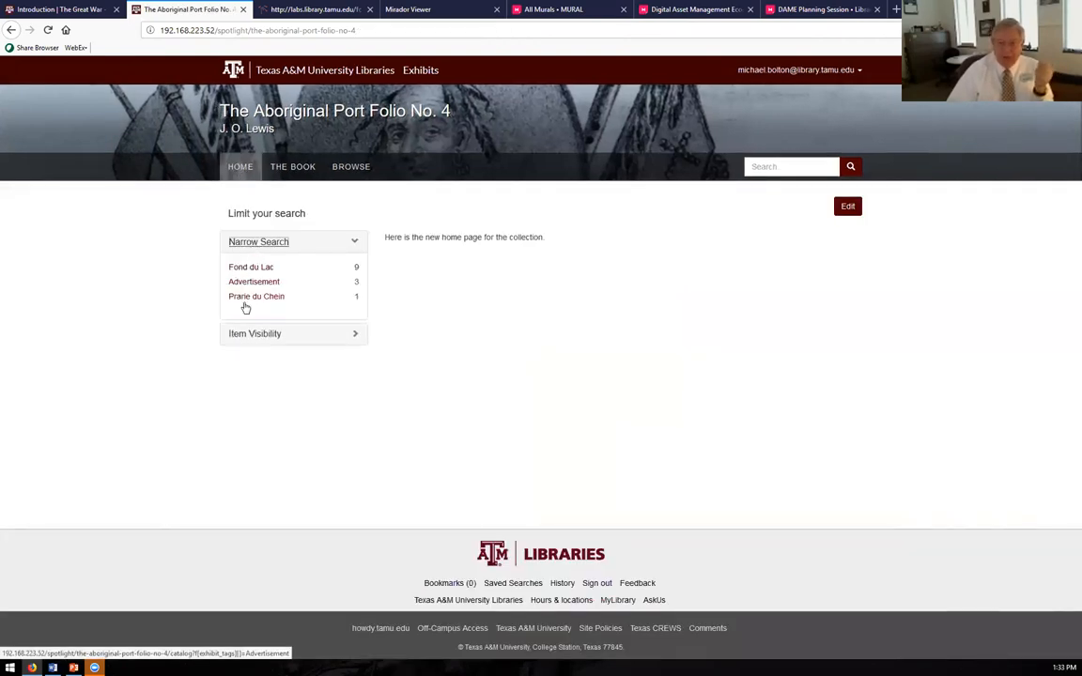
pyautogui.moveTo(249, 287)
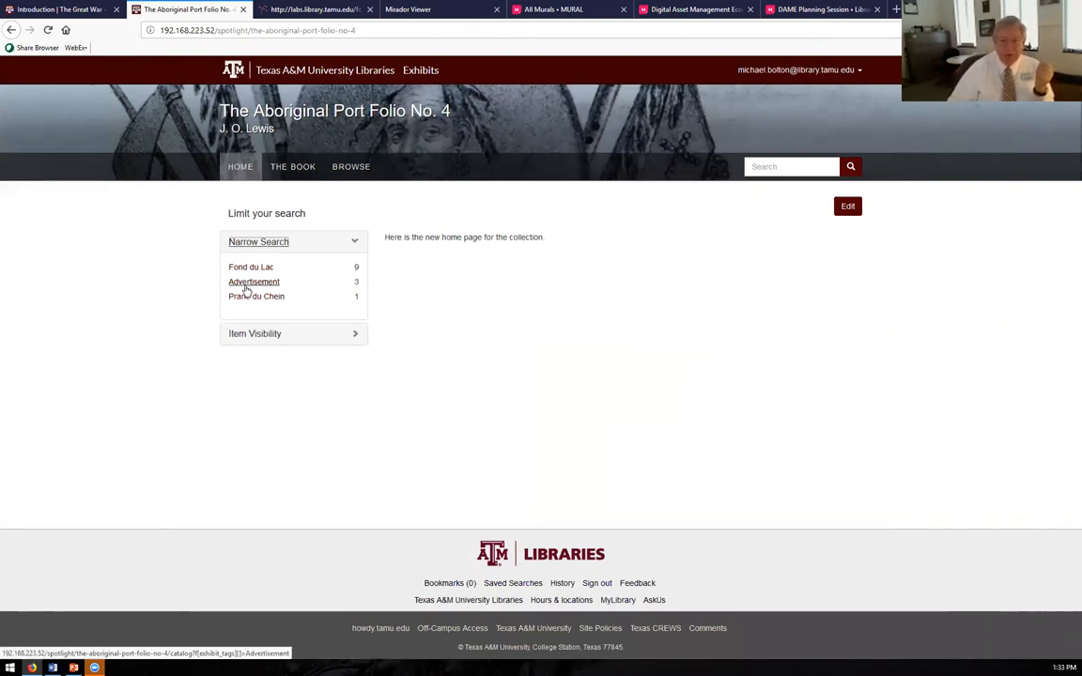
# - Narrow the exhibit search to the Fond du Lac tag
pyautogui.click(251, 267)
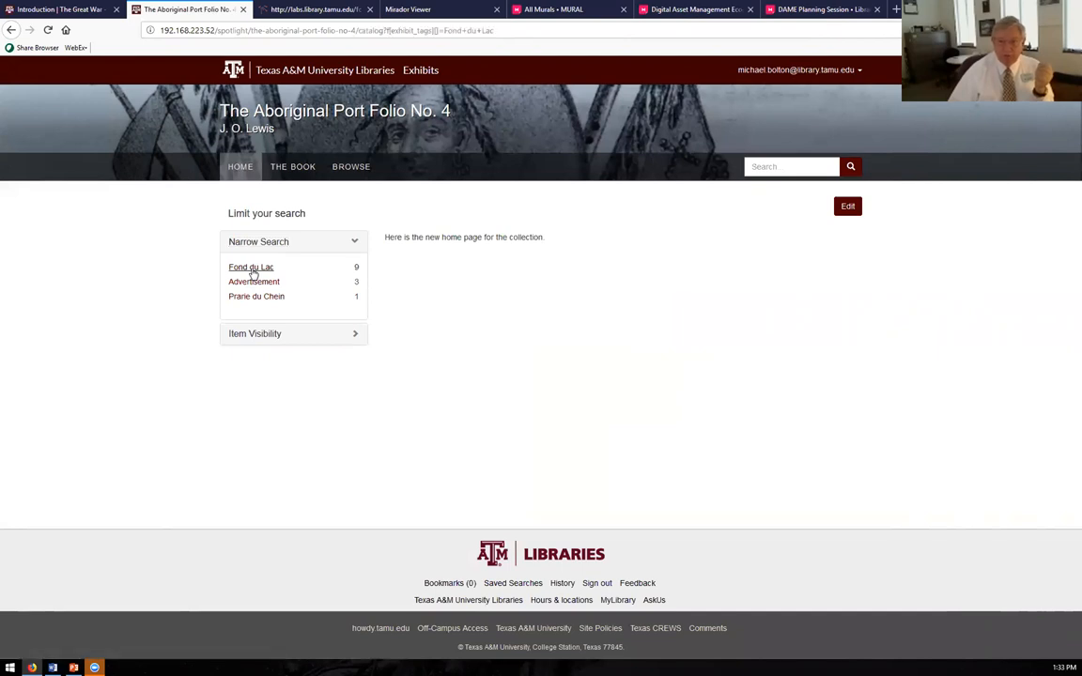
pyautogui.click(251, 267)
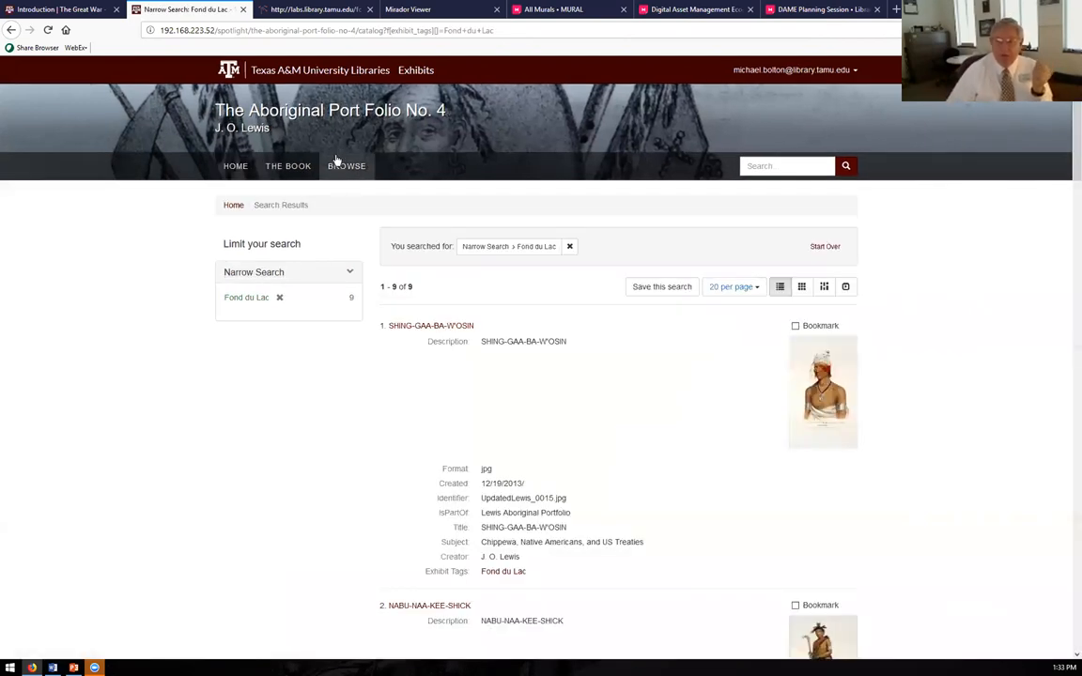
pyautogui.click(346, 167)
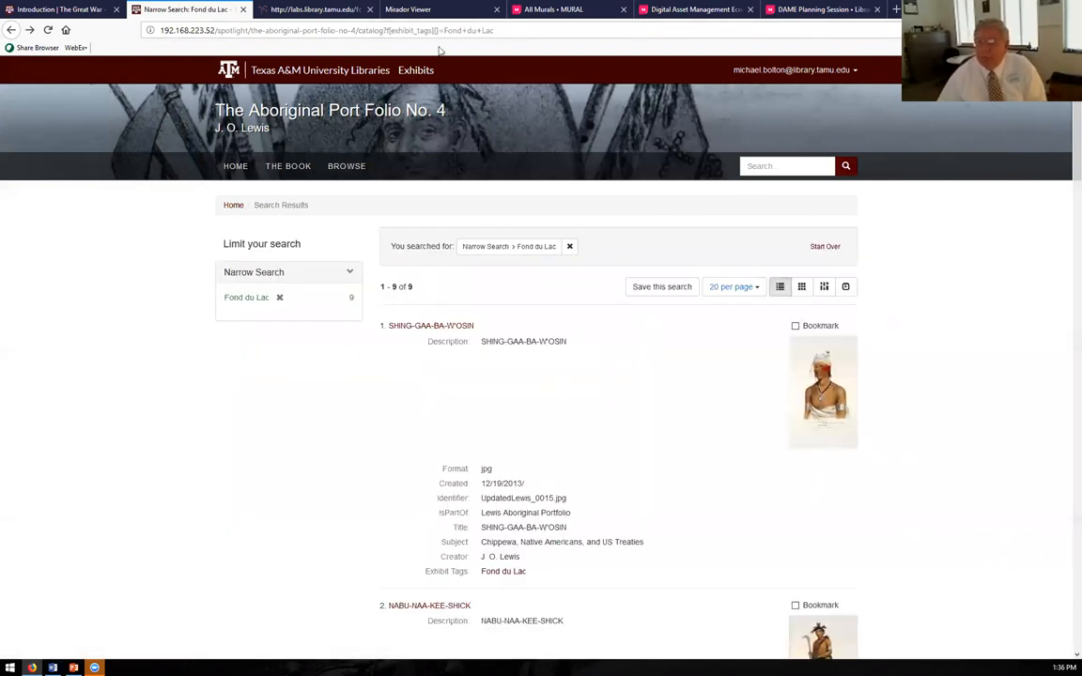
# - Return to The Great War Introduction page and scroll to the director's signature
pyautogui.click(56, 7)
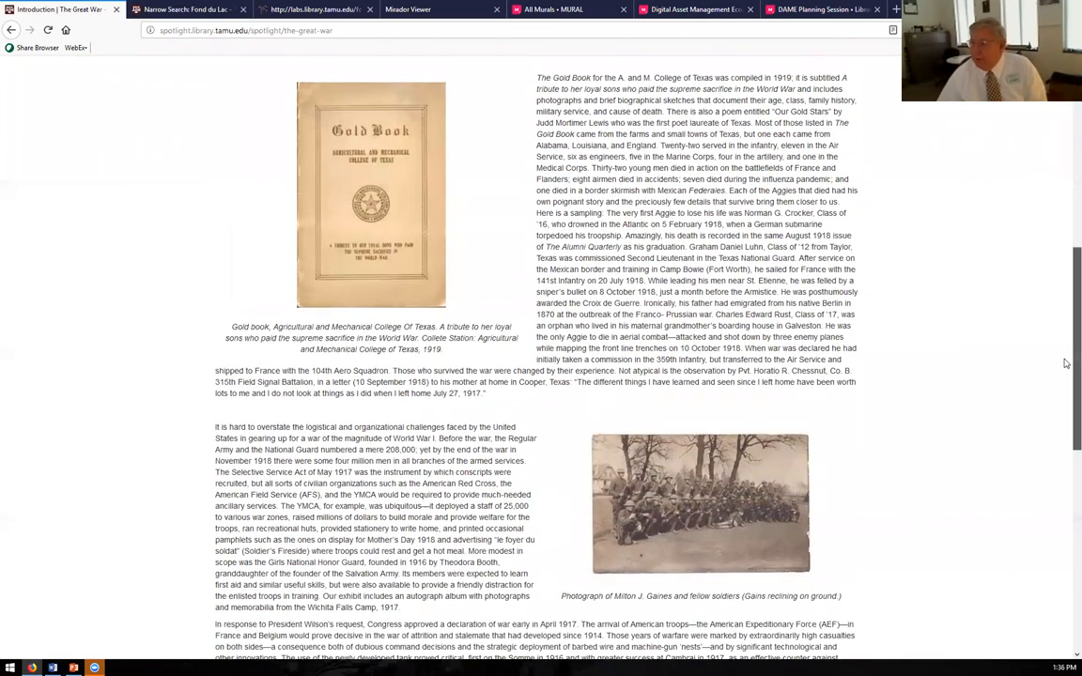
pyautogui.scroll(-3)
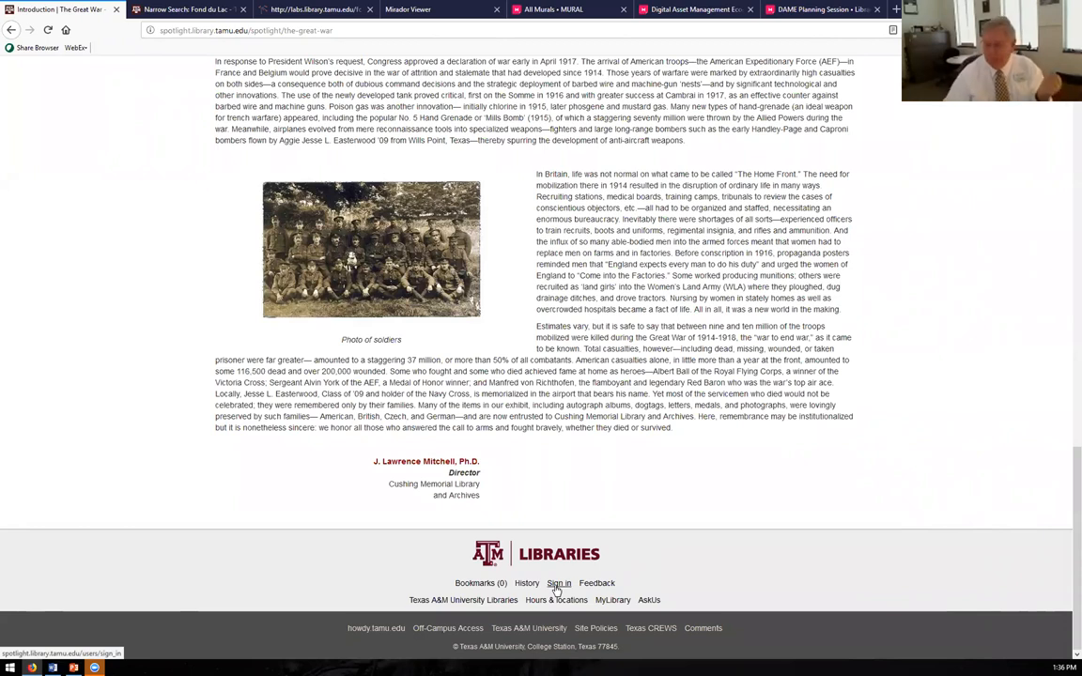
# - Log in with the saved autofill email from the footer's Sign in link
pyautogui.click(559, 583)
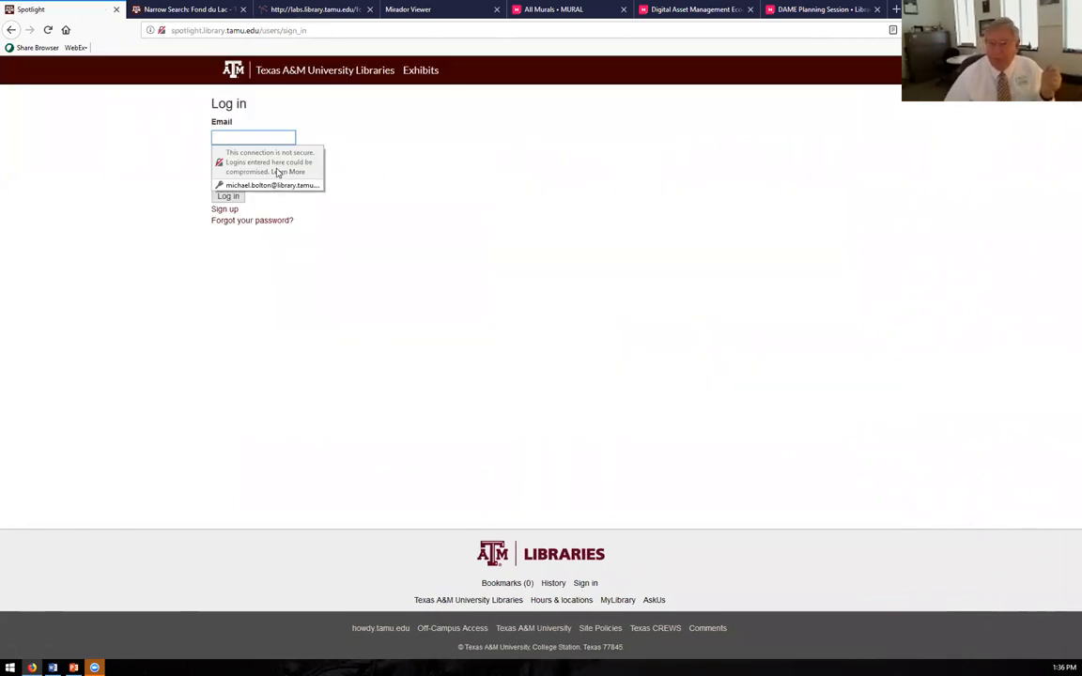
pyautogui.click(227, 197)
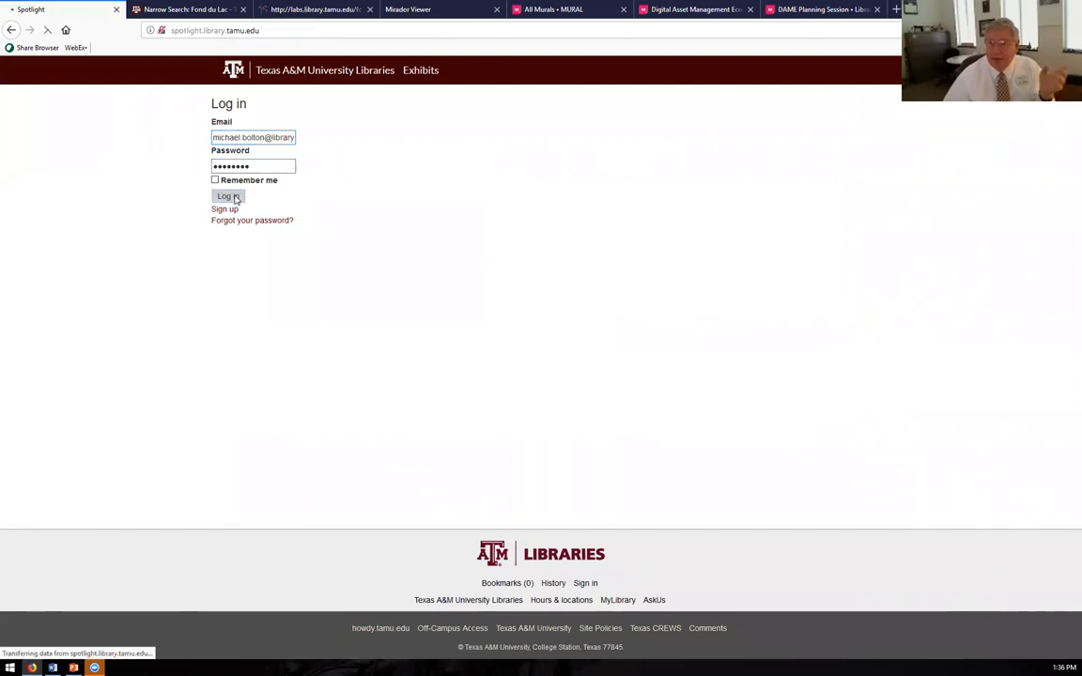
pyautogui.click(227, 196)
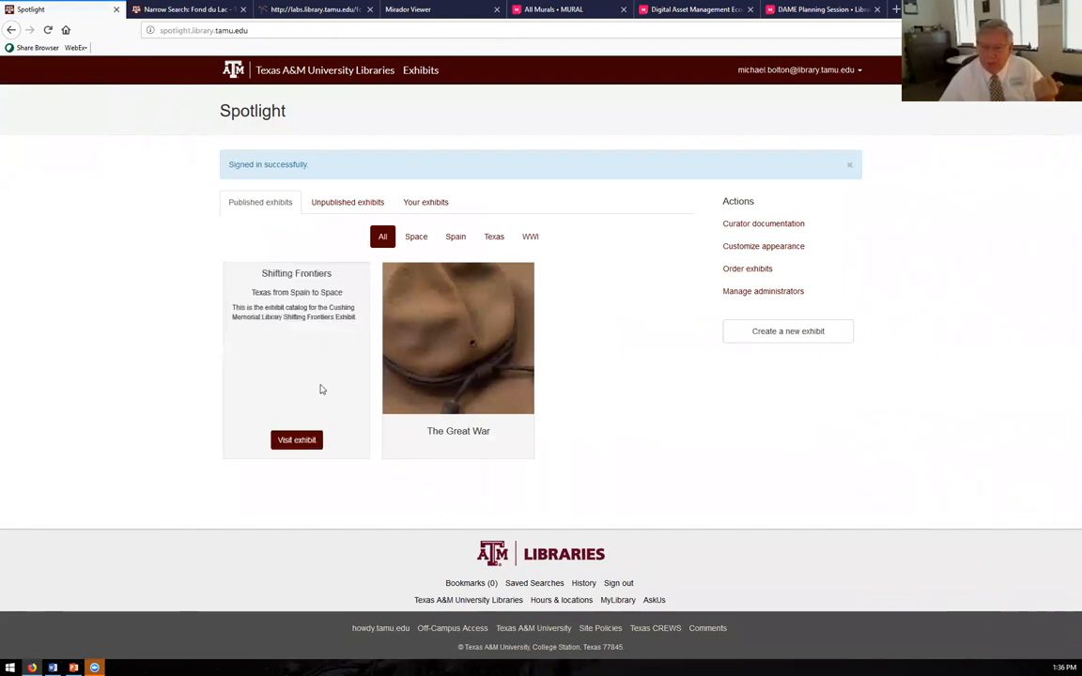
# - Open Shifting Frontiers' Colonization and Immigration feature and scroll to its Galveston Bay items
pyautogui.click(296, 440)
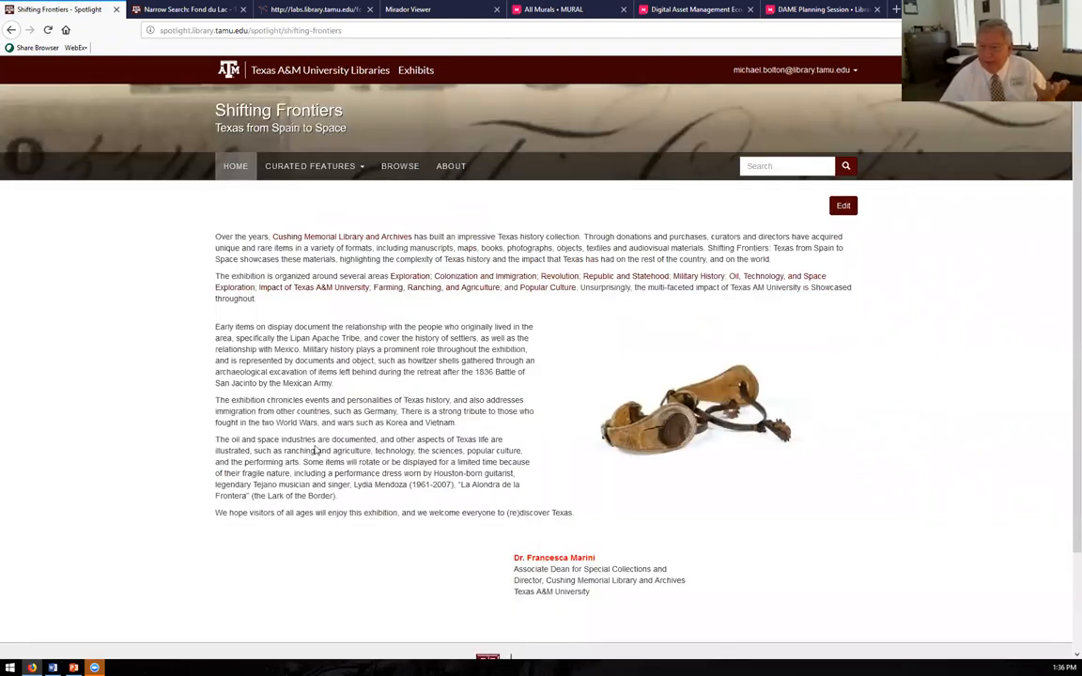
pyautogui.click(310, 166)
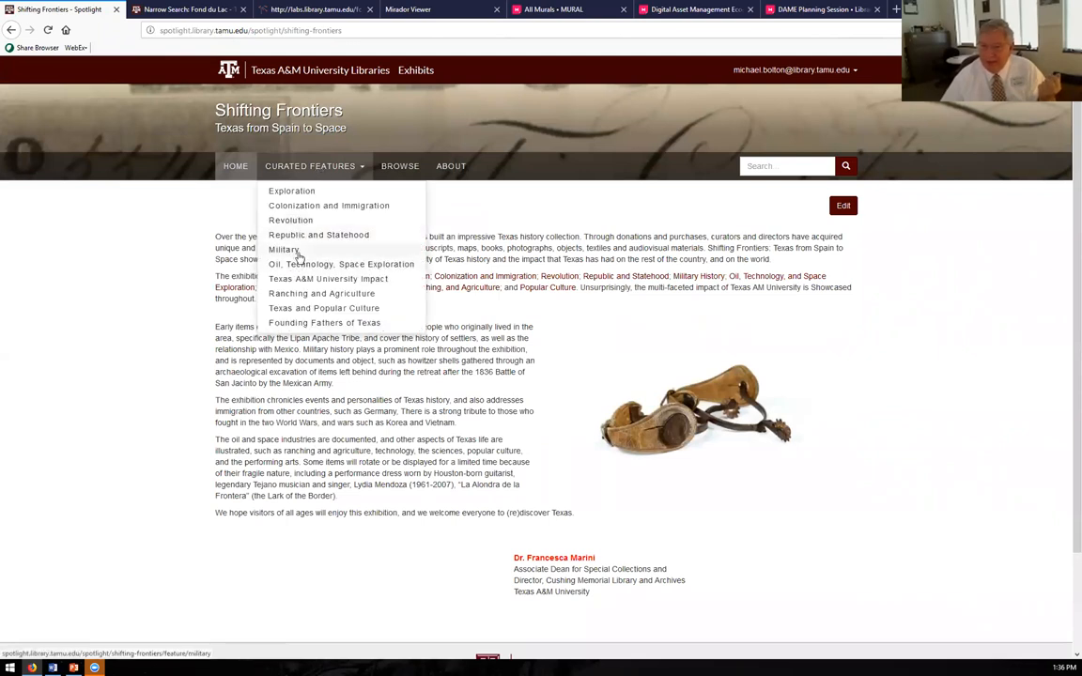
pyautogui.click(329, 204)
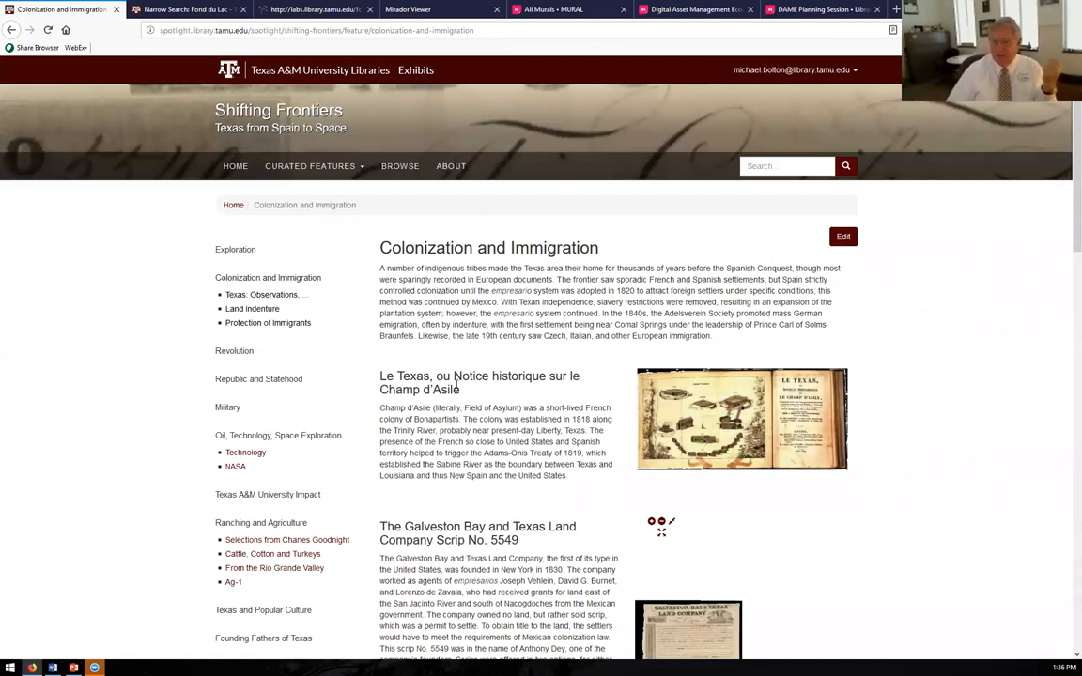
pyautogui.scroll(-3)
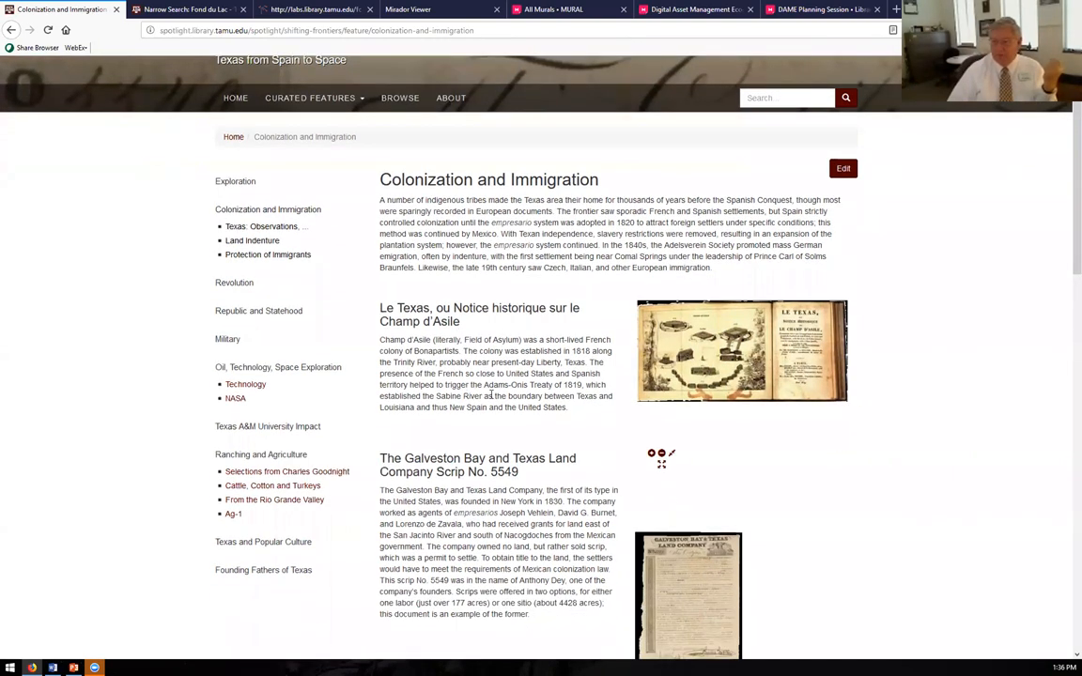
pyautogui.scroll(-3)
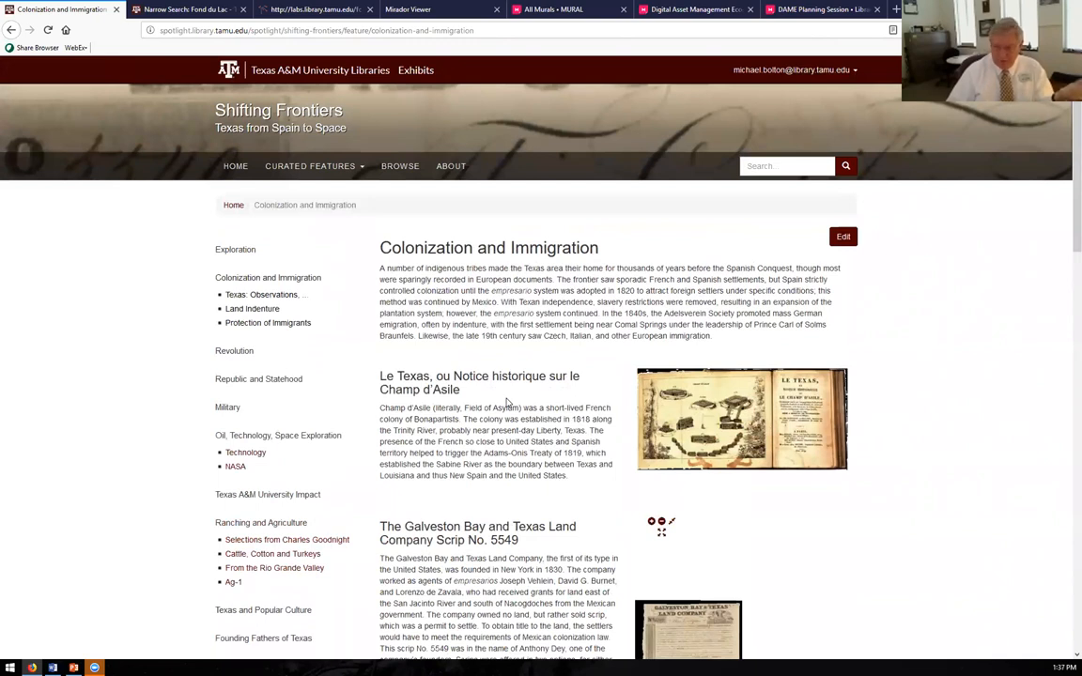
# - Browse the Postcards of Spindletop category in Shifting Frontiers
pyautogui.click(399, 166)
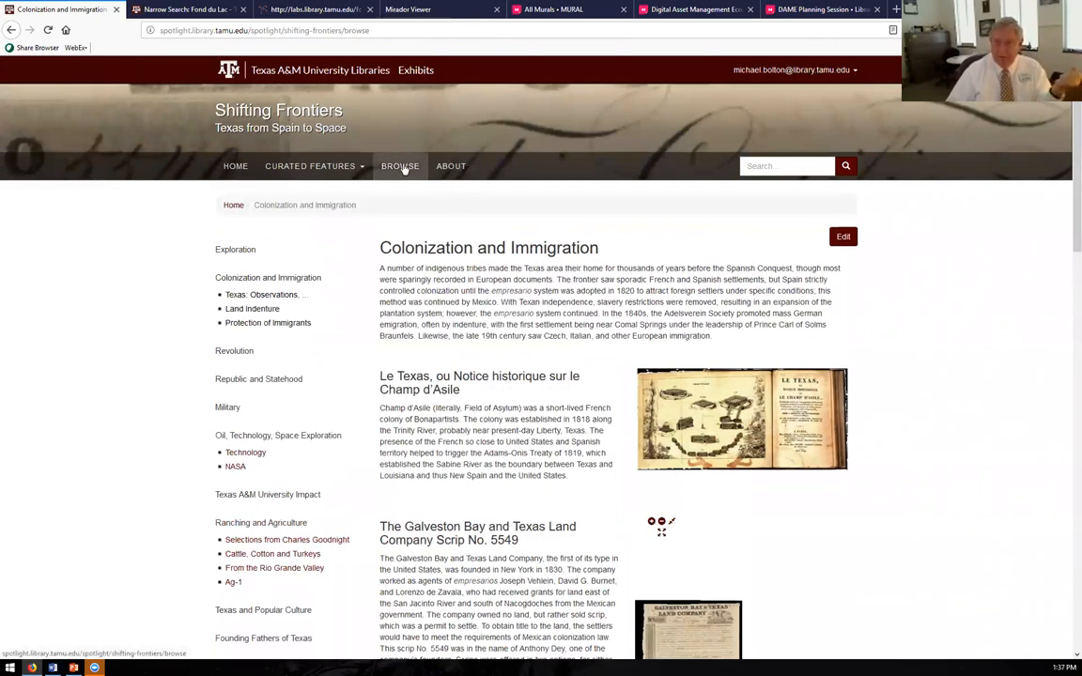
pyautogui.click(399, 166)
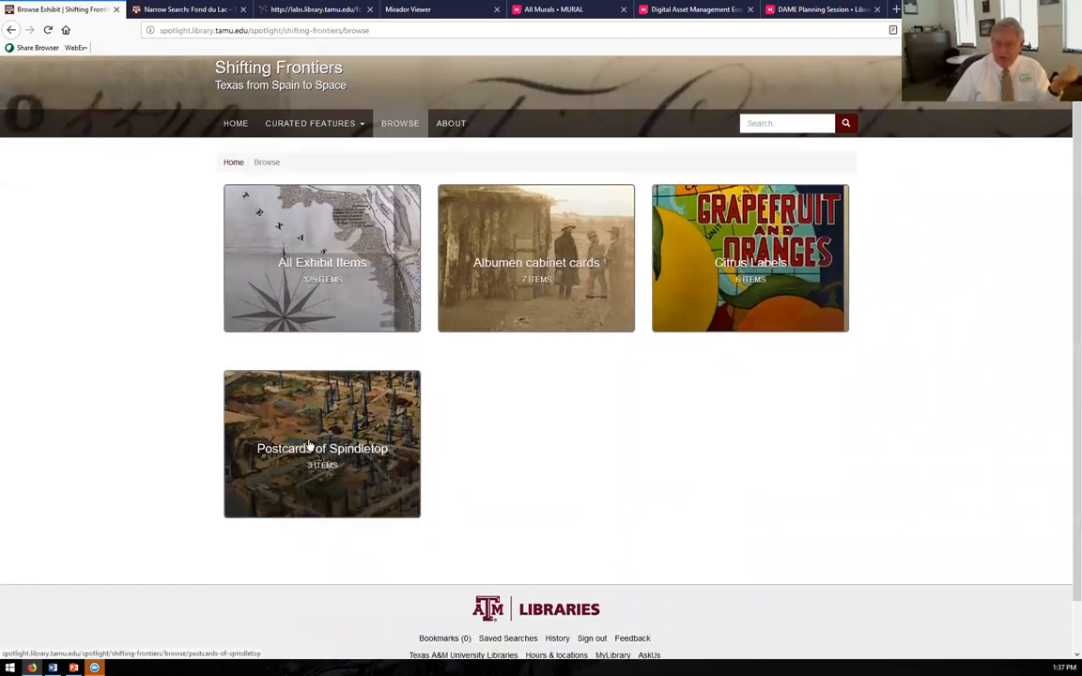
pyautogui.click(321, 446)
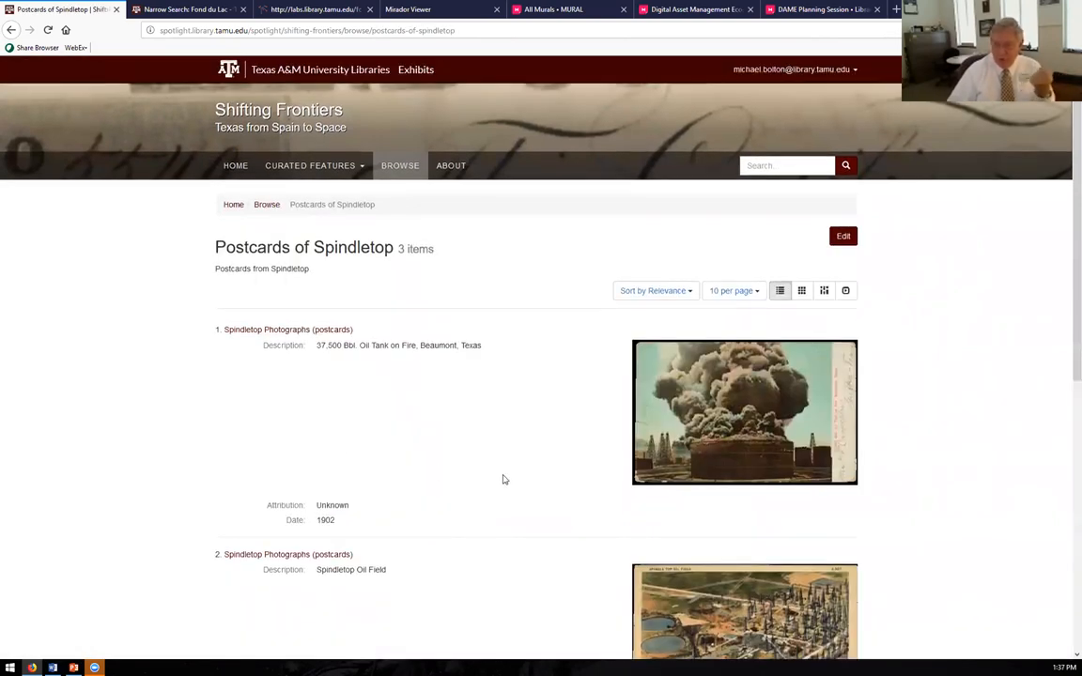
pyautogui.scroll(-3)
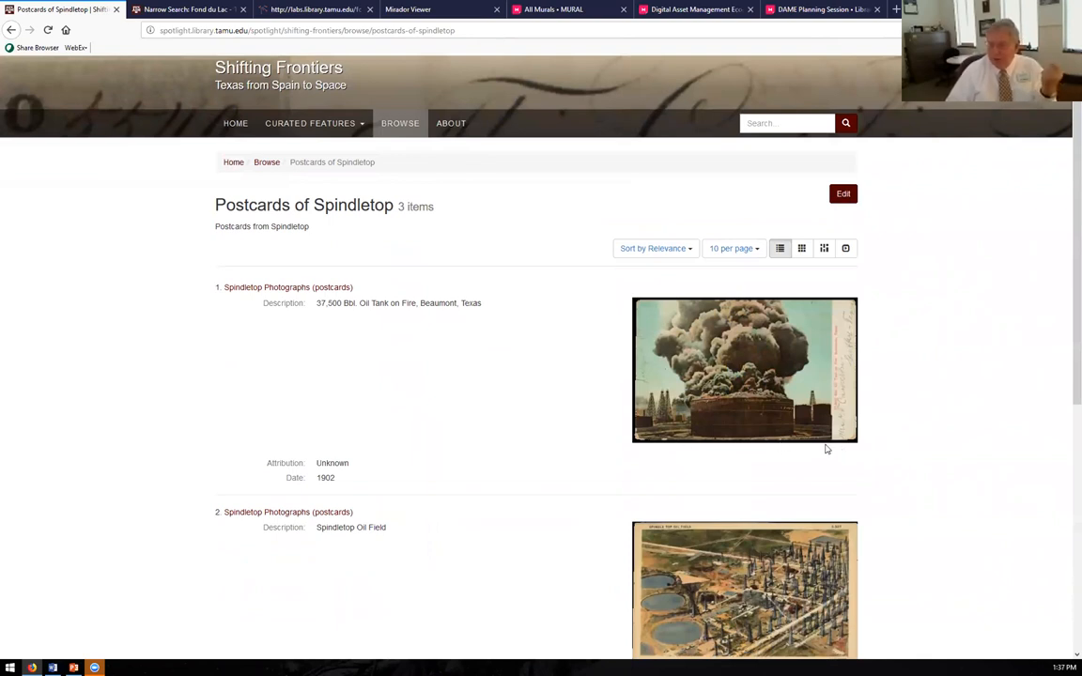
pyautogui.moveTo(734, 406)
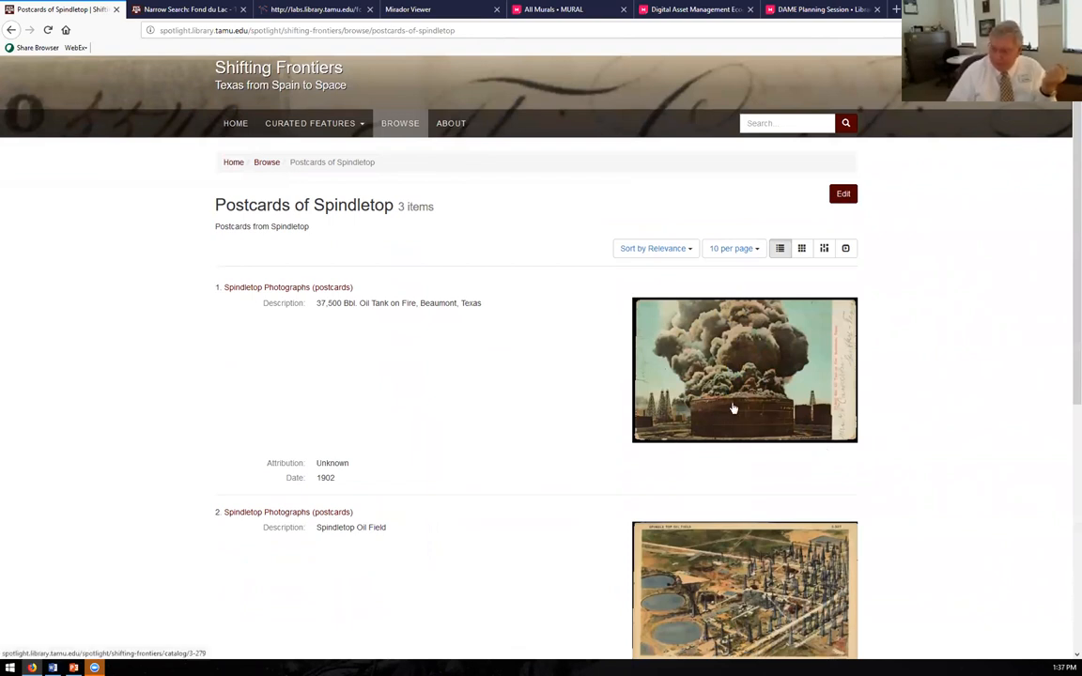
pyautogui.moveTo(757, 387)
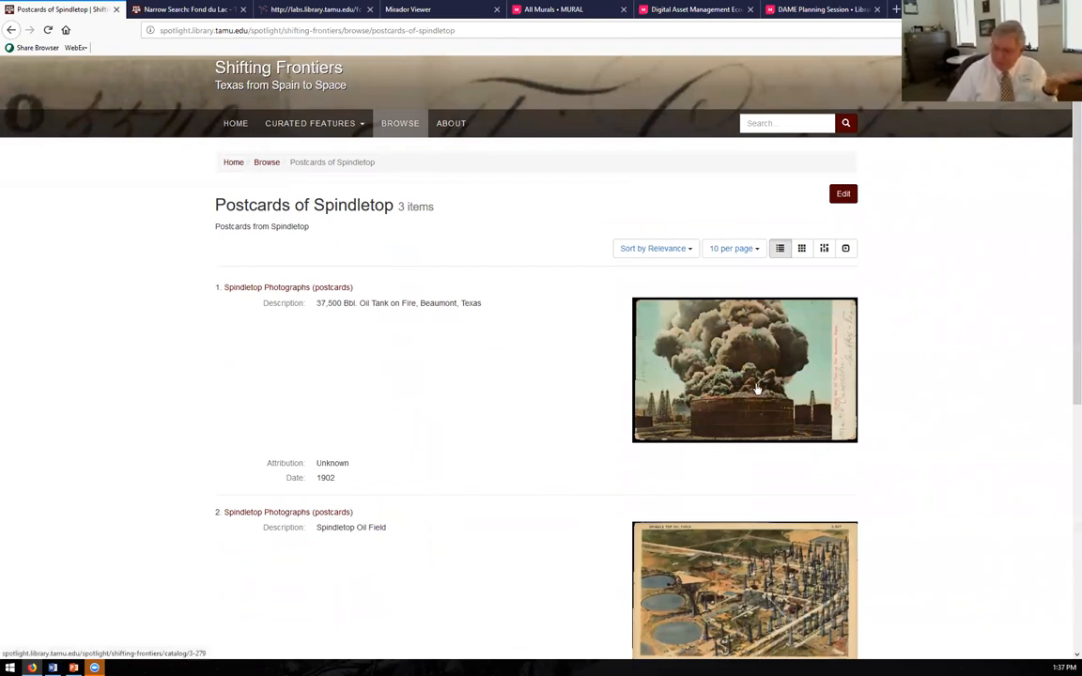
pyautogui.moveTo(281, 169)
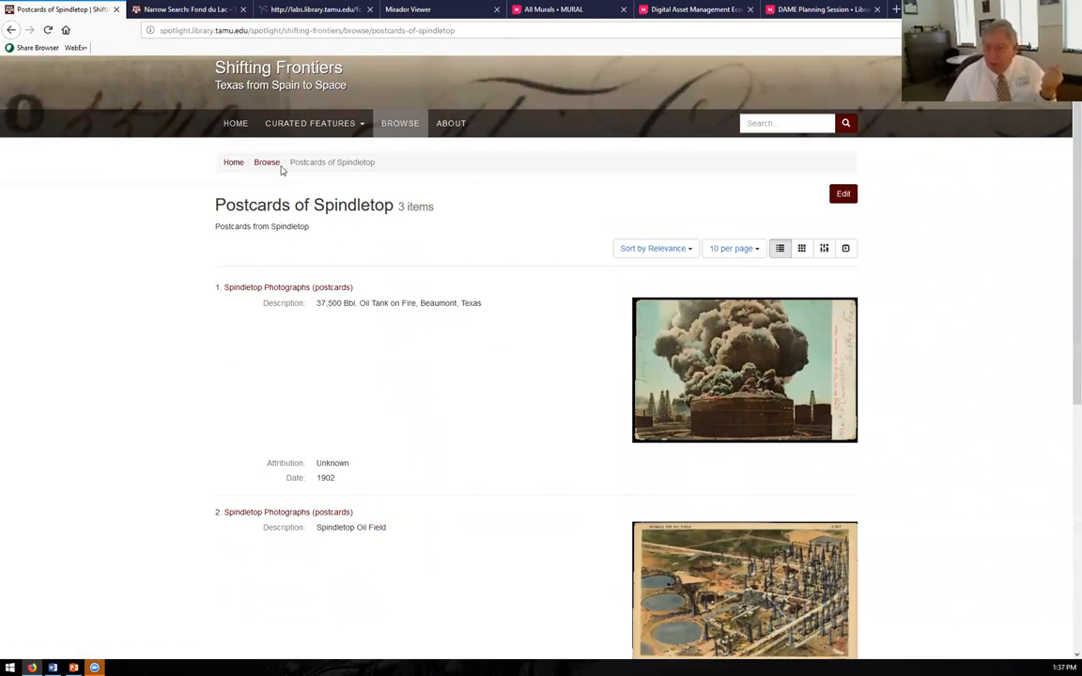
# - Go back to the browse categories and look through Citrus Labels
pyautogui.click(267, 162)
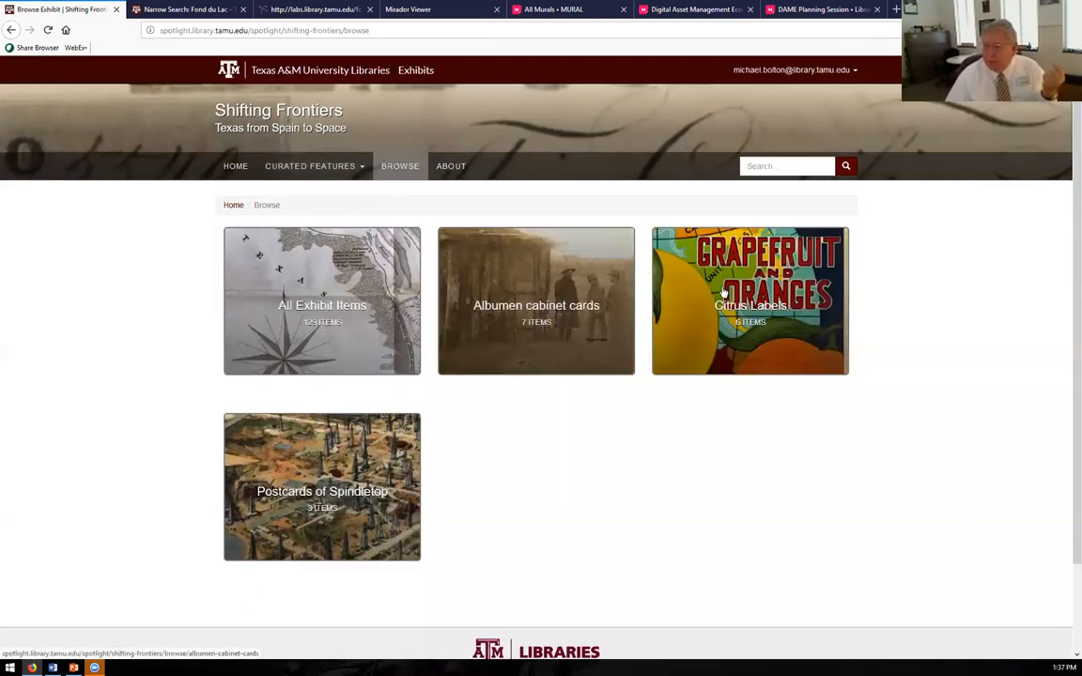
pyautogui.click(749, 301)
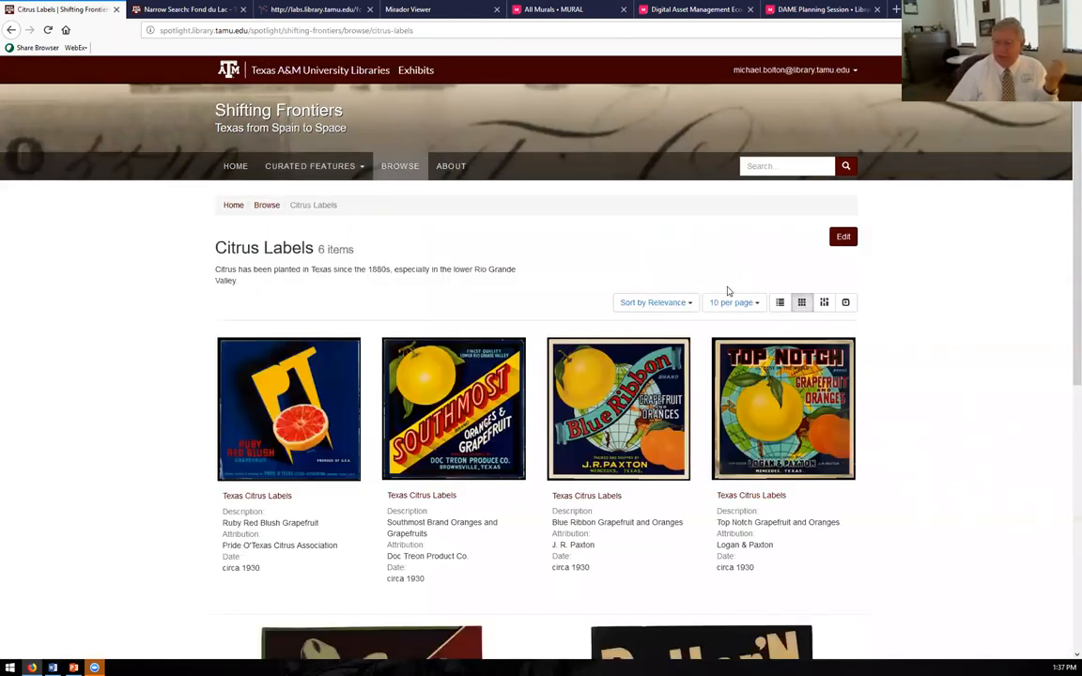
pyautogui.scroll(-3)
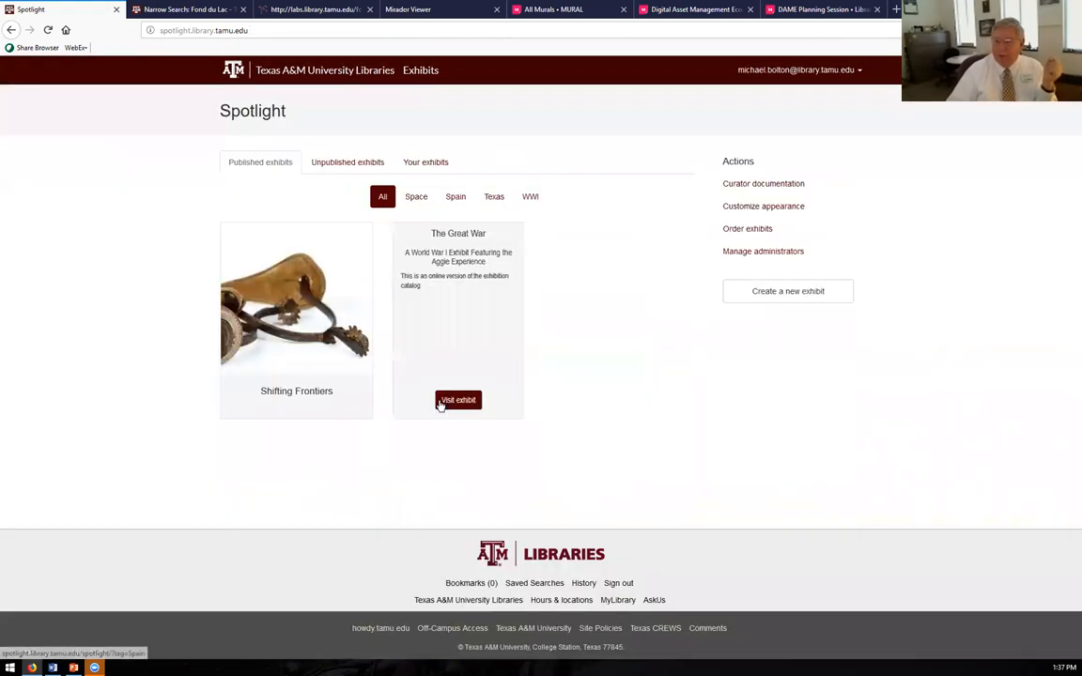
# - Open The Great War's Arms page via Table of Contents and start editing it
pyautogui.click(458, 400)
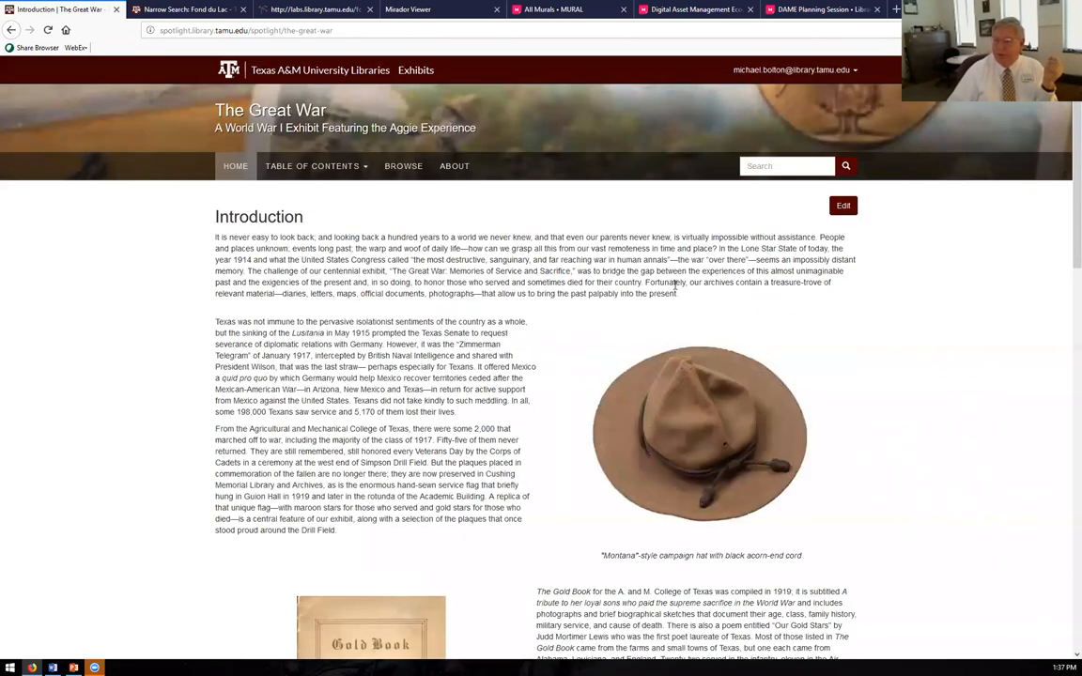
pyautogui.click(312, 166)
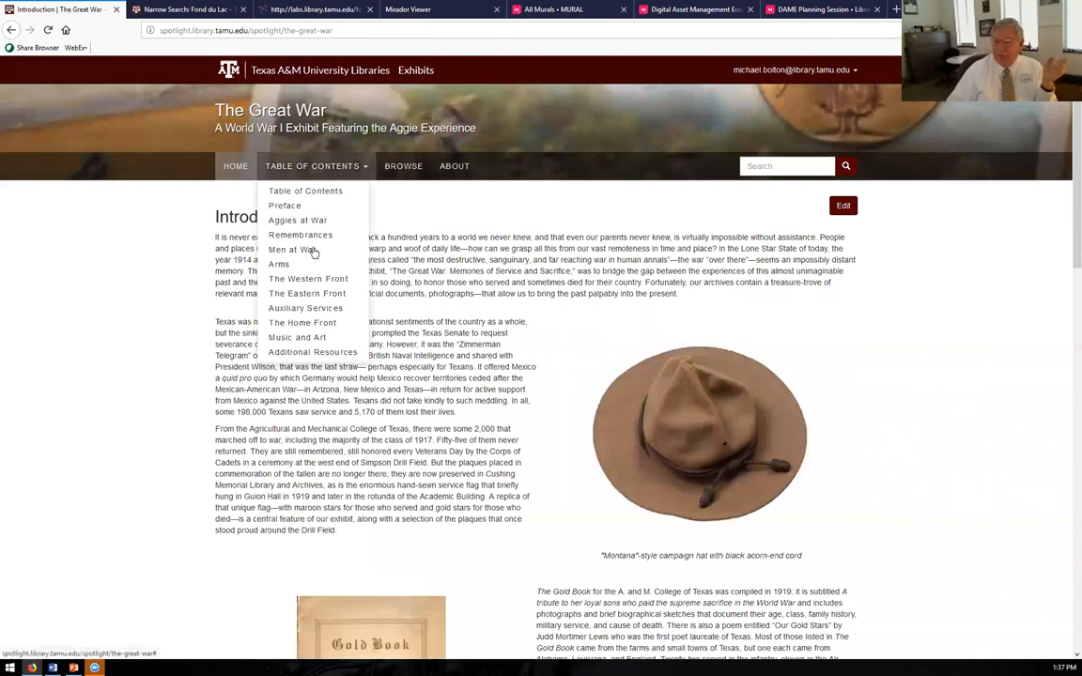
pyautogui.click(279, 264)
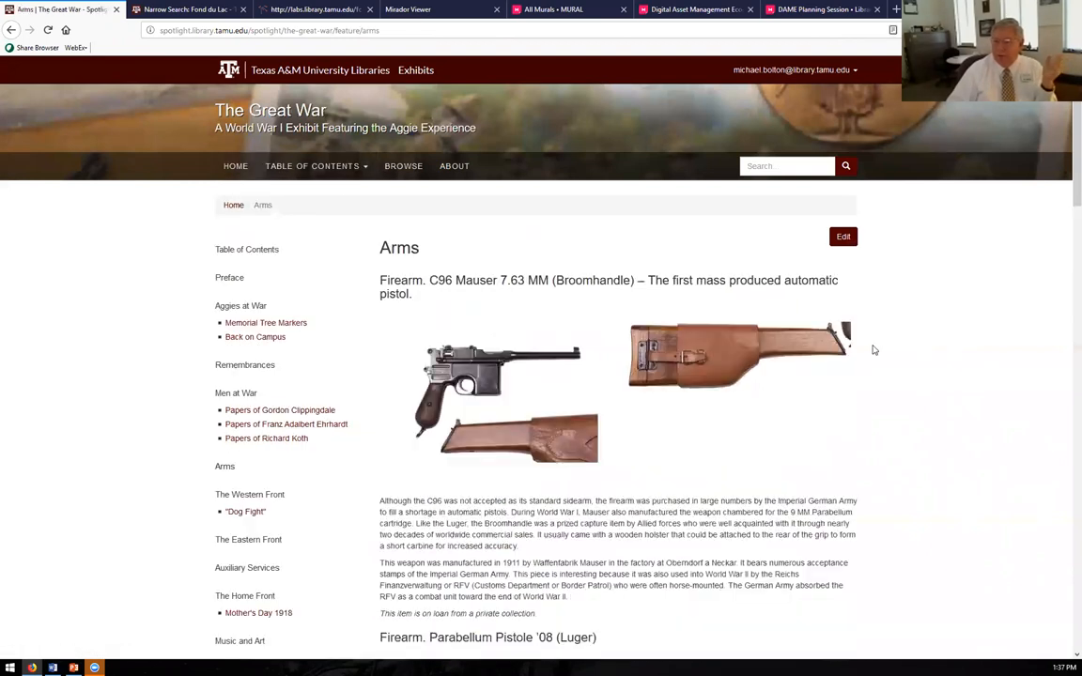
pyautogui.click(843, 236)
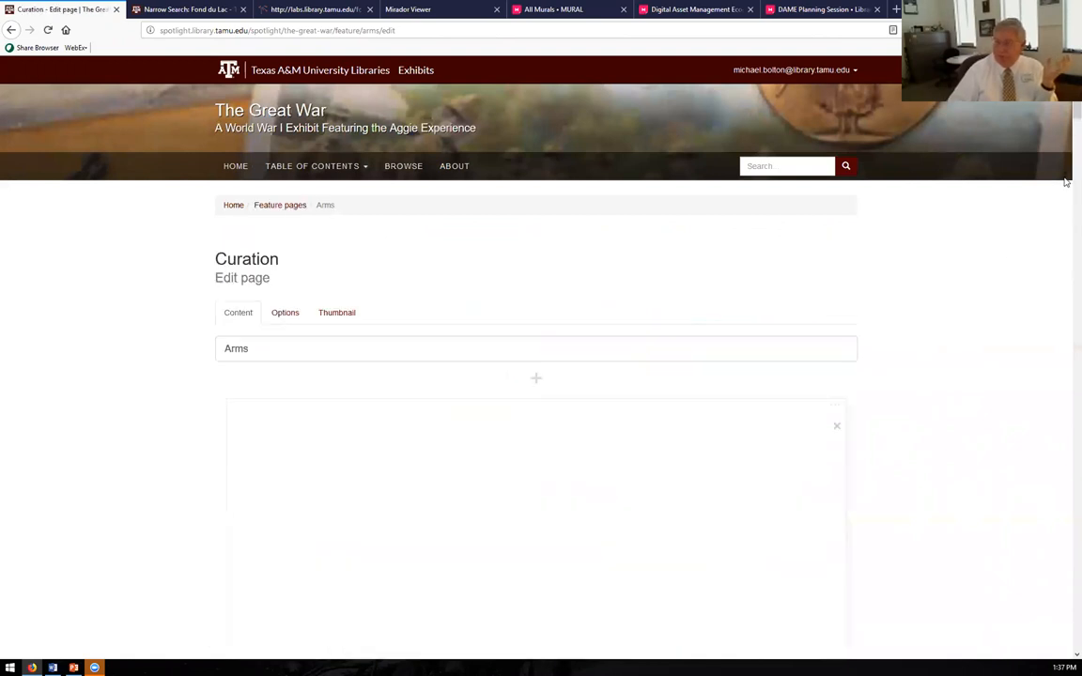
# - Scroll the Arms edit page past the C96 Mauser item row to its description and Luger heading
pyautogui.scroll(-3)
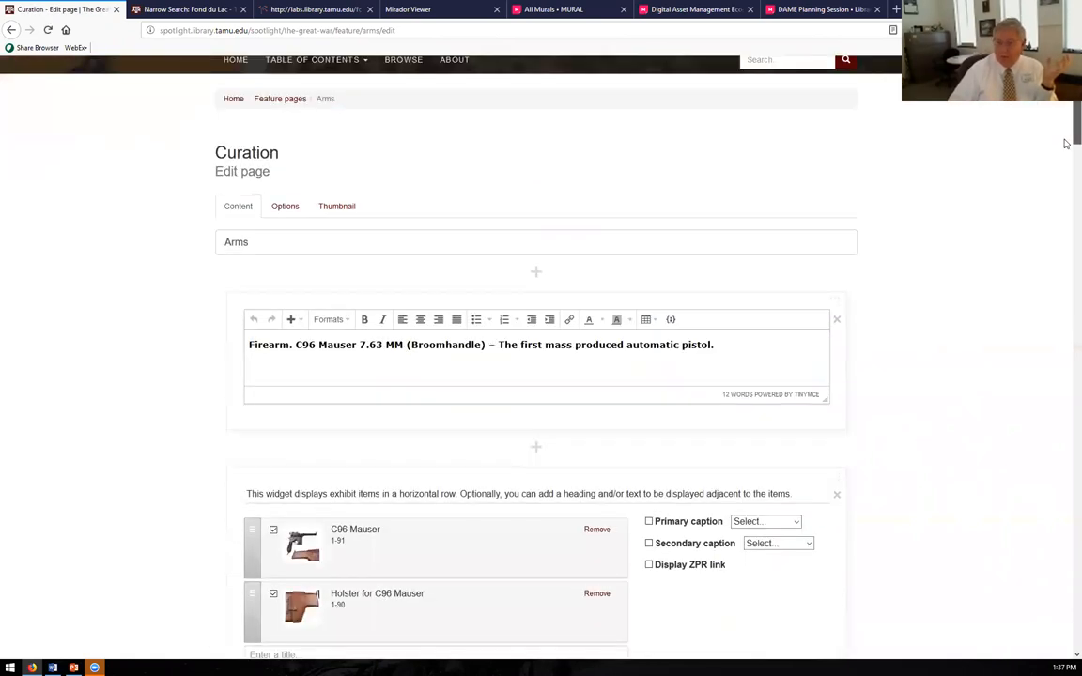
pyautogui.scroll(-3)
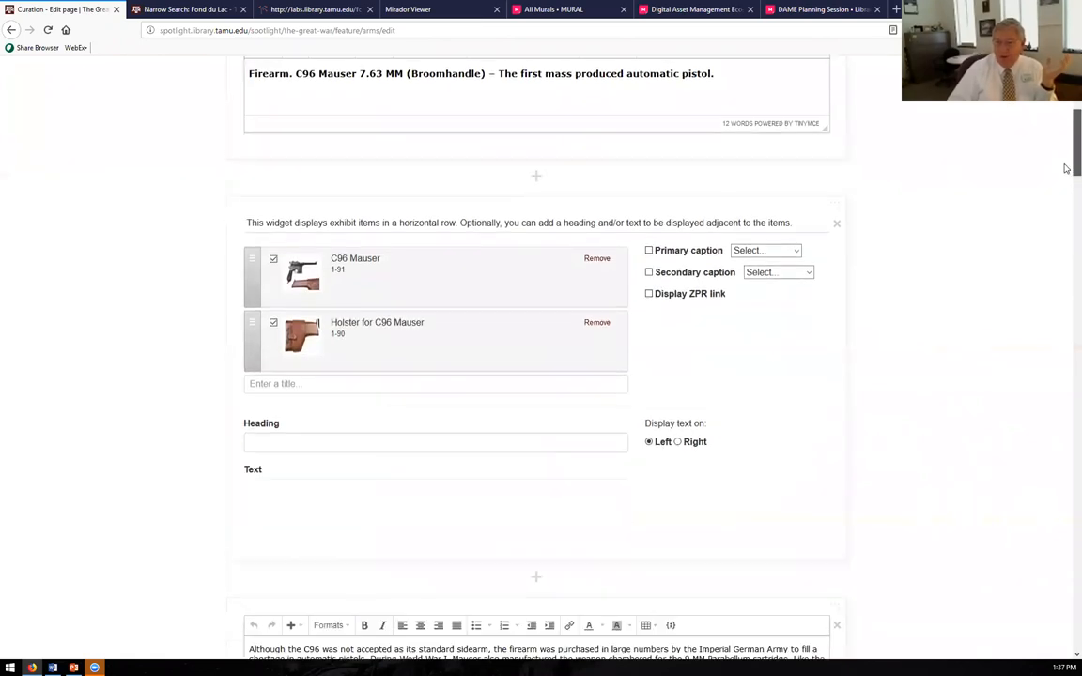
pyautogui.scroll(-3)
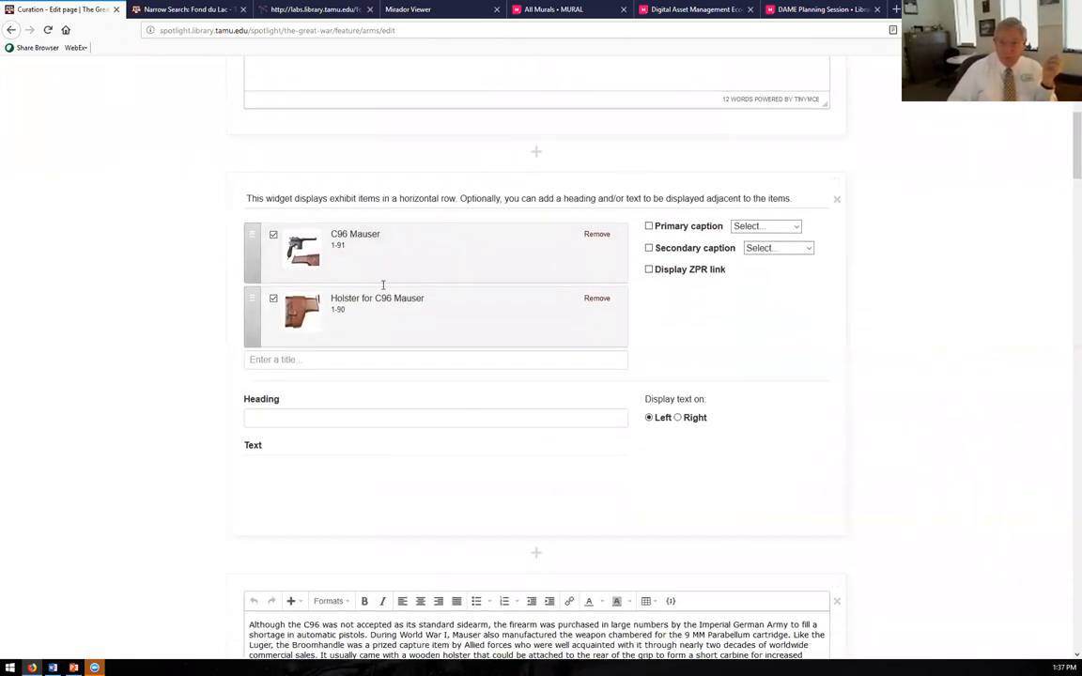
pyautogui.moveTo(411, 232)
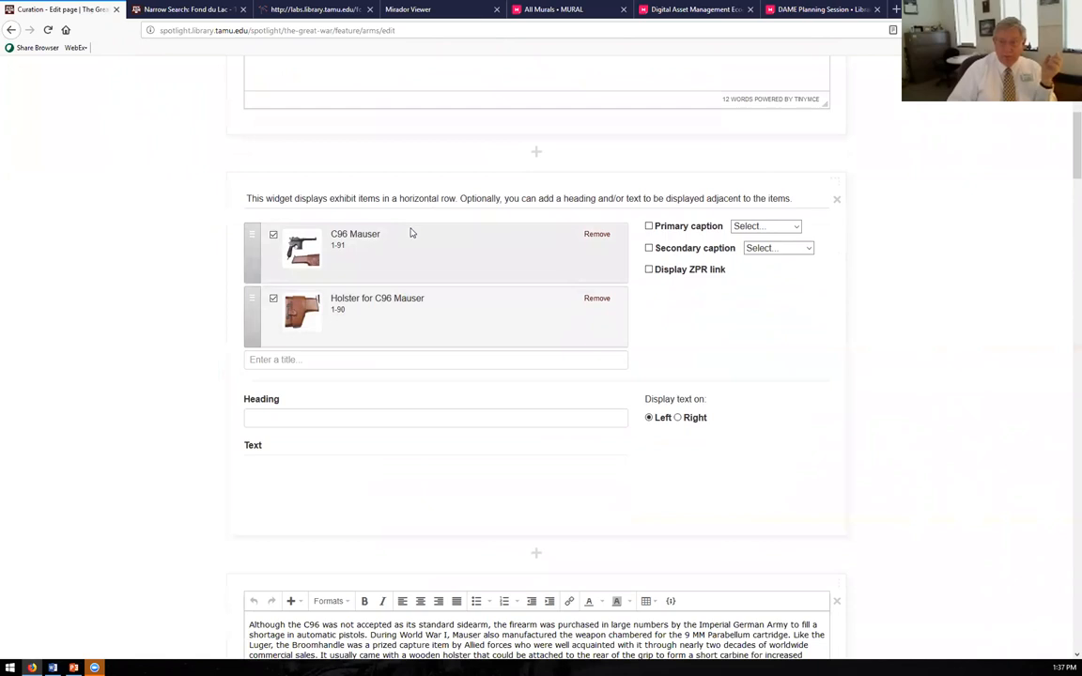
pyautogui.scroll(-3)
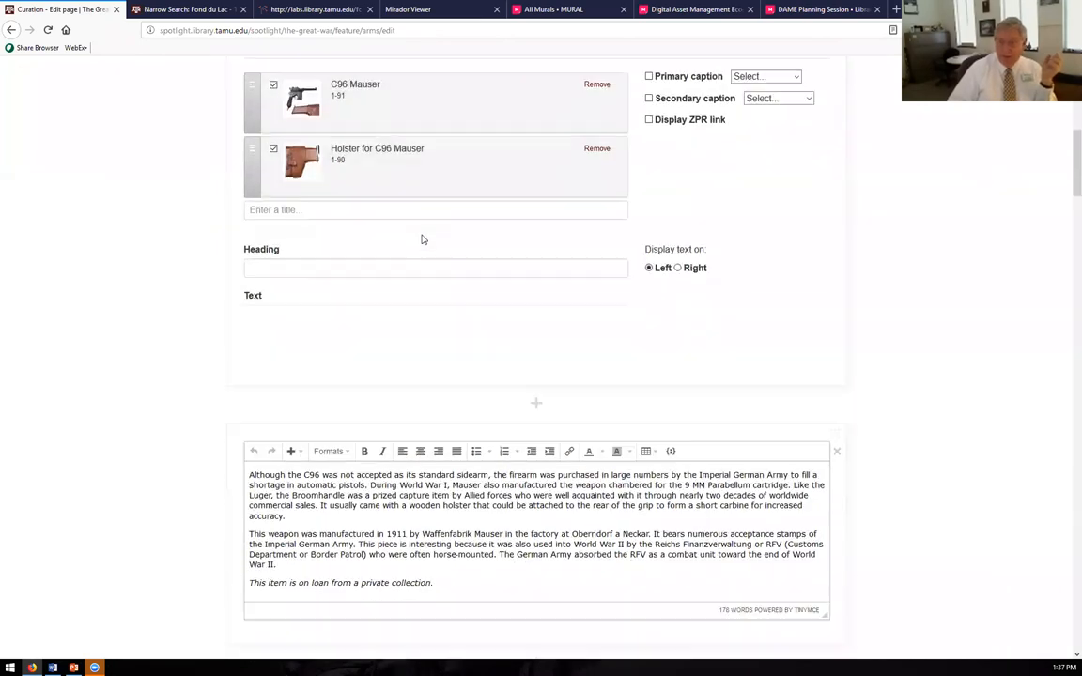
pyautogui.scroll(-3)
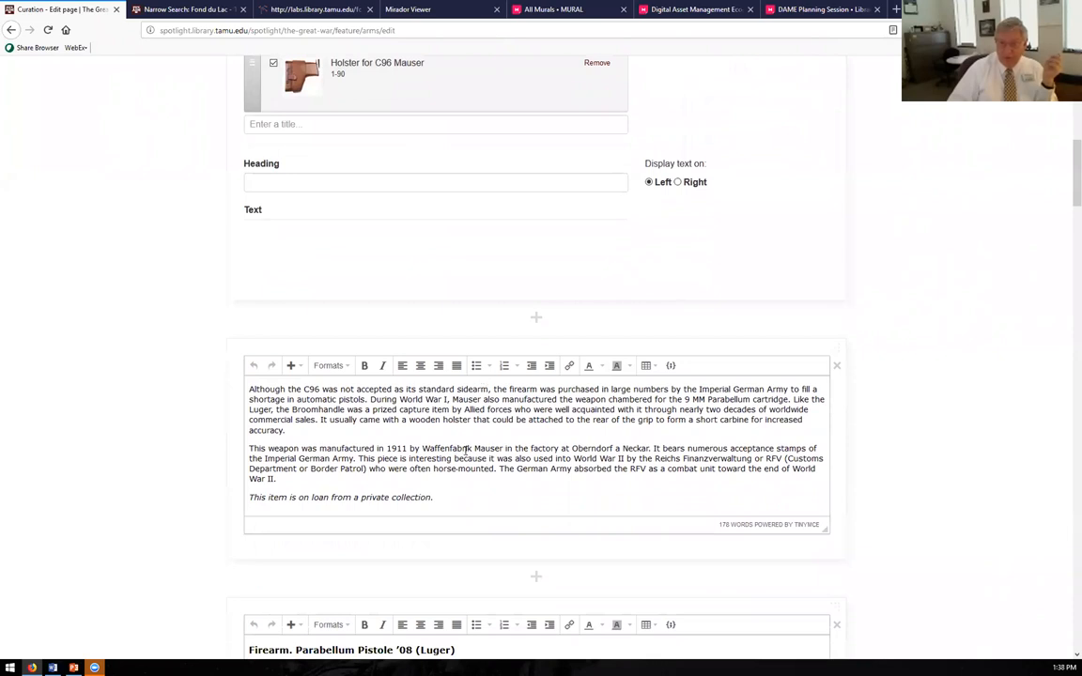
pyautogui.scroll(-3)
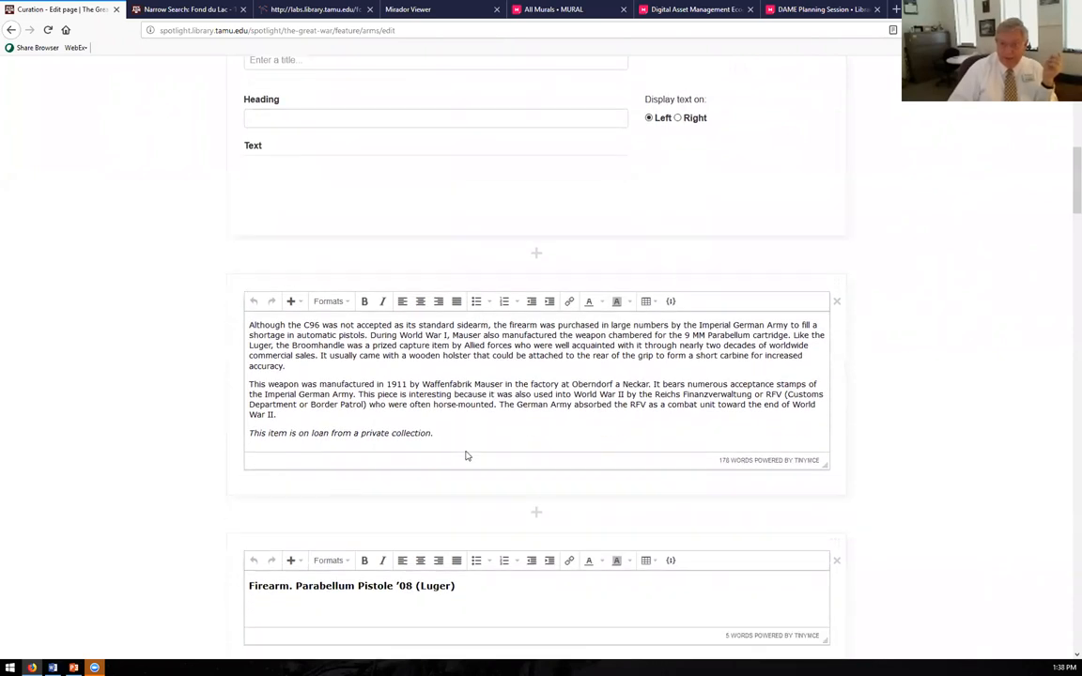
pyautogui.scroll(-3)
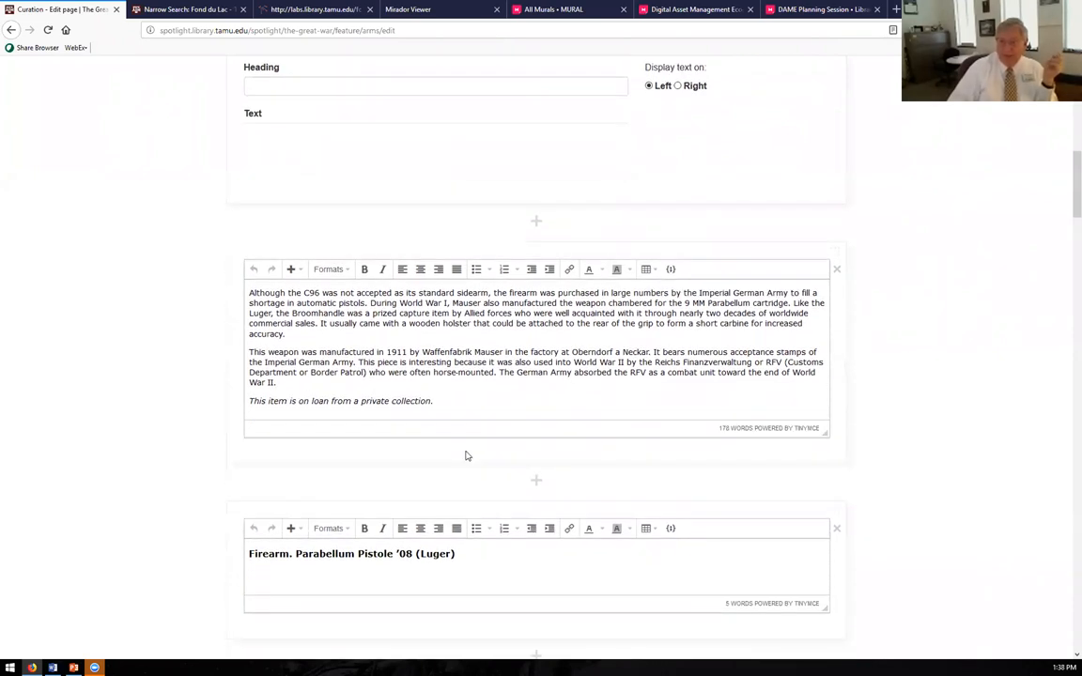
pyautogui.scroll(-3)
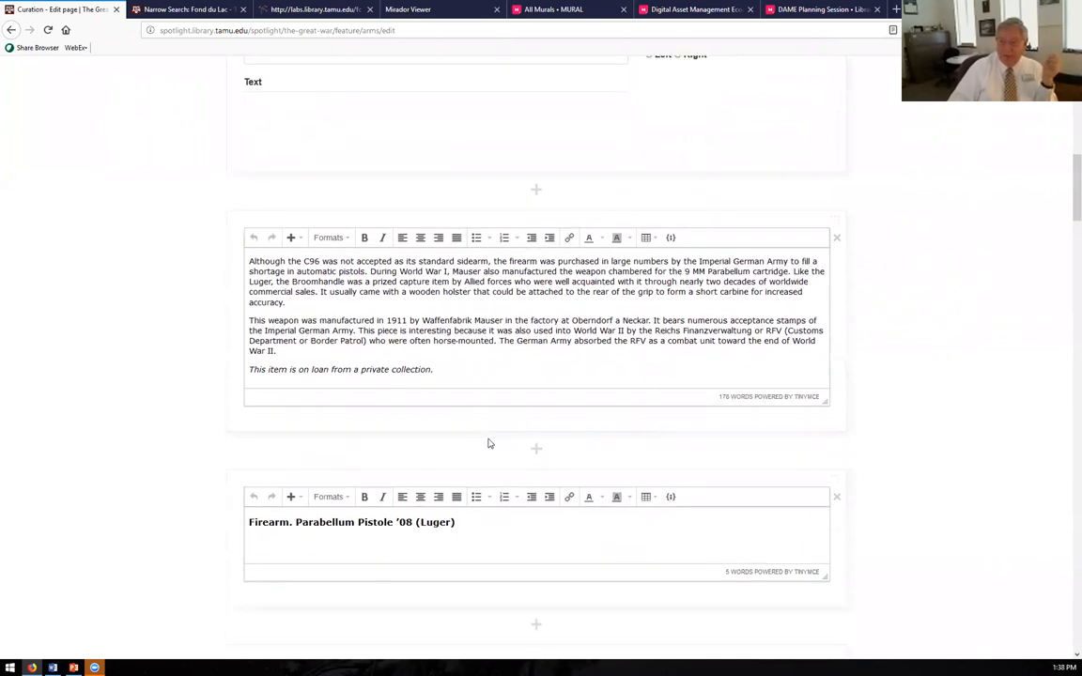
pyautogui.scroll(-3)
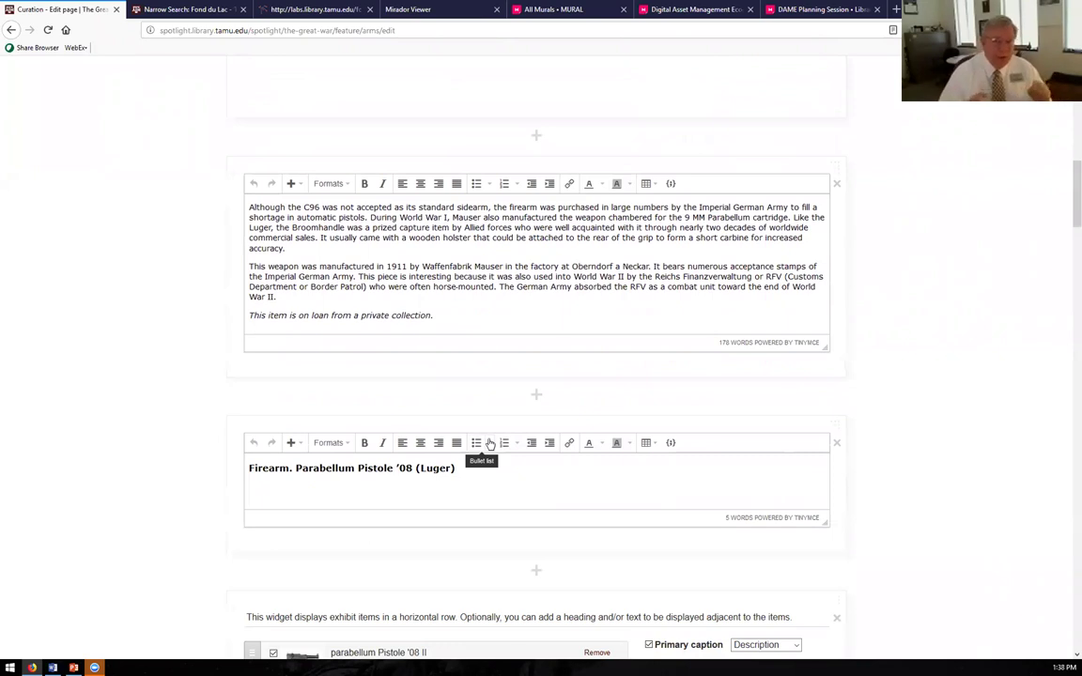
pyautogui.moveTo(433, 177)
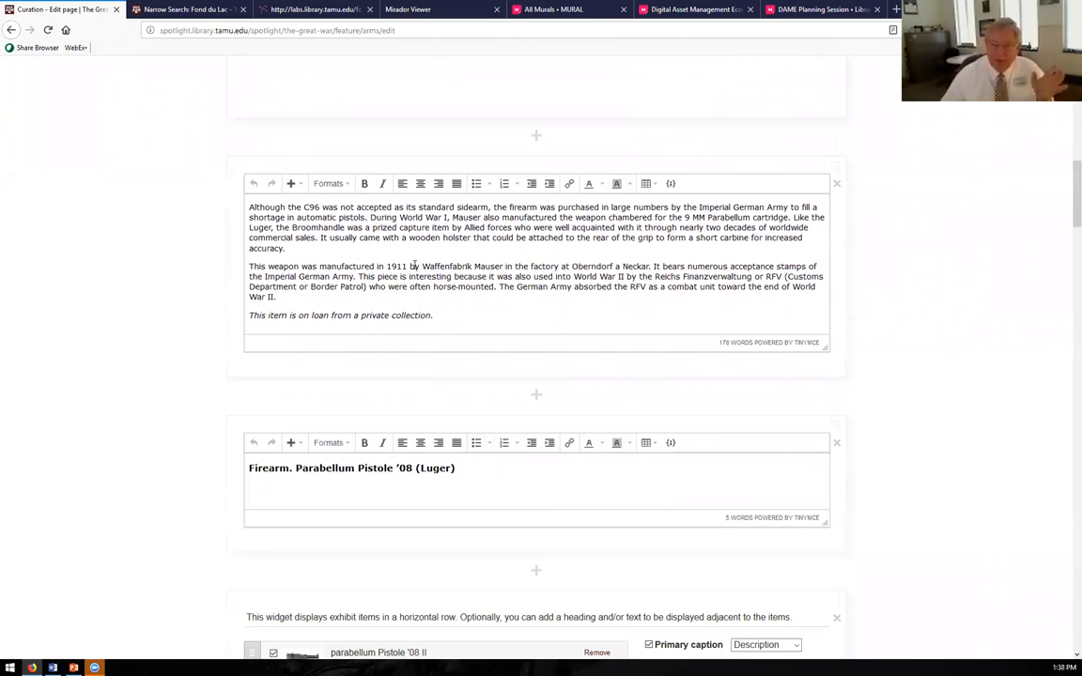
# - Scroll further to the two-item Parabellum Pistole '08 row and the Luger TinyMCE description block
pyautogui.scroll(-3)
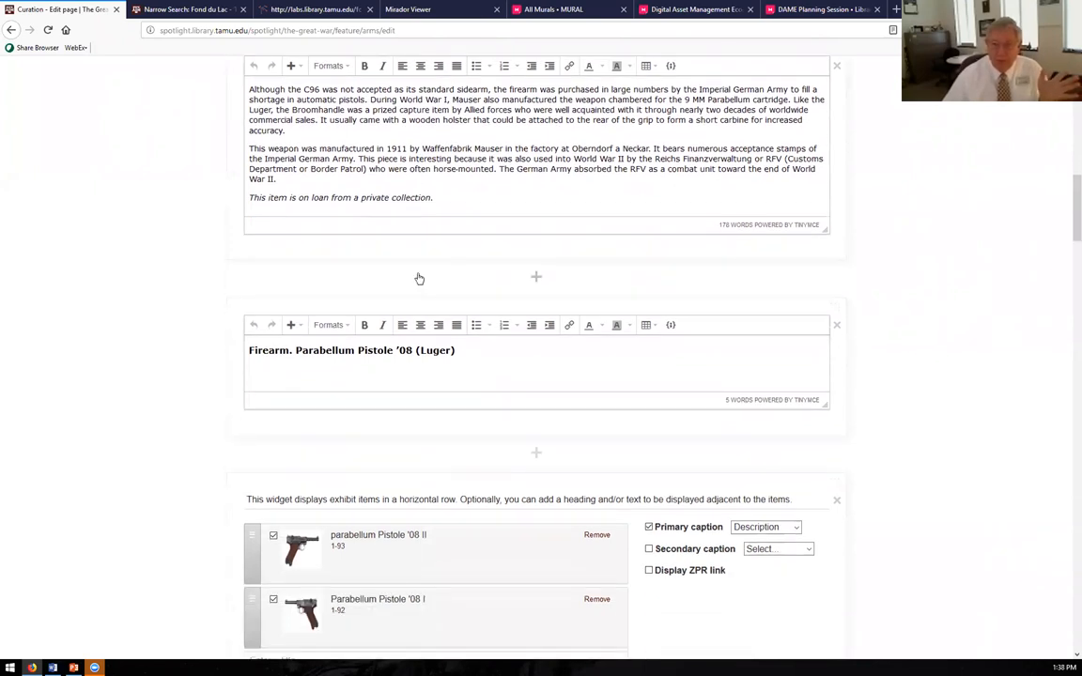
pyautogui.scroll(-3)
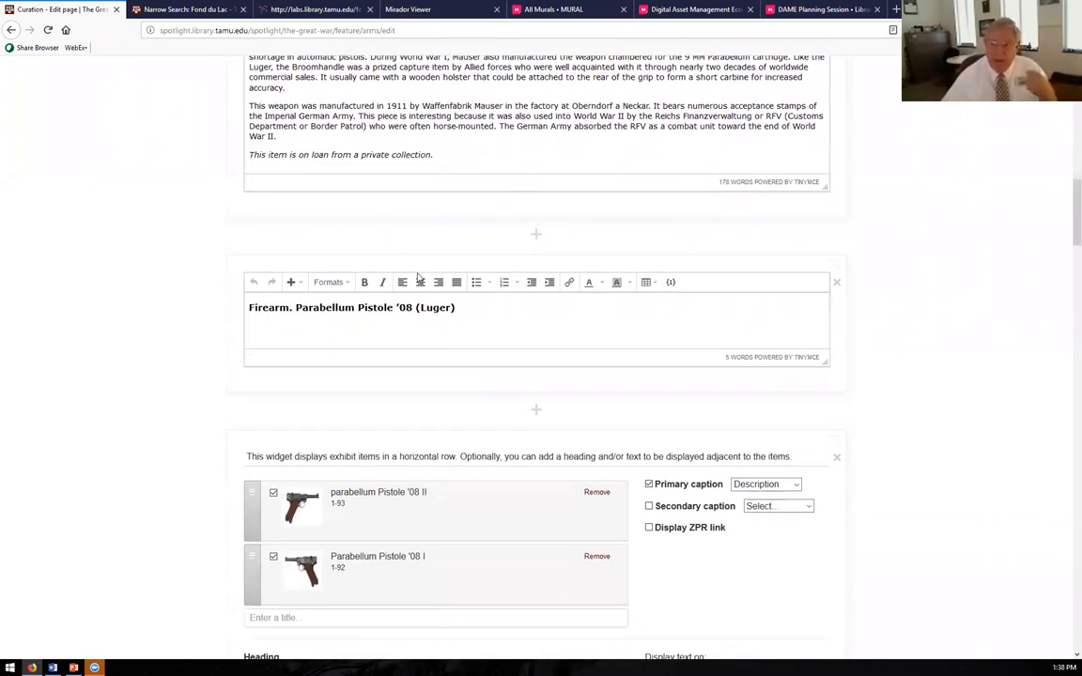
pyautogui.scroll(-3)
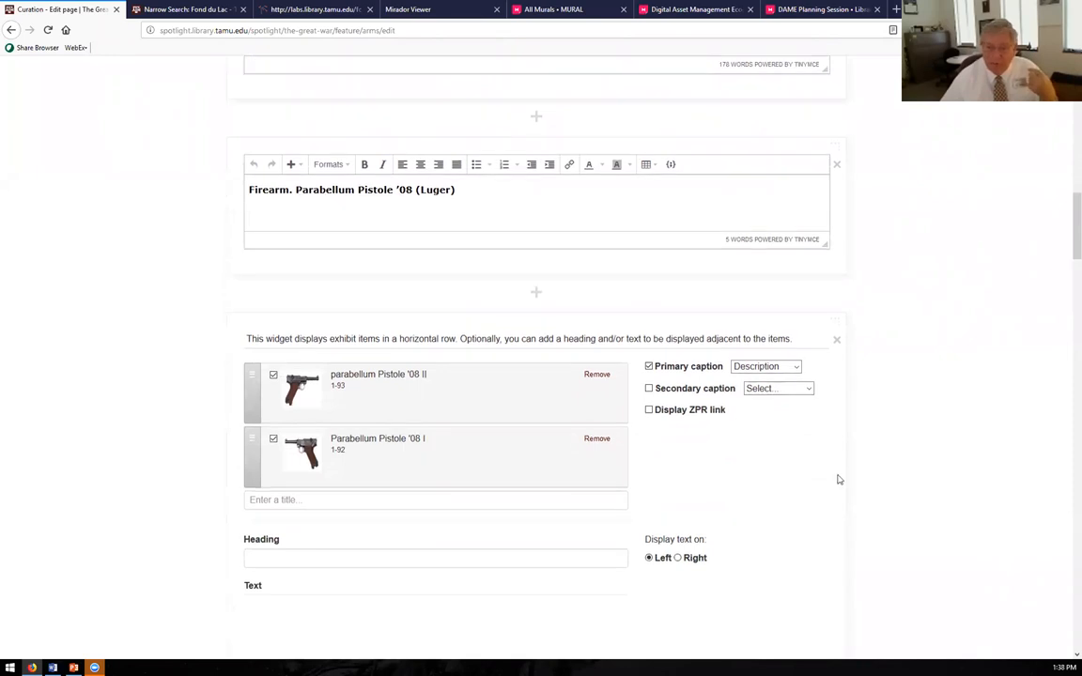
pyautogui.scroll(-3)
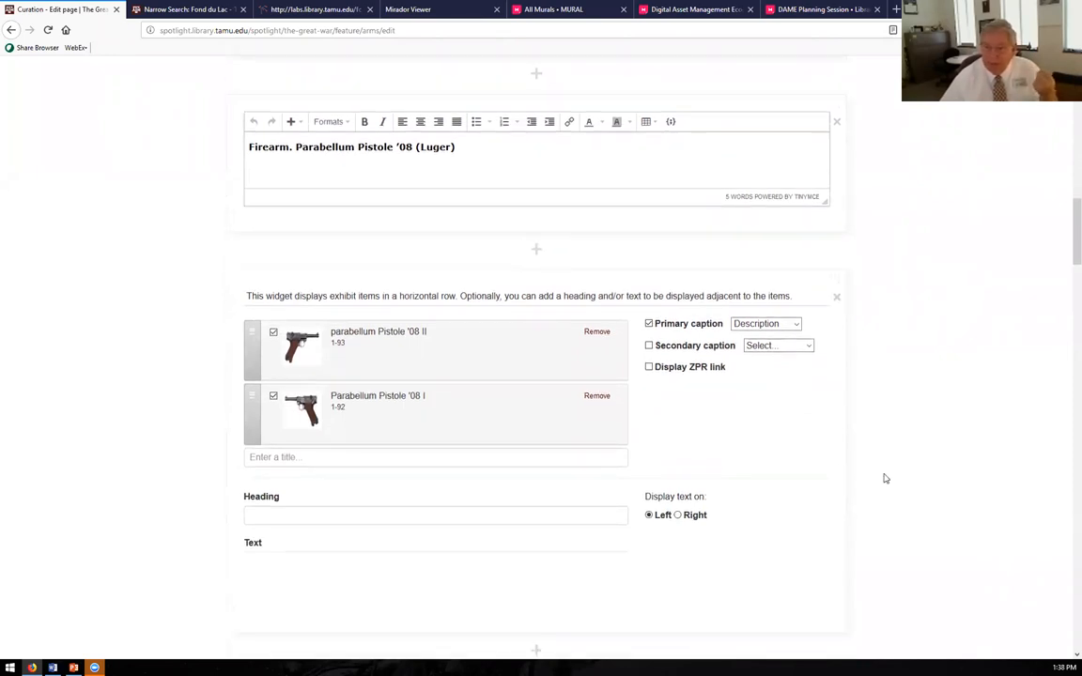
pyautogui.scroll(-3)
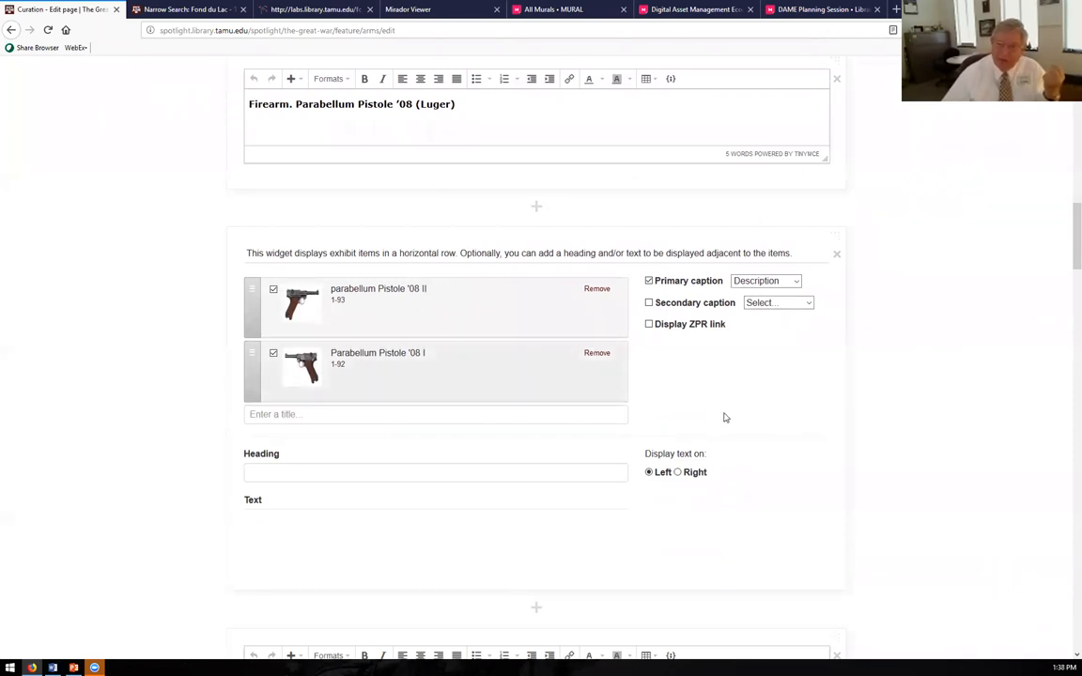
pyautogui.moveTo(662, 407)
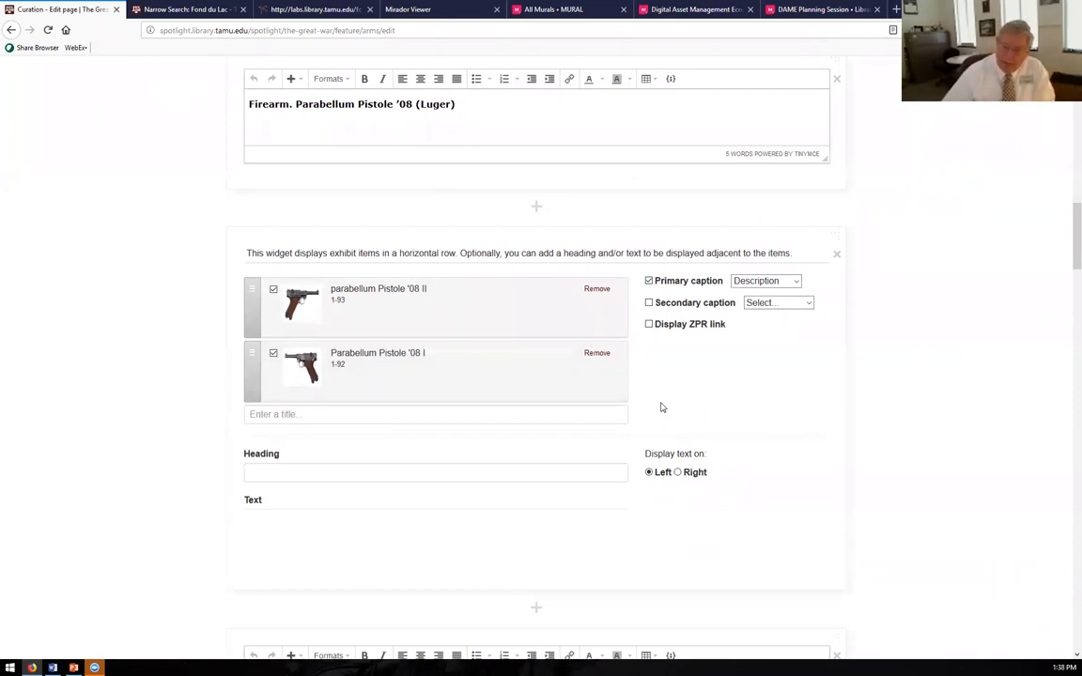
pyautogui.scroll(-3)
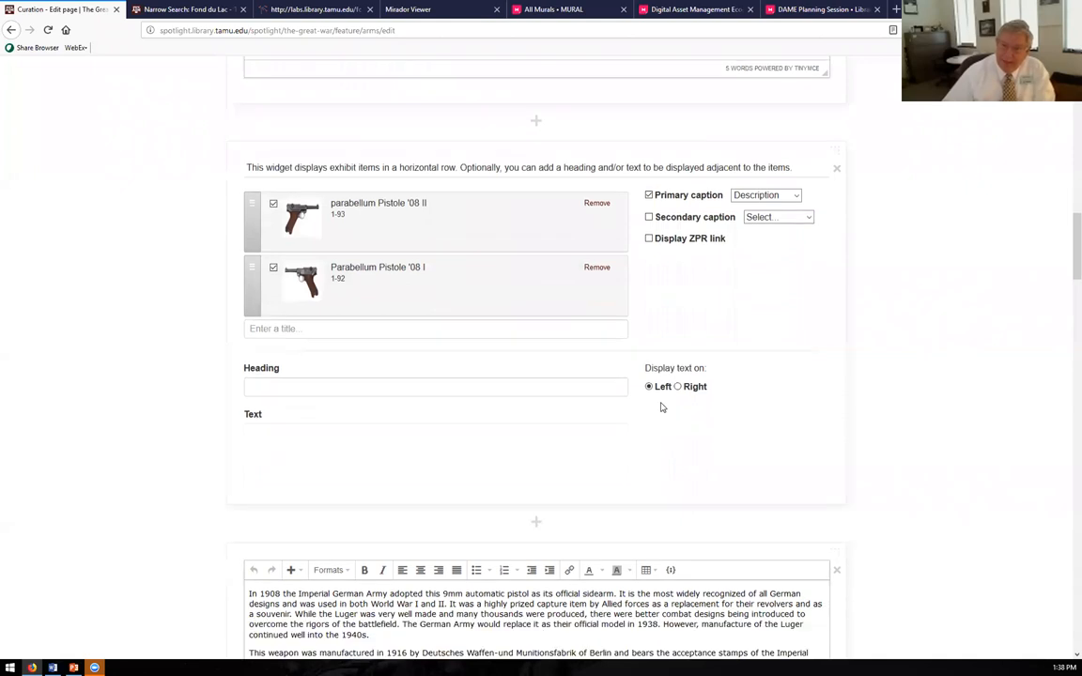
pyautogui.scroll(-3)
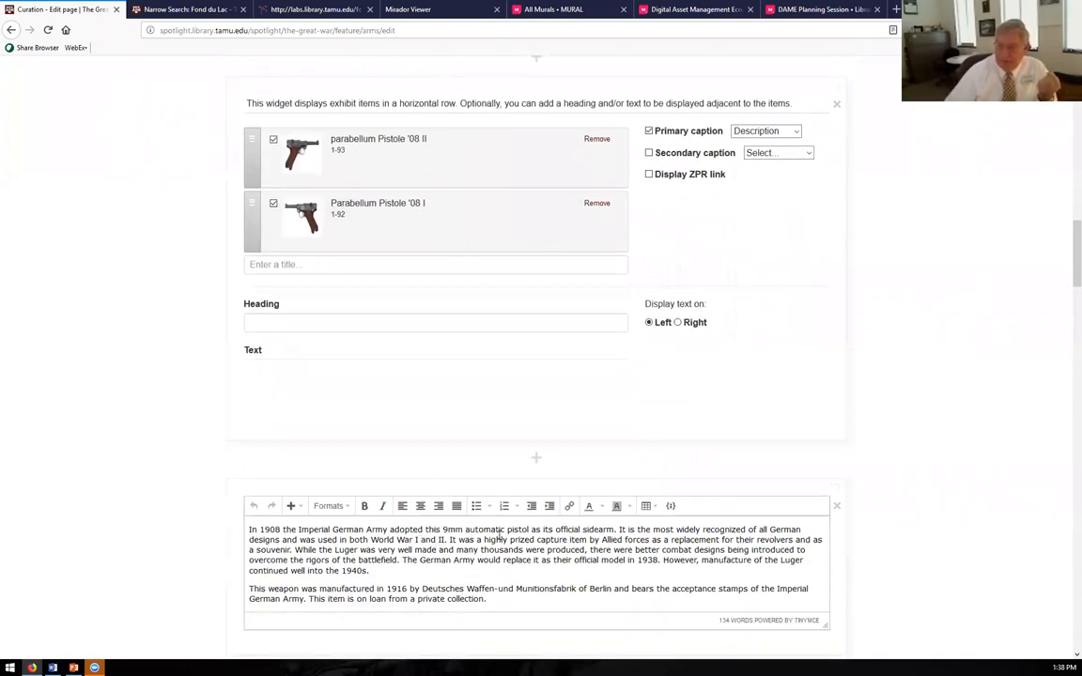
pyautogui.moveTo(456, 506)
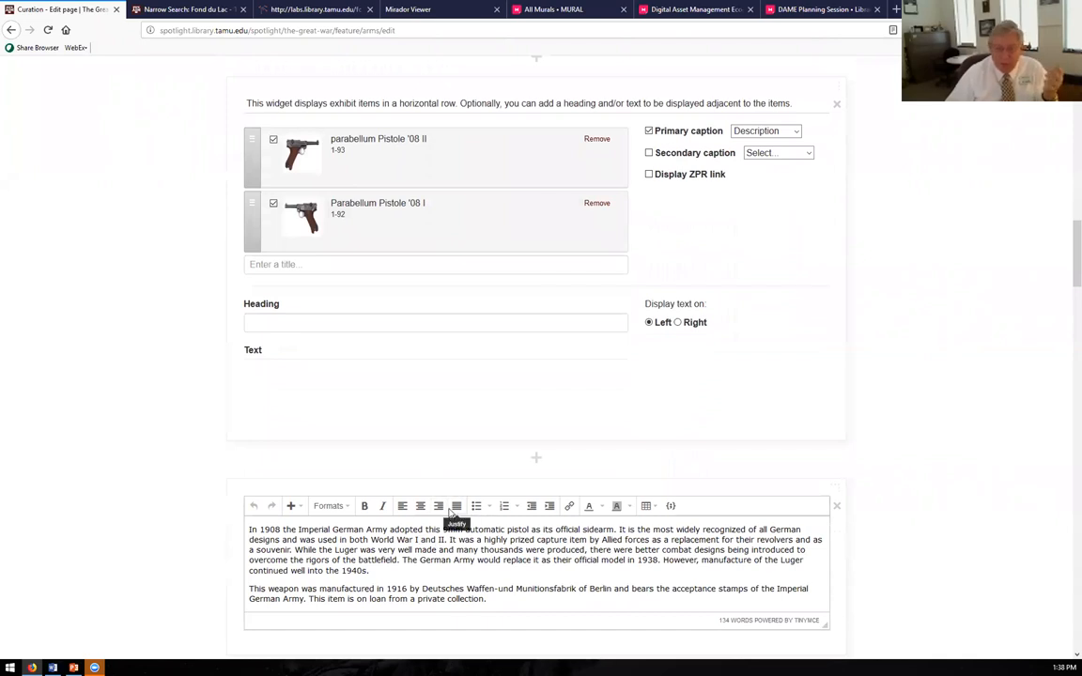
# - Scroll back to the top of the Arms edit page, showing the C96 Mauser heading and item row
pyautogui.scroll(-3)
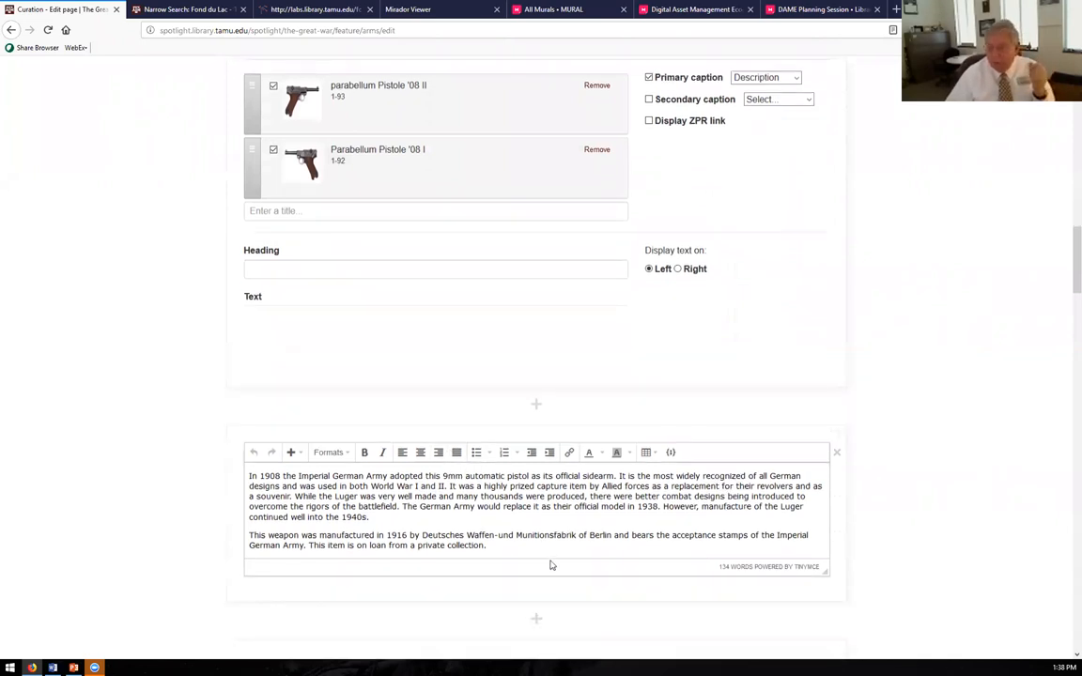
pyautogui.scroll(-3)
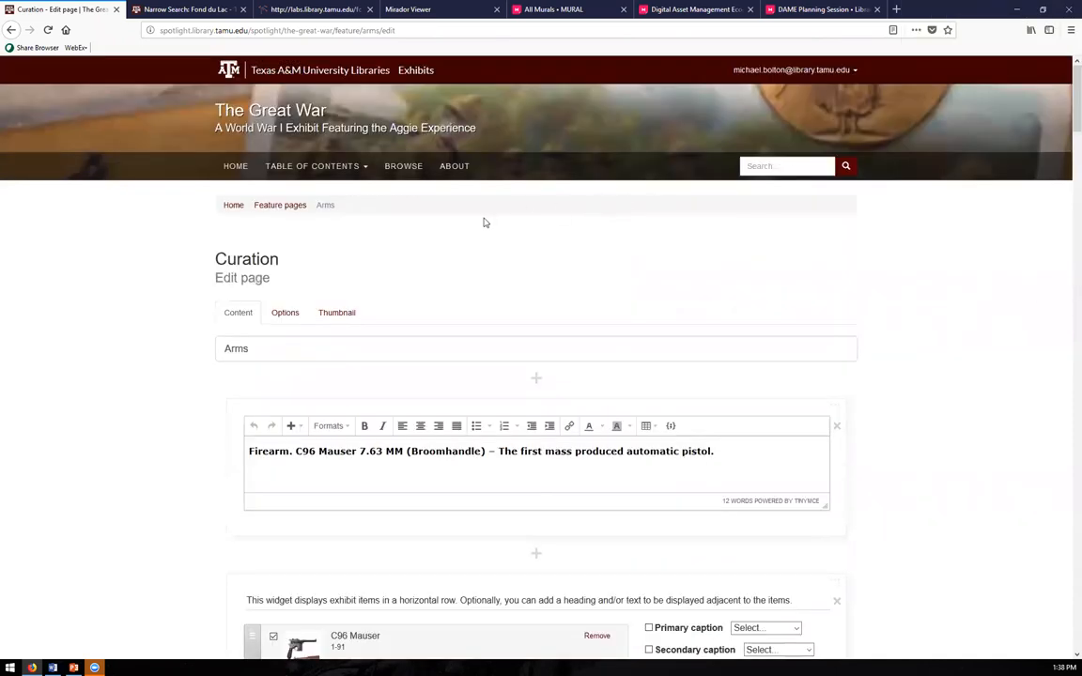
pyautogui.moveTo(599, 240)
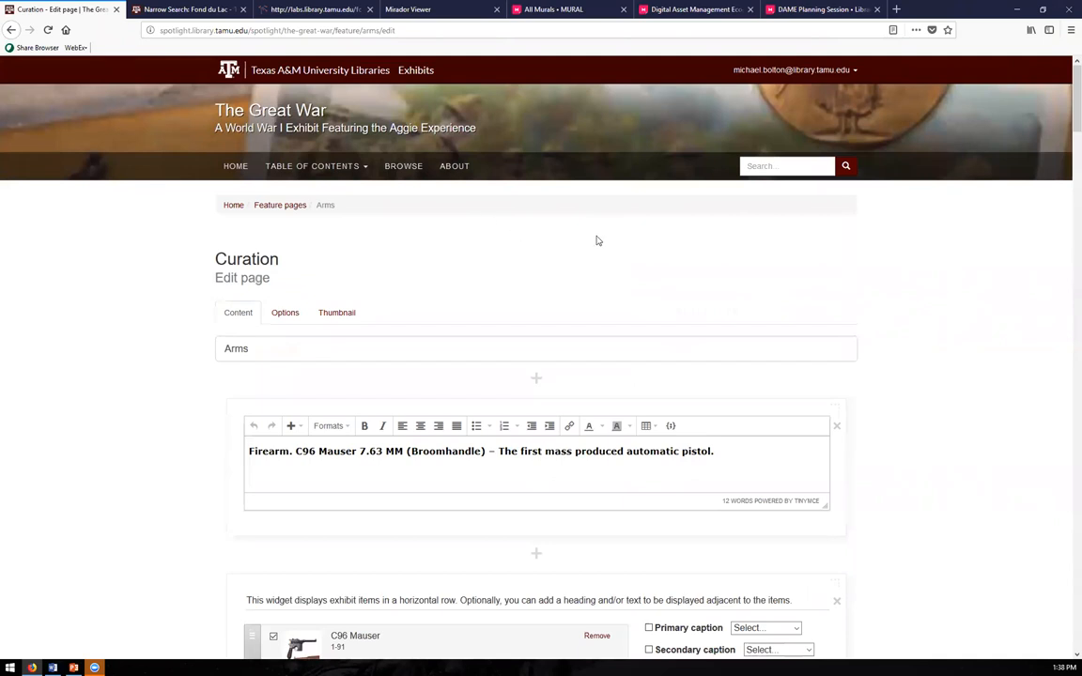
pyautogui.moveTo(1065, 120)
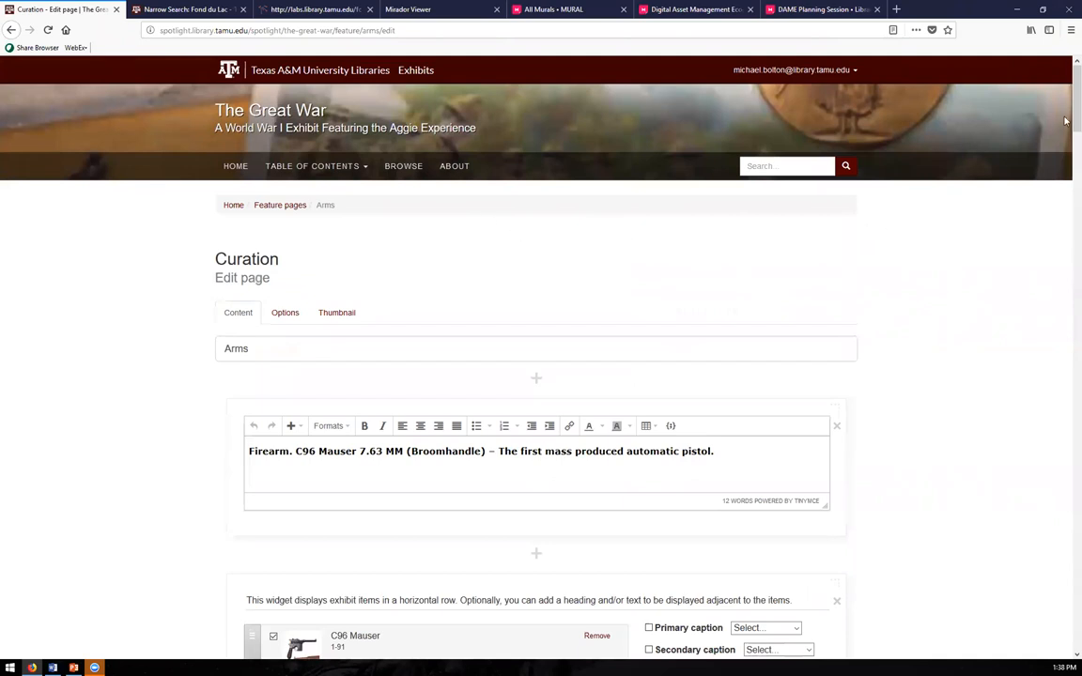
pyautogui.scroll(-3)
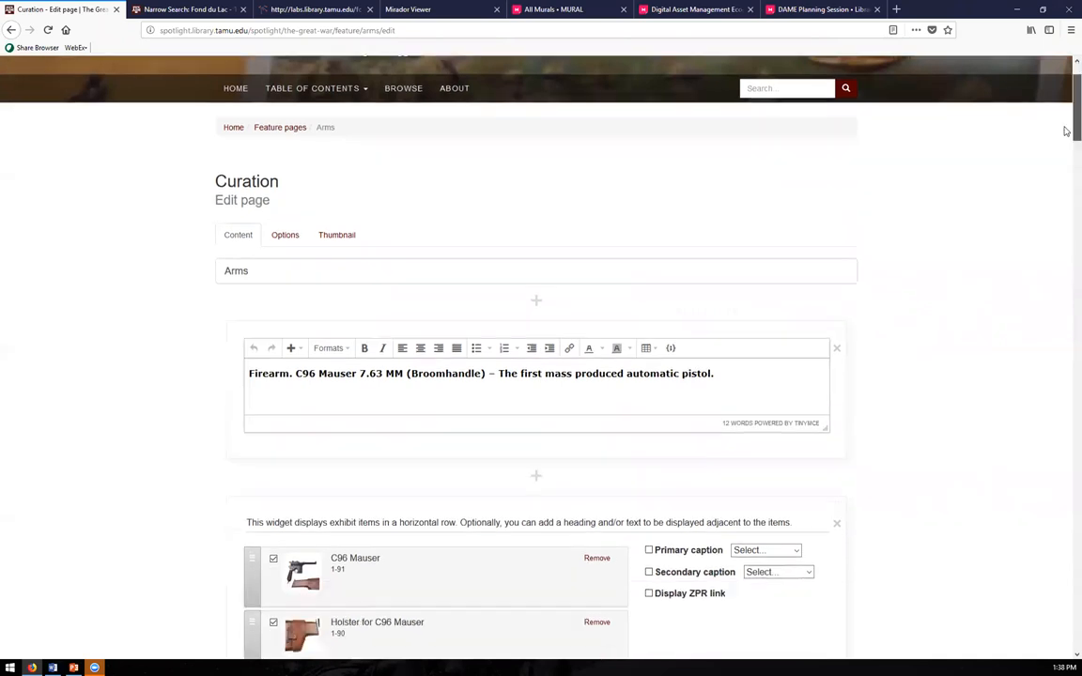
pyautogui.scroll(-3)
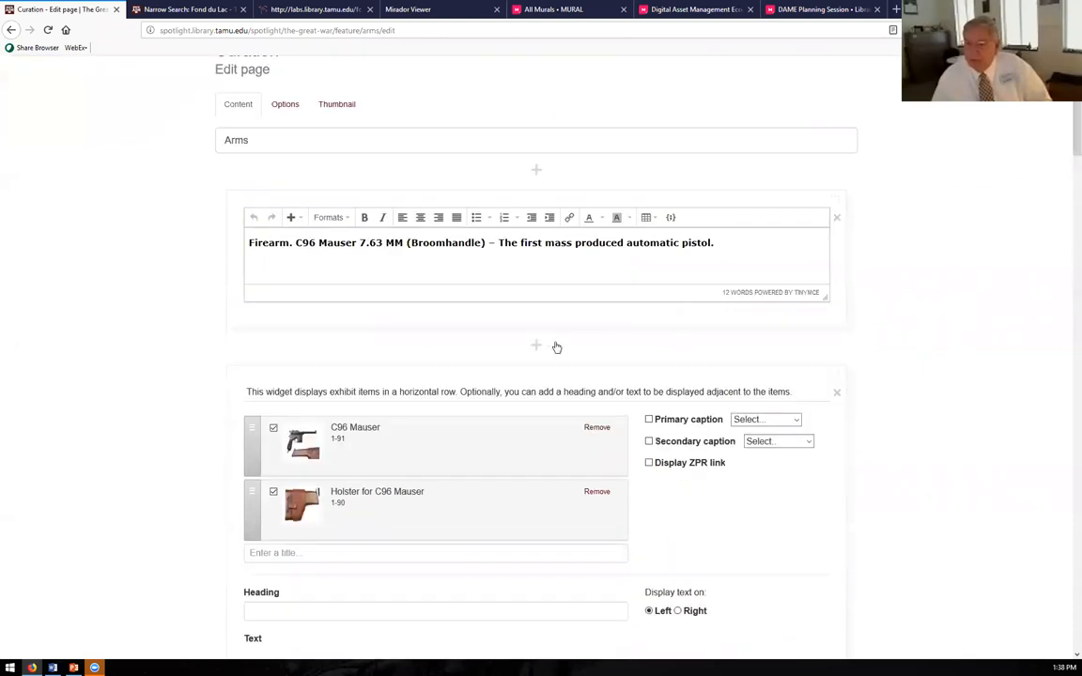
pyautogui.click(536, 345)
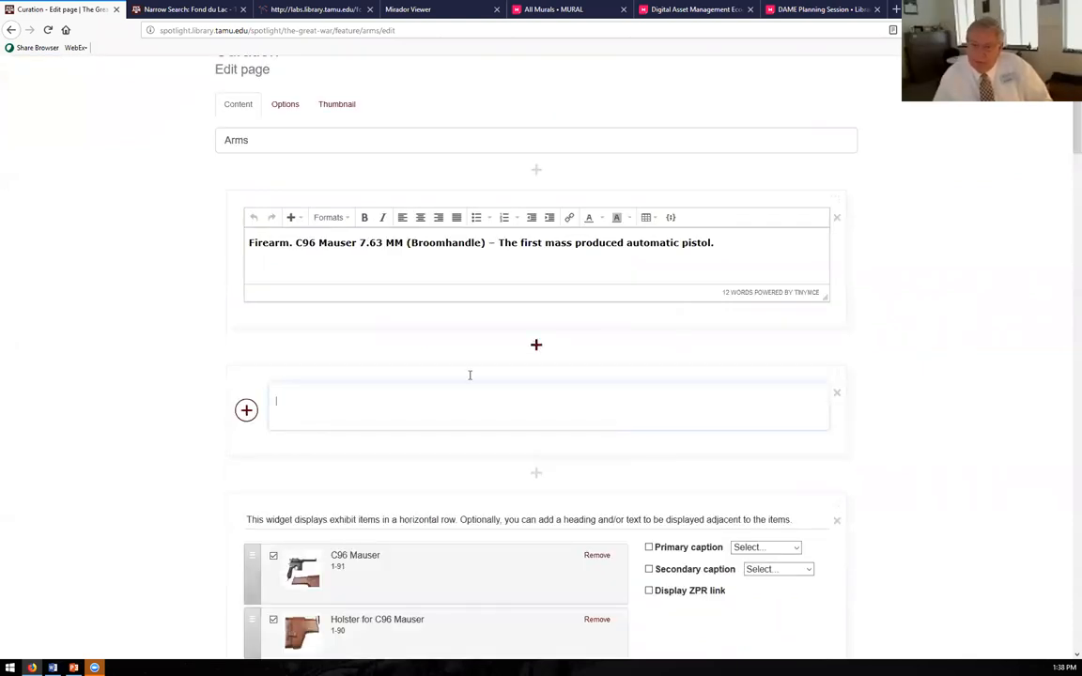
pyautogui.click(246, 410)
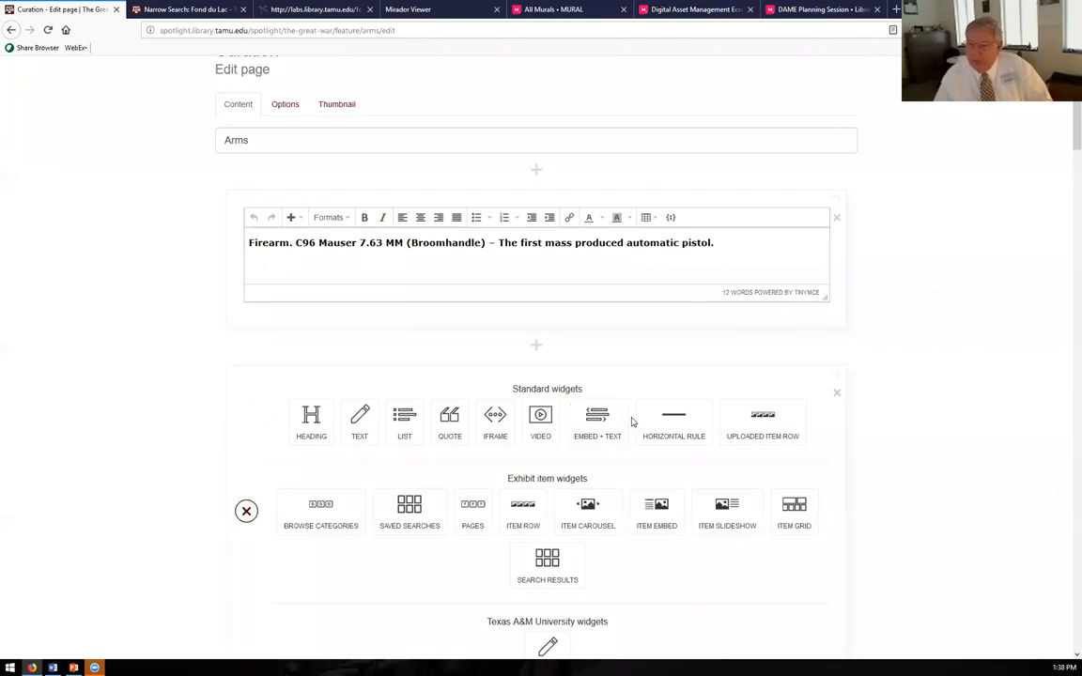
pyautogui.scroll(-3)
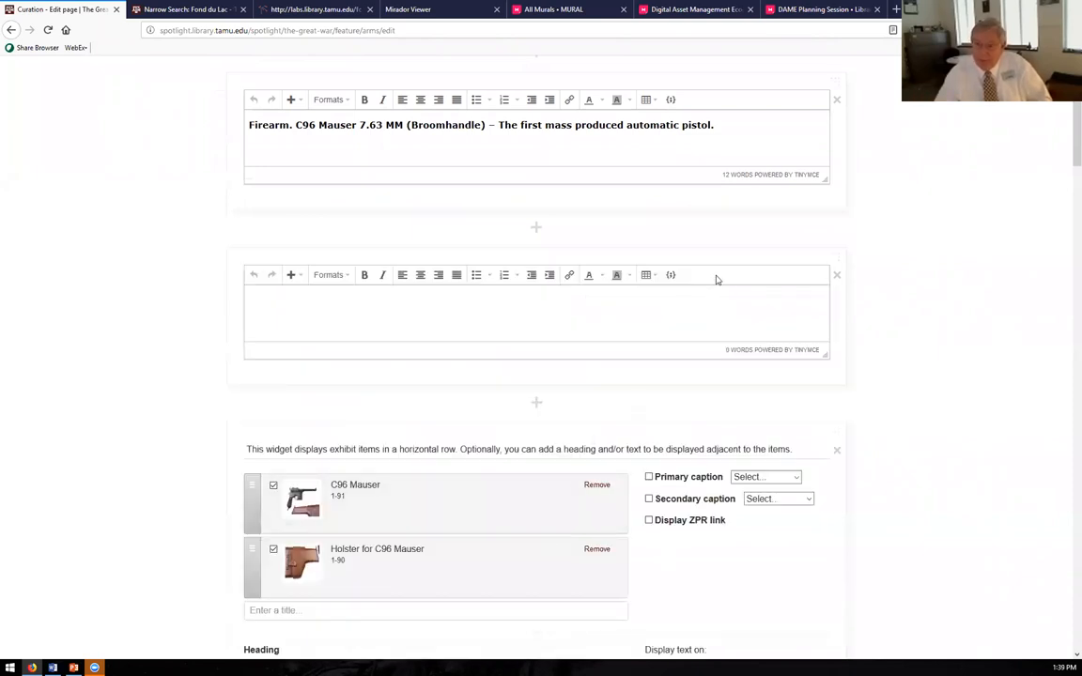
pyautogui.moveTo(568, 274)
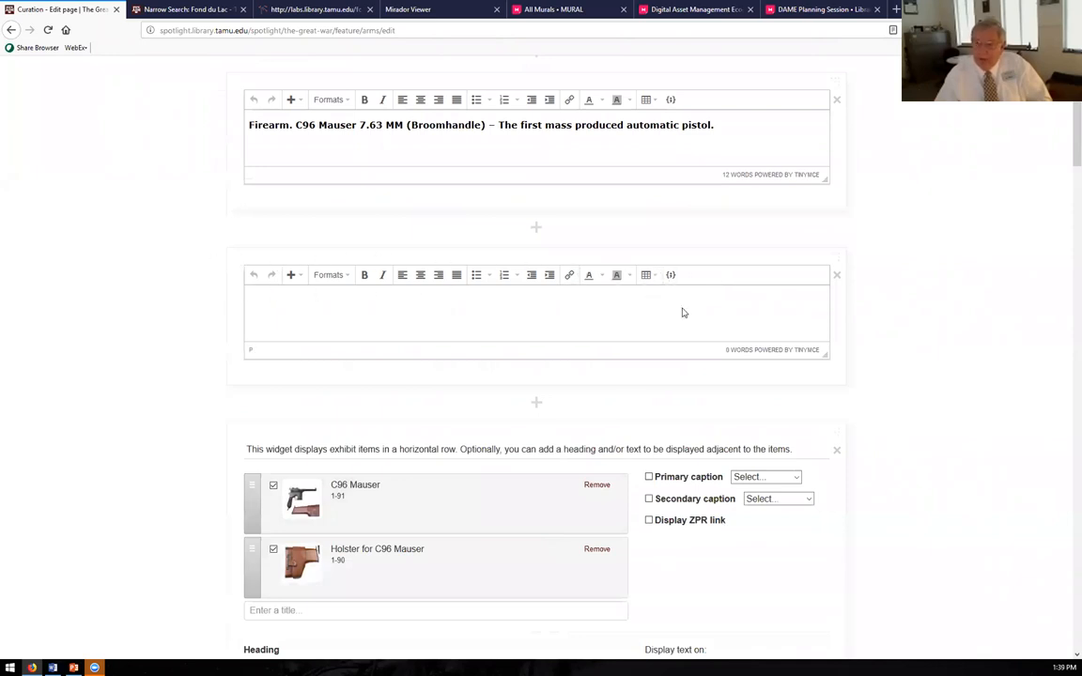
pyautogui.moveTo(555, 365)
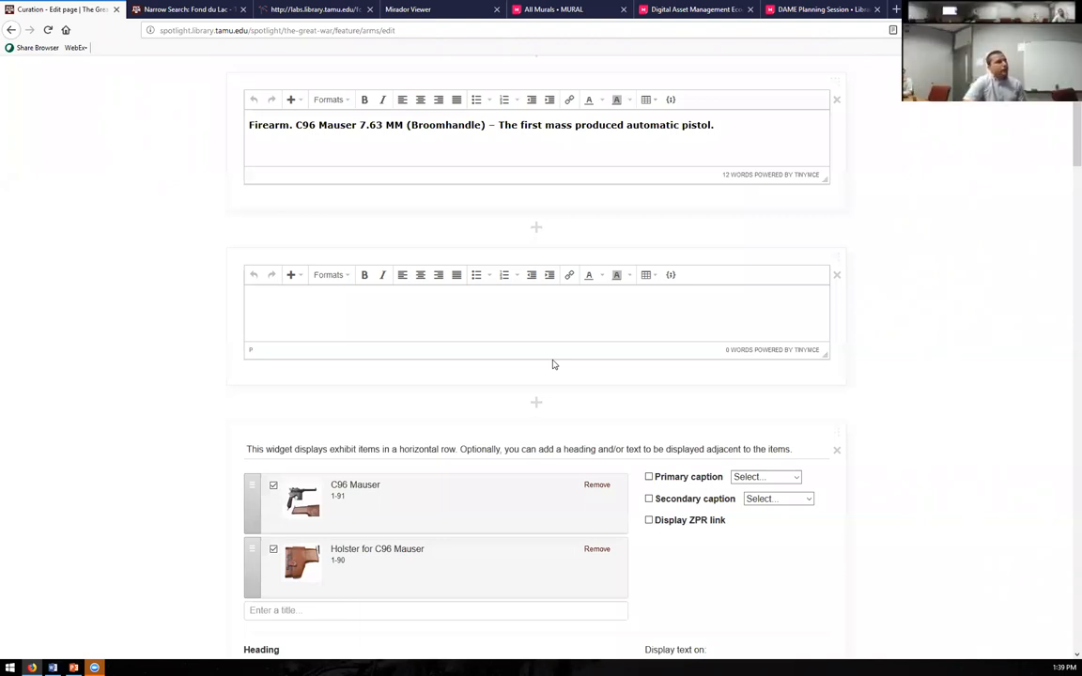
pyautogui.moveTo(846, 283)
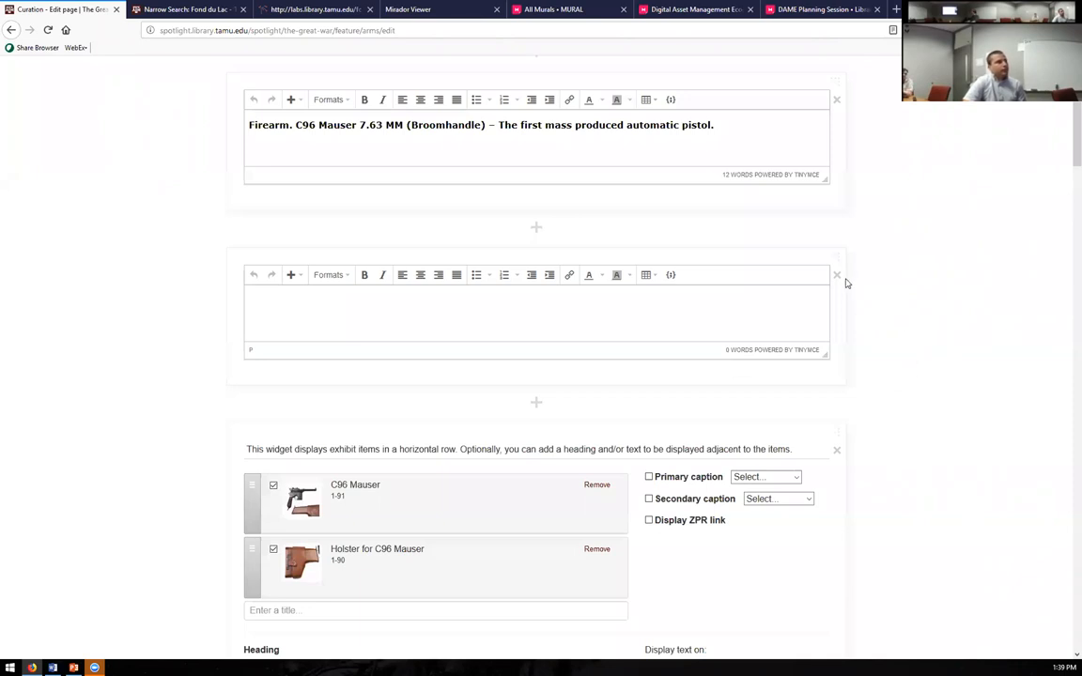
# - Delete the empty text widget below the Mauser description, confirming the Delete? prompt
pyautogui.click(837, 275)
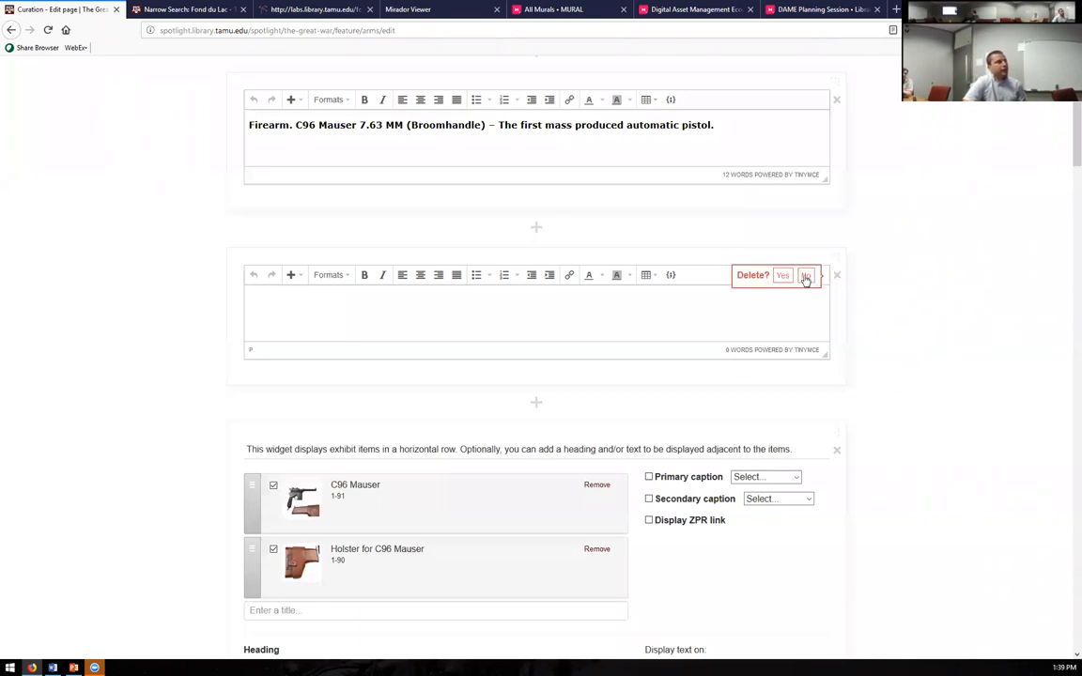
pyautogui.click(806, 274)
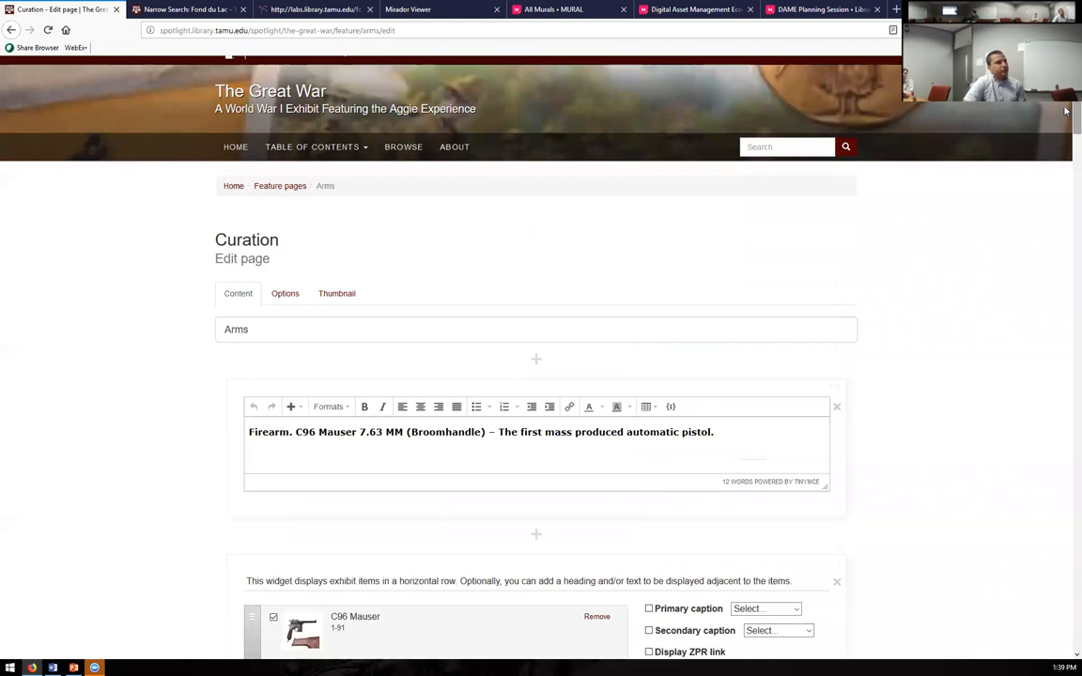
pyautogui.moveTo(1040, 173)
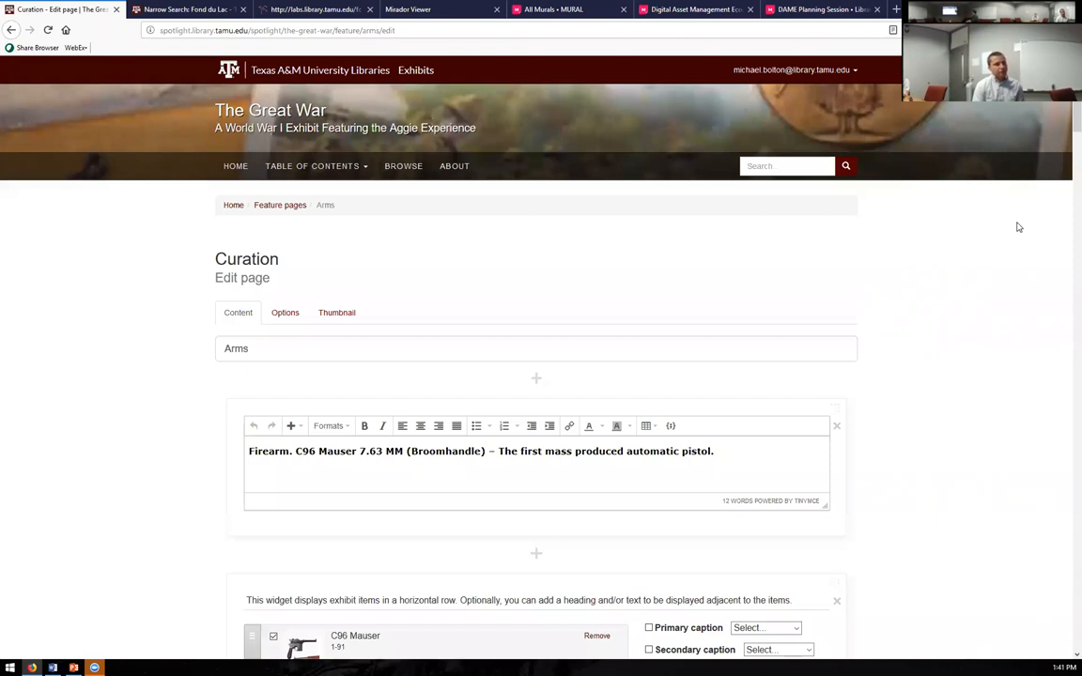
pyautogui.moveTo(1035, 436)
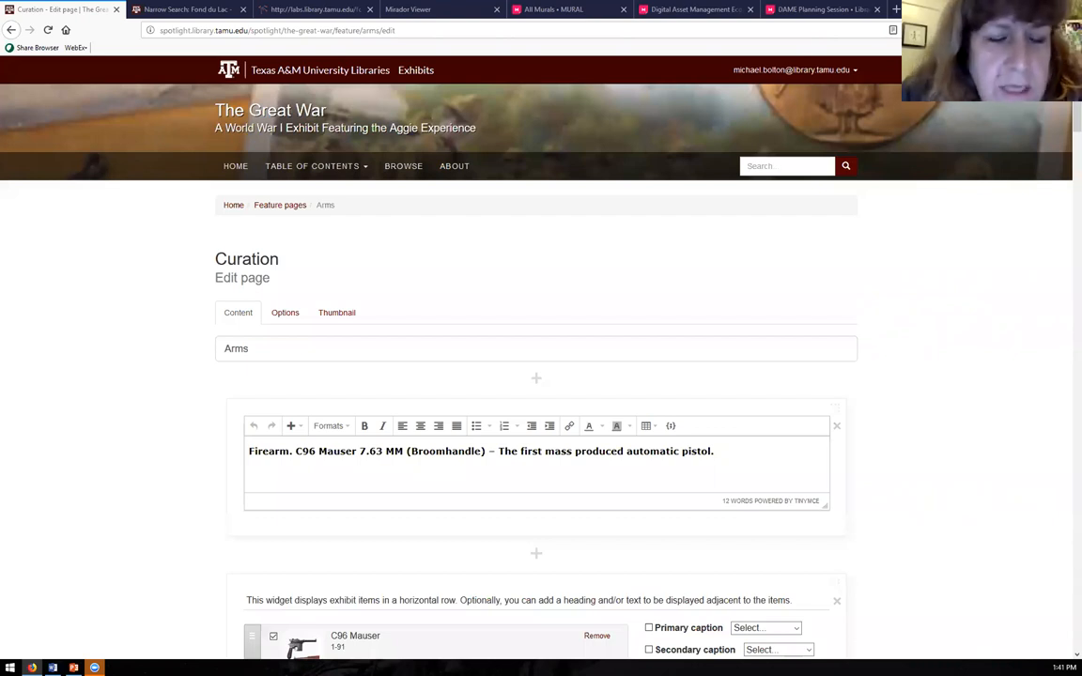
pyautogui.moveTo(161, 530)
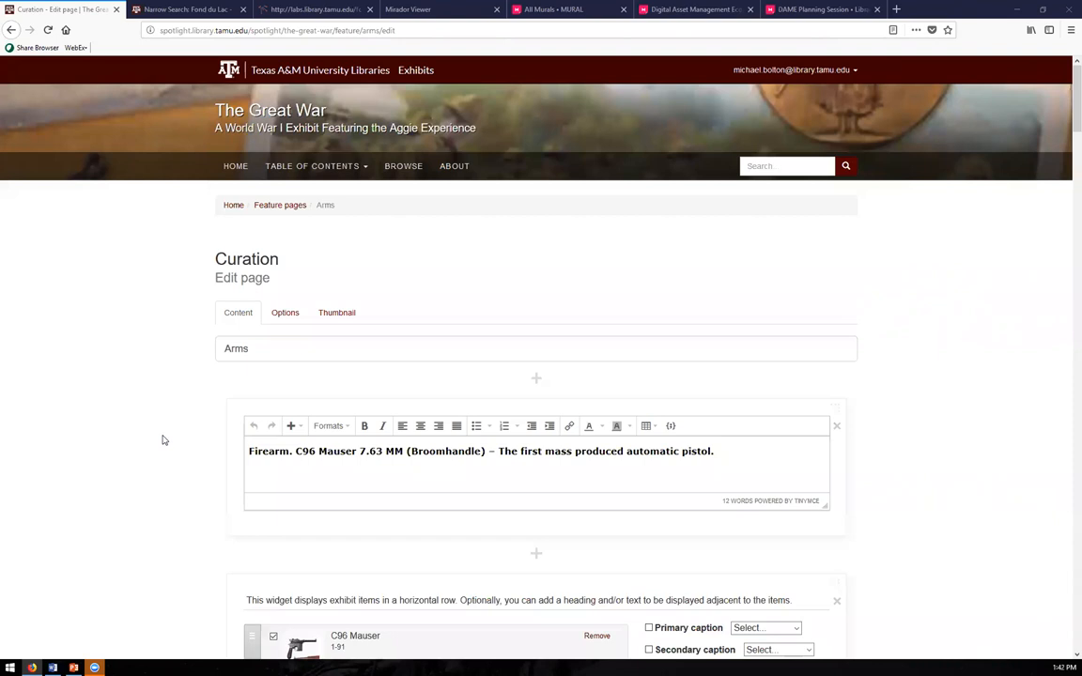
pyautogui.moveTo(948, 360)
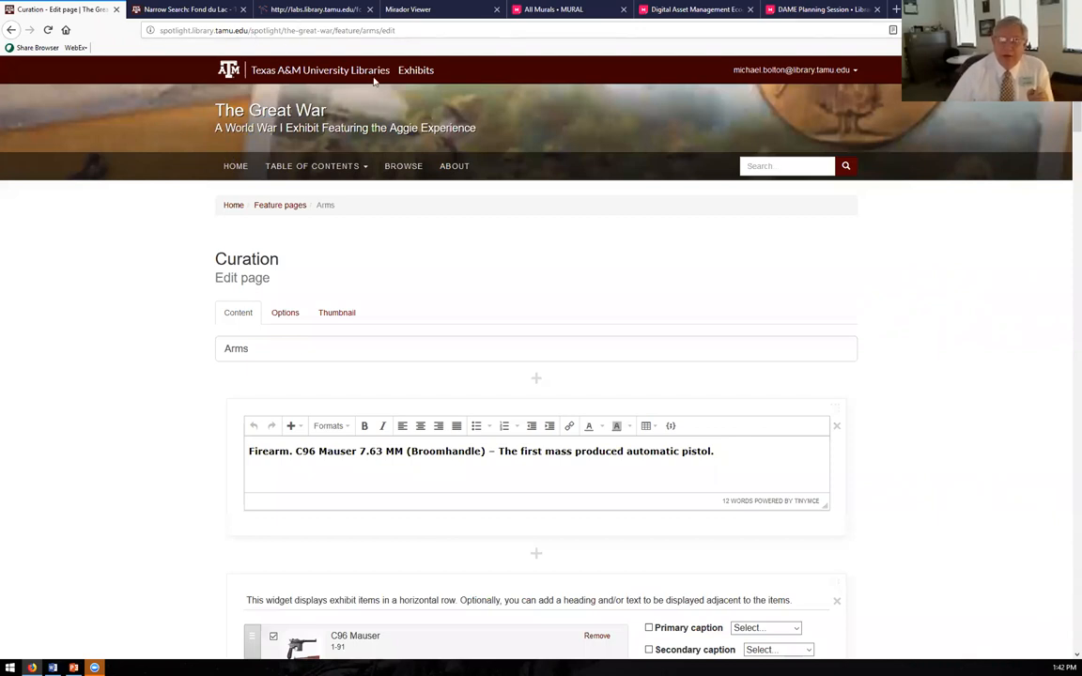
pyautogui.moveTo(338, 52)
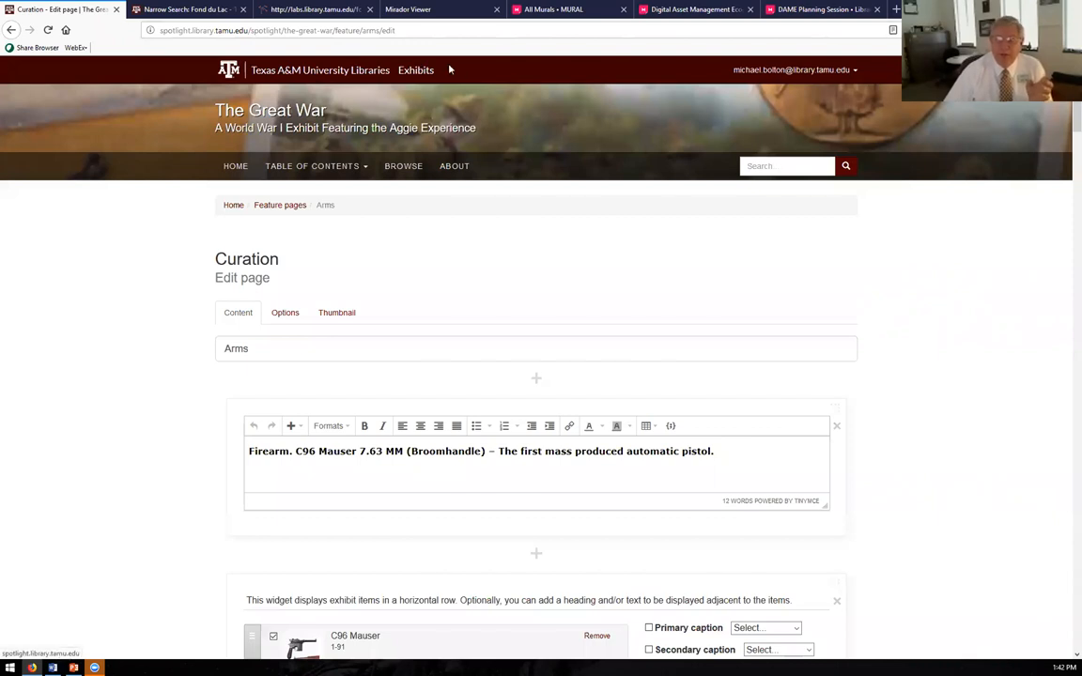
pyautogui.moveTo(413, 78)
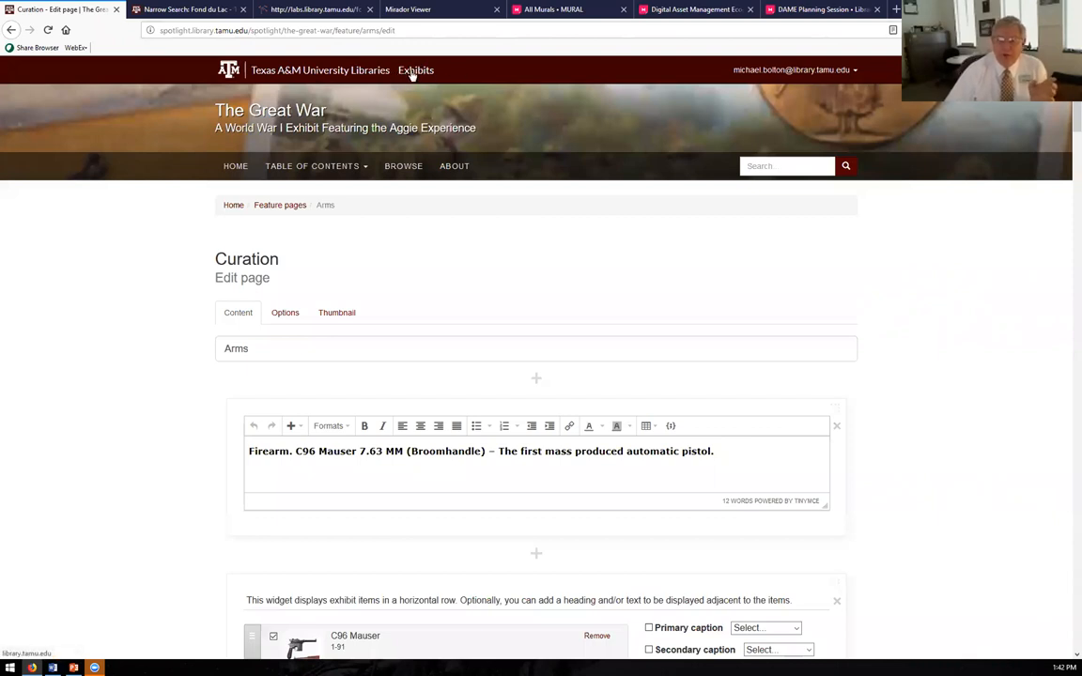
pyautogui.moveTo(211, 97)
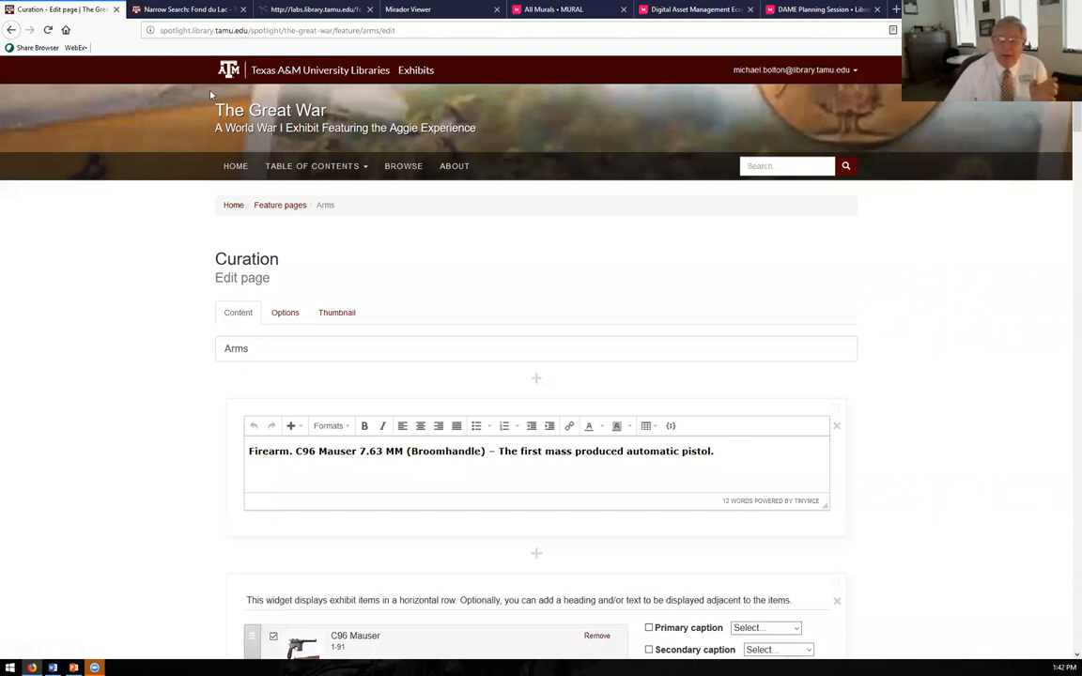
pyautogui.moveTo(521, 101)
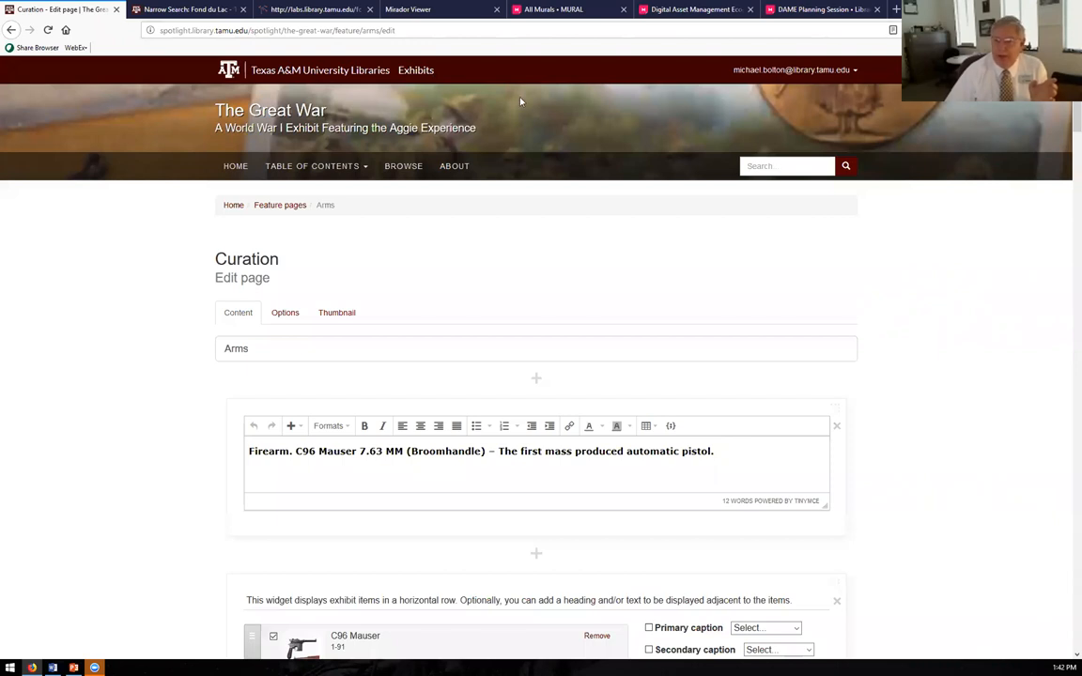
pyautogui.moveTo(574, 97)
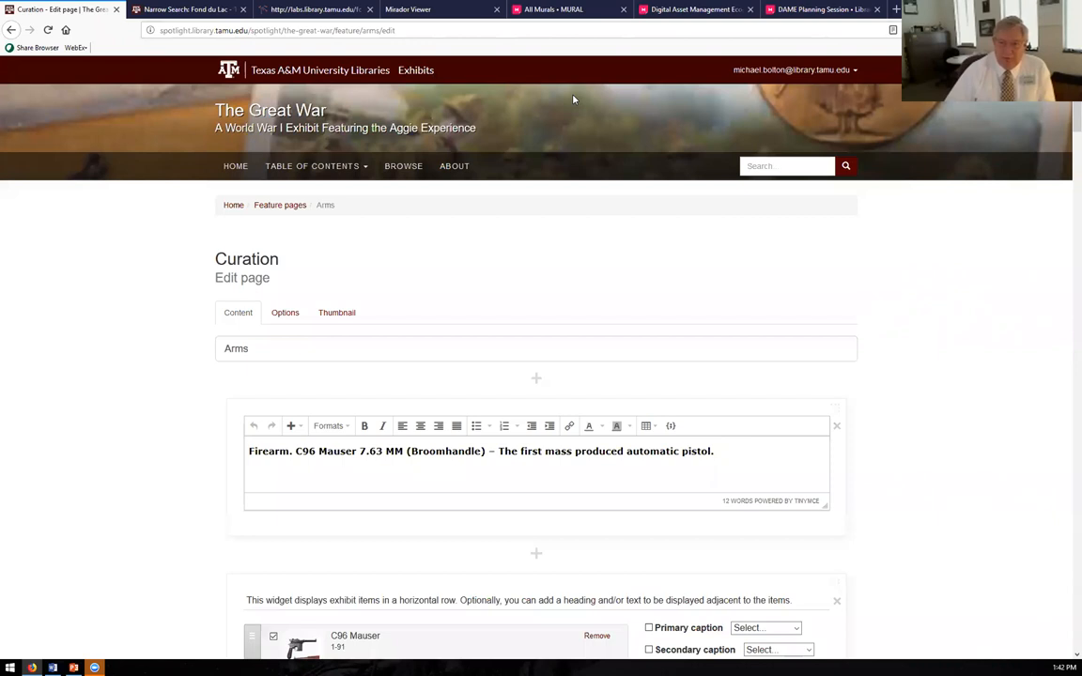
pyautogui.moveTo(587, 261)
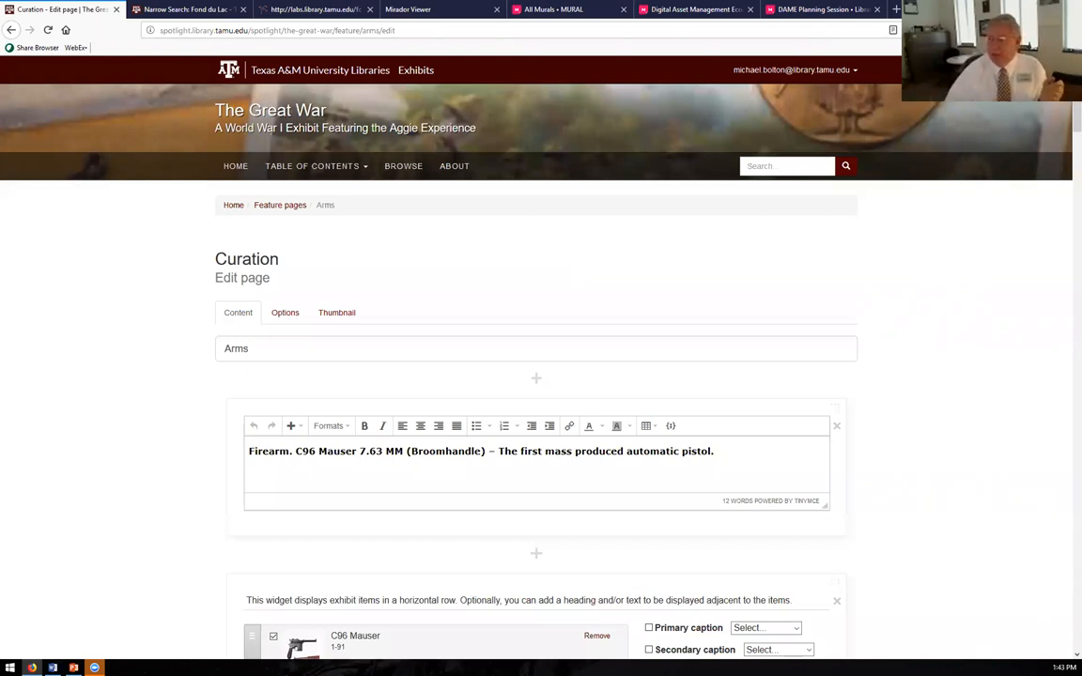
# - Scroll to Save changes and save the Arms page, viewing the published C96 Mauser section
pyautogui.scroll(-3)
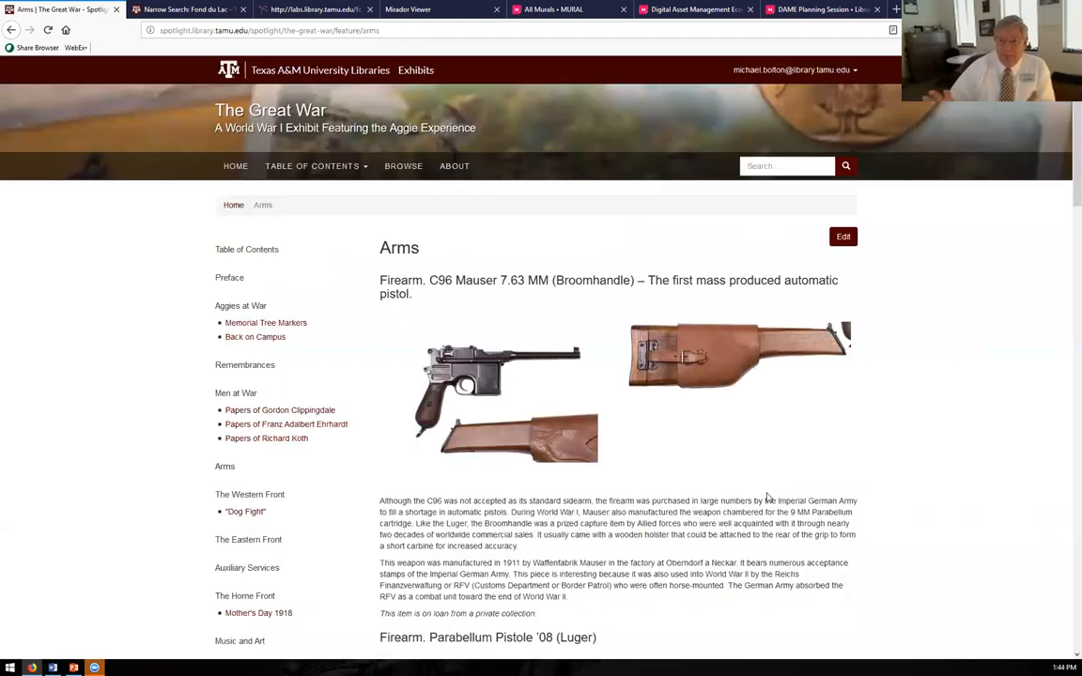
# - Open the Great War Table of Contents page from the TABLE OF CONTENTS navbar menu
pyautogui.scroll(-3)
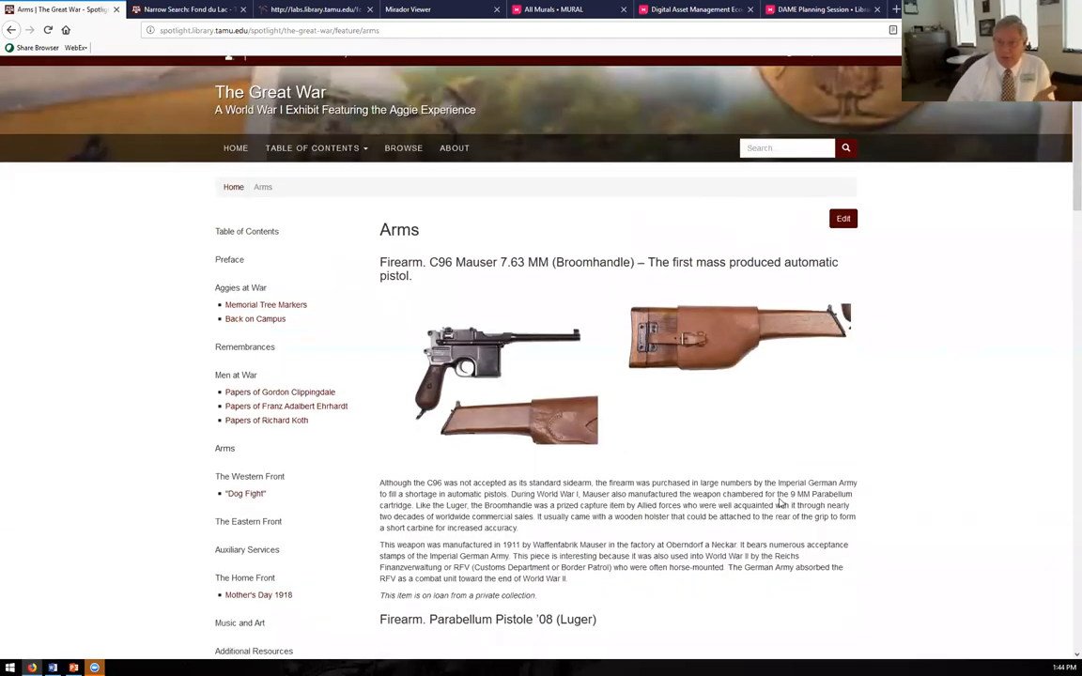
pyautogui.scroll(-3)
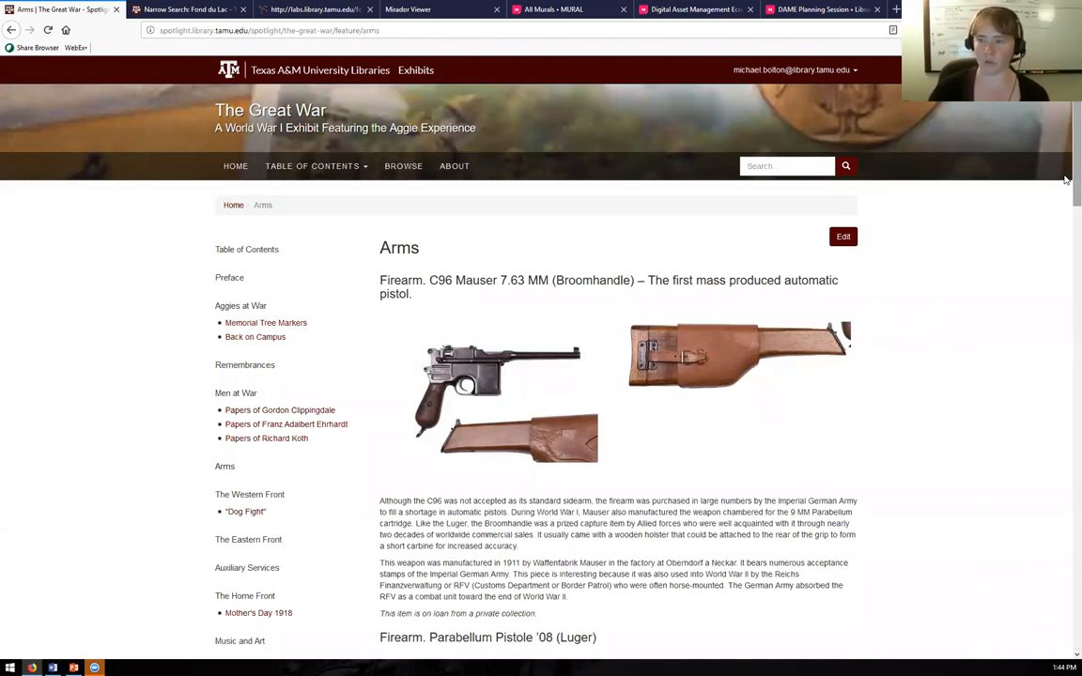
pyautogui.moveTo(915, 229)
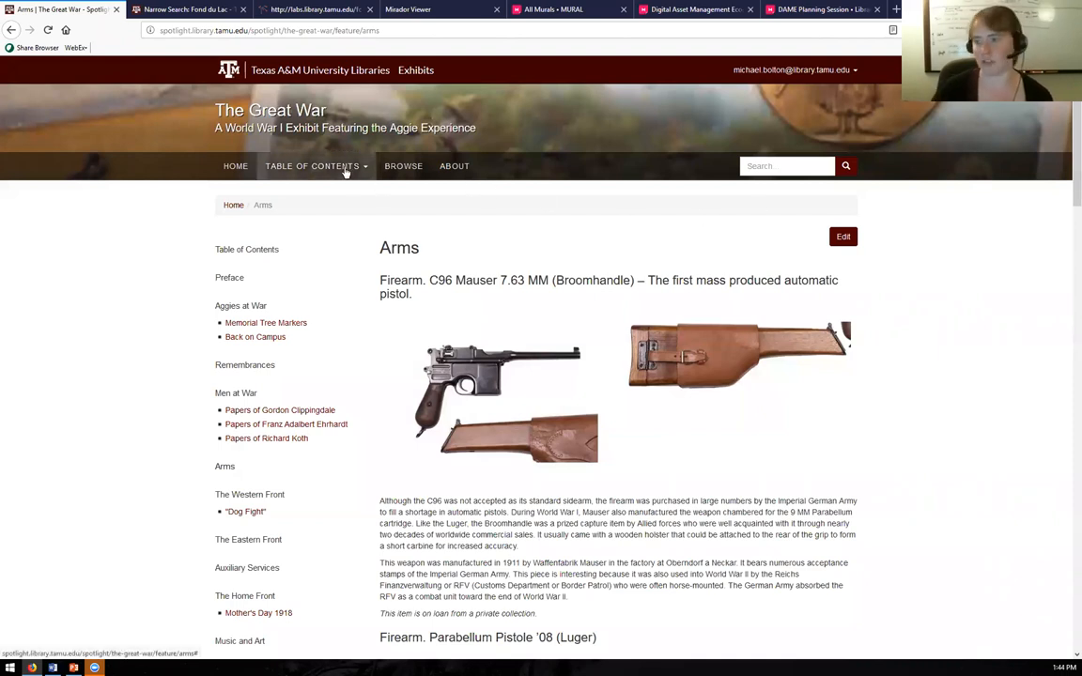
pyautogui.click(312, 166)
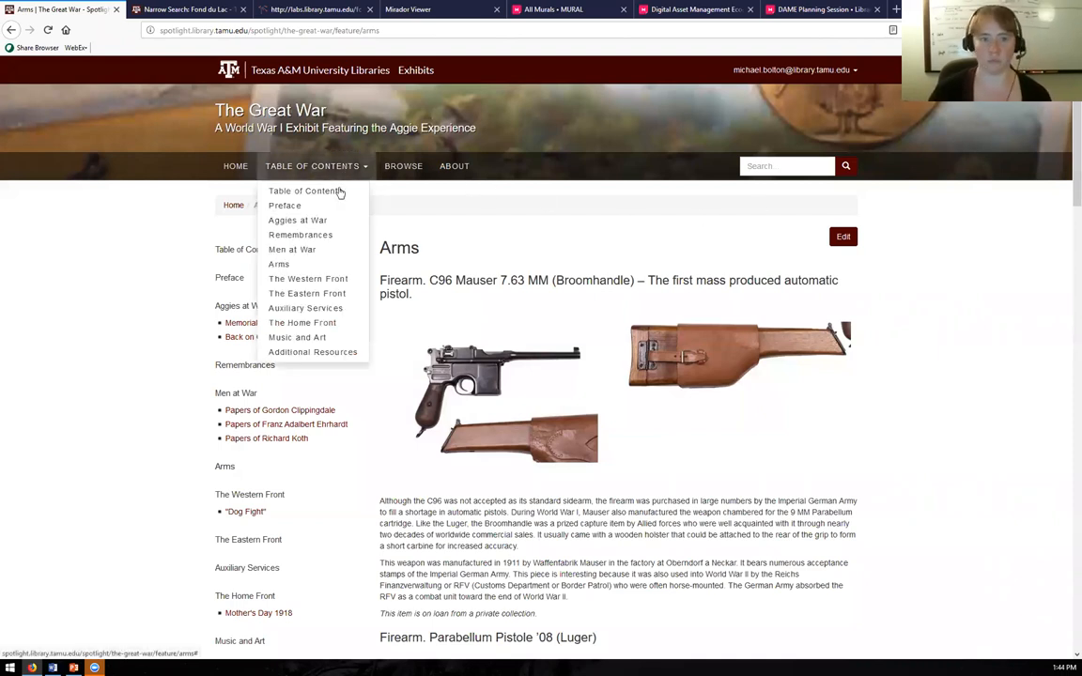
pyautogui.click(304, 191)
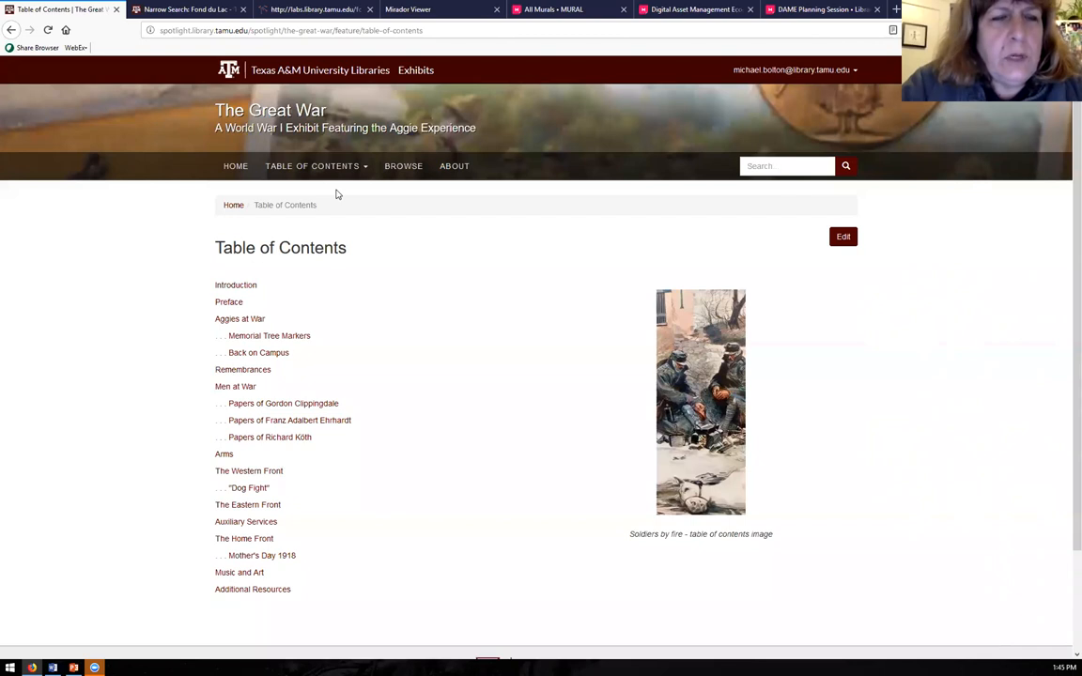
pyautogui.moveTo(360, 208)
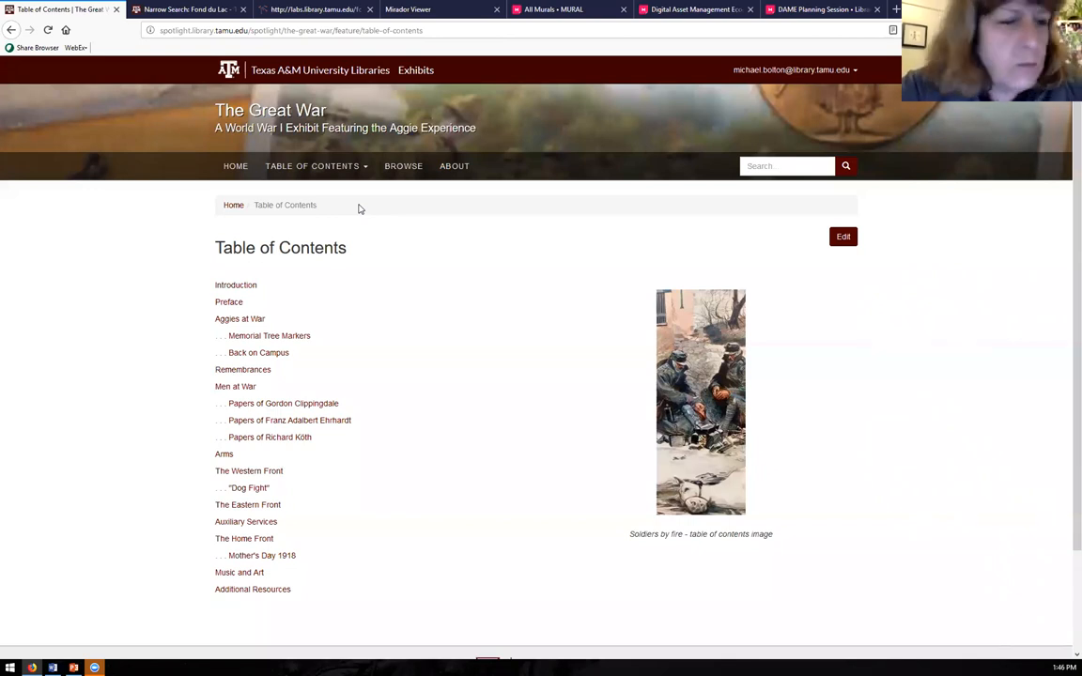
pyautogui.moveTo(545, 263)
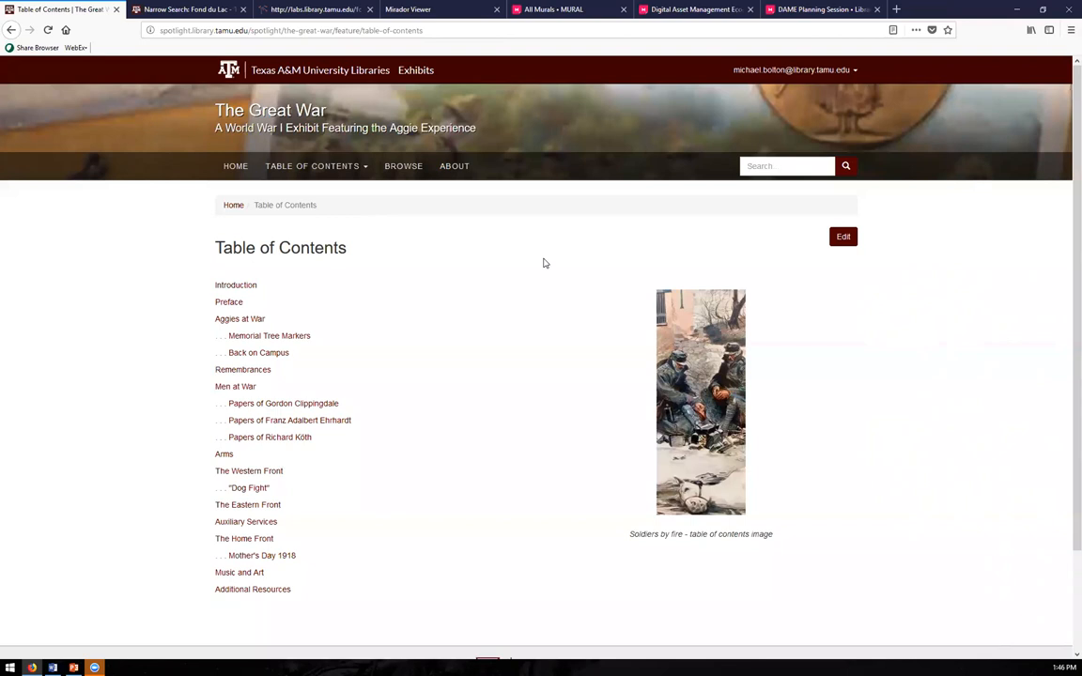
pyautogui.moveTo(536, 313)
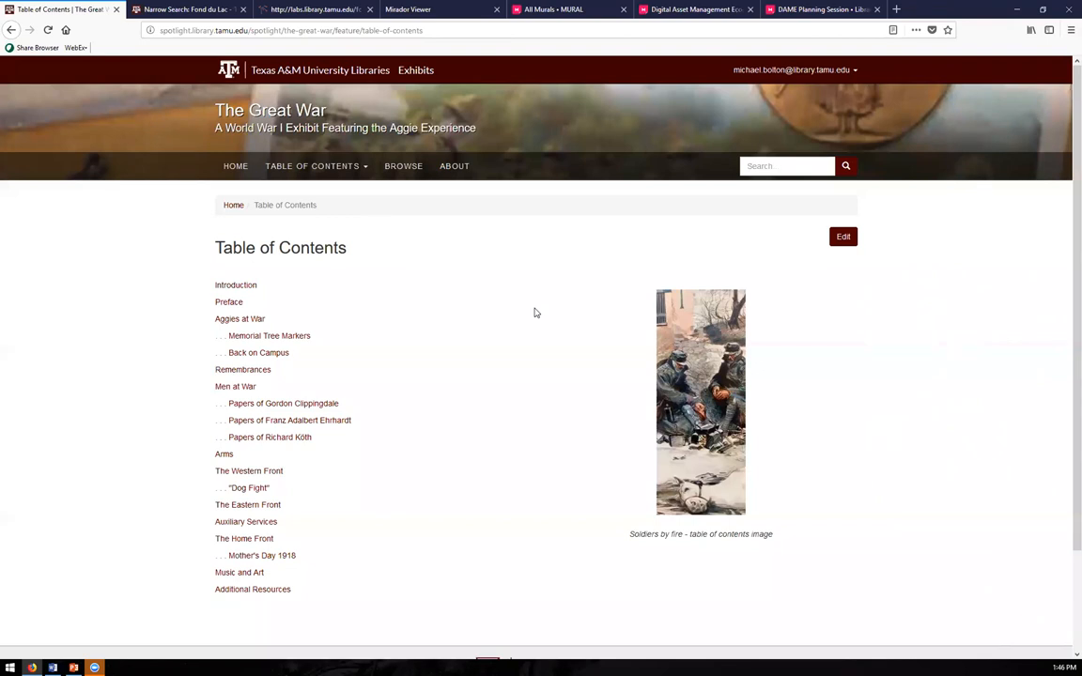
pyautogui.moveTo(540, 310)
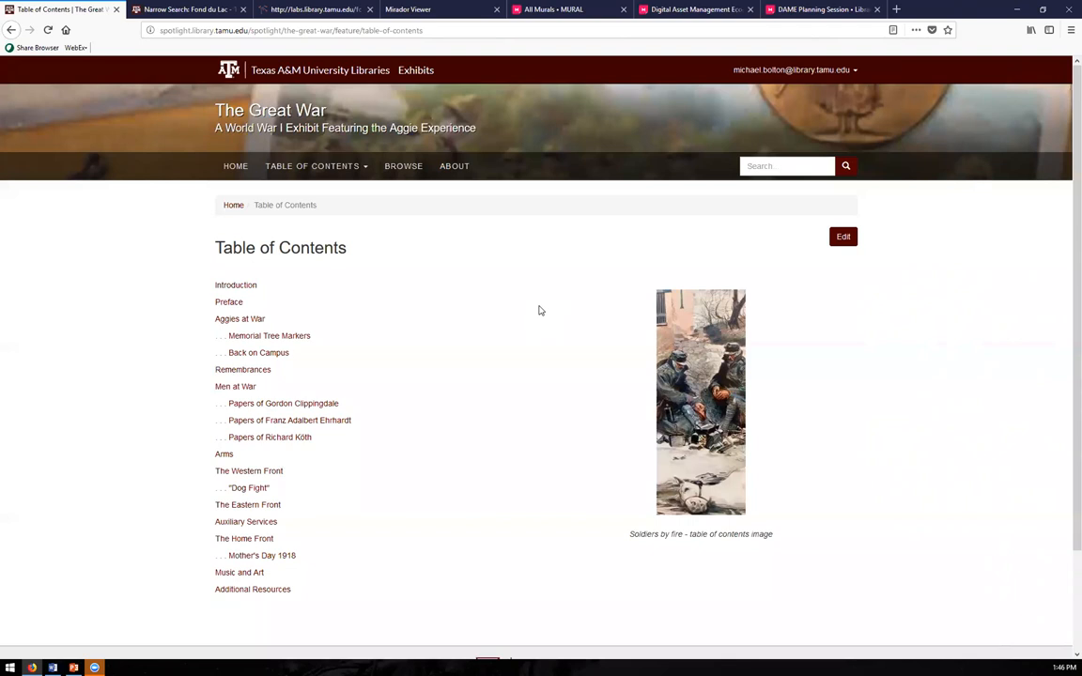
pyautogui.moveTo(498, 275)
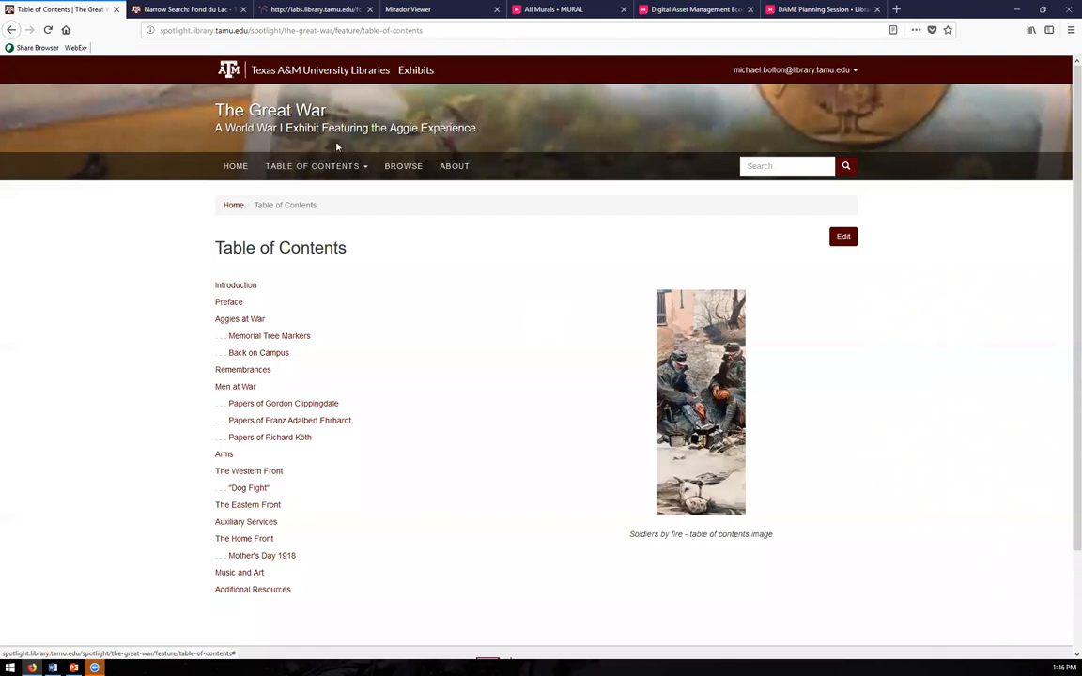
pyautogui.moveTo(197, 9)
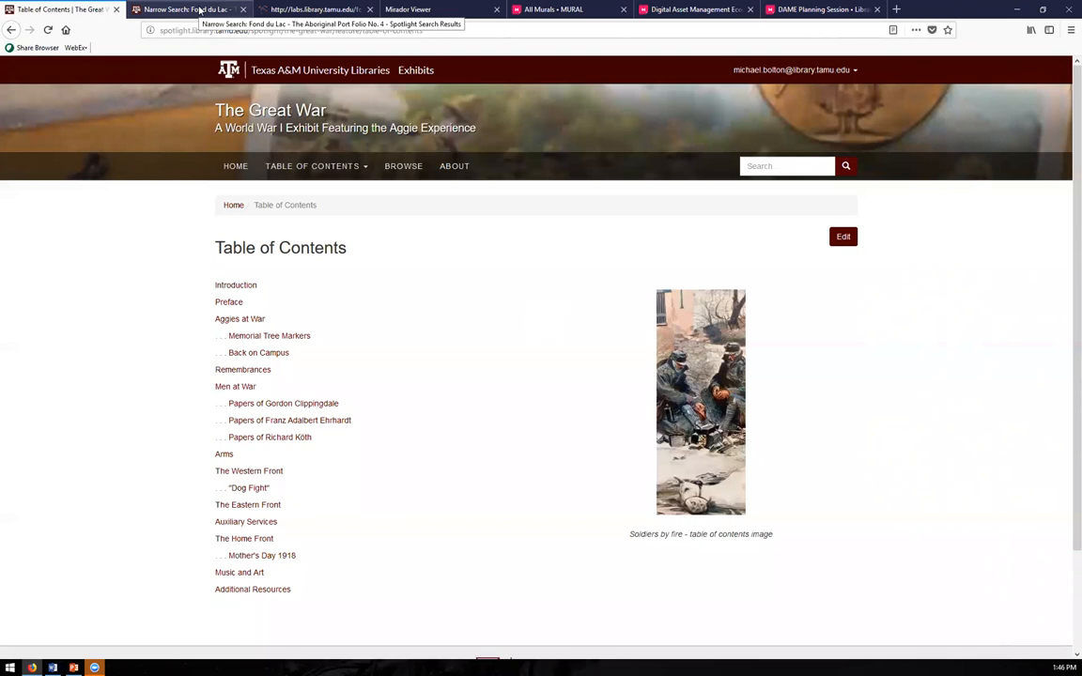
# - Switch to the 'Narrow Search: Fond du Lac' tab showing 9 Aboriginal Port Folio results
pyautogui.click(197, 17)
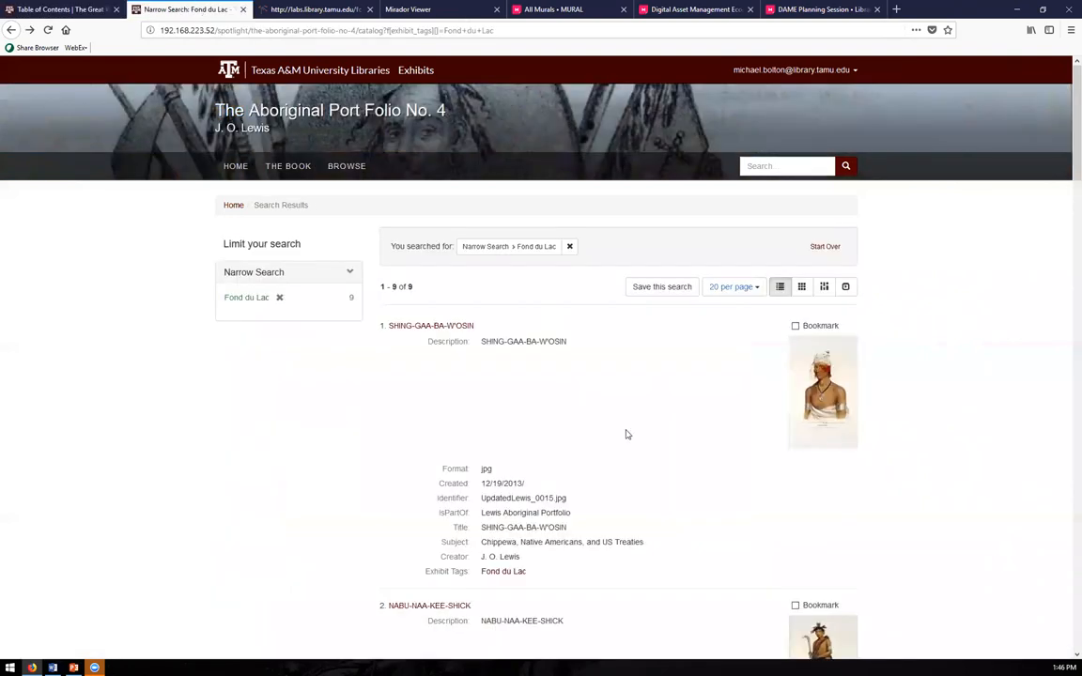
pyautogui.moveTo(703, 450)
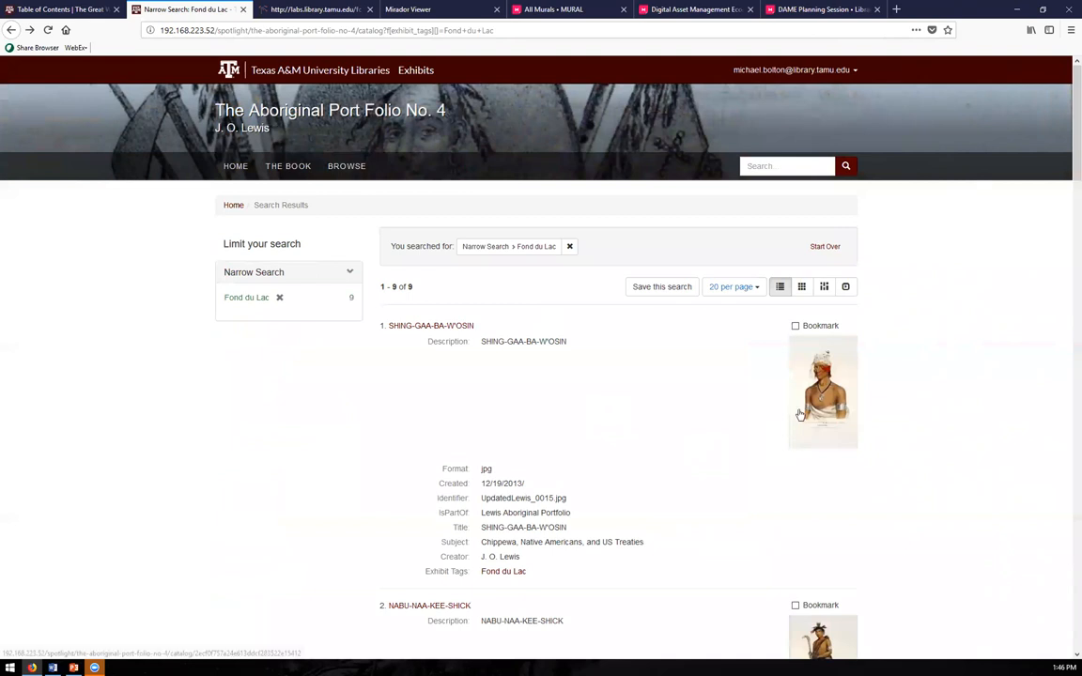
pyautogui.moveTo(828, 398)
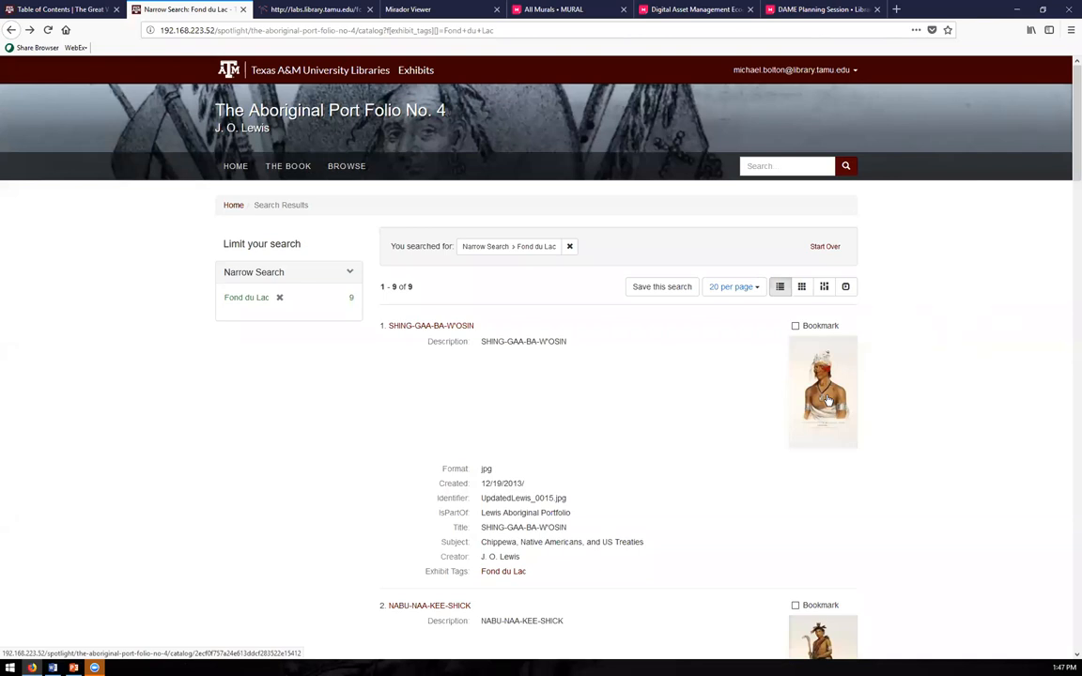
# - Open the first result, Shing-Gaa-Ba-W'osin, to view its portrait and Treaty of Fond du Lac details
pyautogui.click(822, 394)
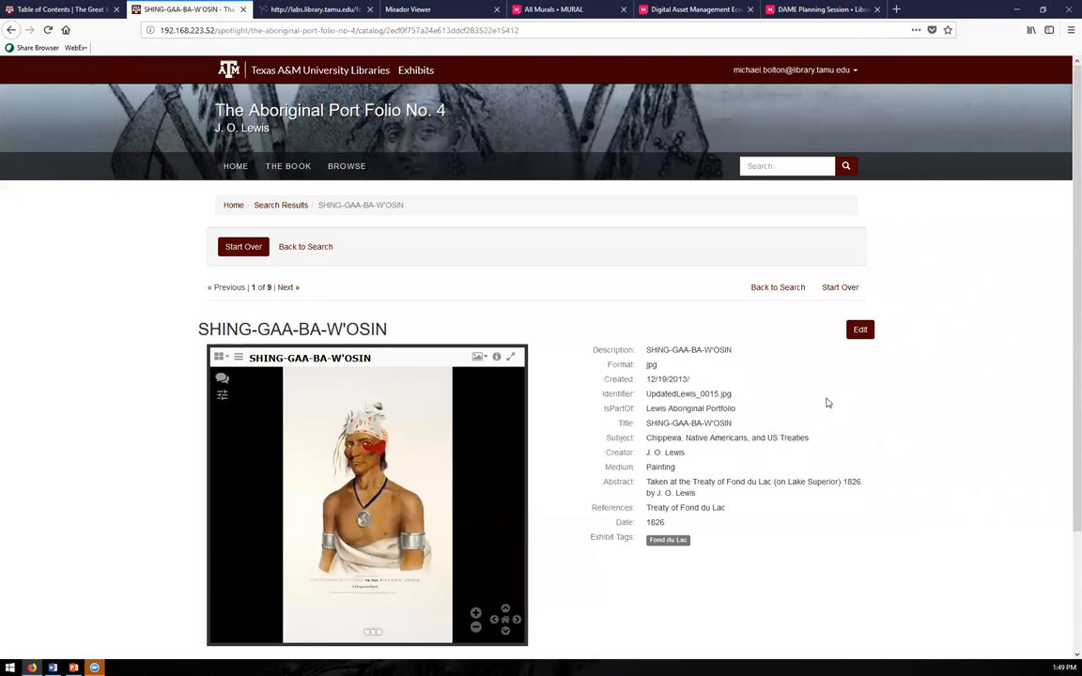
pyautogui.moveTo(936, 261)
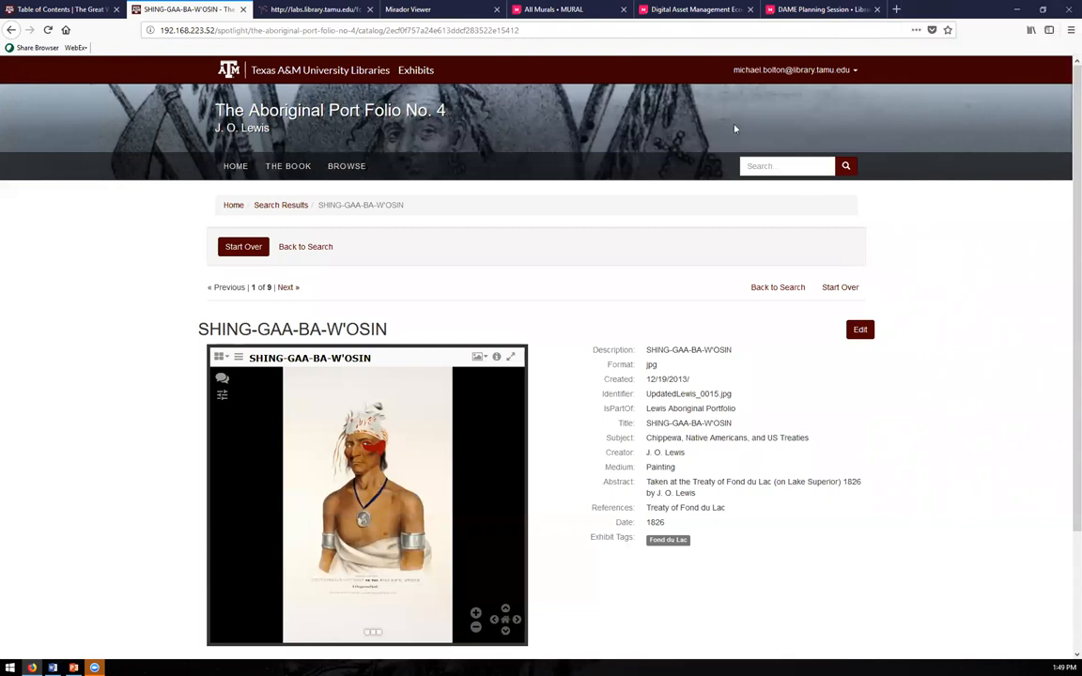
pyautogui.moveTo(728, 204)
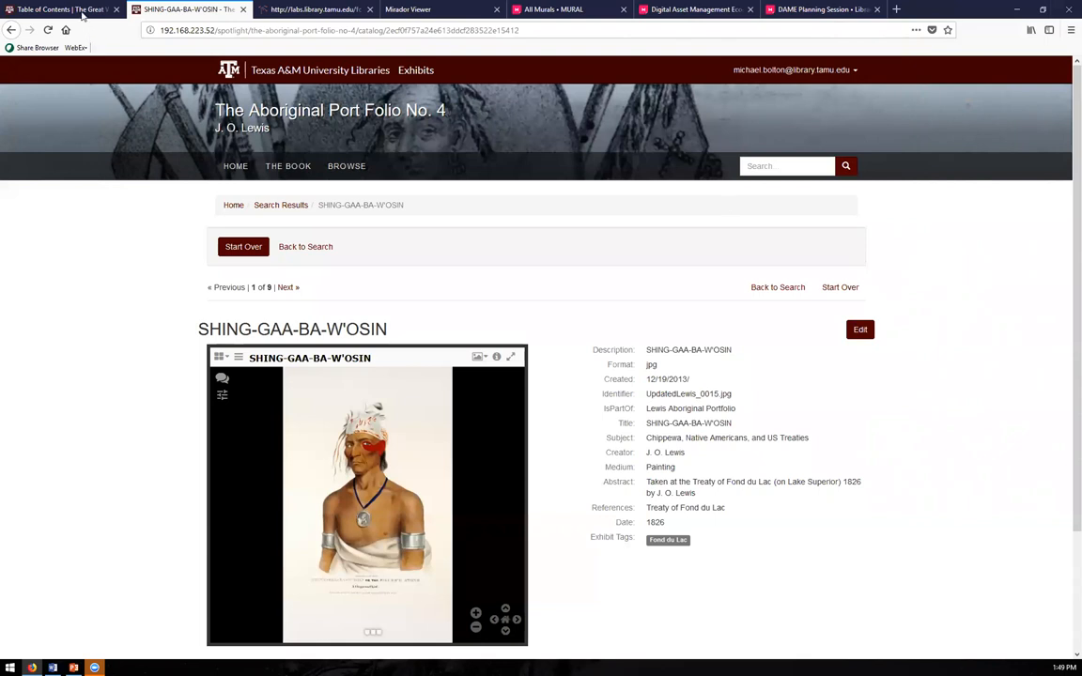
# - From the Table of Contents tab, open the Mother's Day 1918 page with its letters and carousel
pyautogui.click(61, 9)
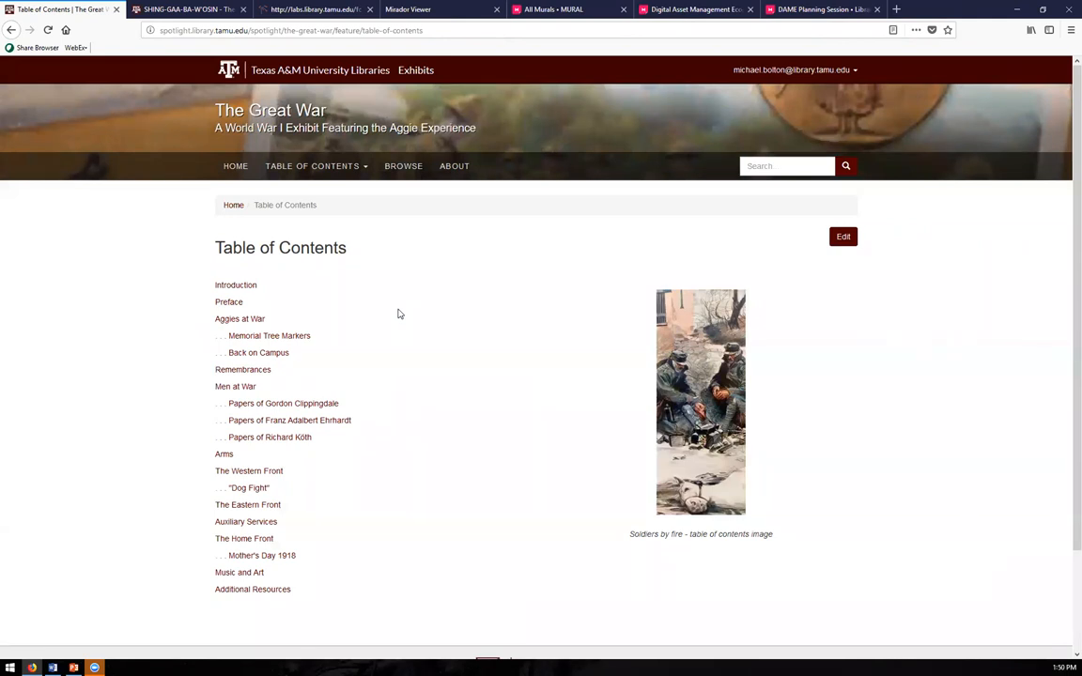
pyautogui.moveTo(347, 375)
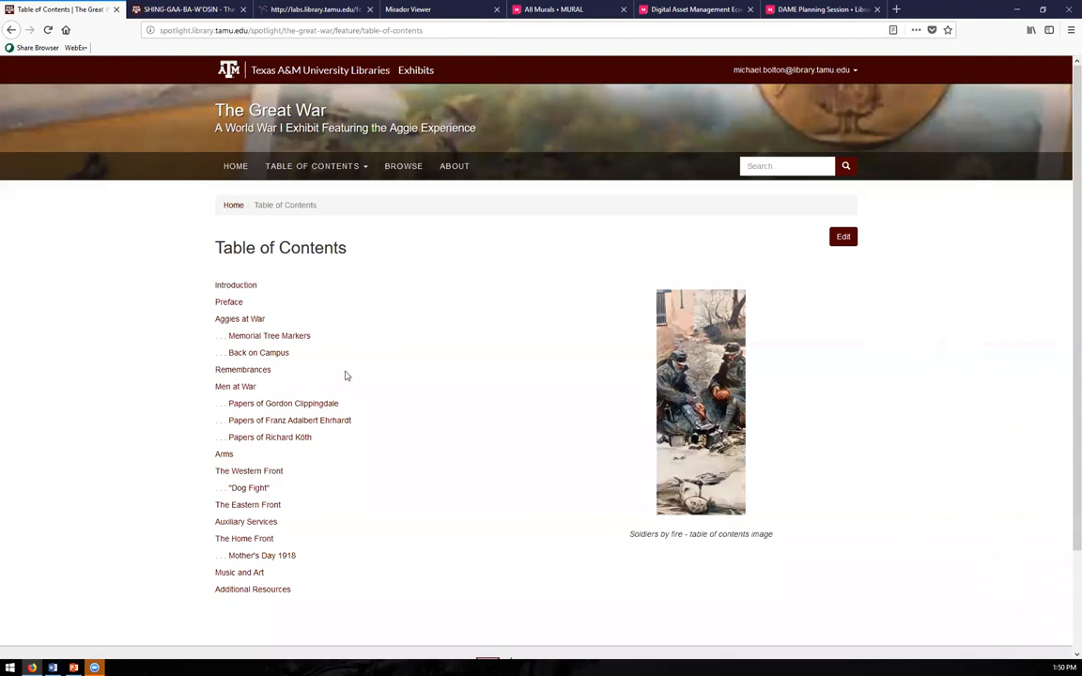
pyautogui.moveTo(388, 506)
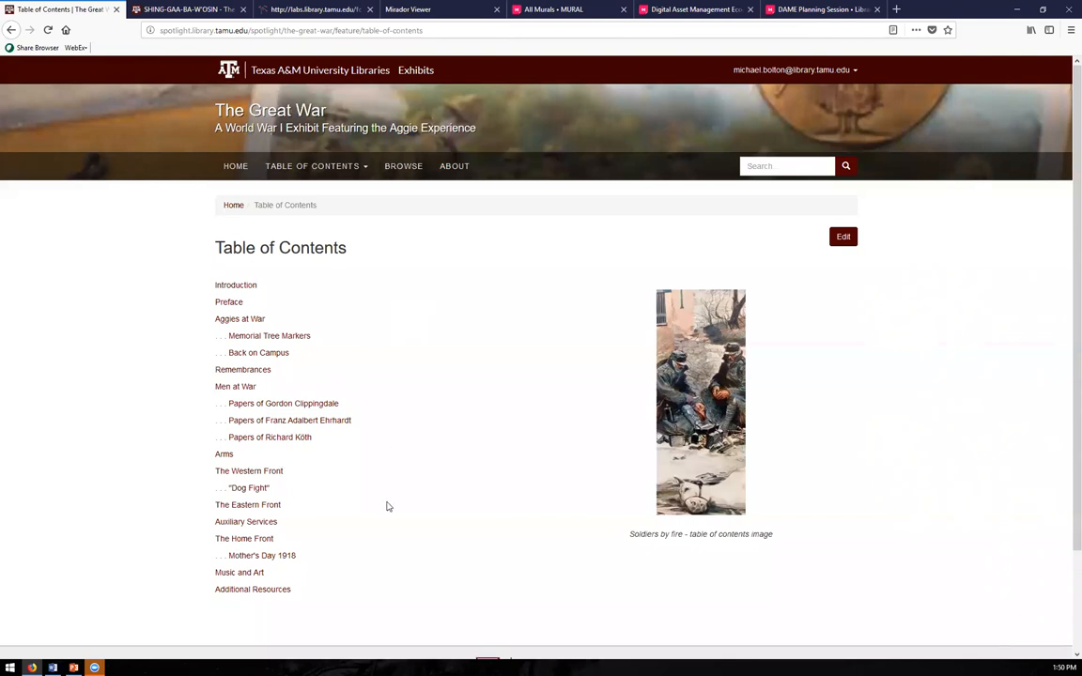
pyautogui.click(261, 555)
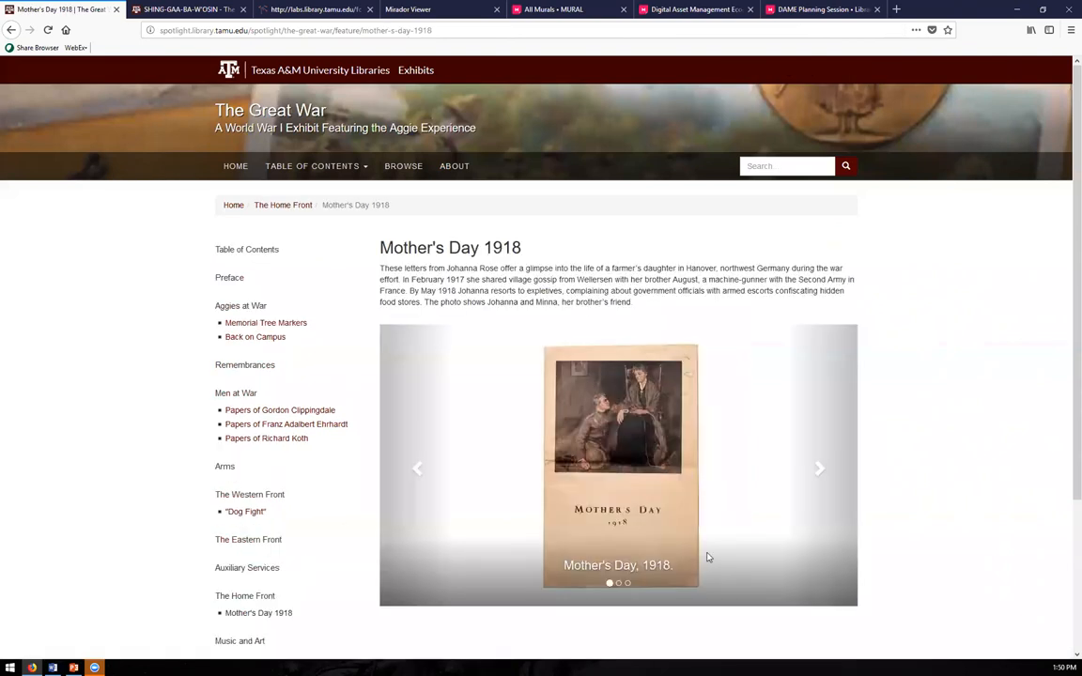
pyautogui.moveTo(756, 558)
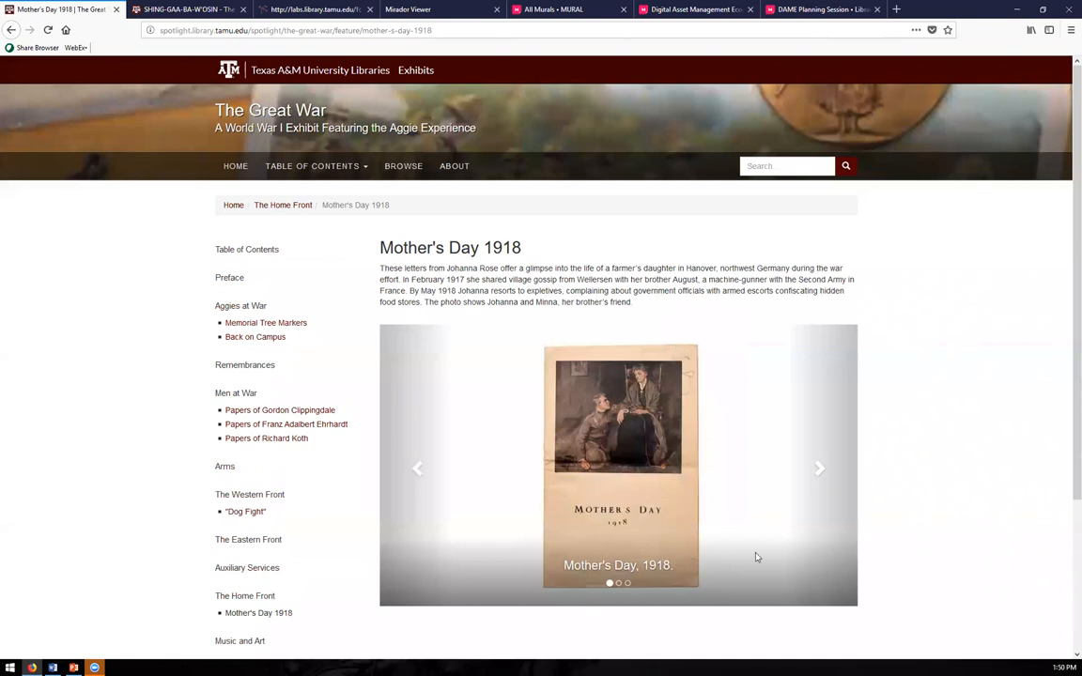
pyautogui.moveTo(899, 478)
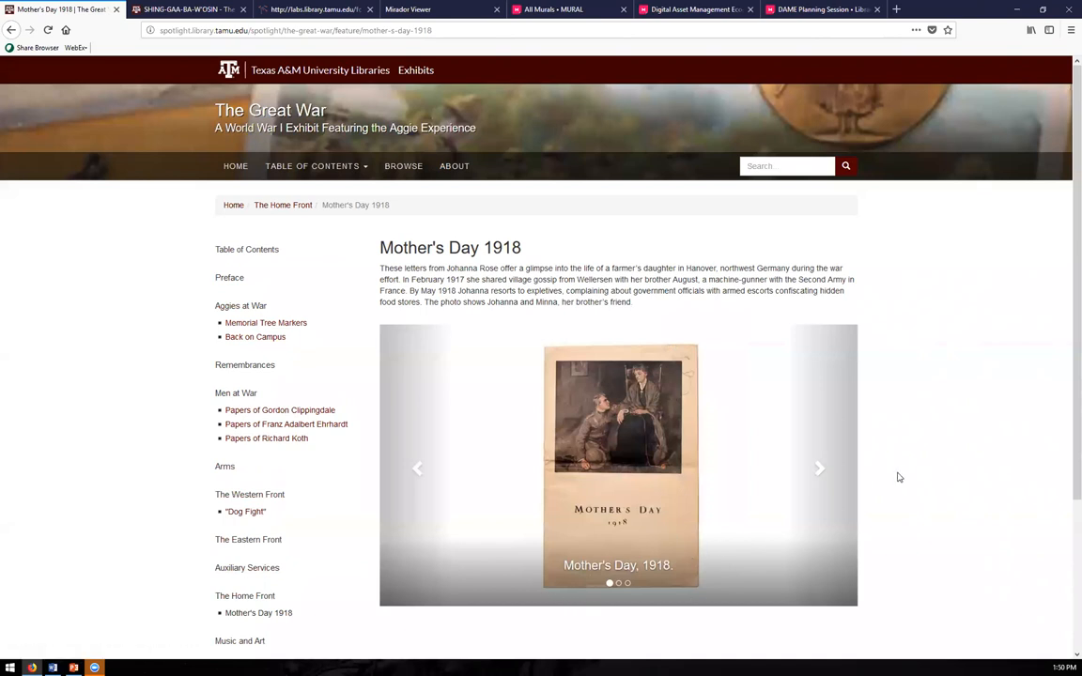
pyautogui.moveTo(907, 477)
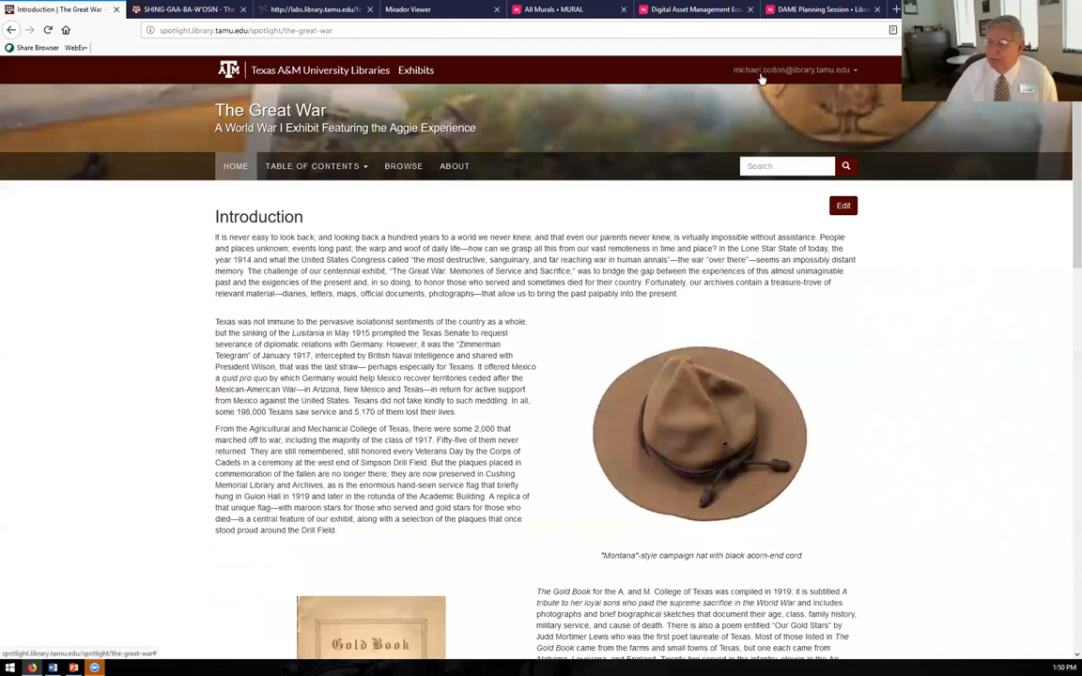
# - Go through the user menu, Exhibit dashboard and Feature pages to edit Mother's Day 1918
pyautogui.click(788, 70)
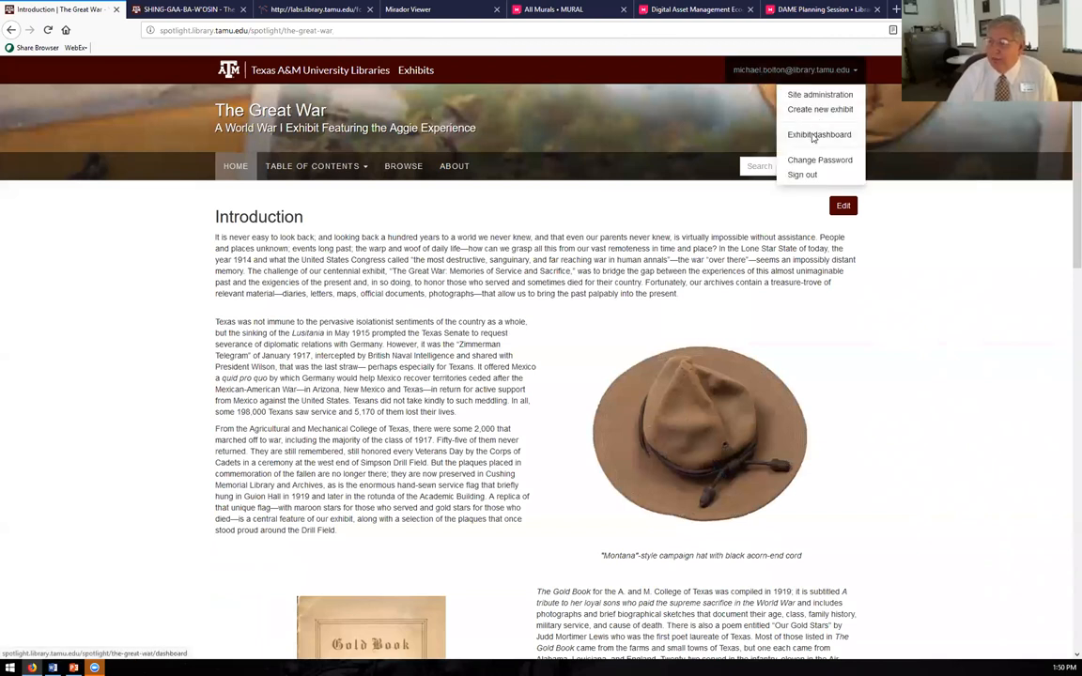
pyautogui.click(818, 134)
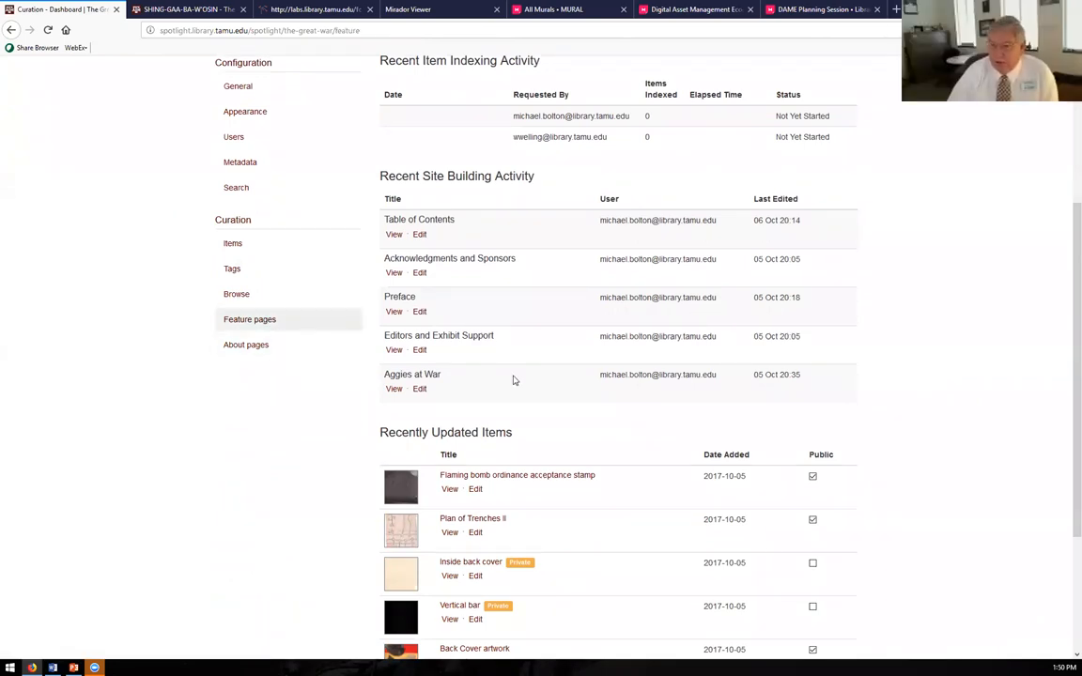
pyautogui.click(250, 319)
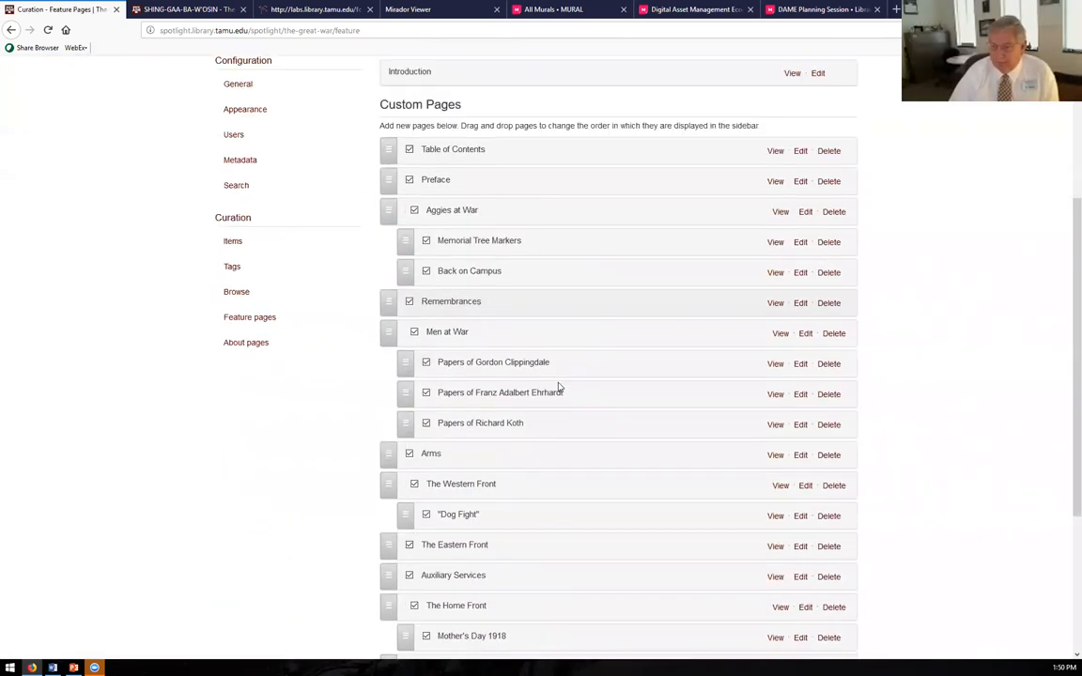
pyautogui.scroll(-3)
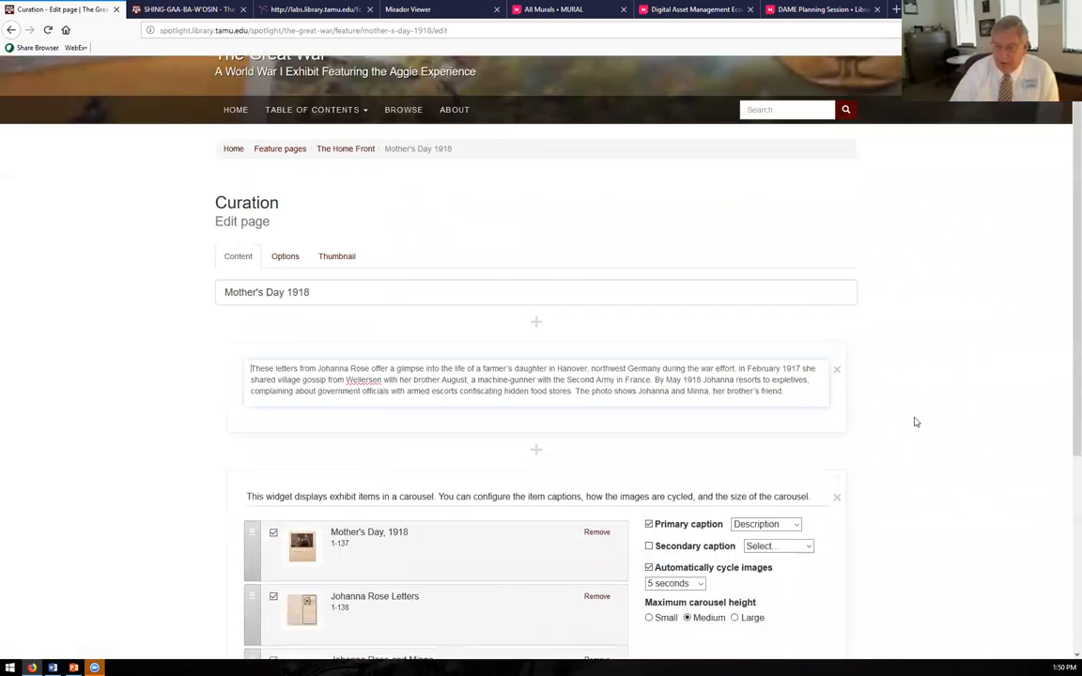
pyautogui.scroll(-3)
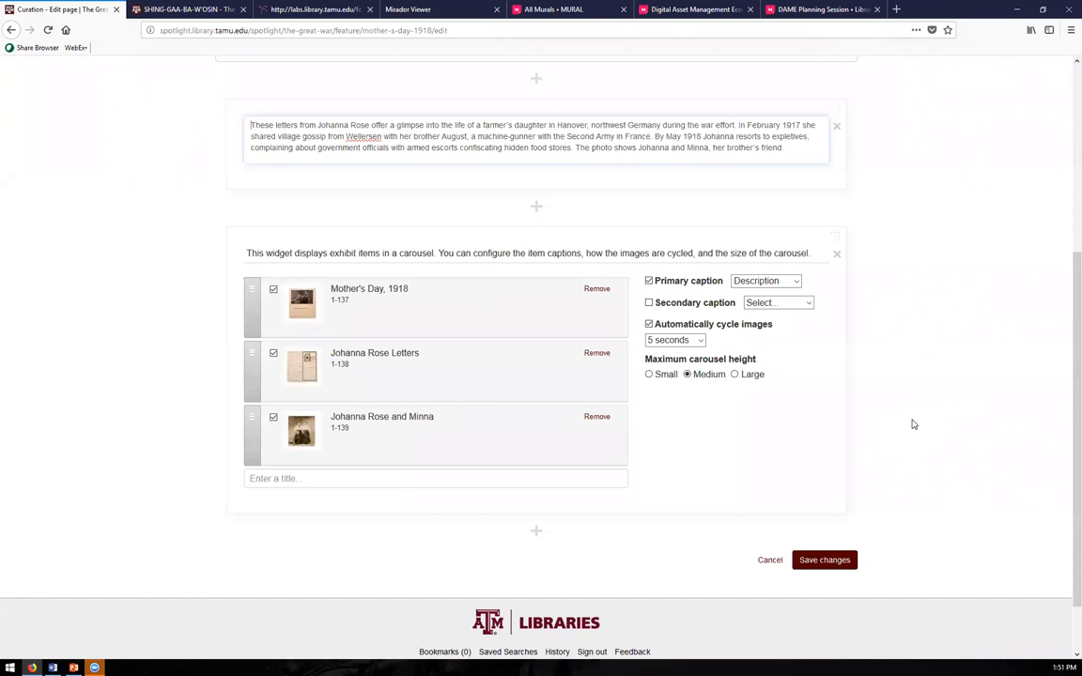
pyautogui.scroll(-3)
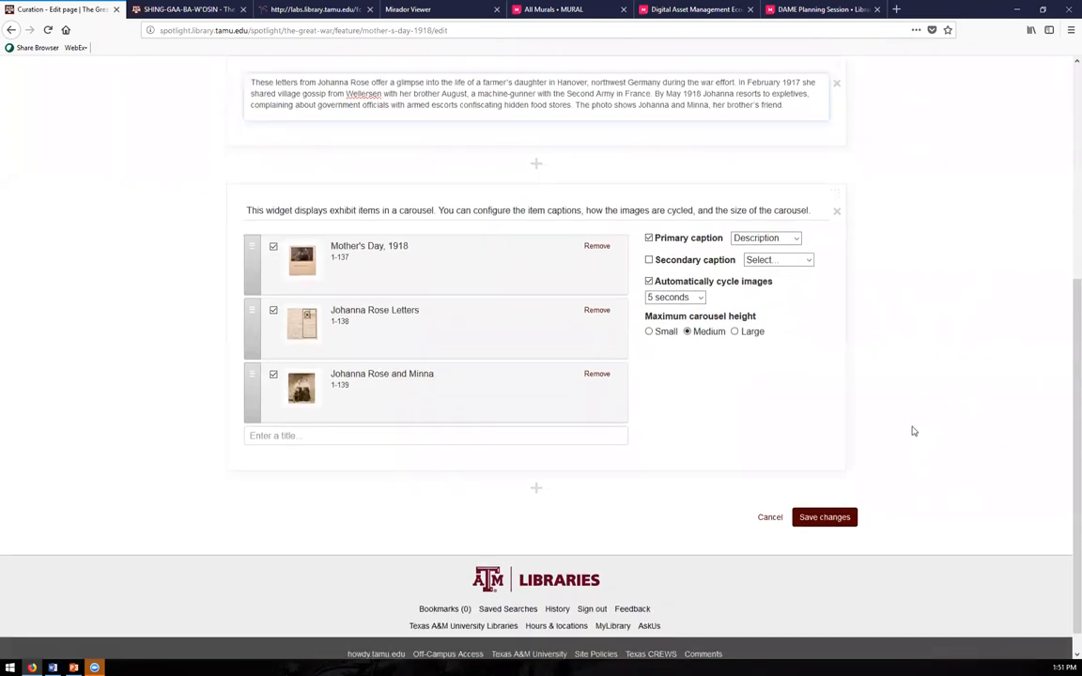
pyautogui.scroll(-3)
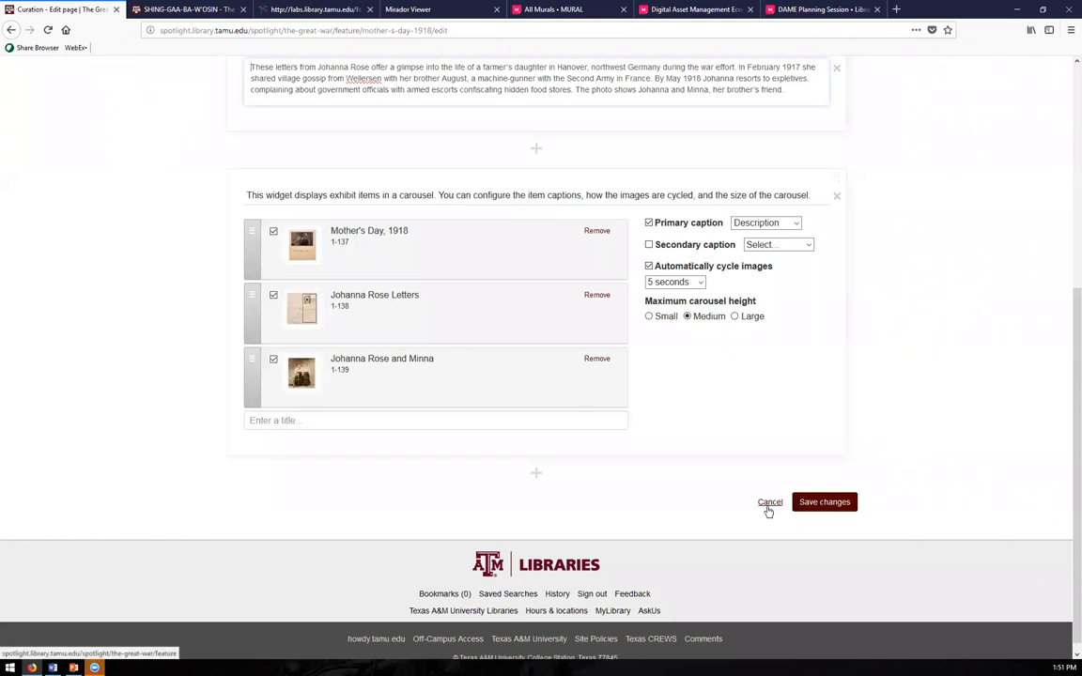
pyautogui.moveTo(770, 507)
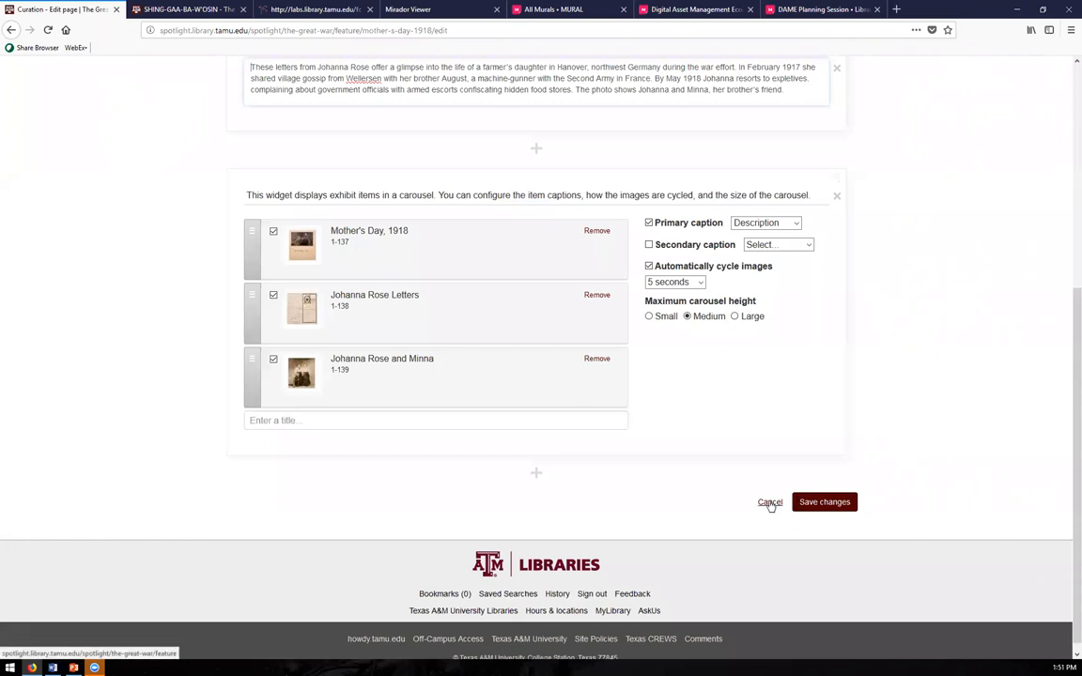